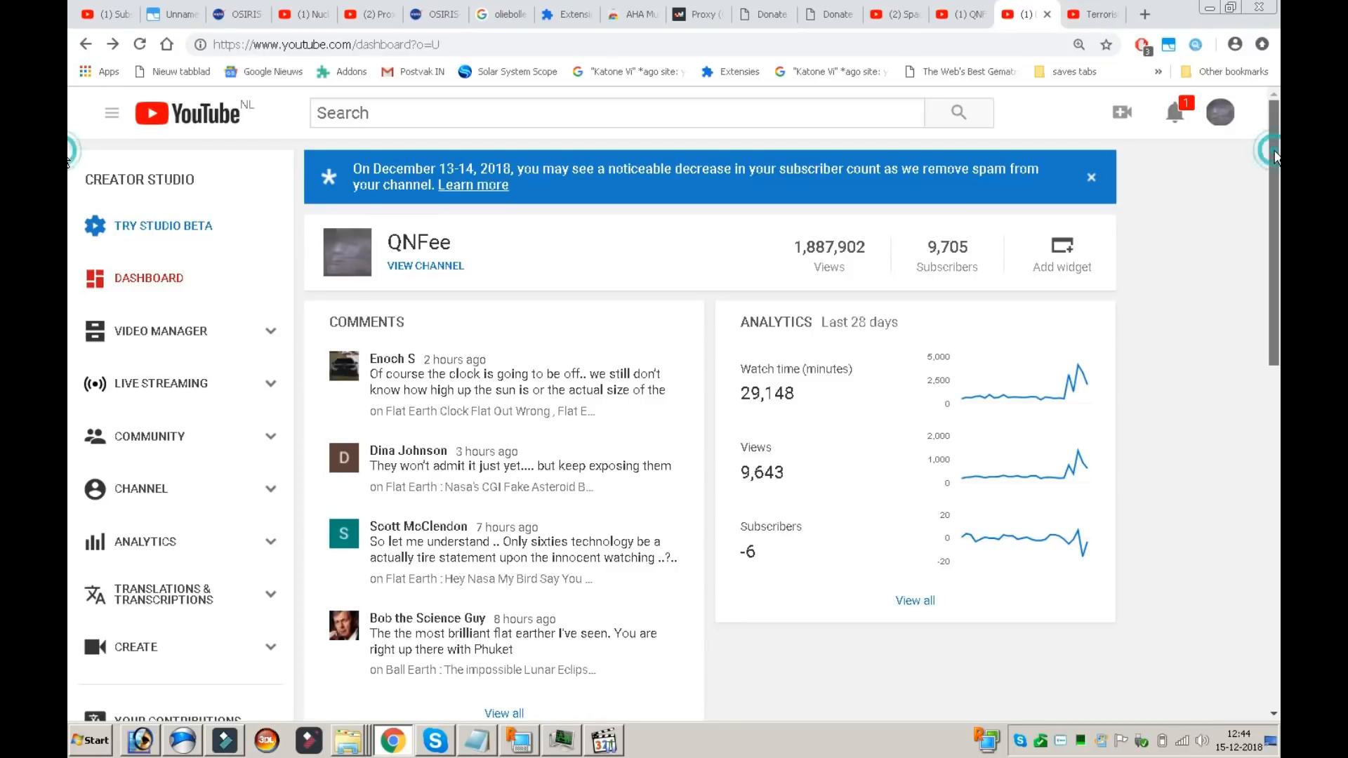
- Scroll the Creator Studio dashboard before heading to the channel's public videos page
scroll(down, 3)
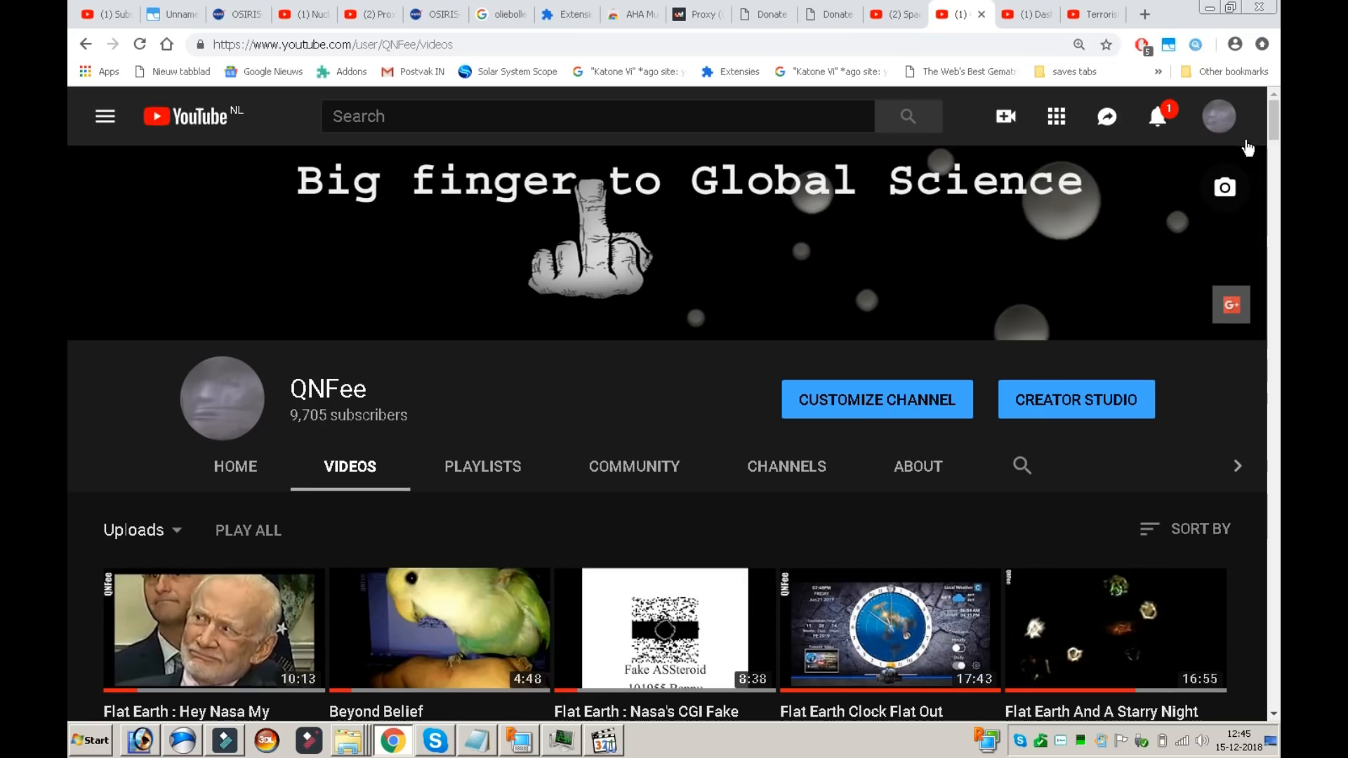
scroll(down, 3)
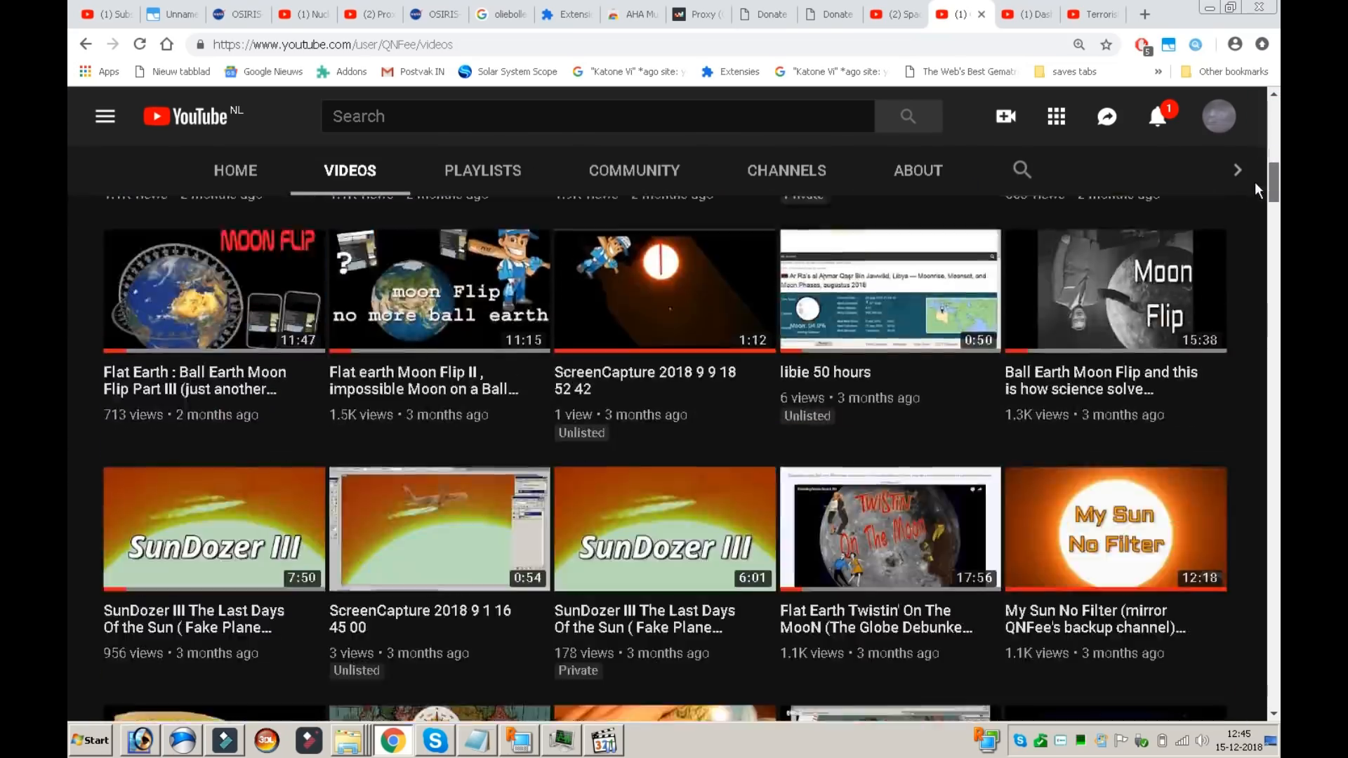
scroll(down, 3)
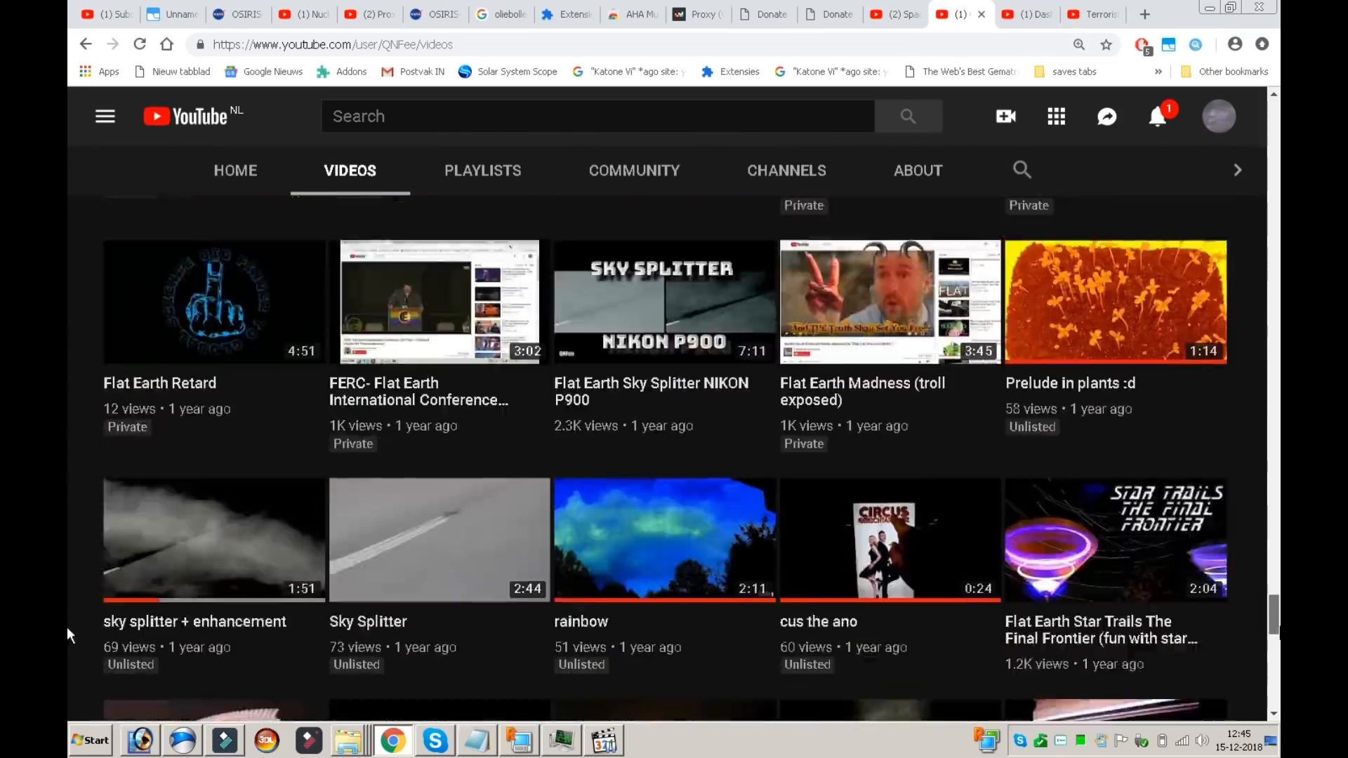
scroll(down, 3)
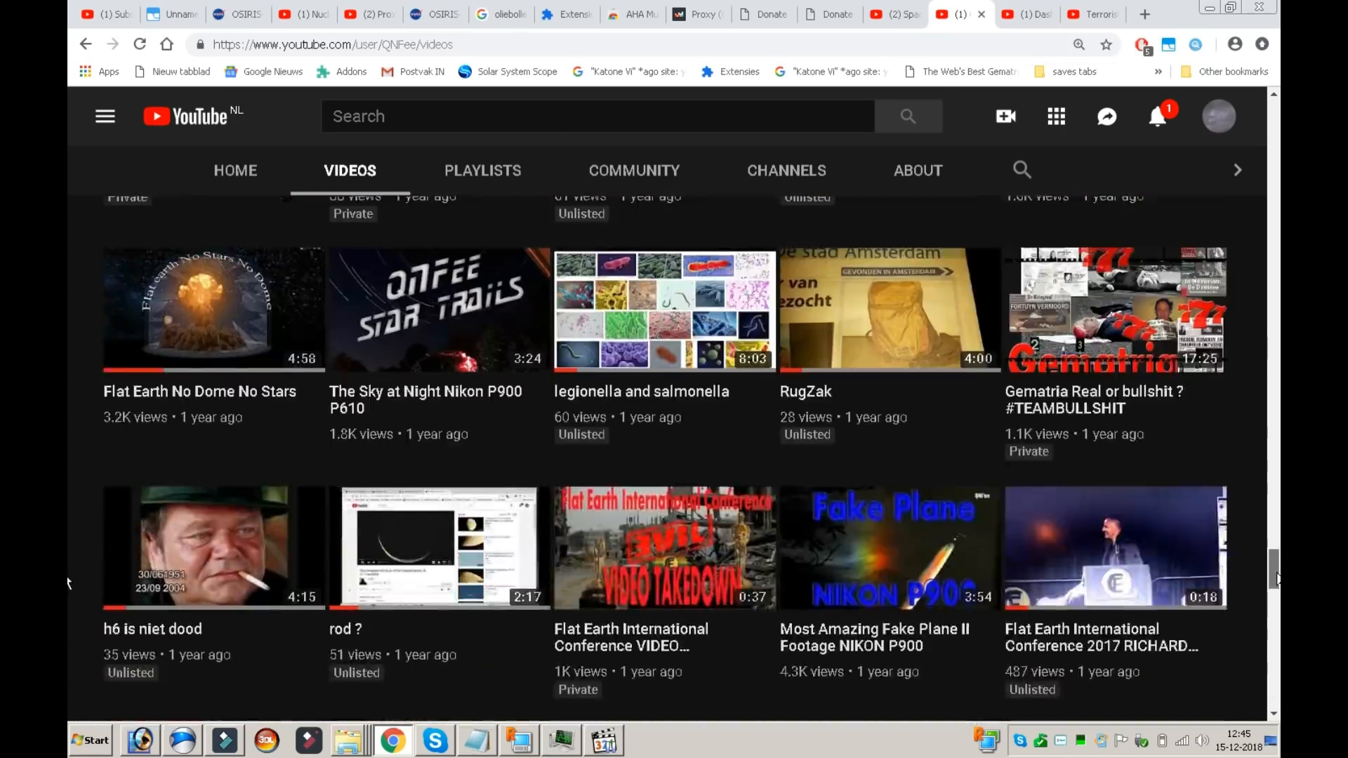
scroll(down, 3)
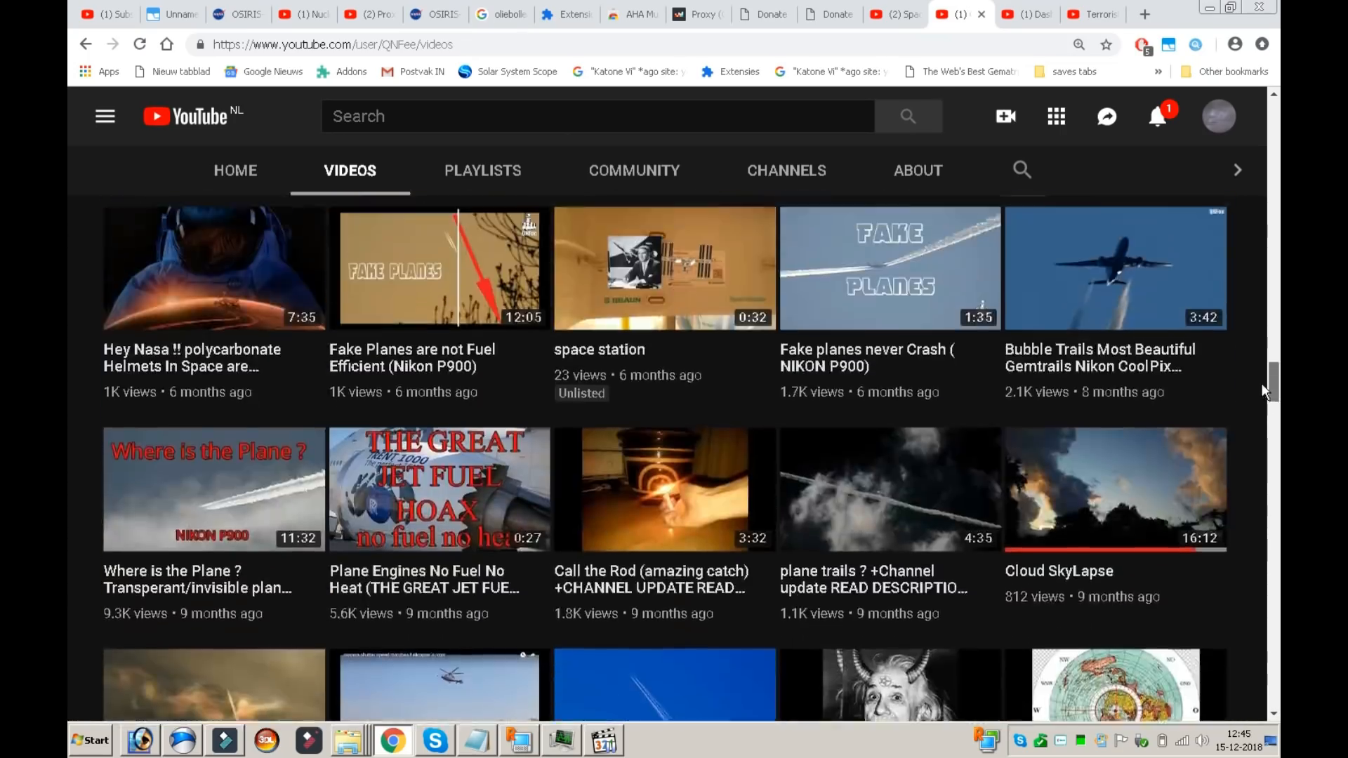
scroll(down, 3)
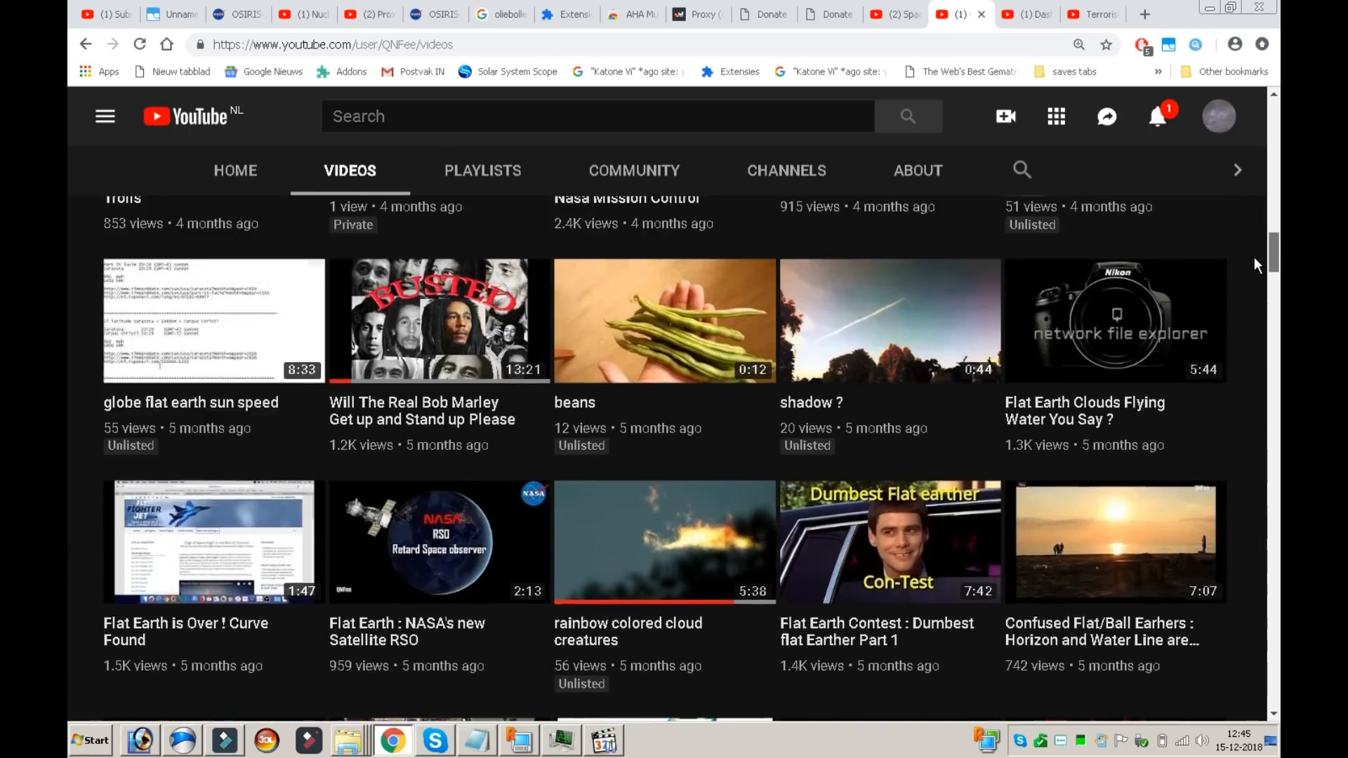
scroll(down, 3)
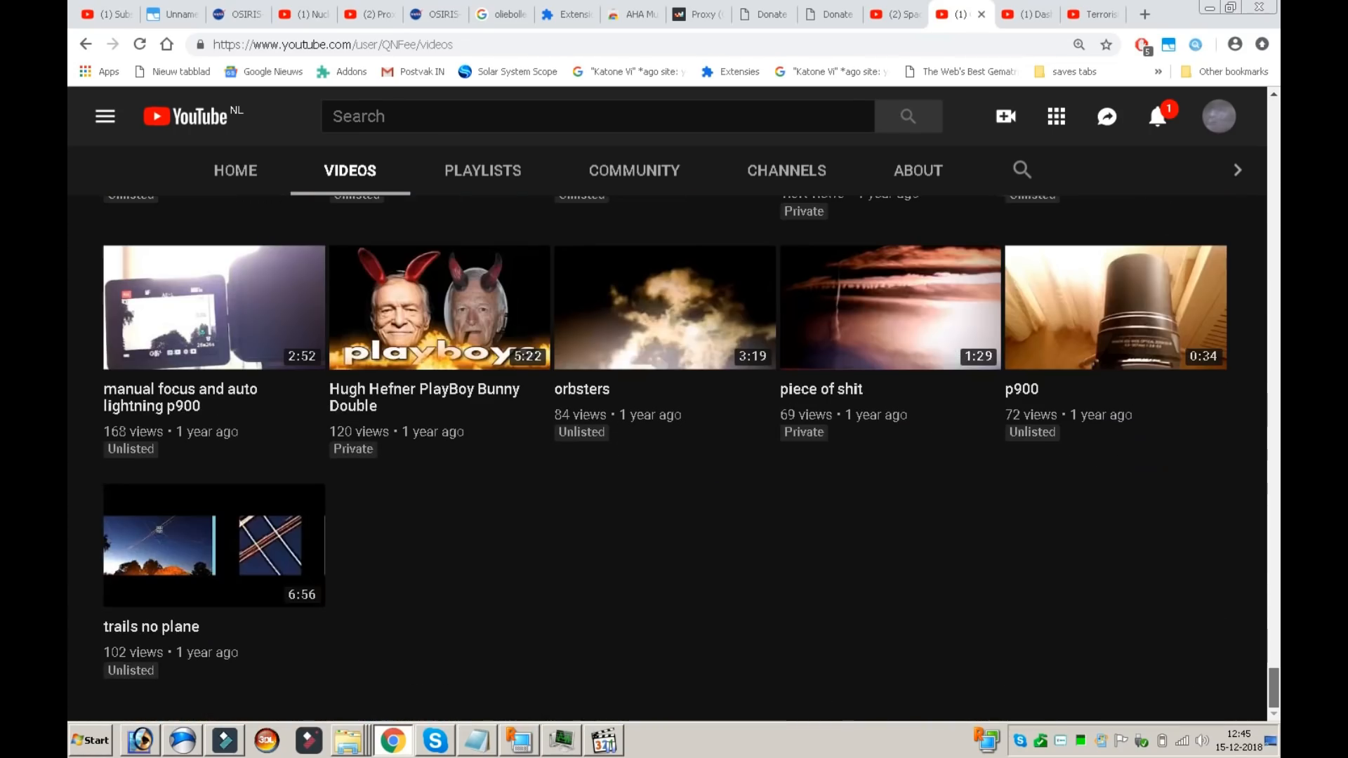
mouse_move(765, 653)
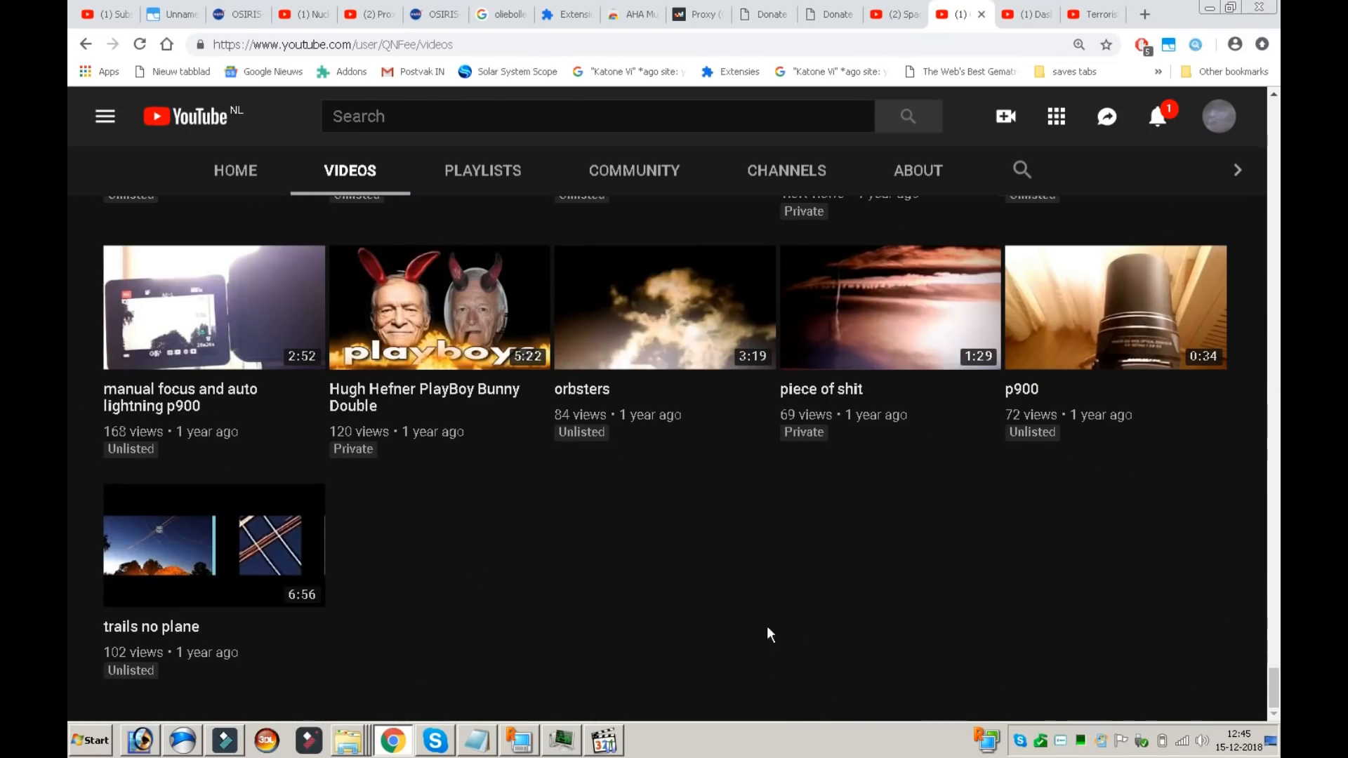
mouse_move(637, 531)
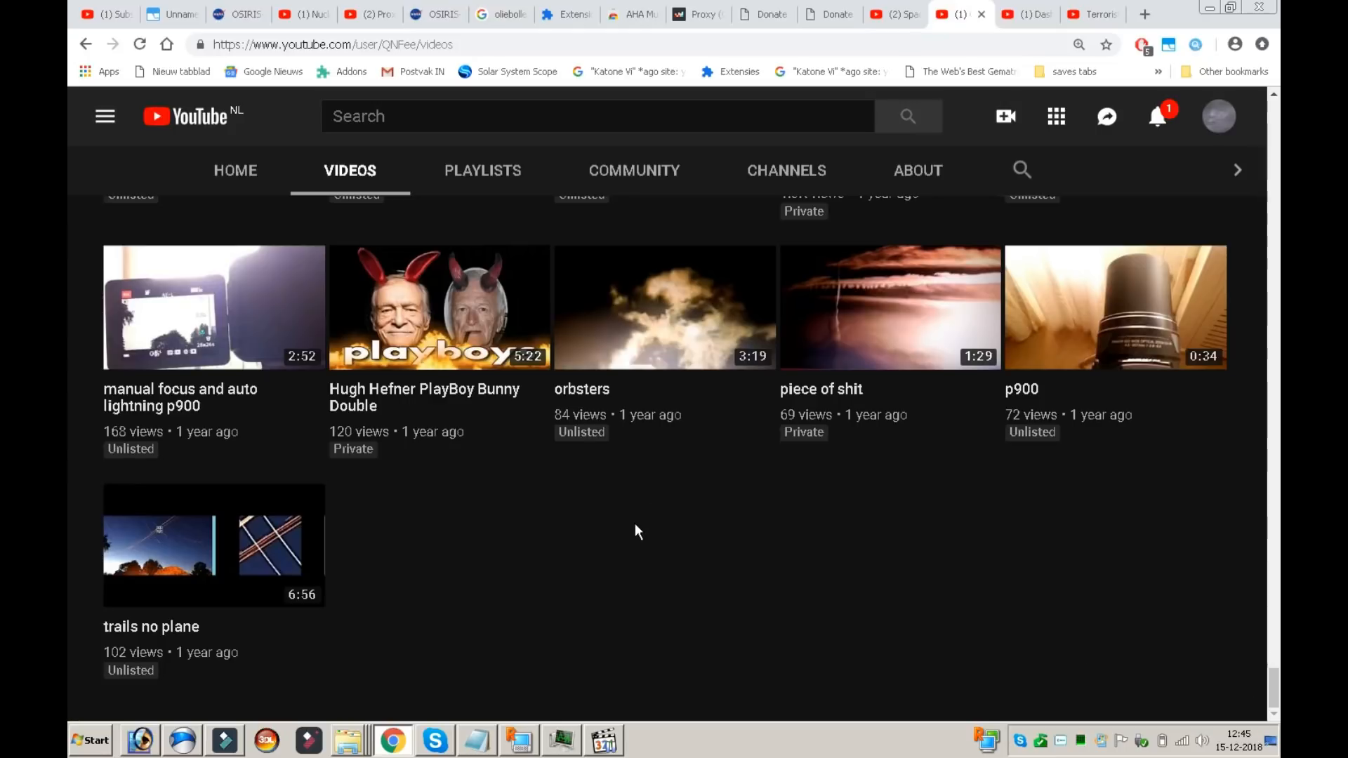
mouse_move(993, 599)
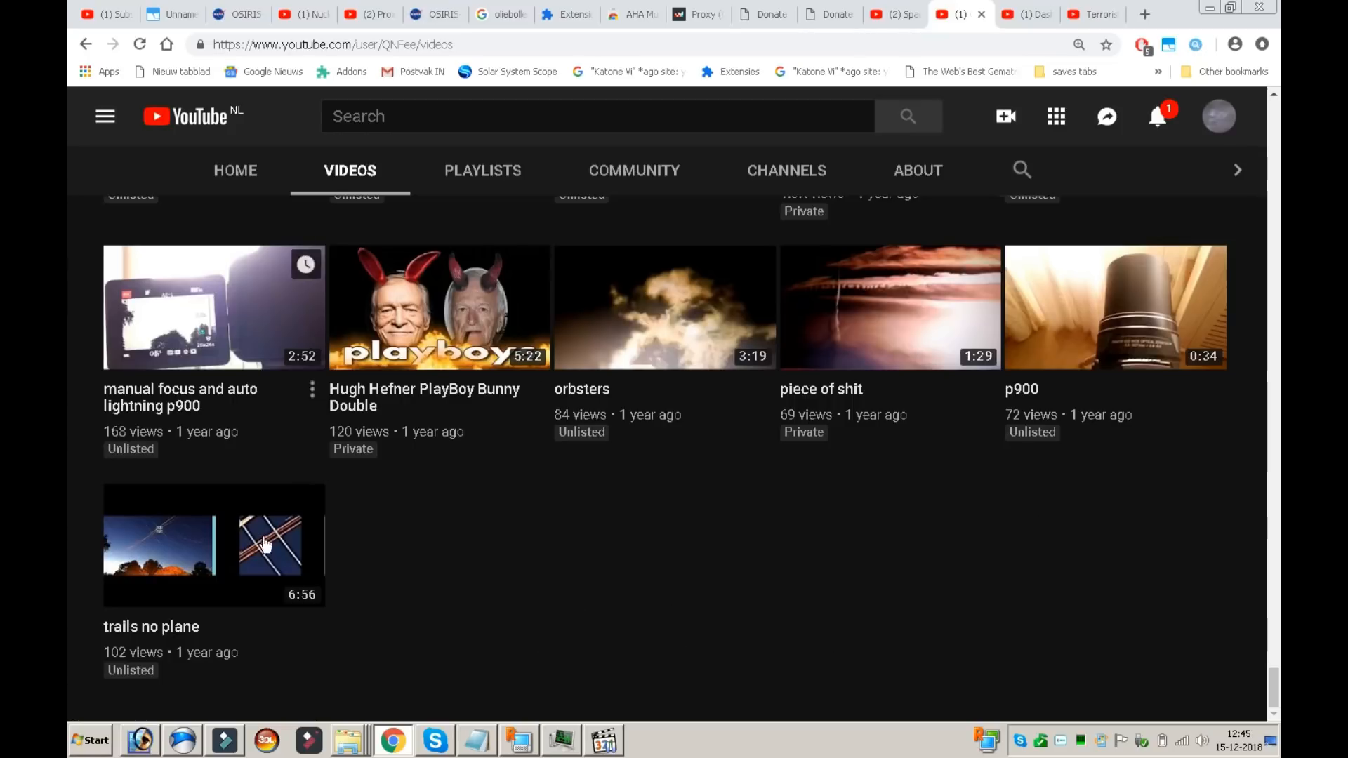
mouse_move(1252, 693)
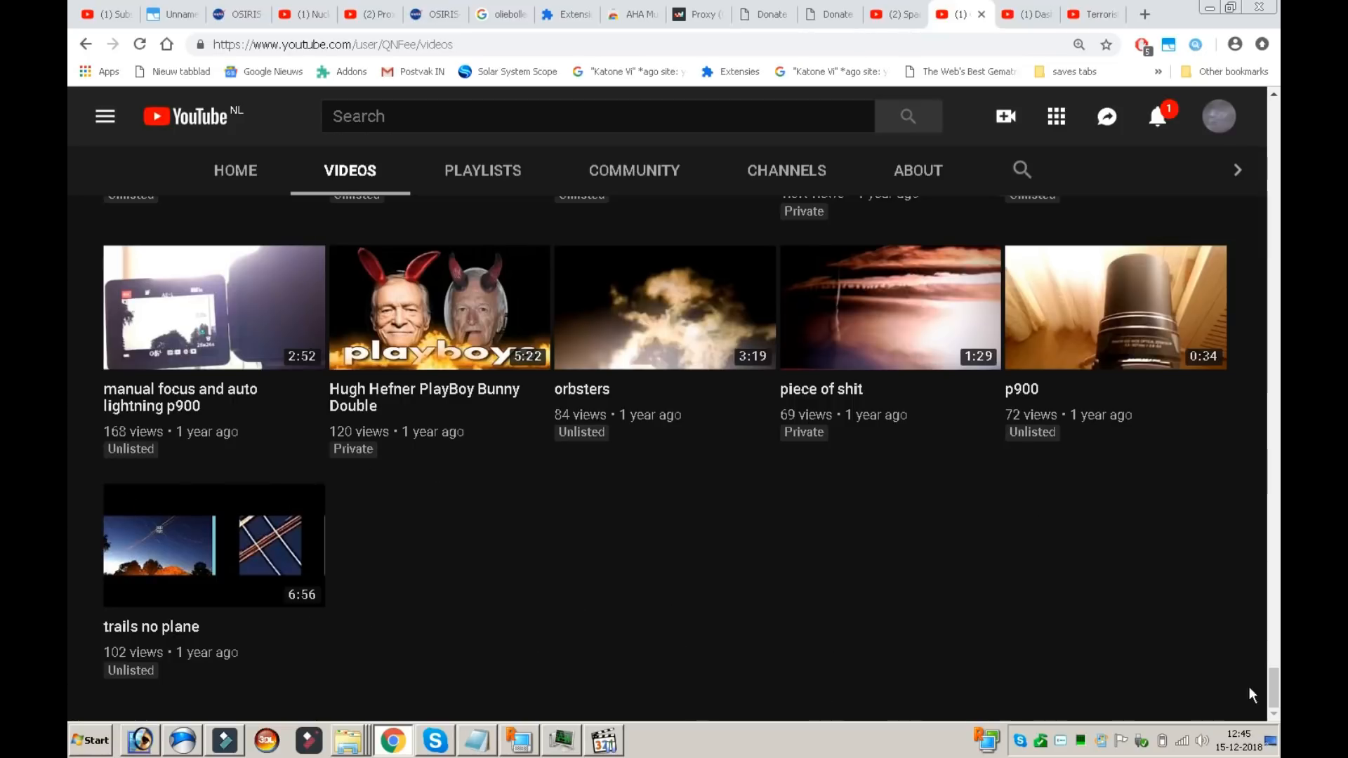
mouse_move(652, 556)
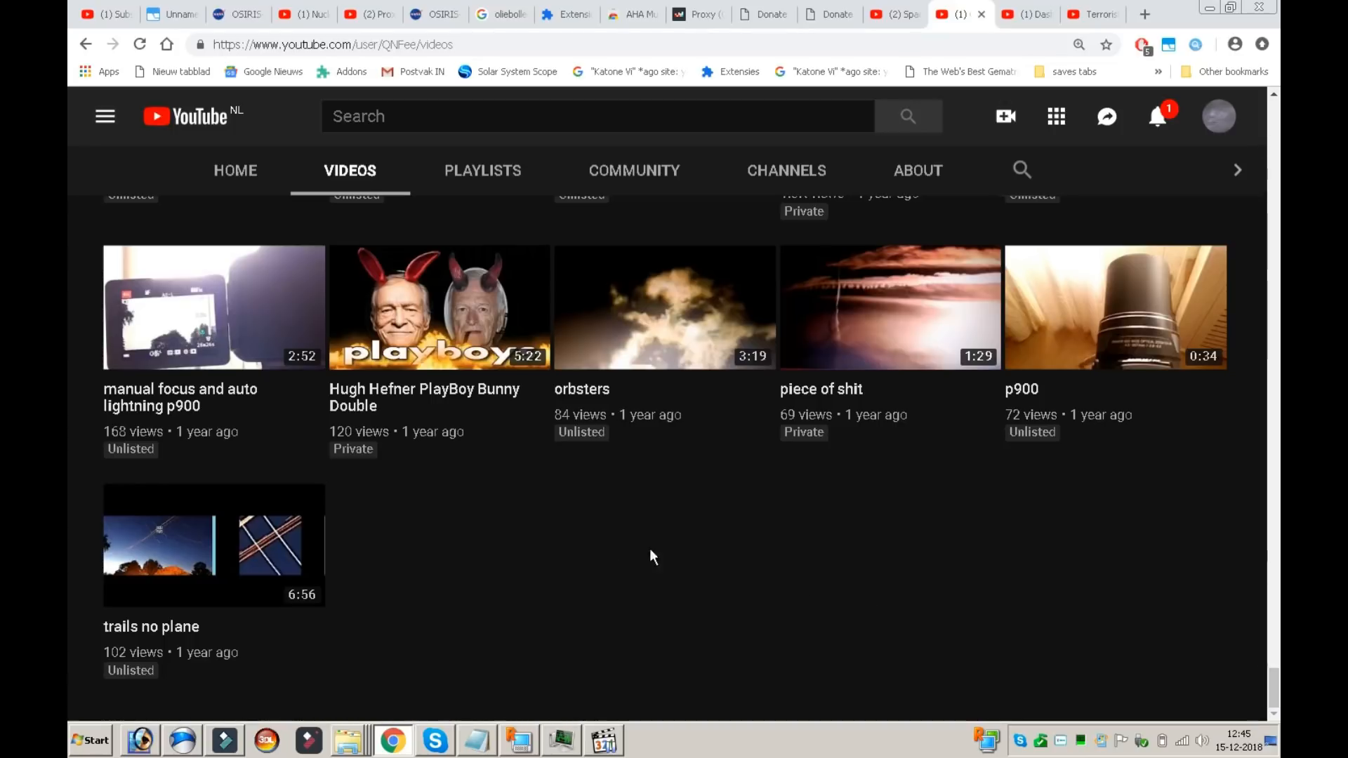
mouse_move(469, 539)
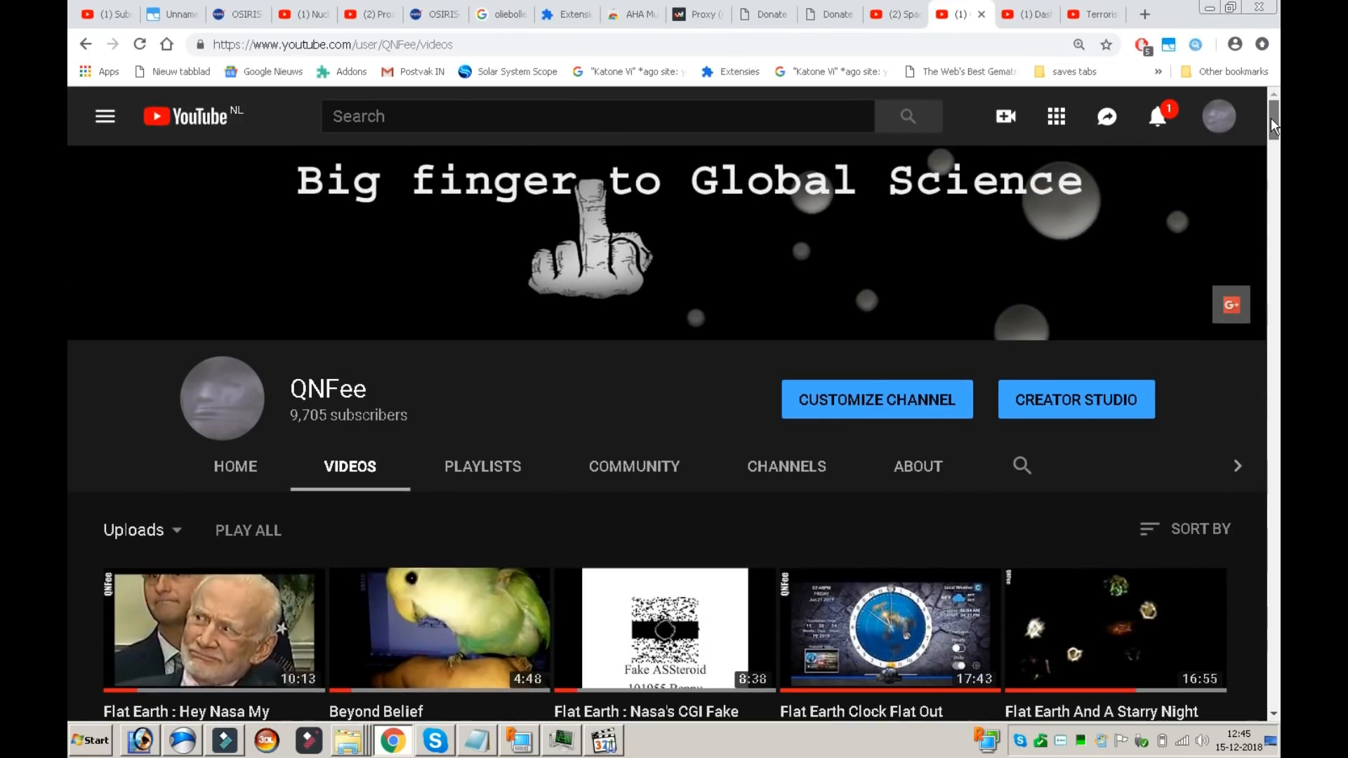
- Page down through the QNFee channel's uploaded videos once more
scroll(down, 3)
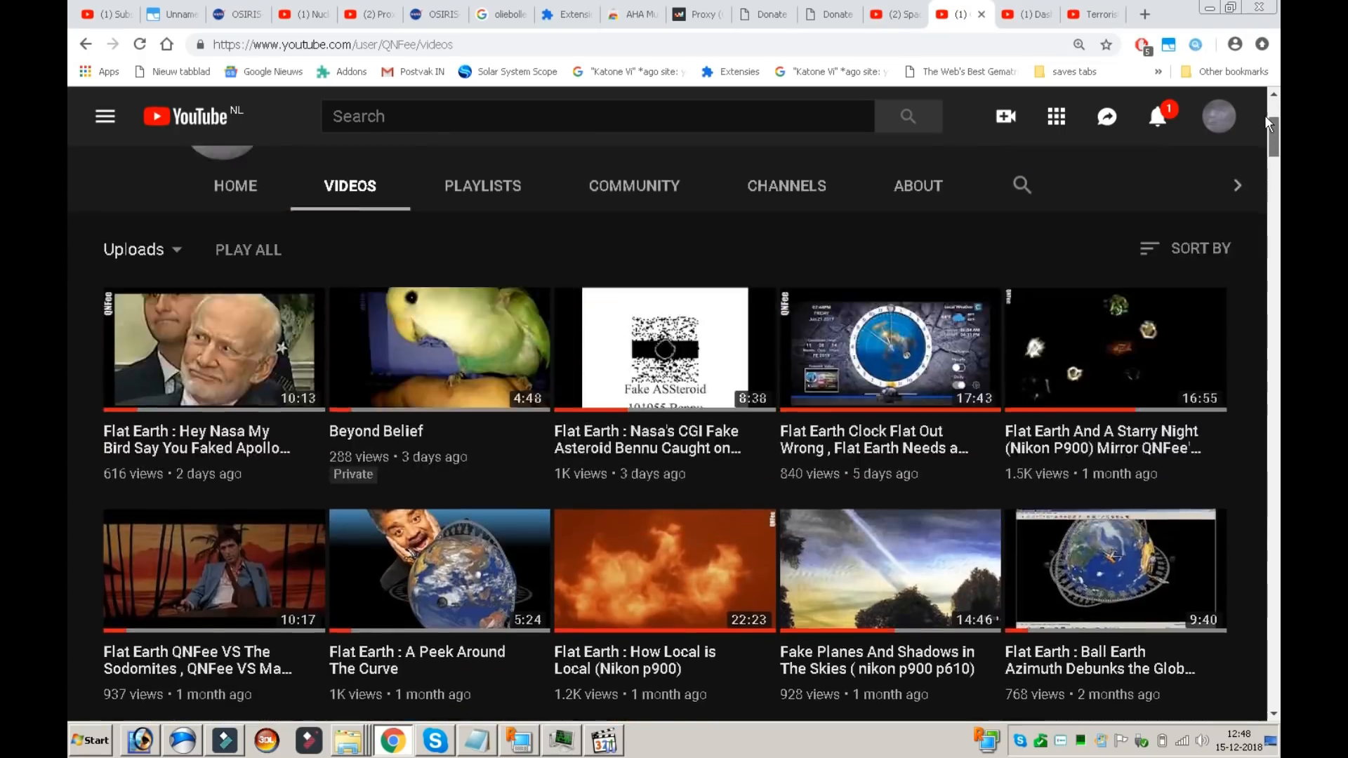
scroll(down, 3)
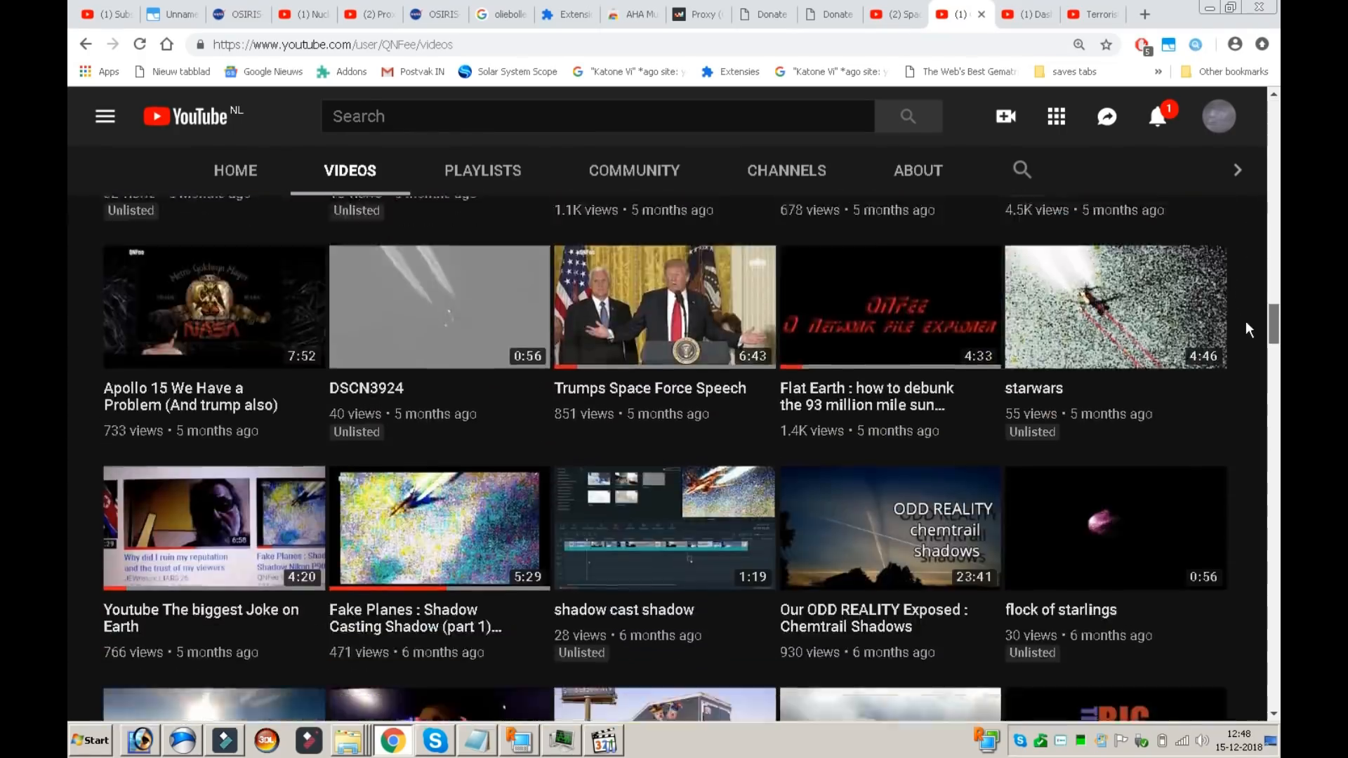
scroll(down, 3)
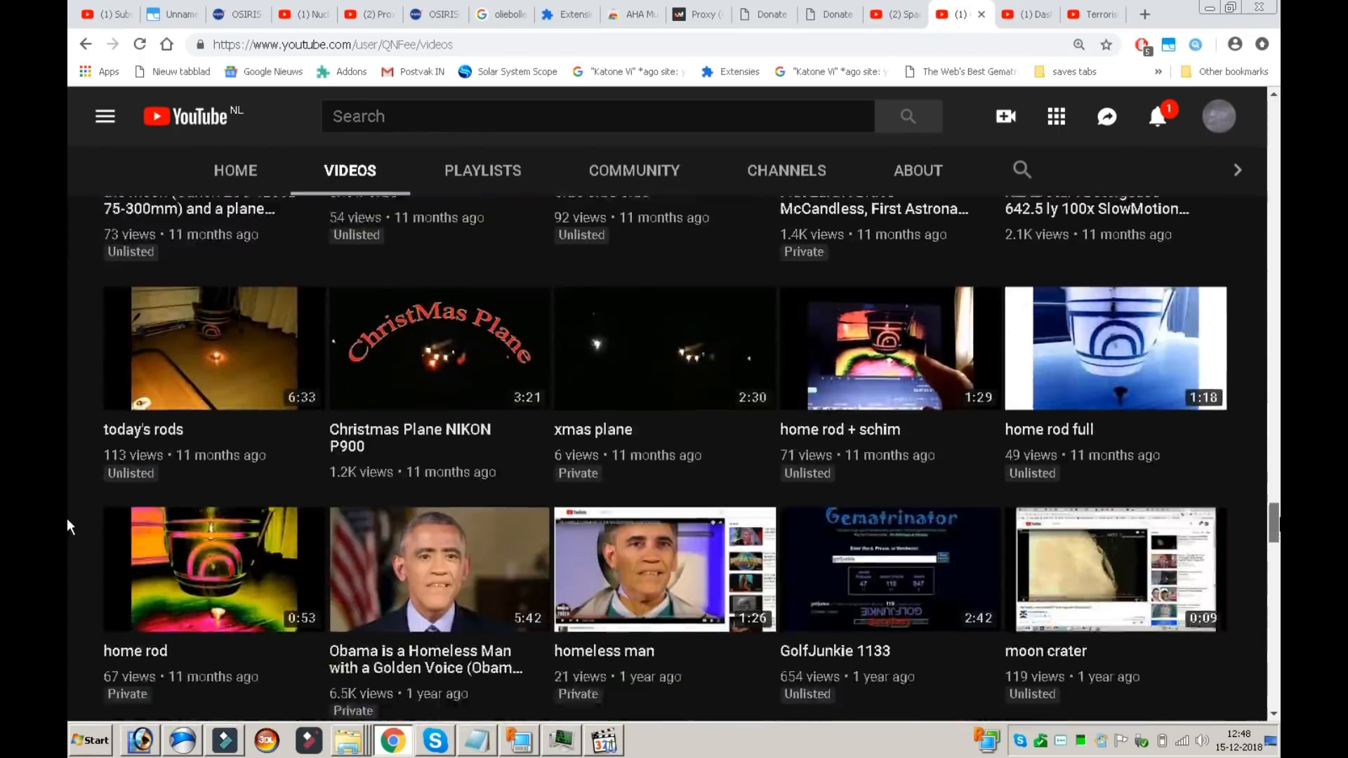
scroll(down, 3)
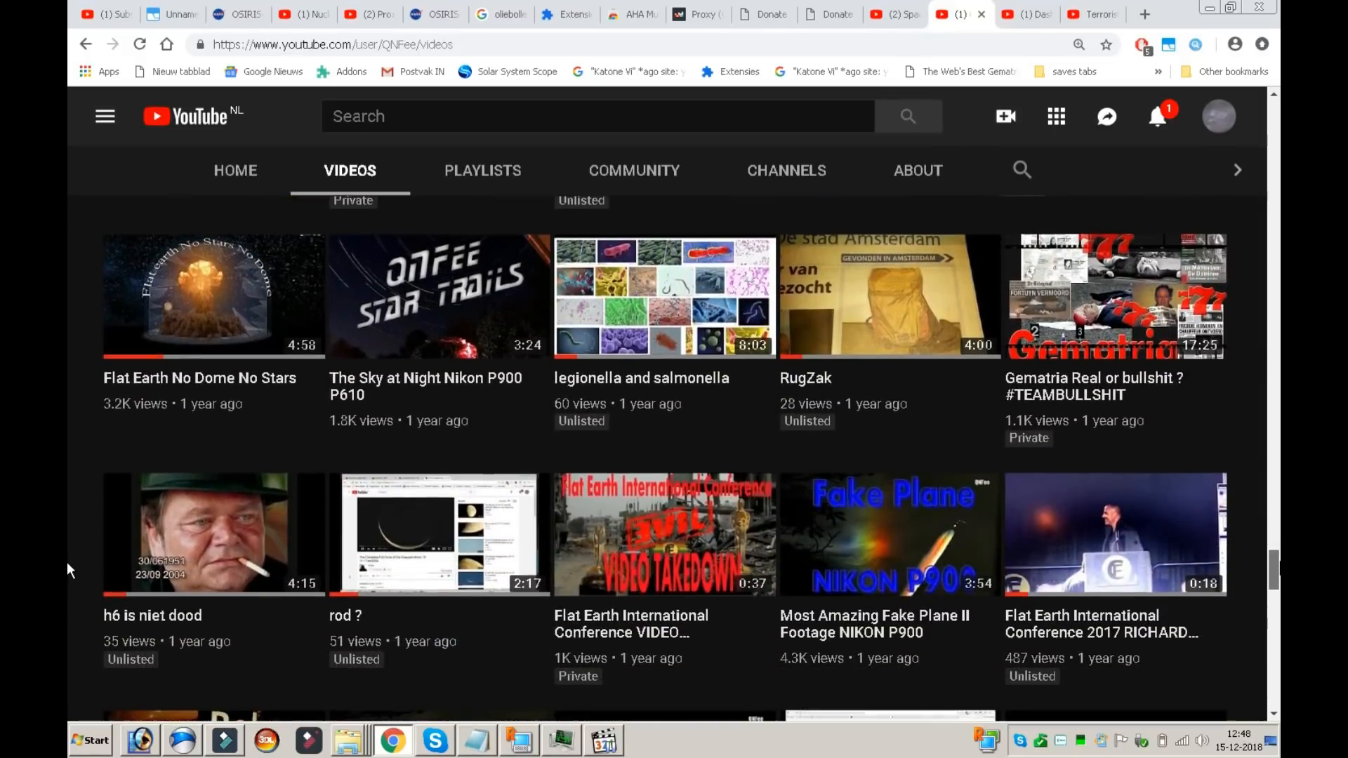
scroll(down, 3)
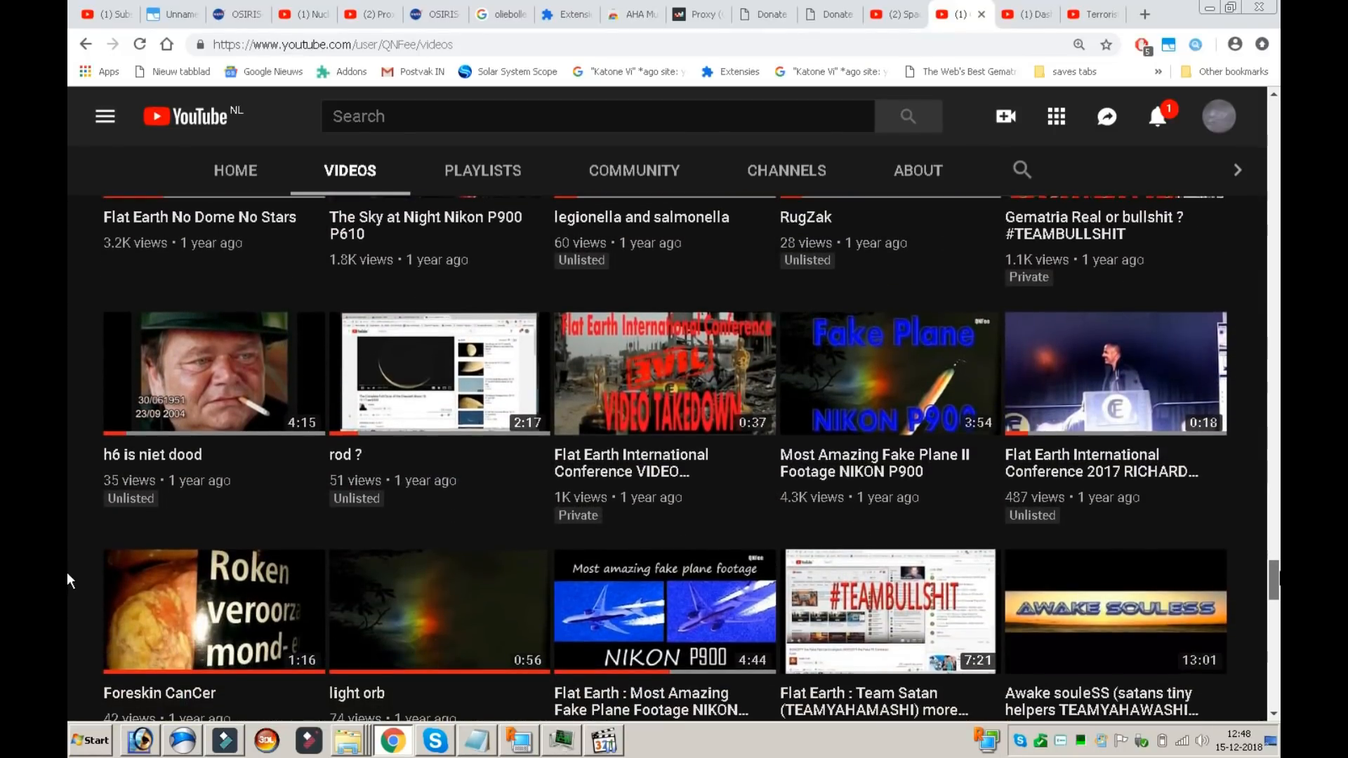
scroll(down, 3)
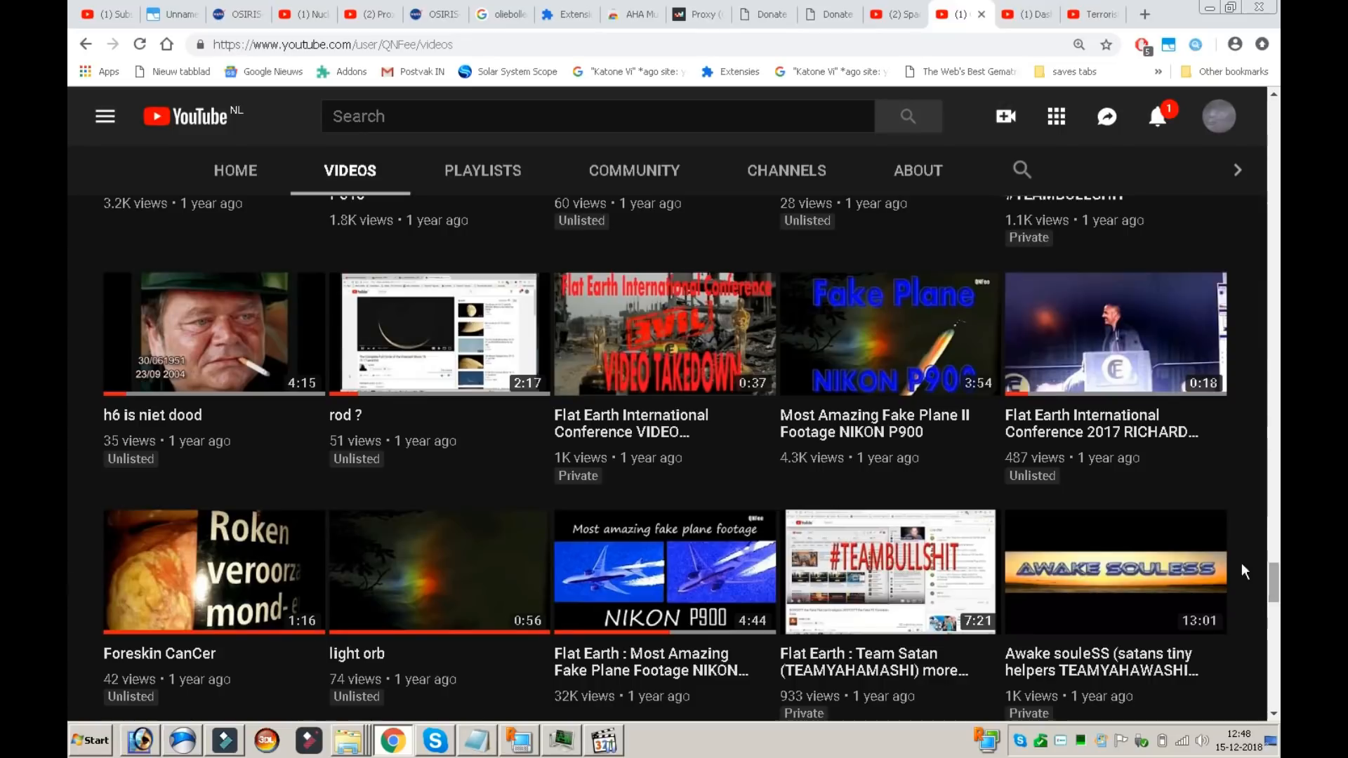
mouse_move(69, 532)
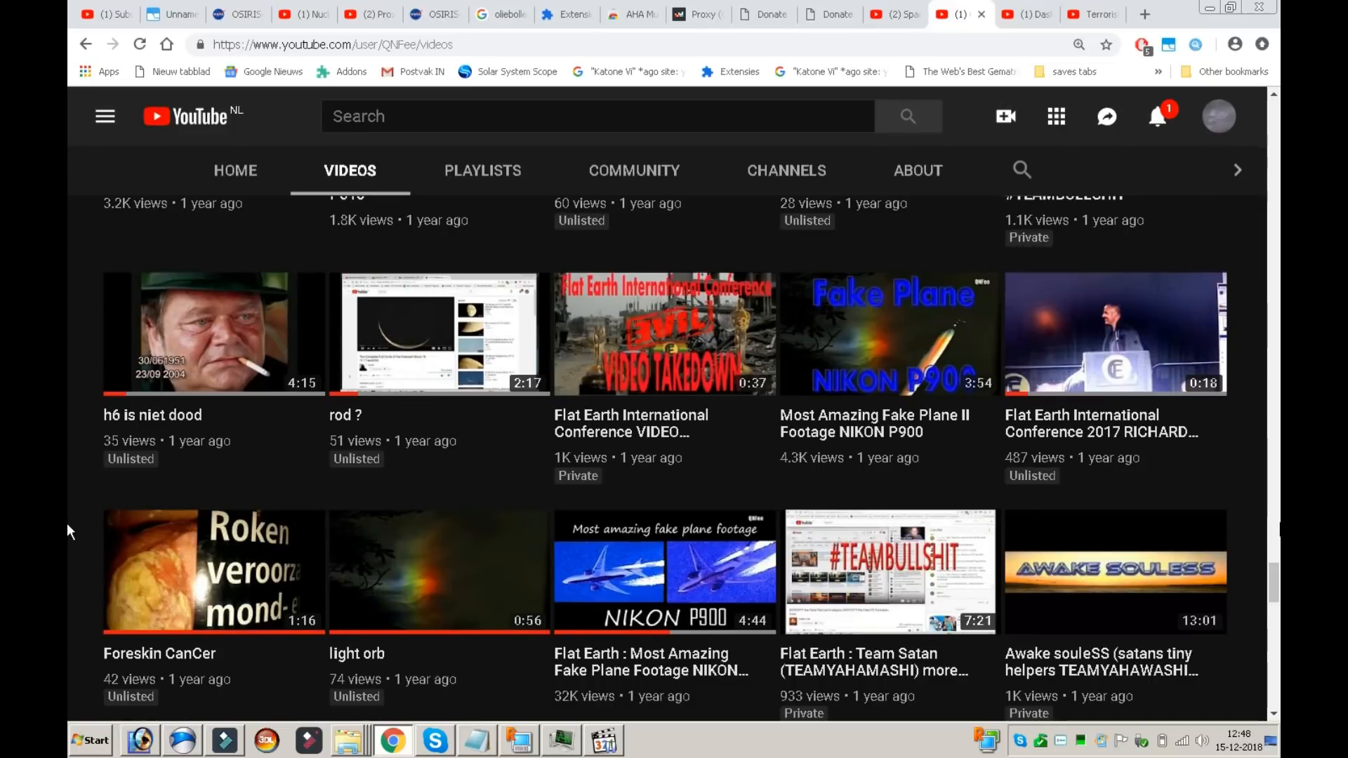
scroll(down, 3)
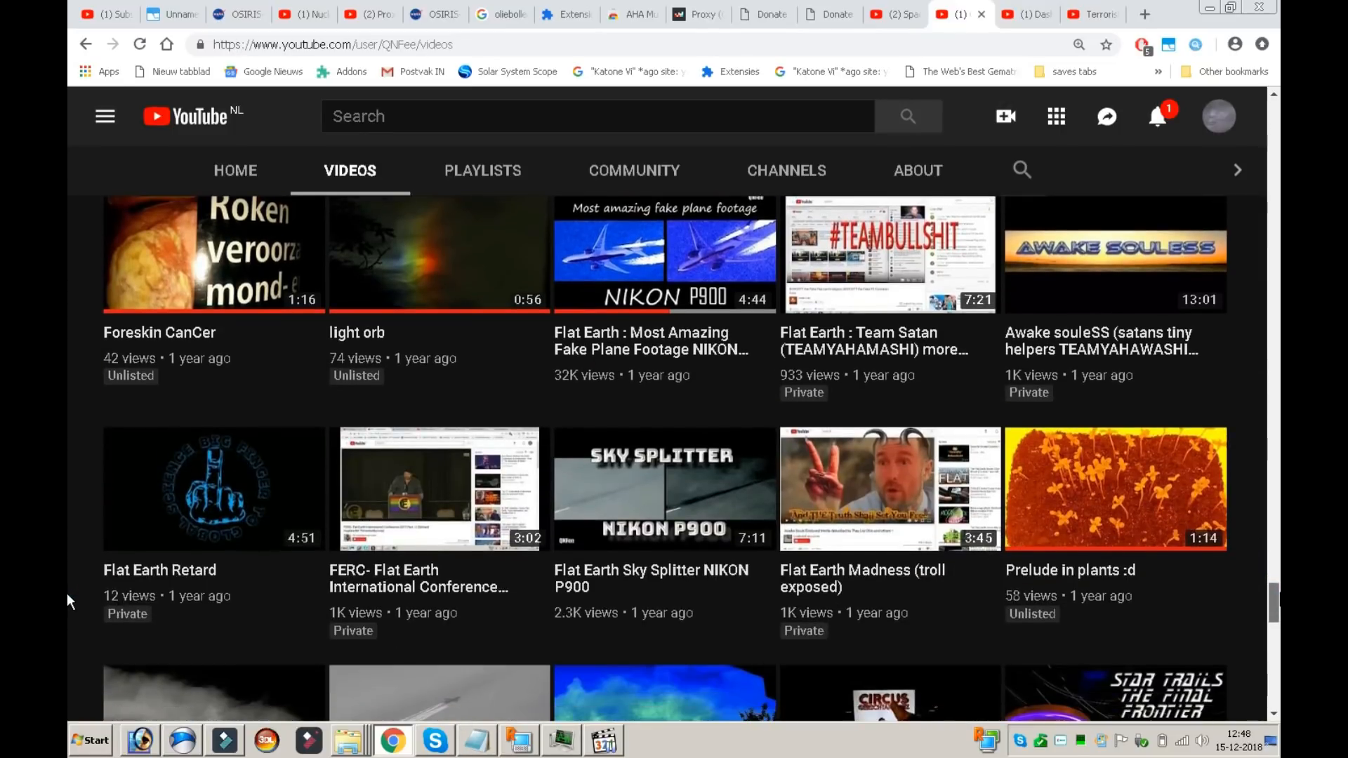
scroll(down, 3)
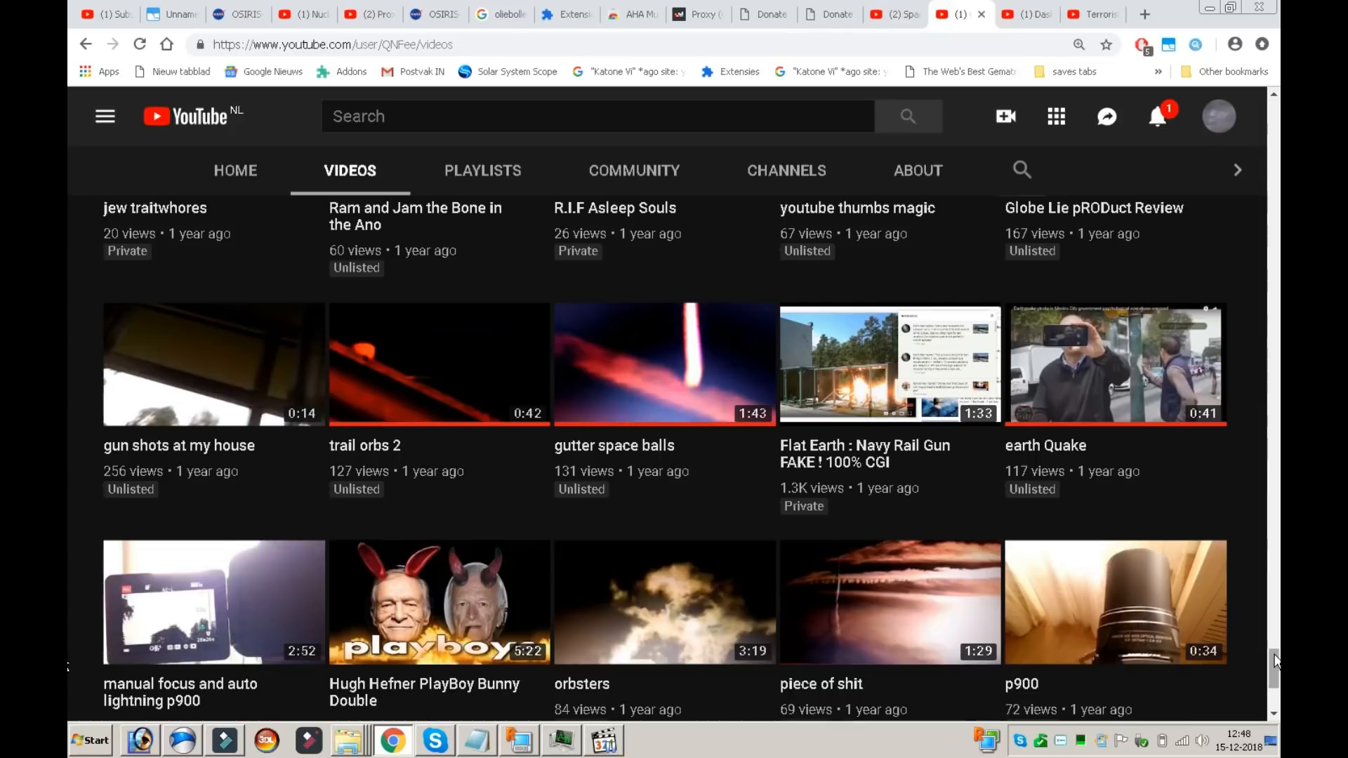
scroll(down, 3)
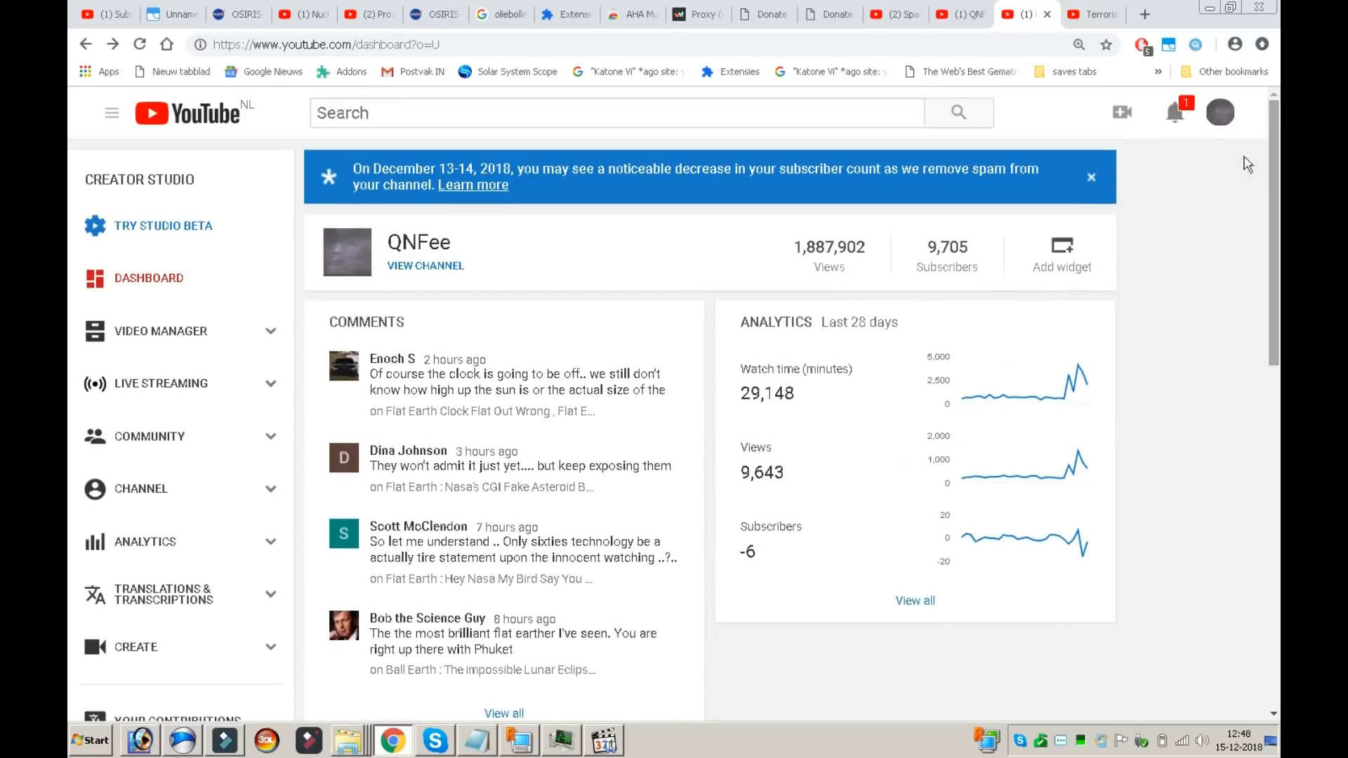
- Switch to the new YouTube Studio beta dashboard from the classic sidebar
click(148, 224)
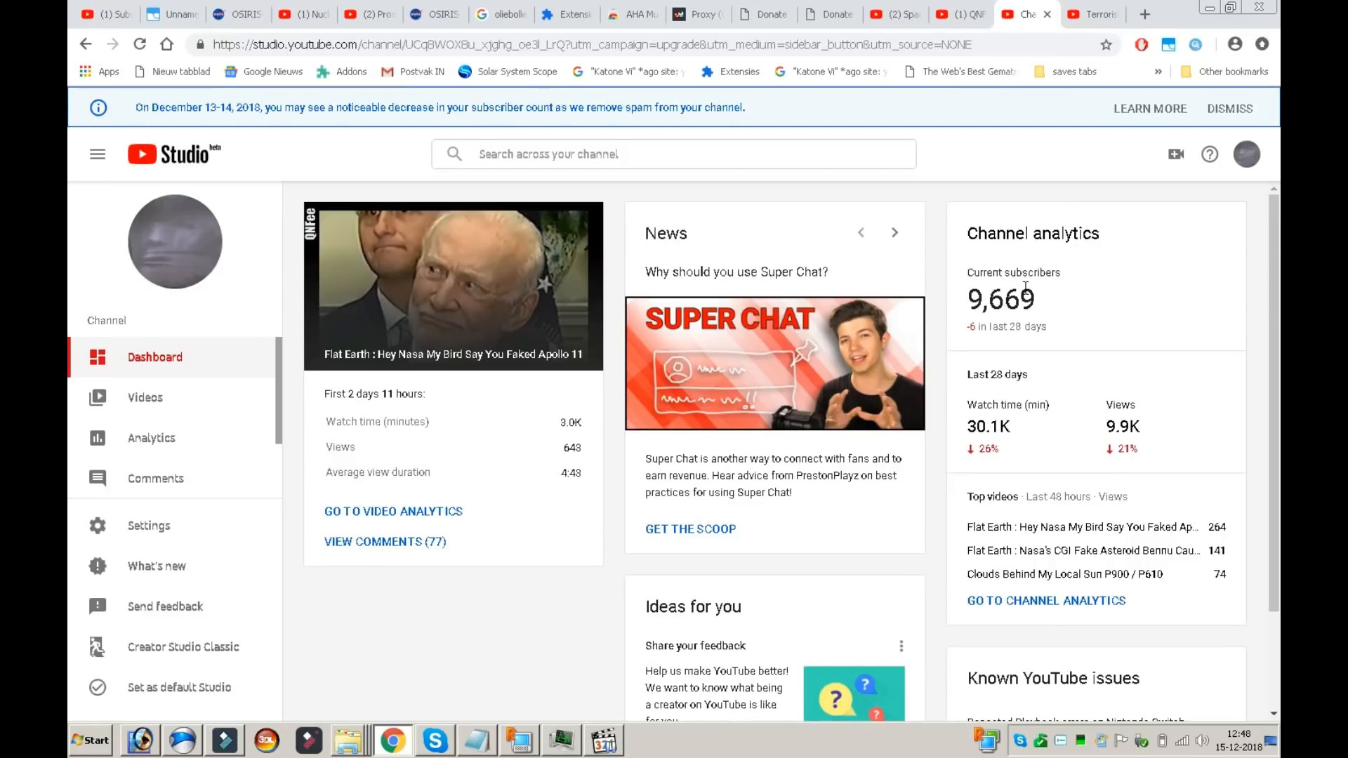
mouse_move(984, 274)
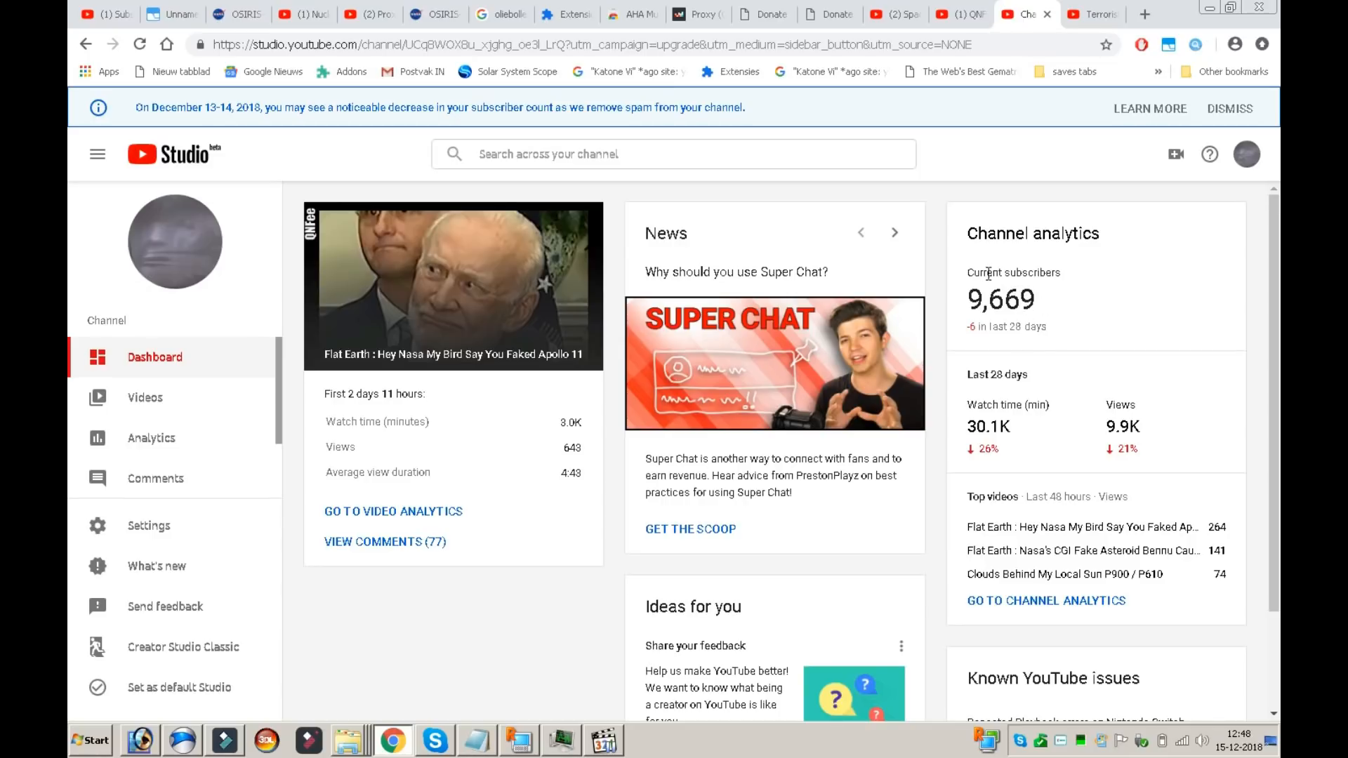
mouse_move(1050, 102)
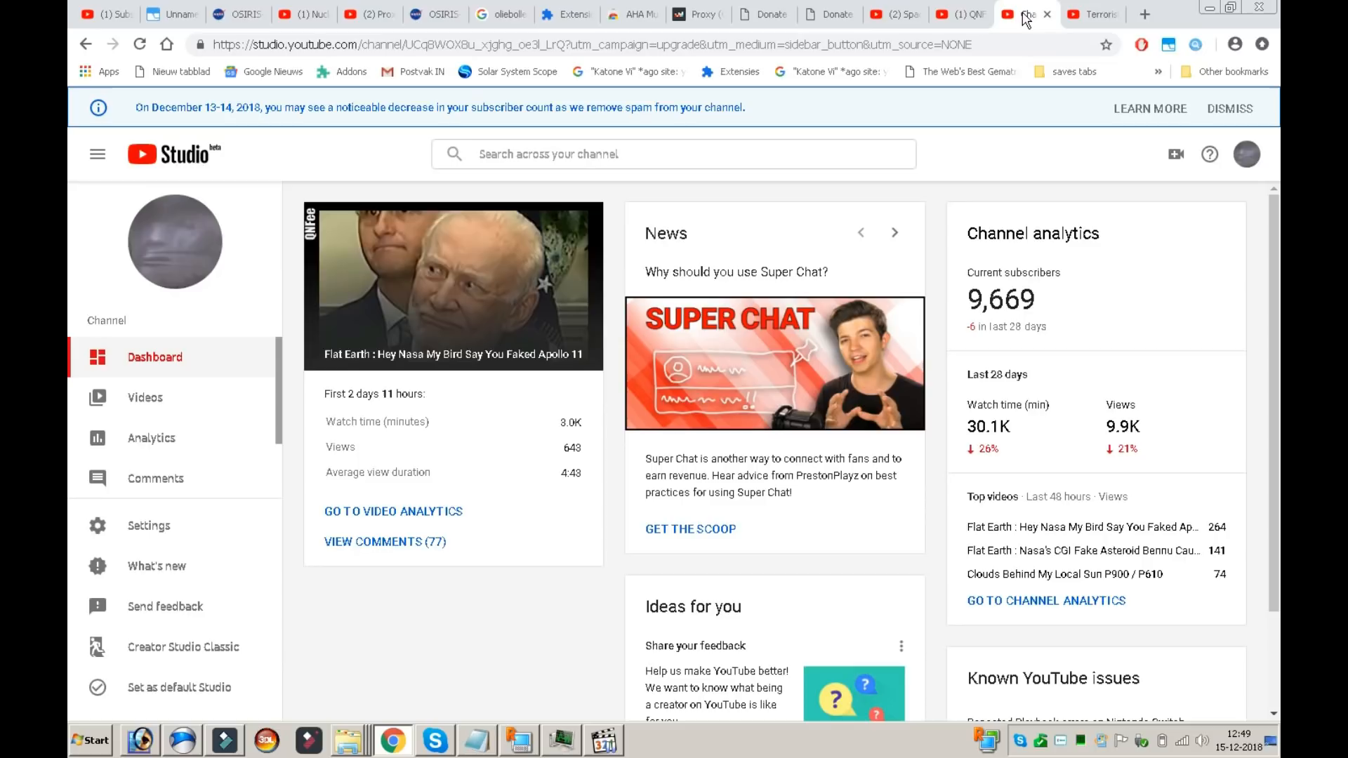
- Play 'Terrorist Organization Hidden in plain Sight' full screen to show its dashboard footage
click(1088, 14)
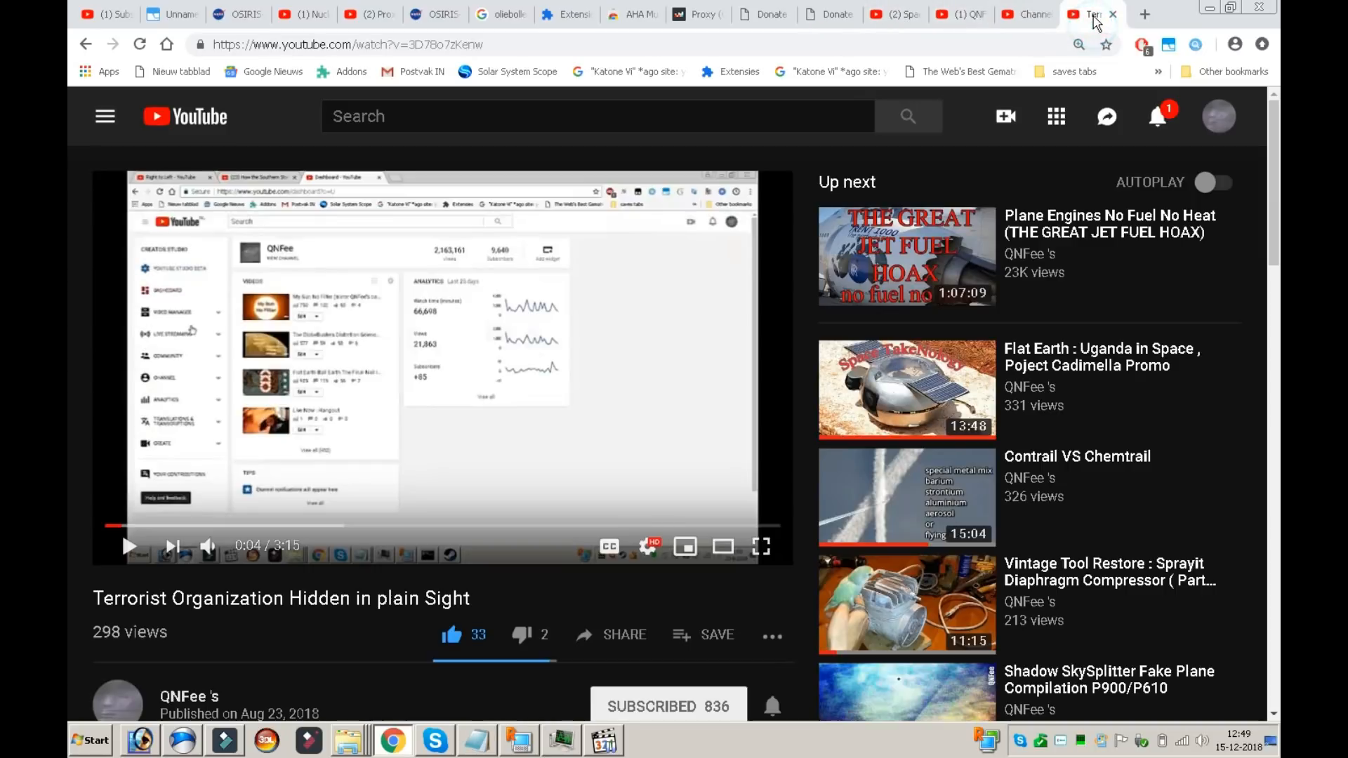
mouse_move(1167, 153)
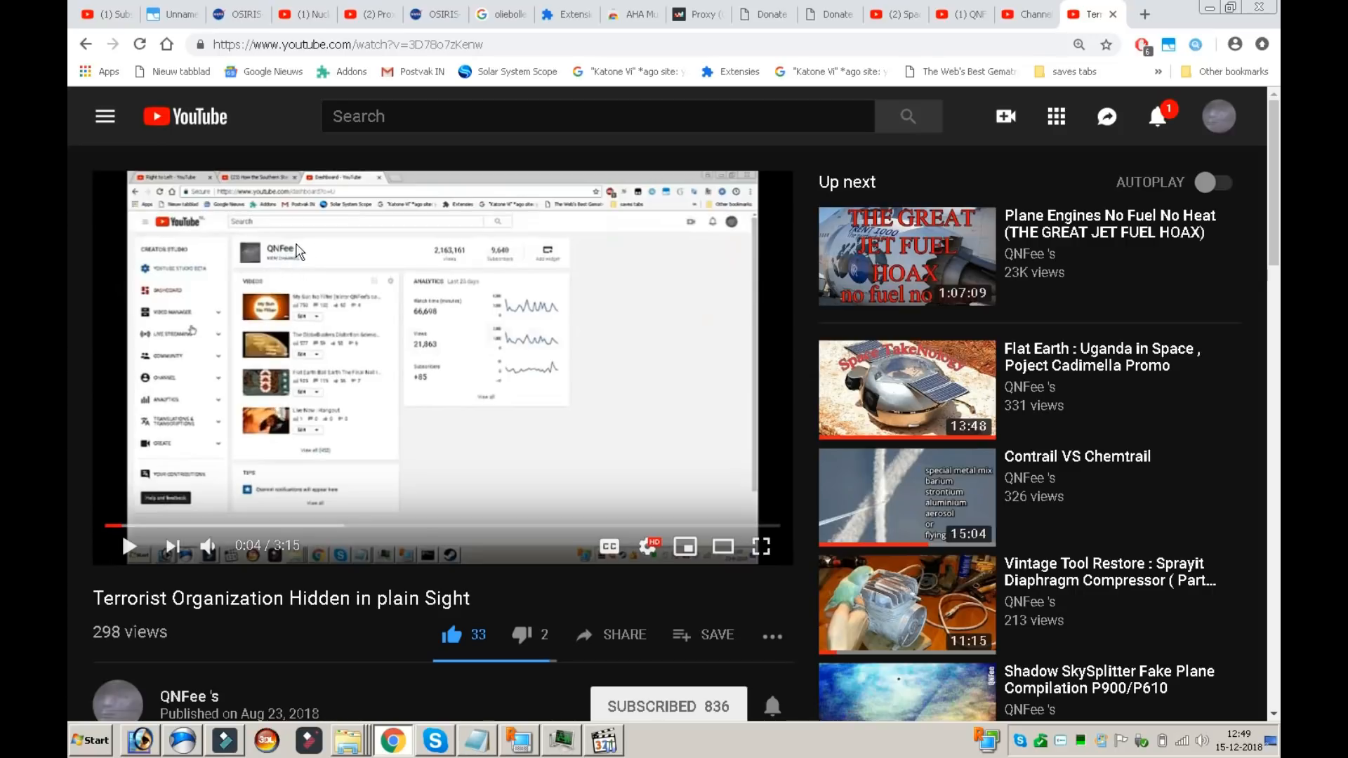
mouse_move(761, 546)
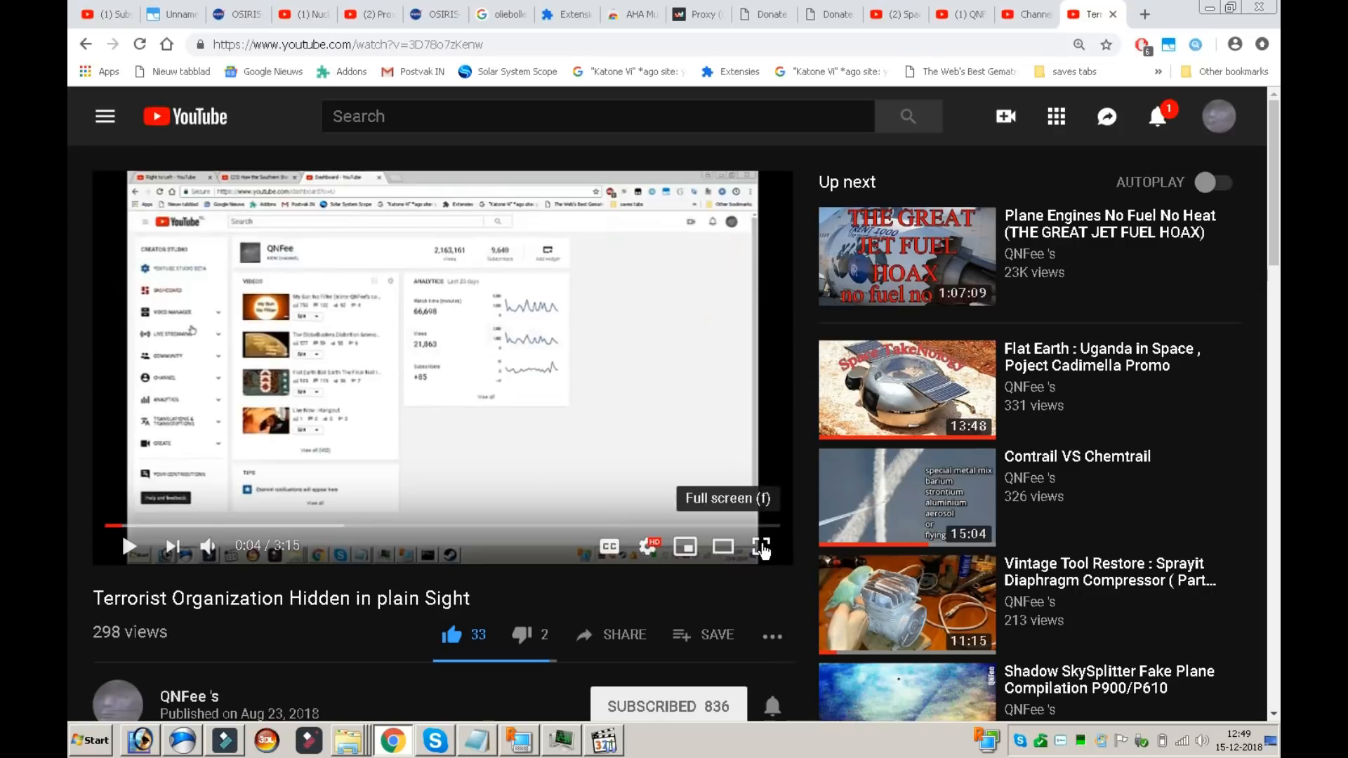
click(761, 546)
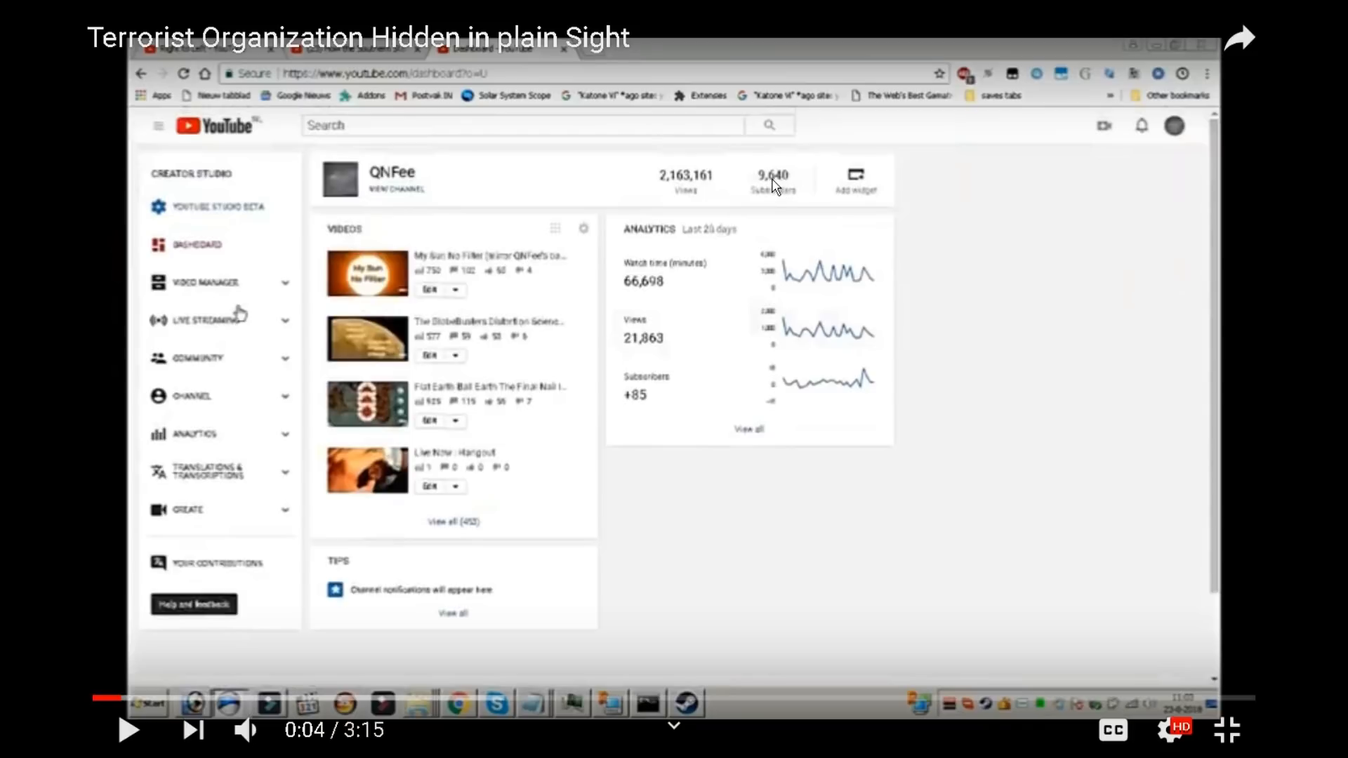
mouse_move(781, 174)
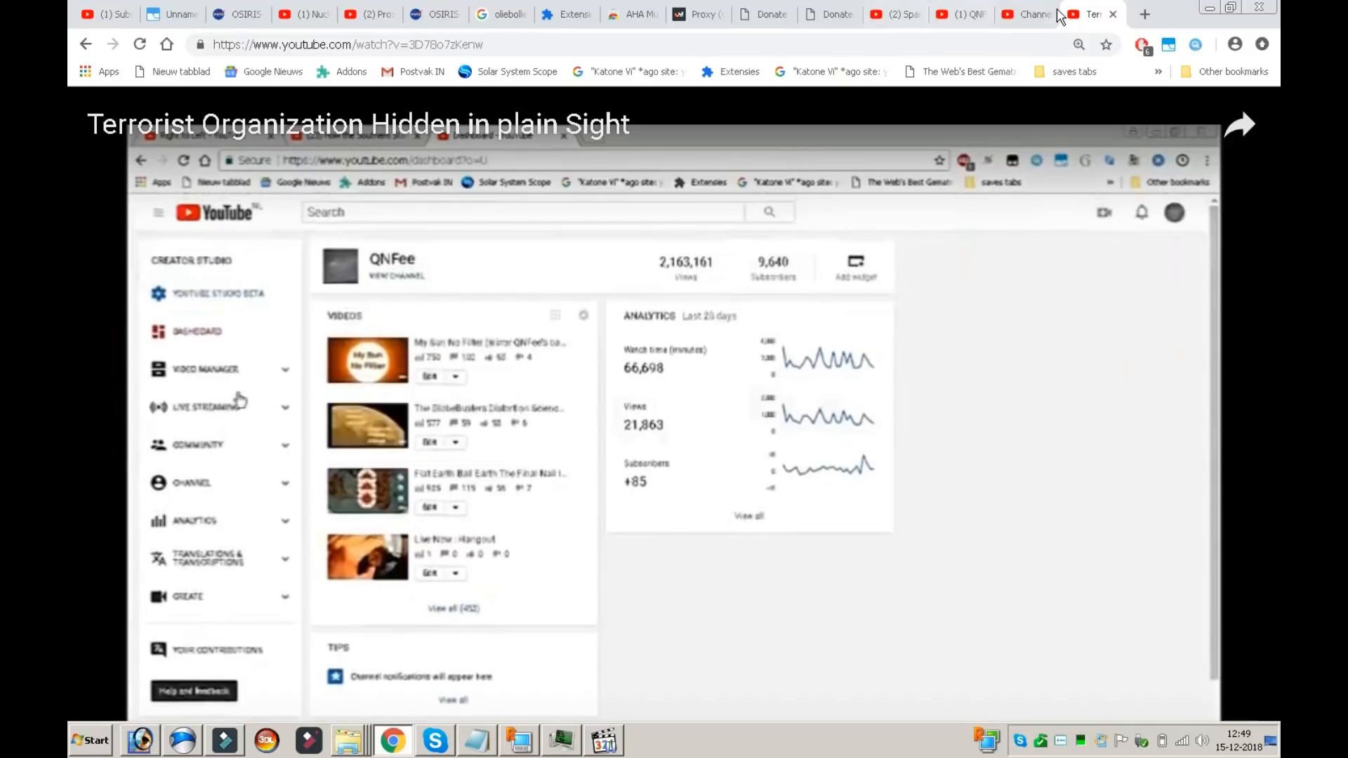
- Return to the Studio dashboard and scroll to the channel analytics subscriber count
click(1030, 14)
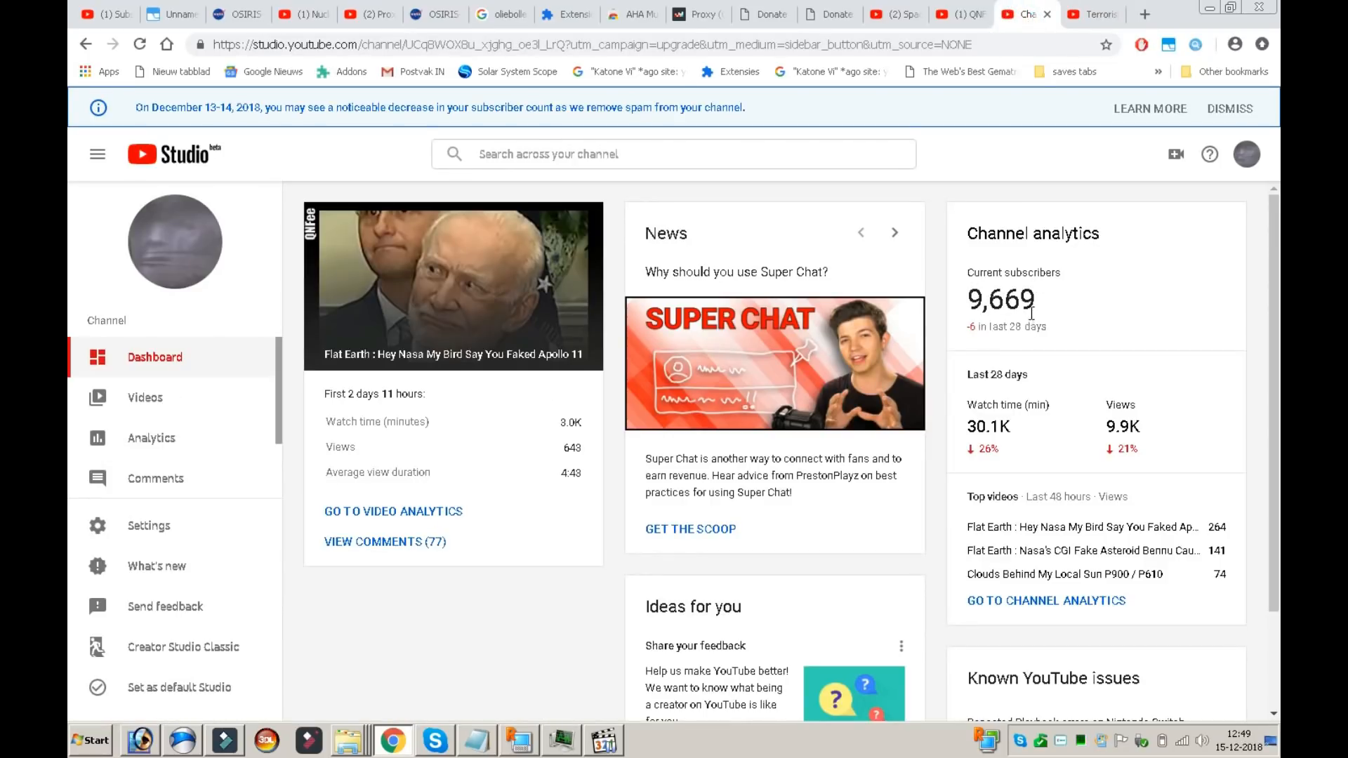
mouse_move(1042, 329)
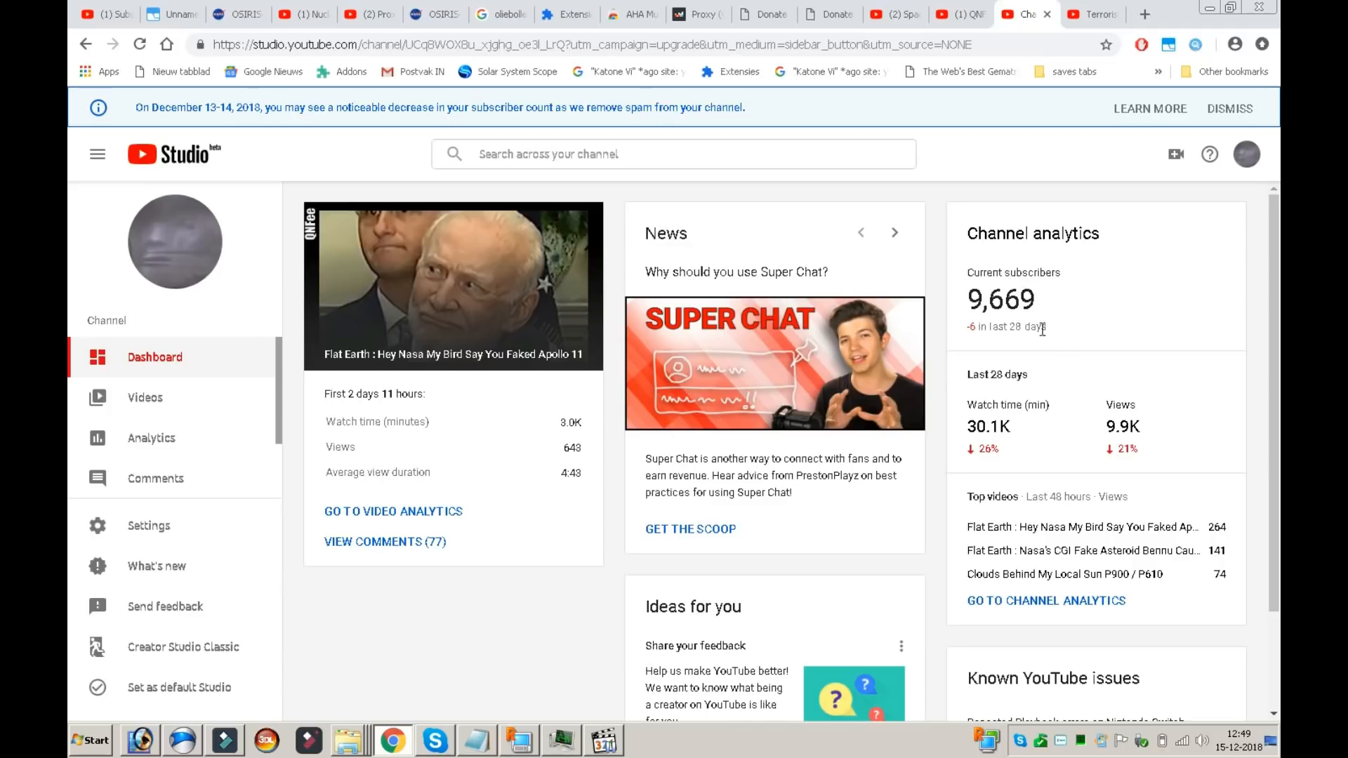
scroll(down, 3)
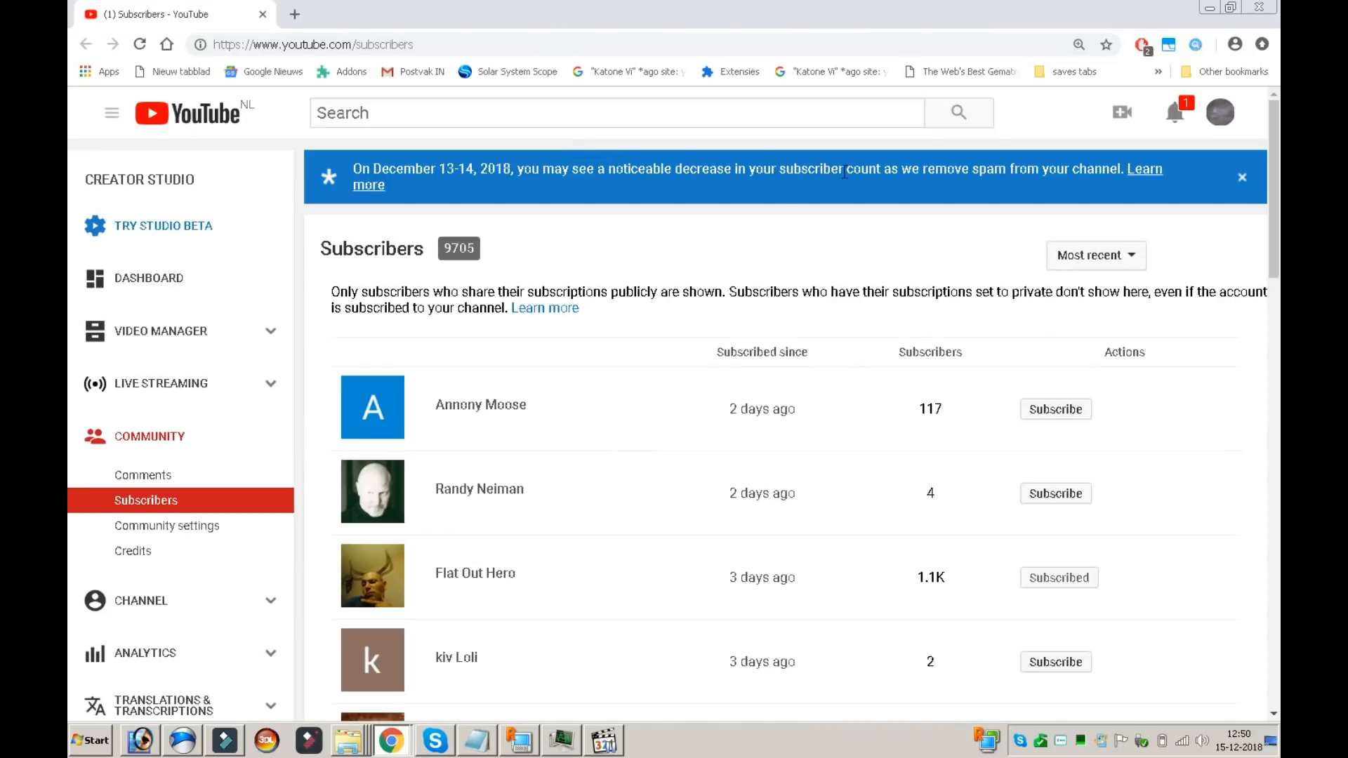
mouse_move(1010, 189)
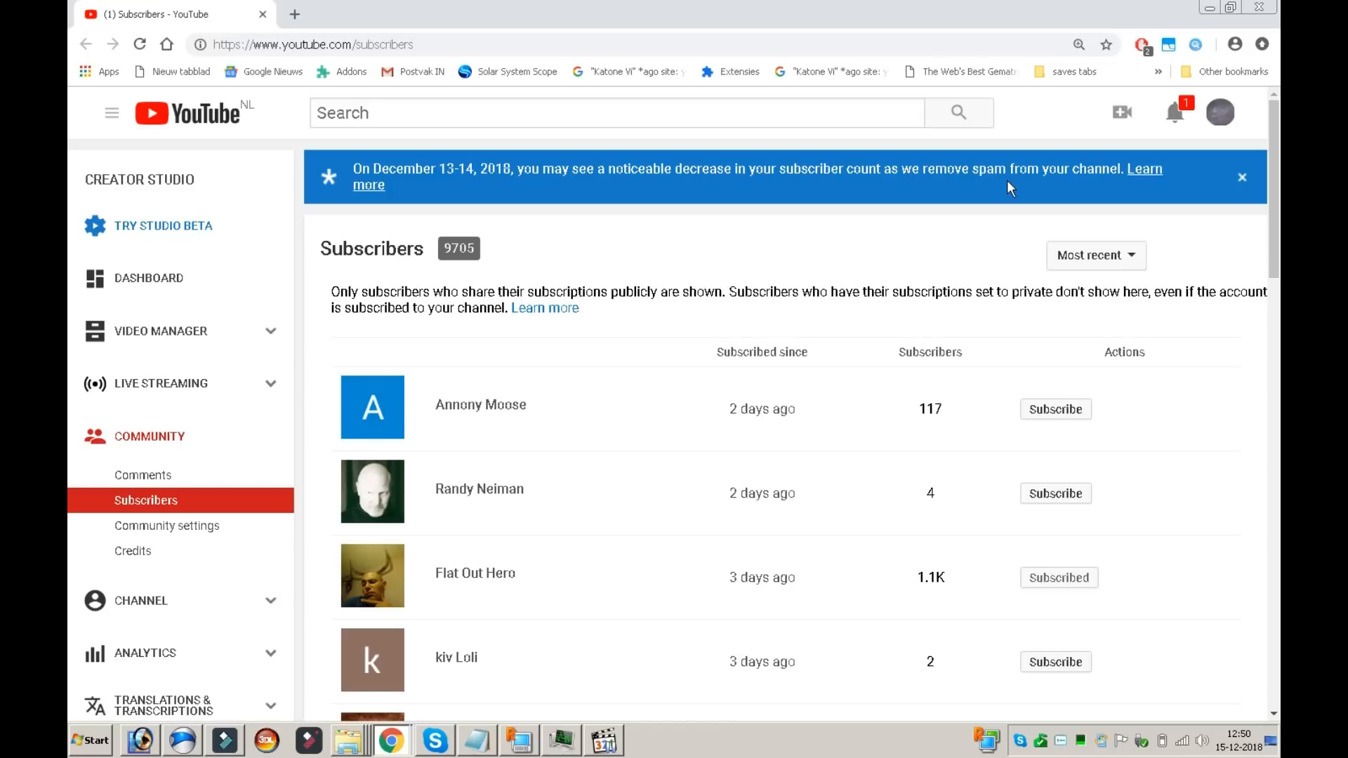
mouse_move(1136, 186)
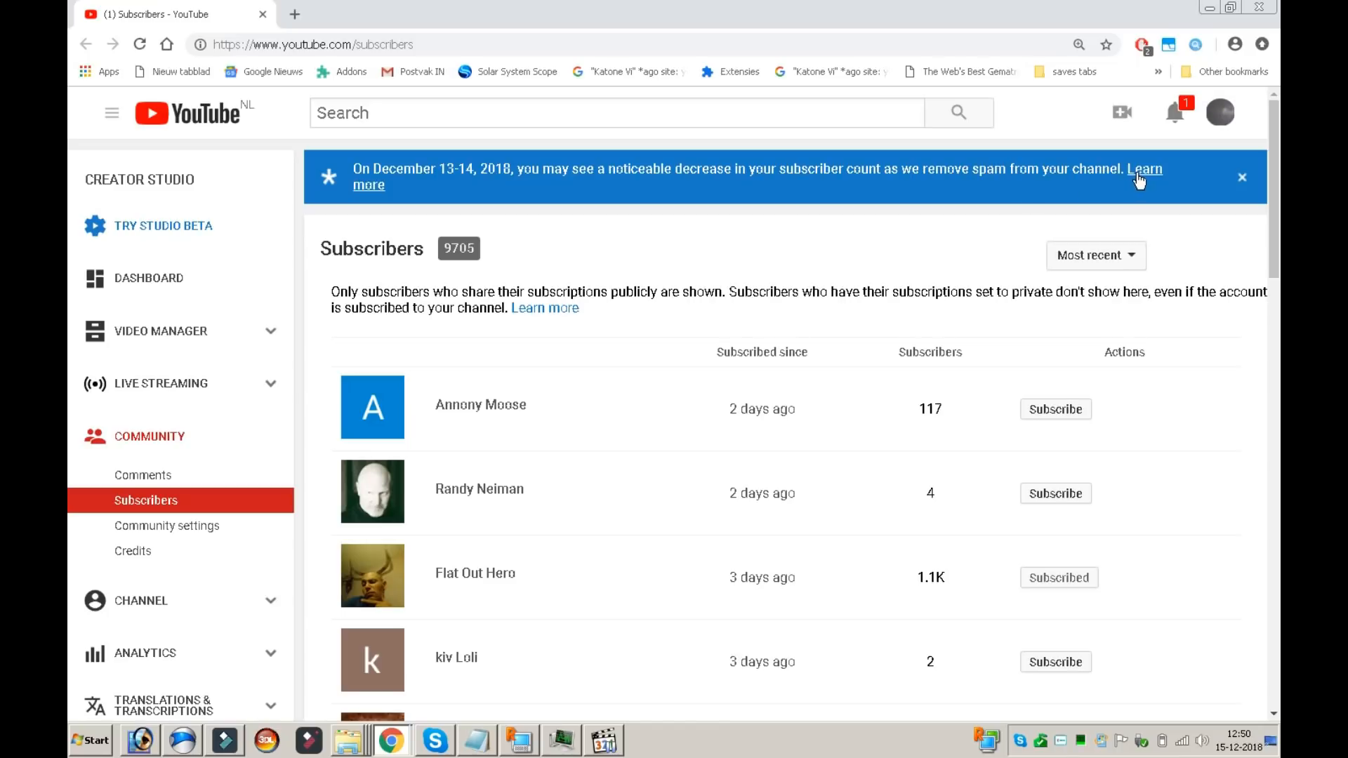
mouse_move(725, 245)
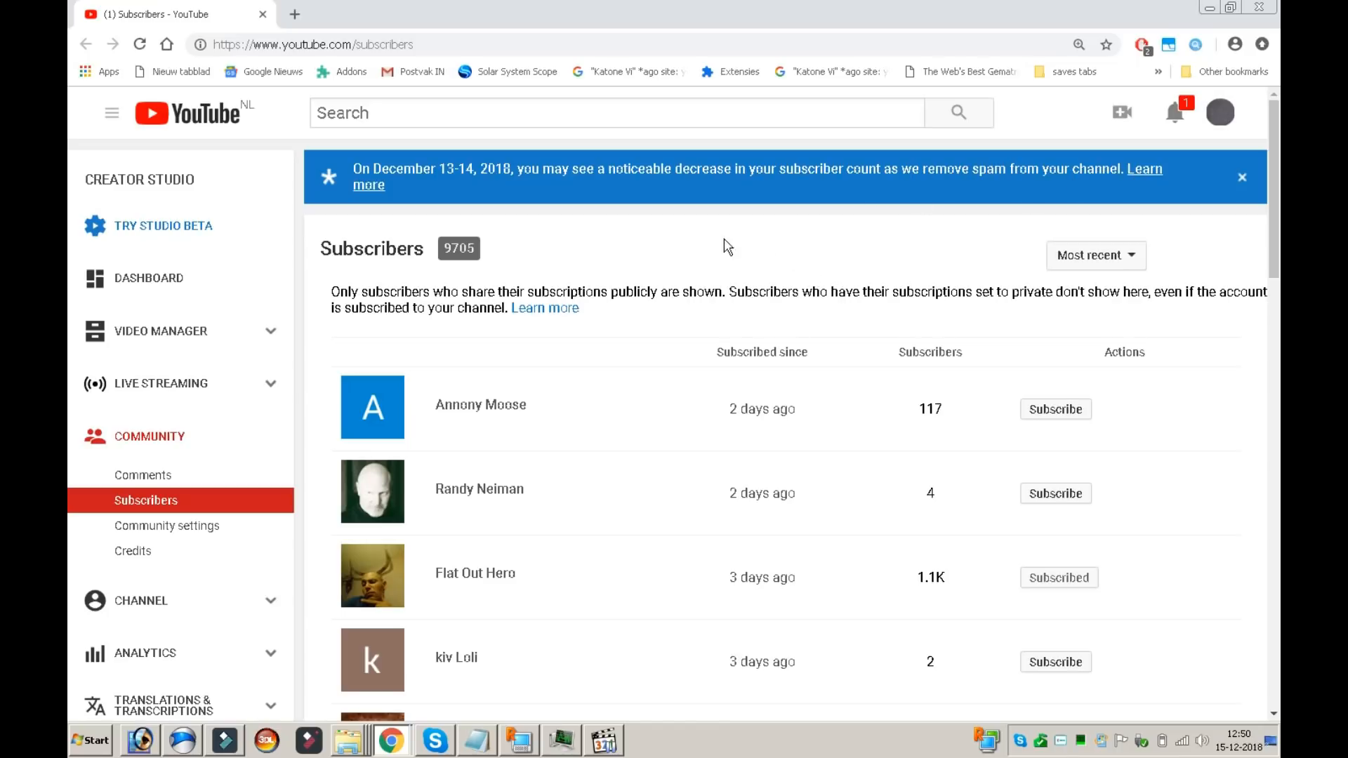
mouse_move(497, 220)
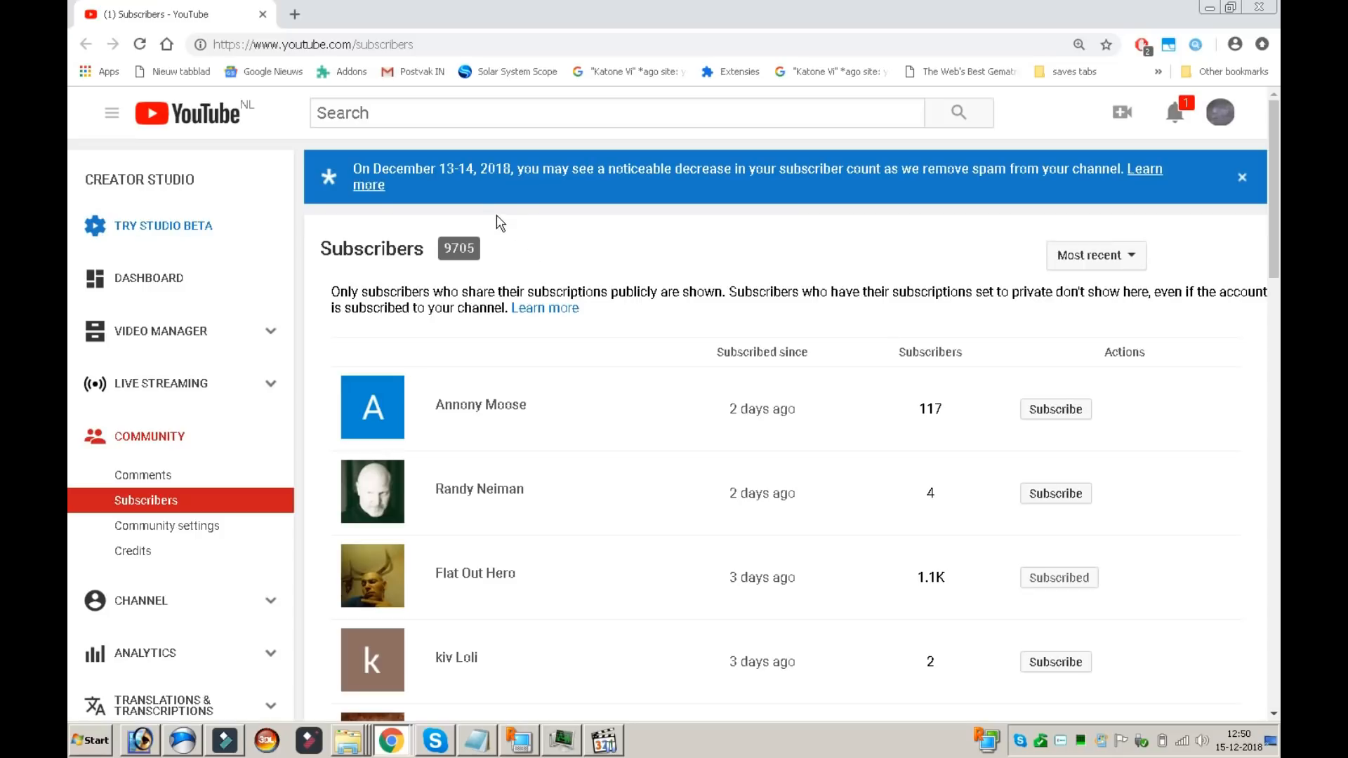
mouse_move(498, 279)
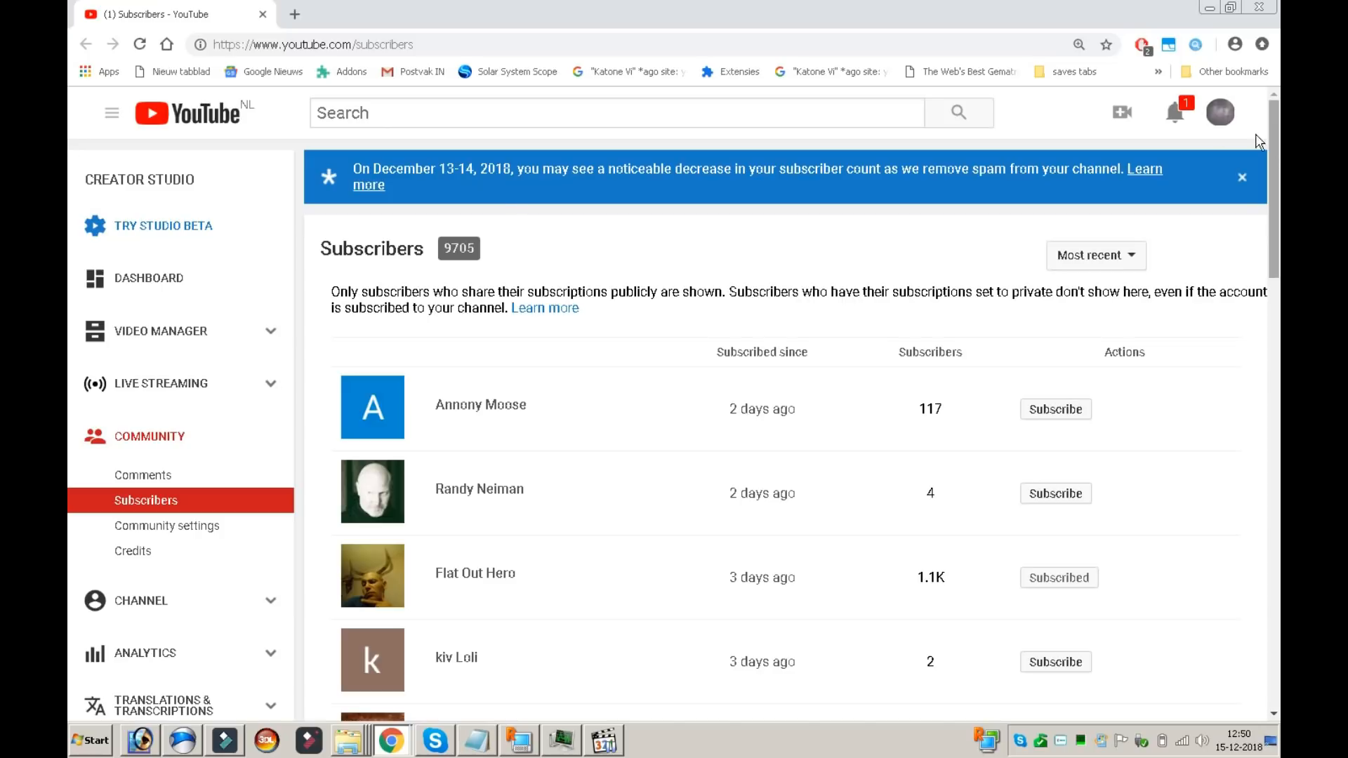
mouse_move(71, 283)
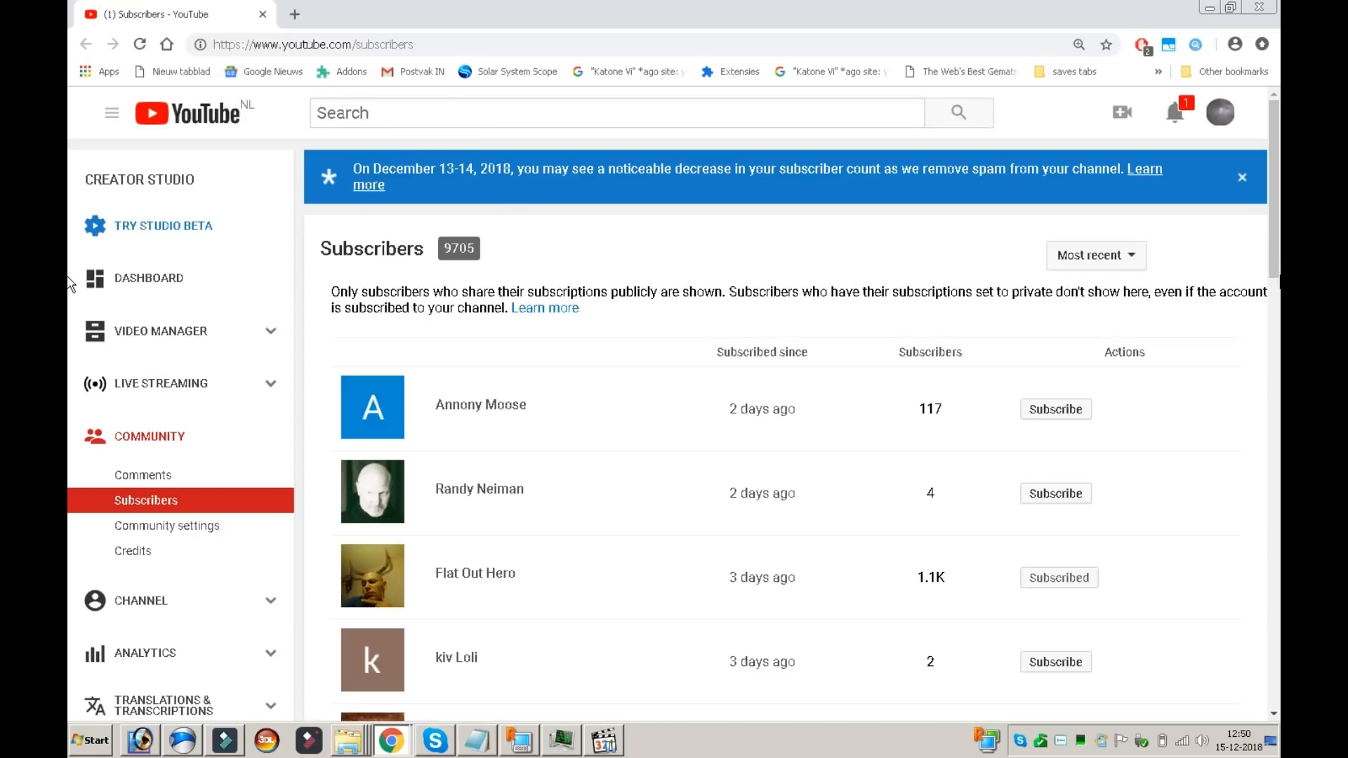
mouse_move(1278, 212)
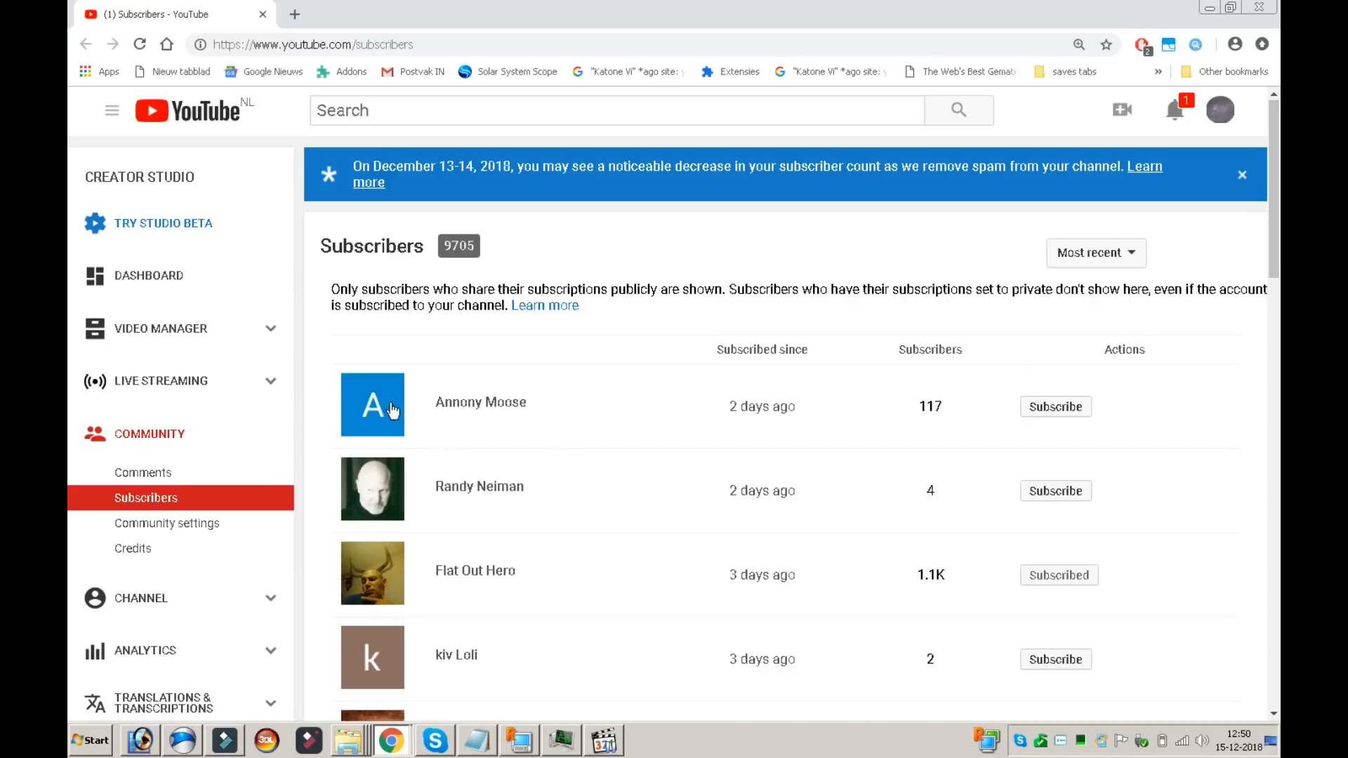
- Browse down the 9,705-subscriber list and load more entries past the first page
scroll(down, 3)
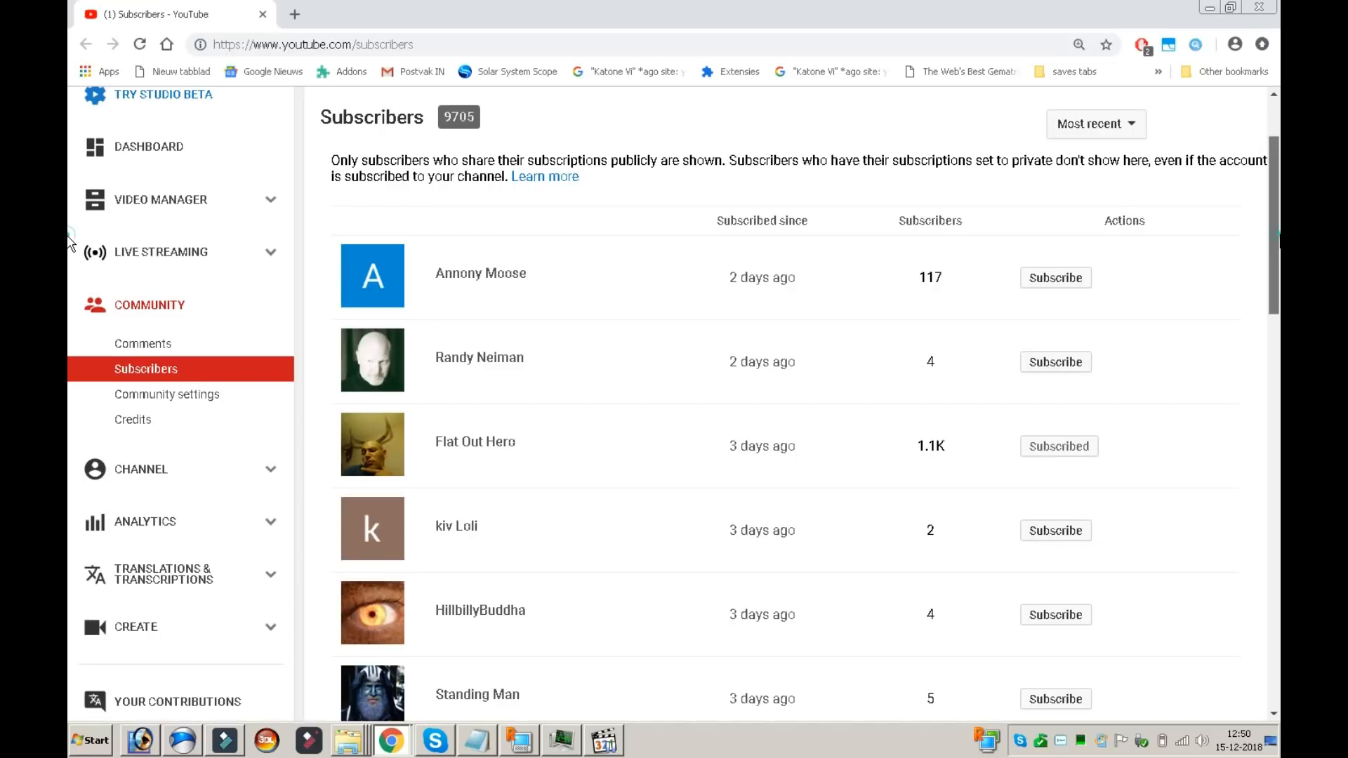
scroll(down, 3)
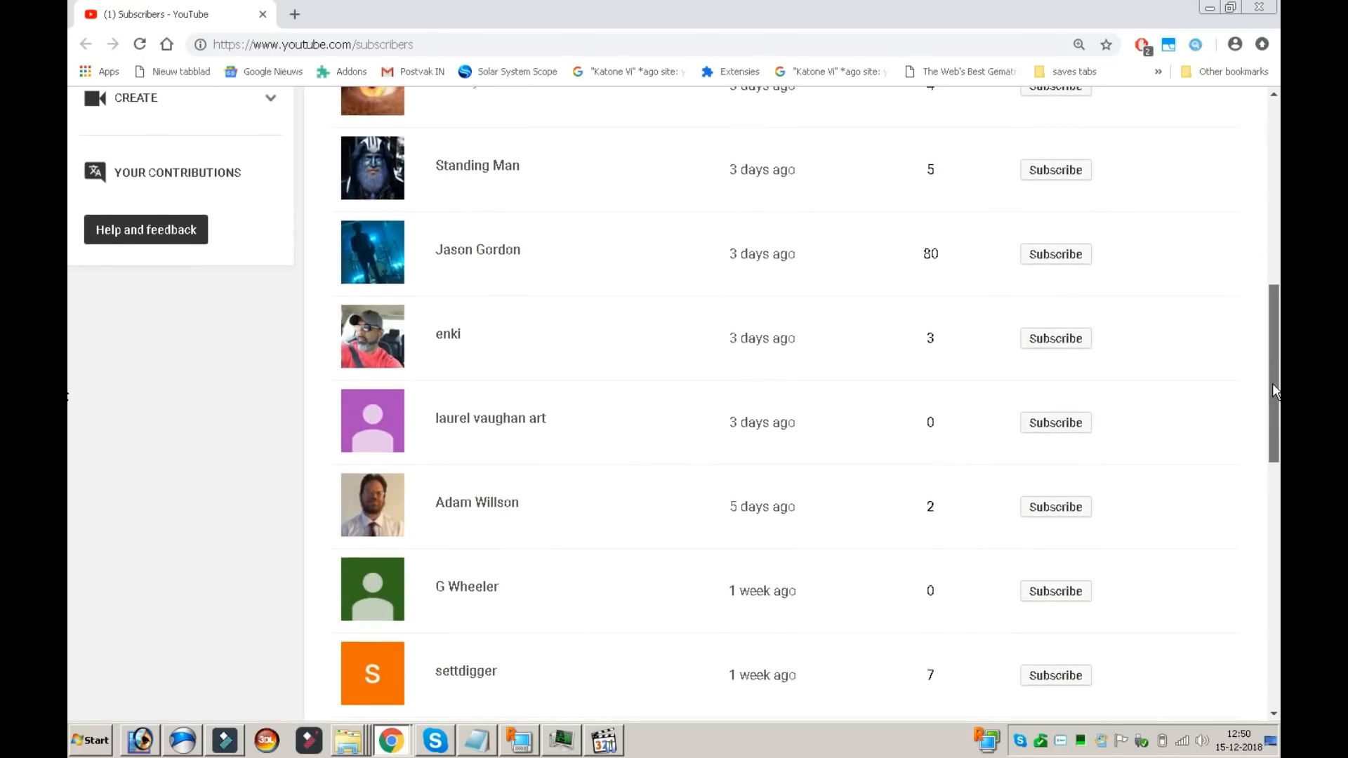
scroll(down, 3)
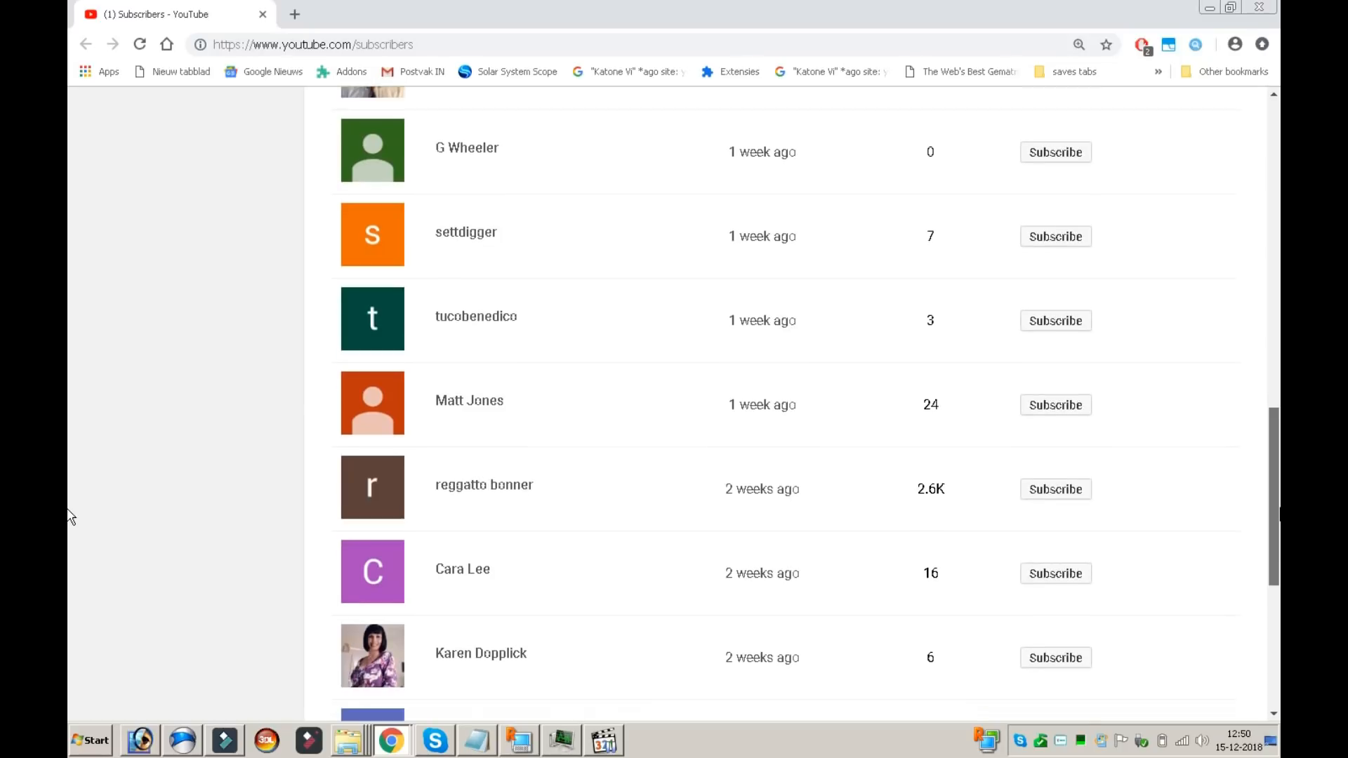
scroll(down, 3)
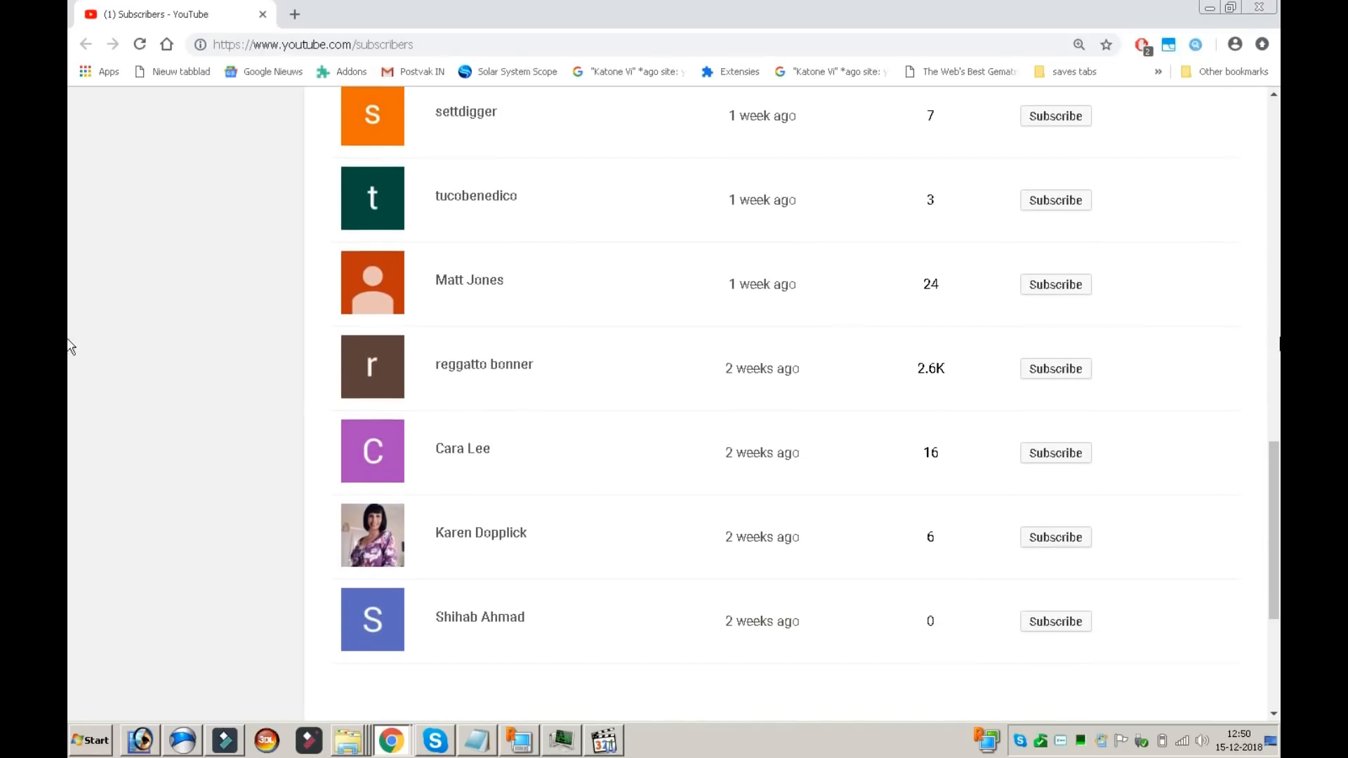
scroll(down, 3)
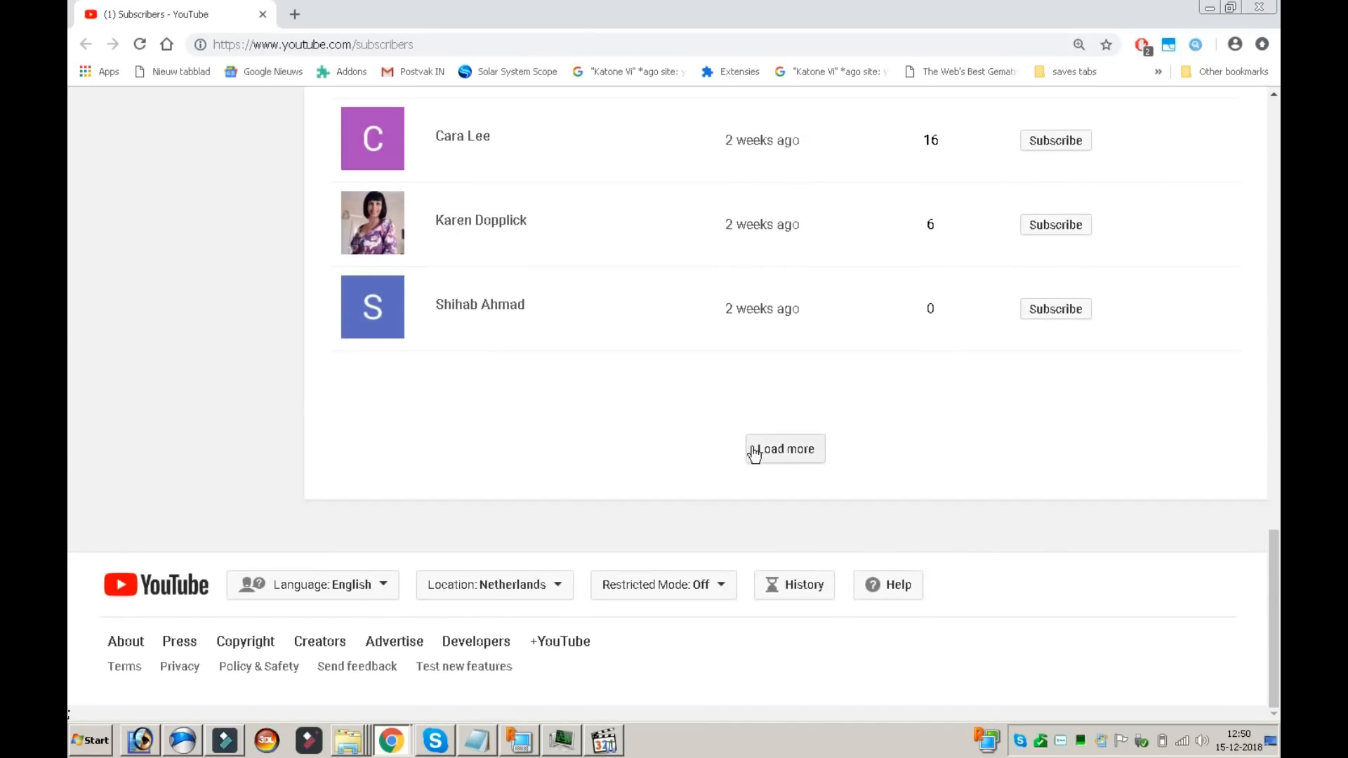
click(784, 448)
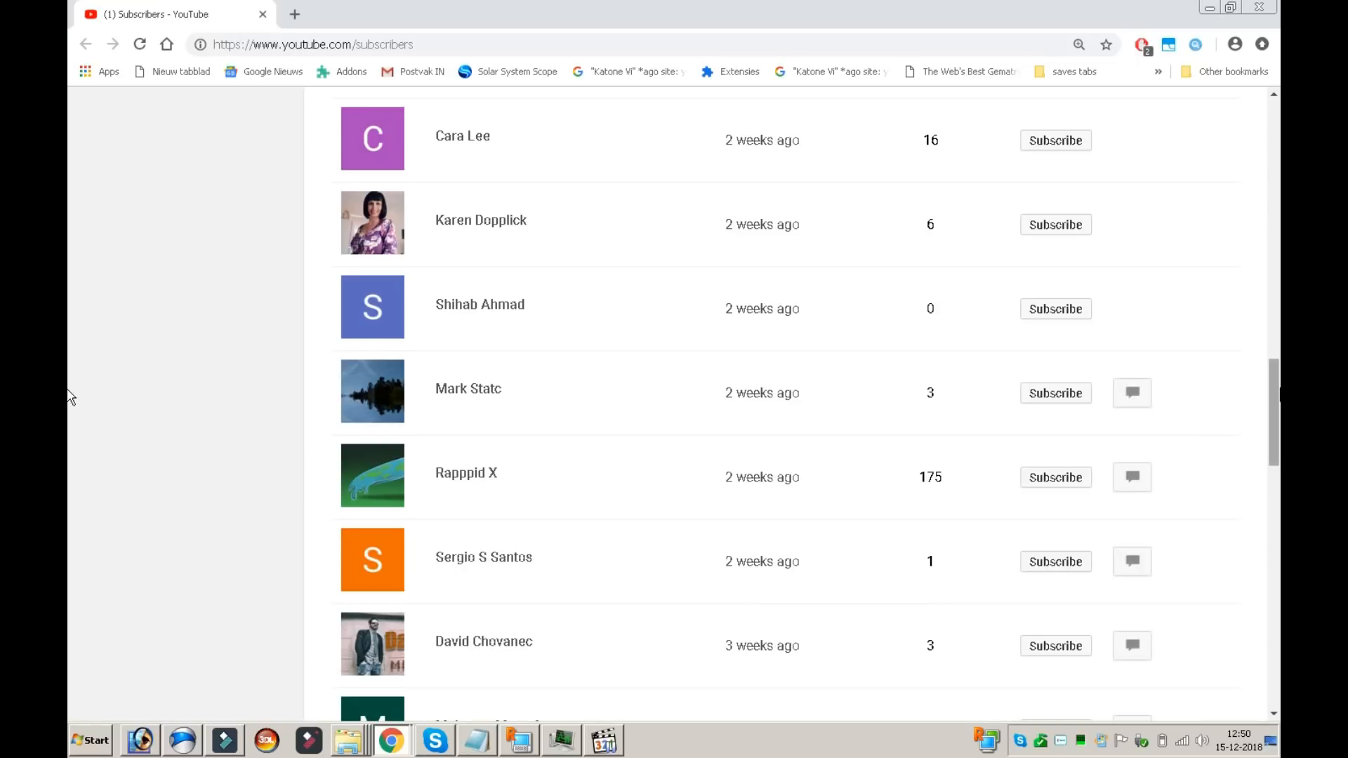
scroll(down, 3)
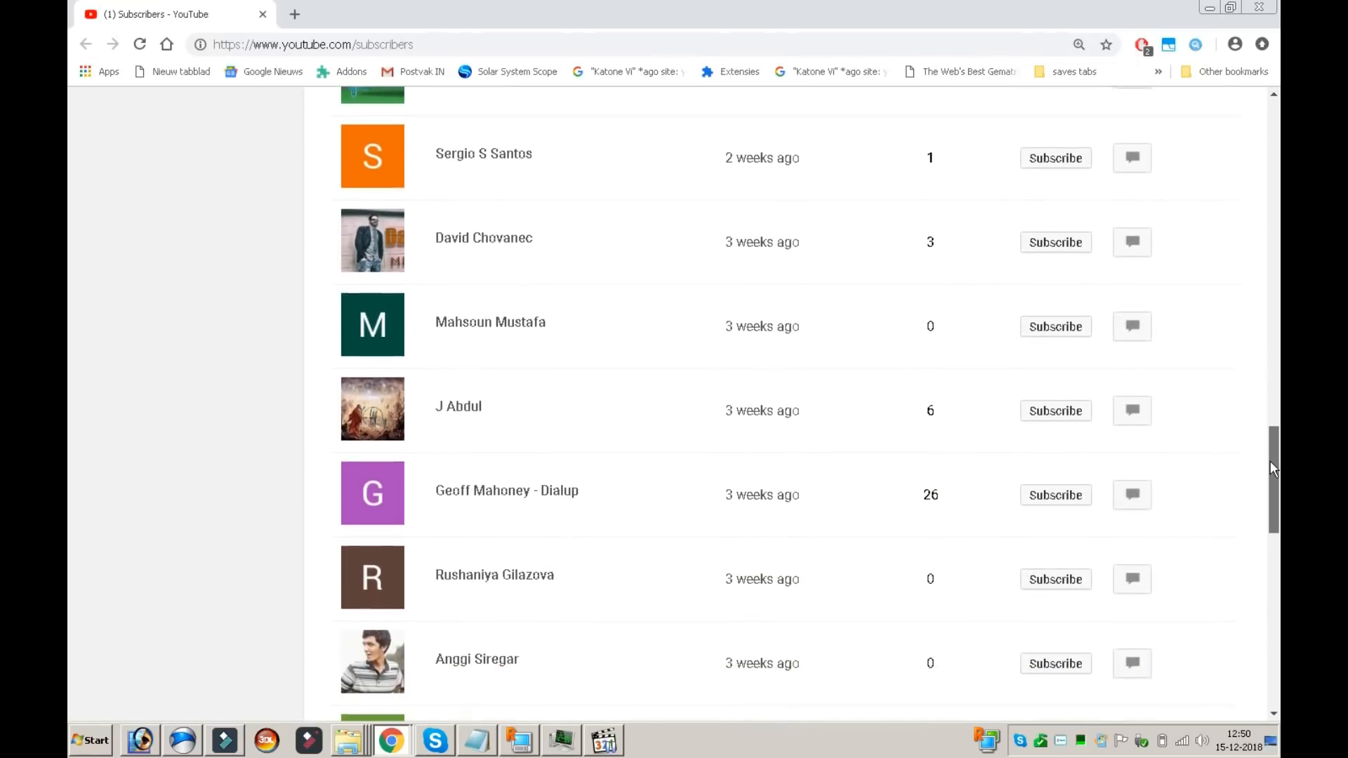
scroll(down, 3)
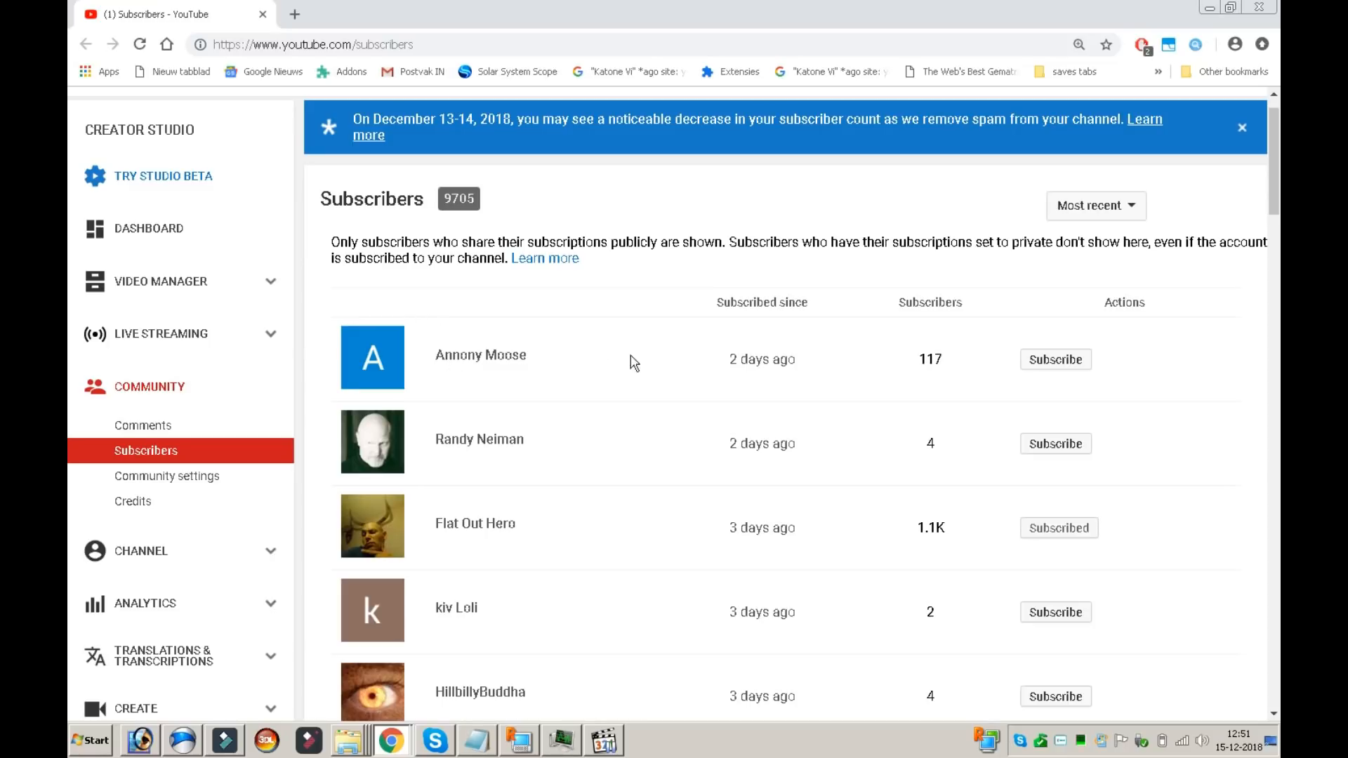
mouse_move(1117, 225)
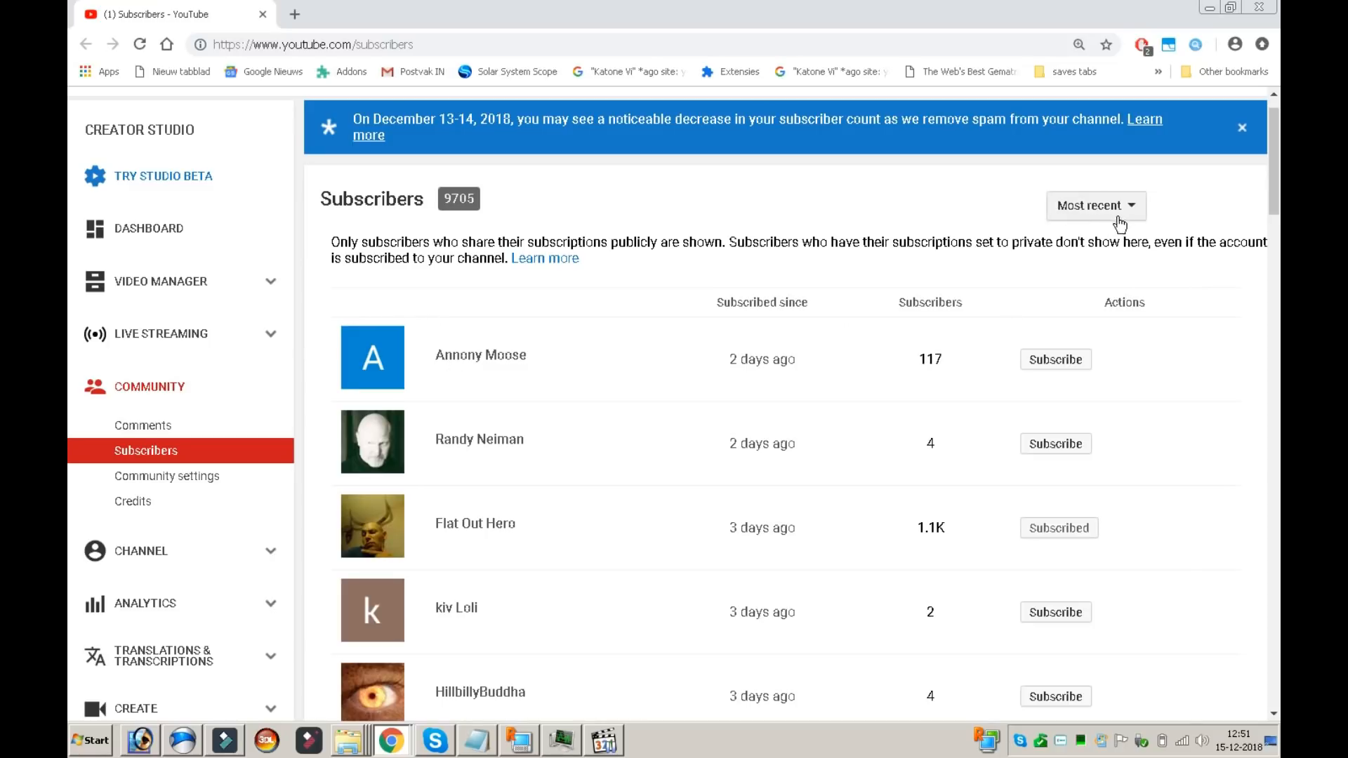
click(1096, 206)
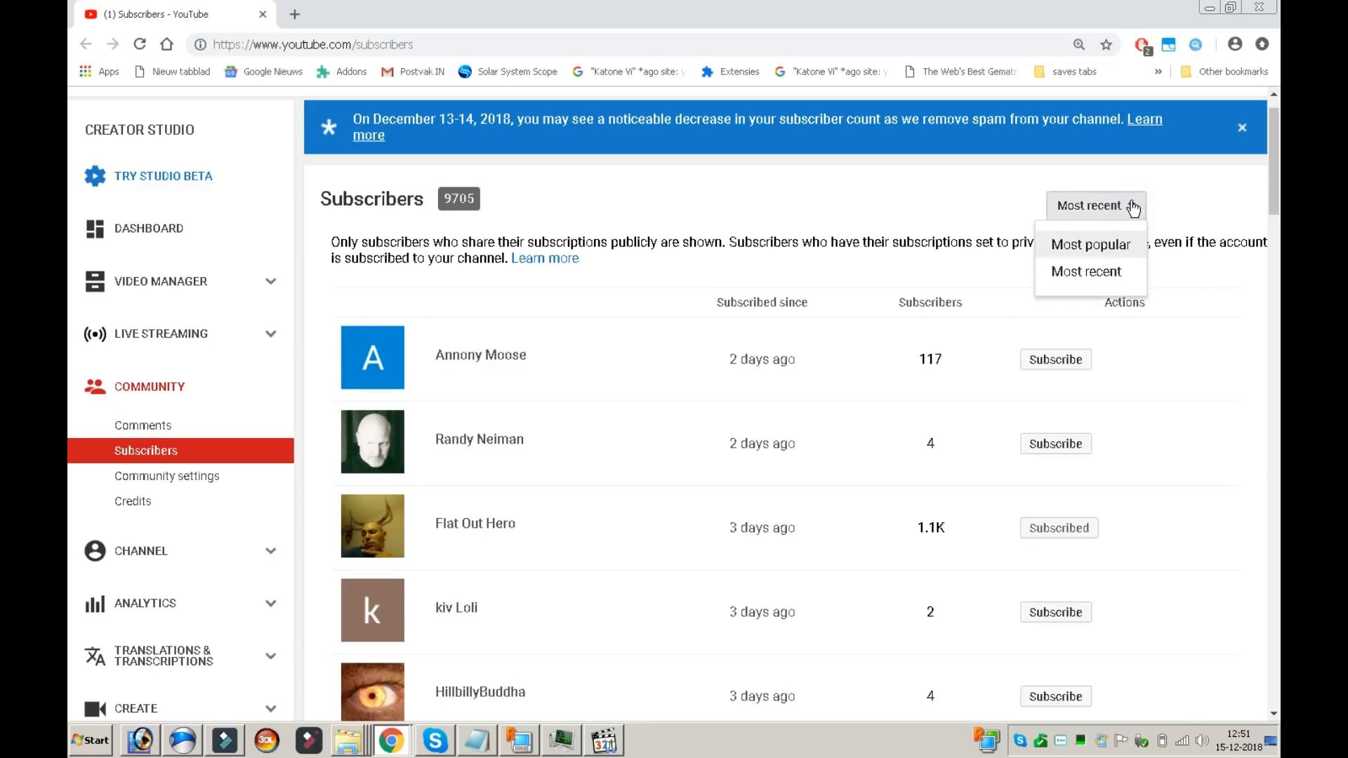
click(1090, 244)
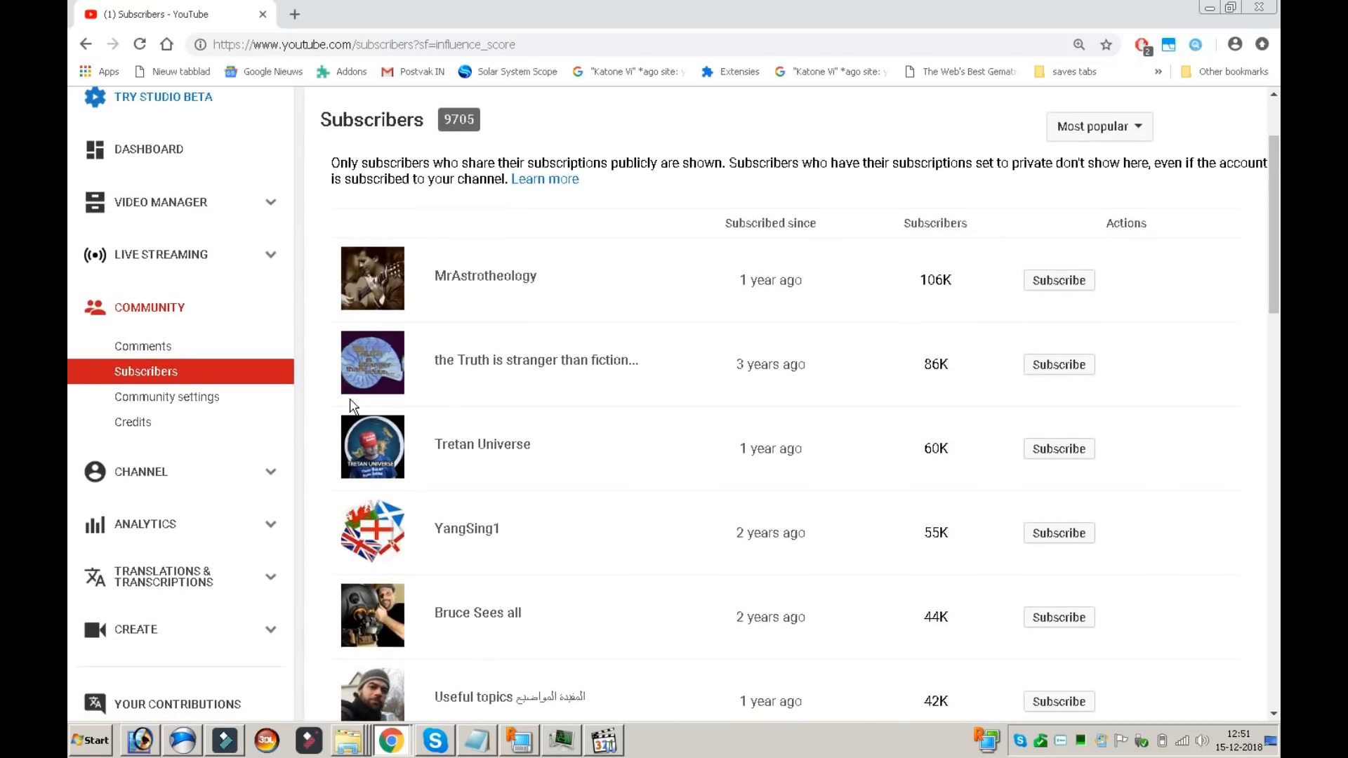
mouse_move(379, 455)
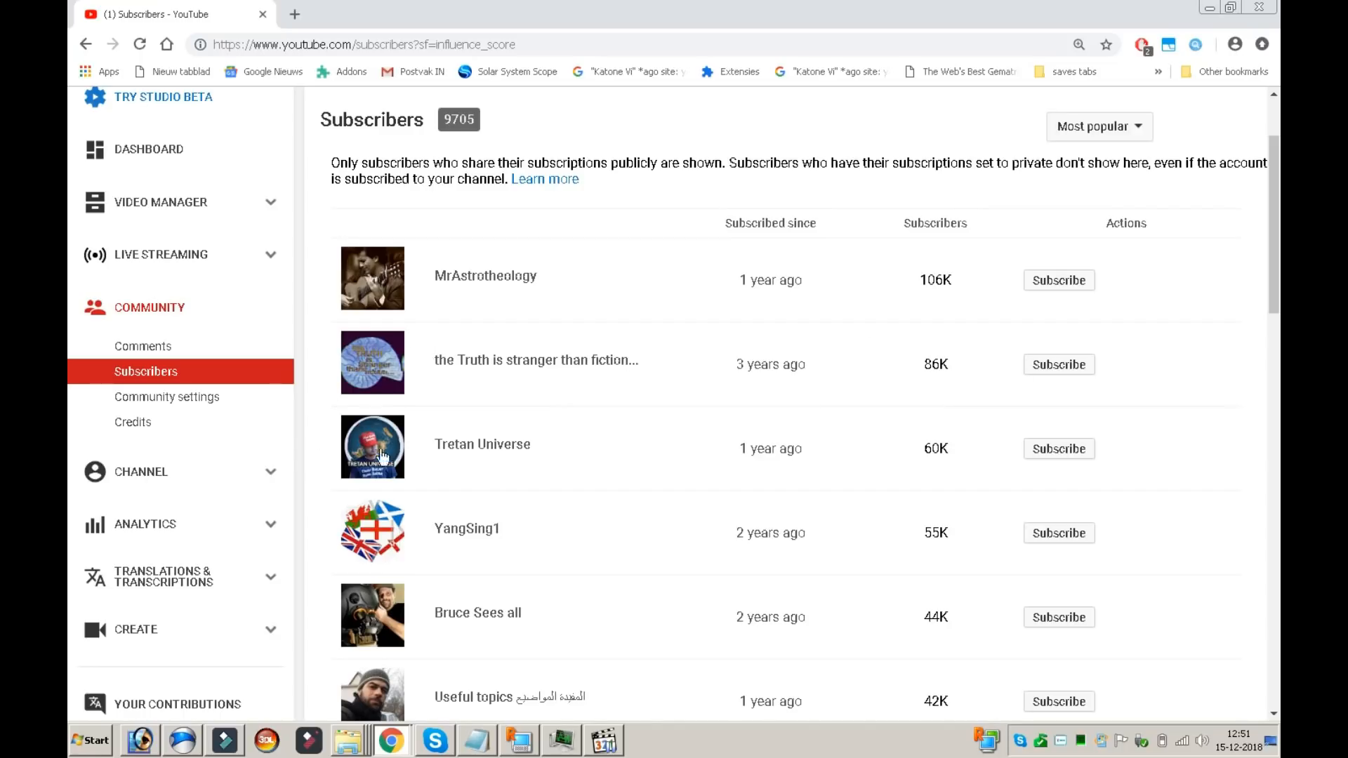
scroll(down, 3)
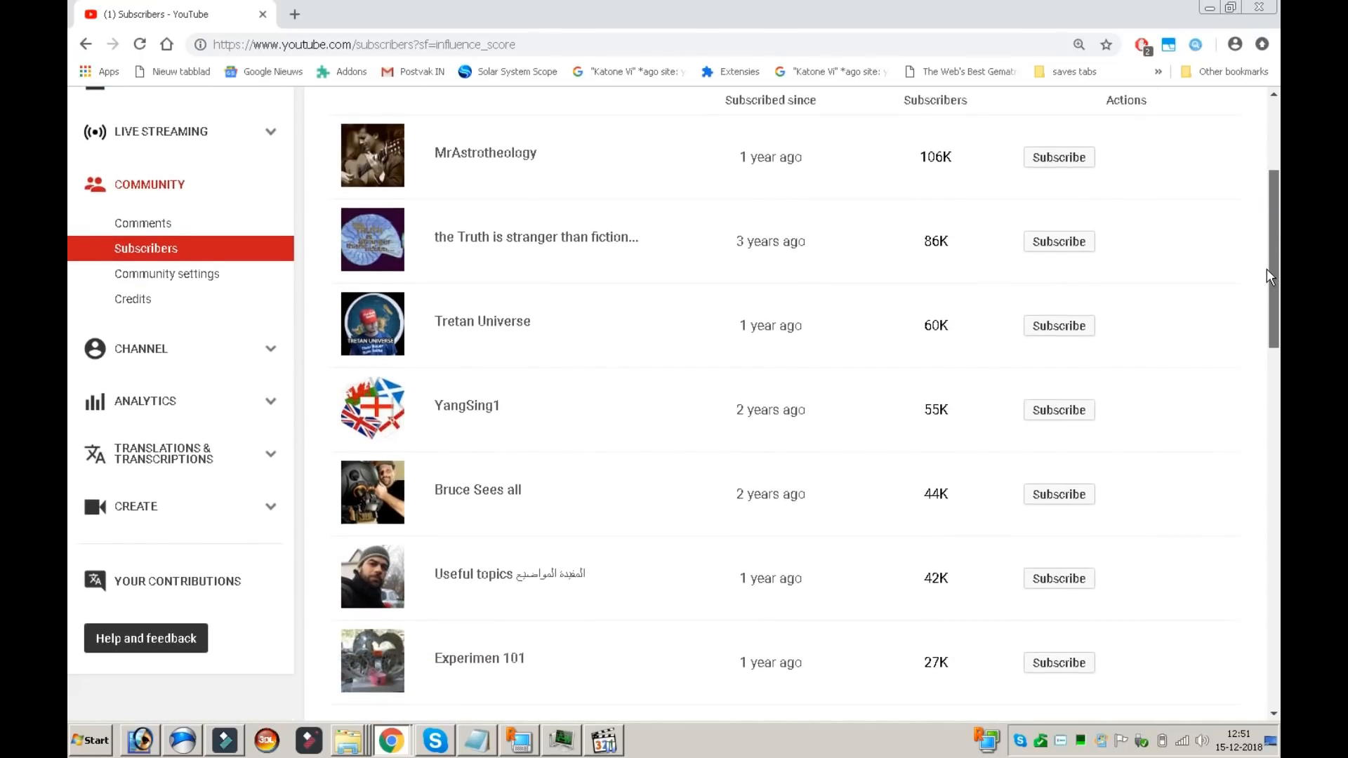
scroll(down, 3)
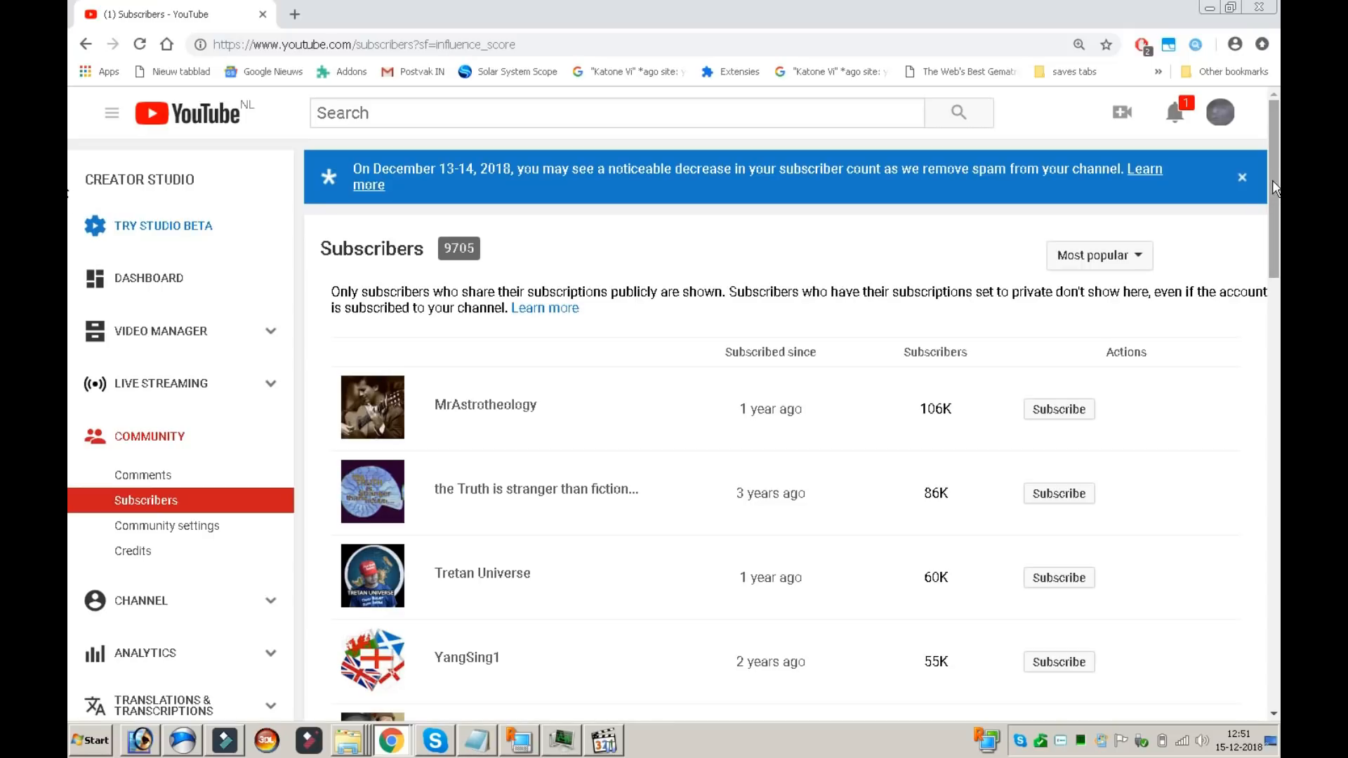
mouse_move(448, 411)
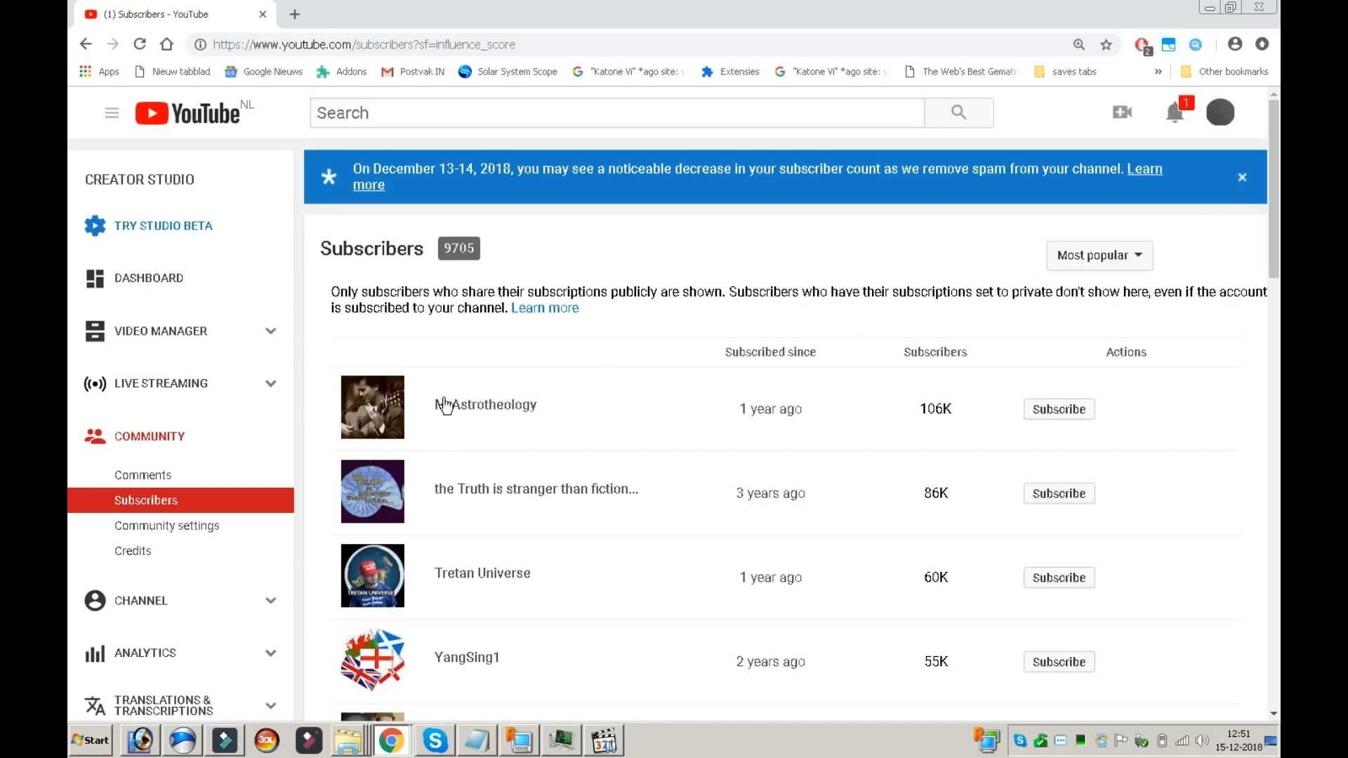
mouse_move(806, 346)
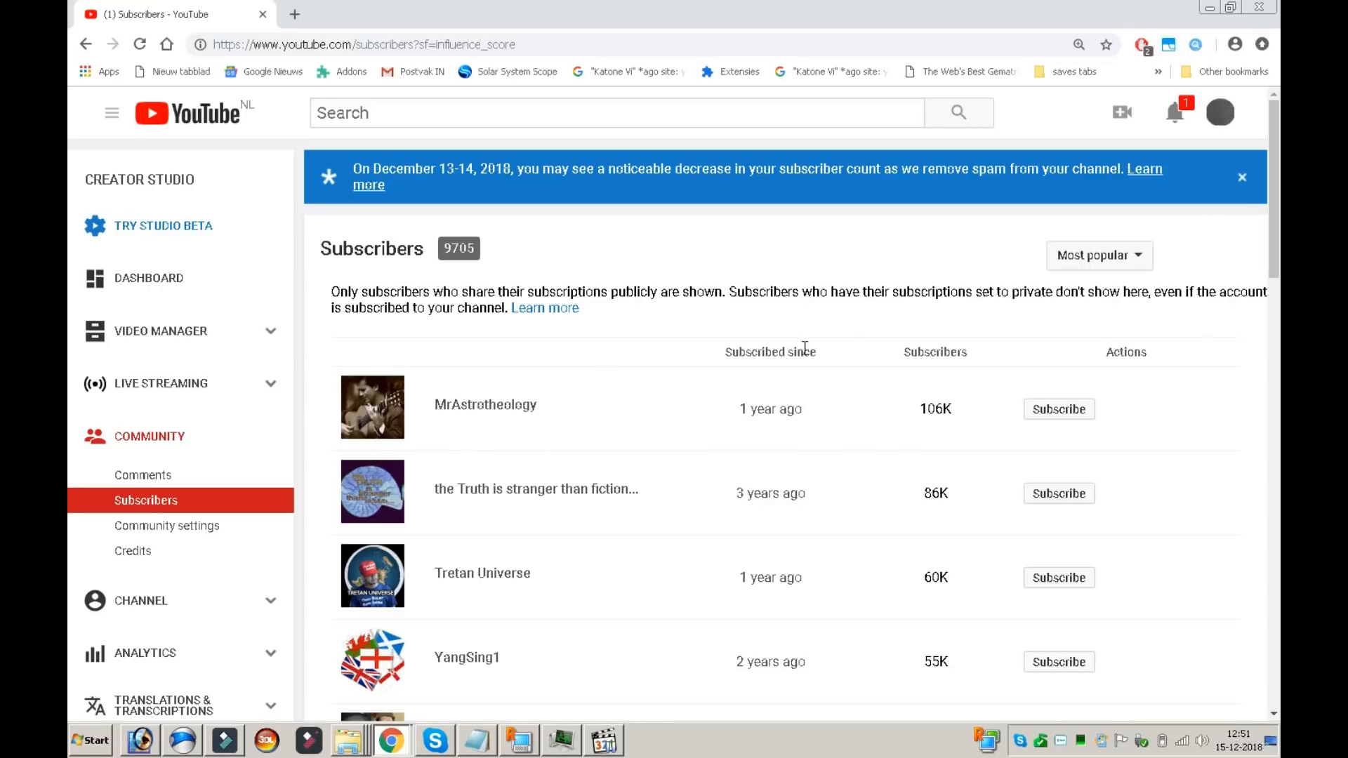
mouse_move(418, 392)
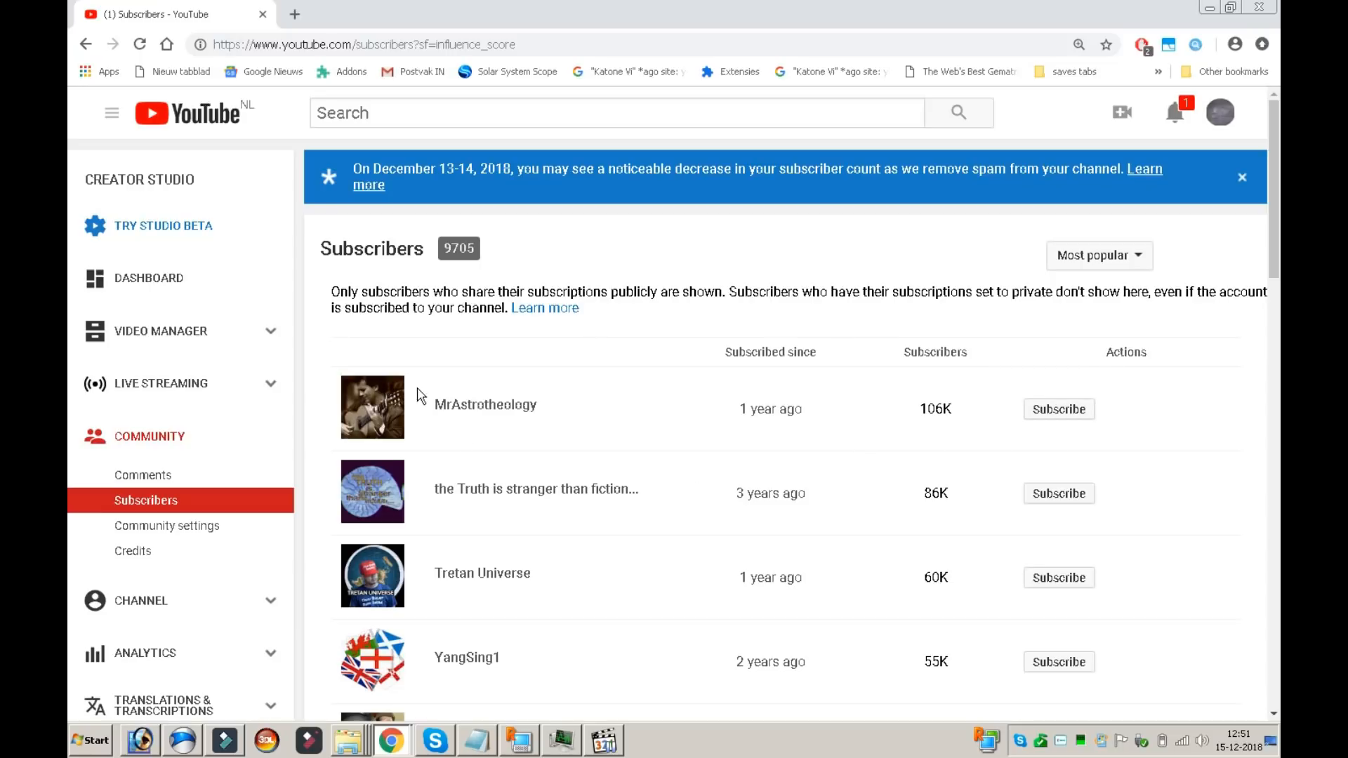
mouse_move(676, 491)
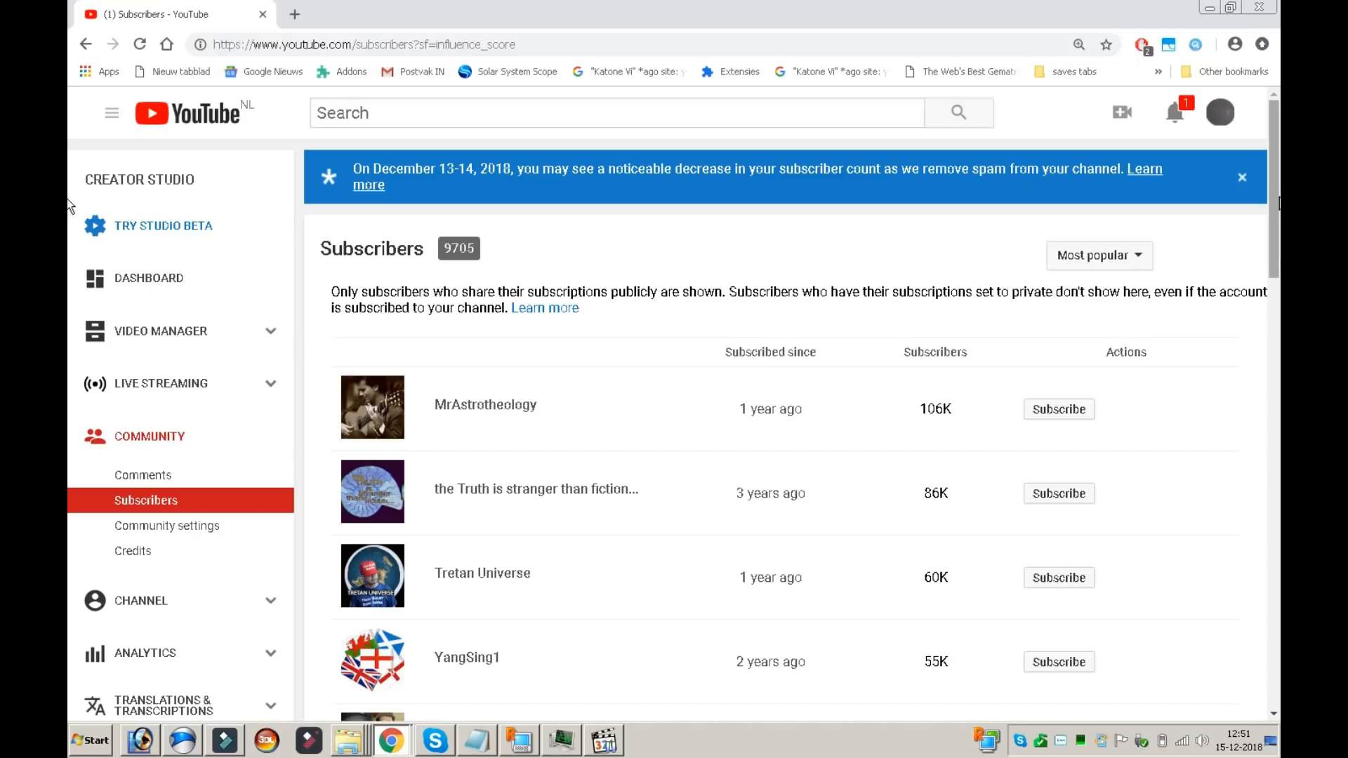
scroll(down, 3)
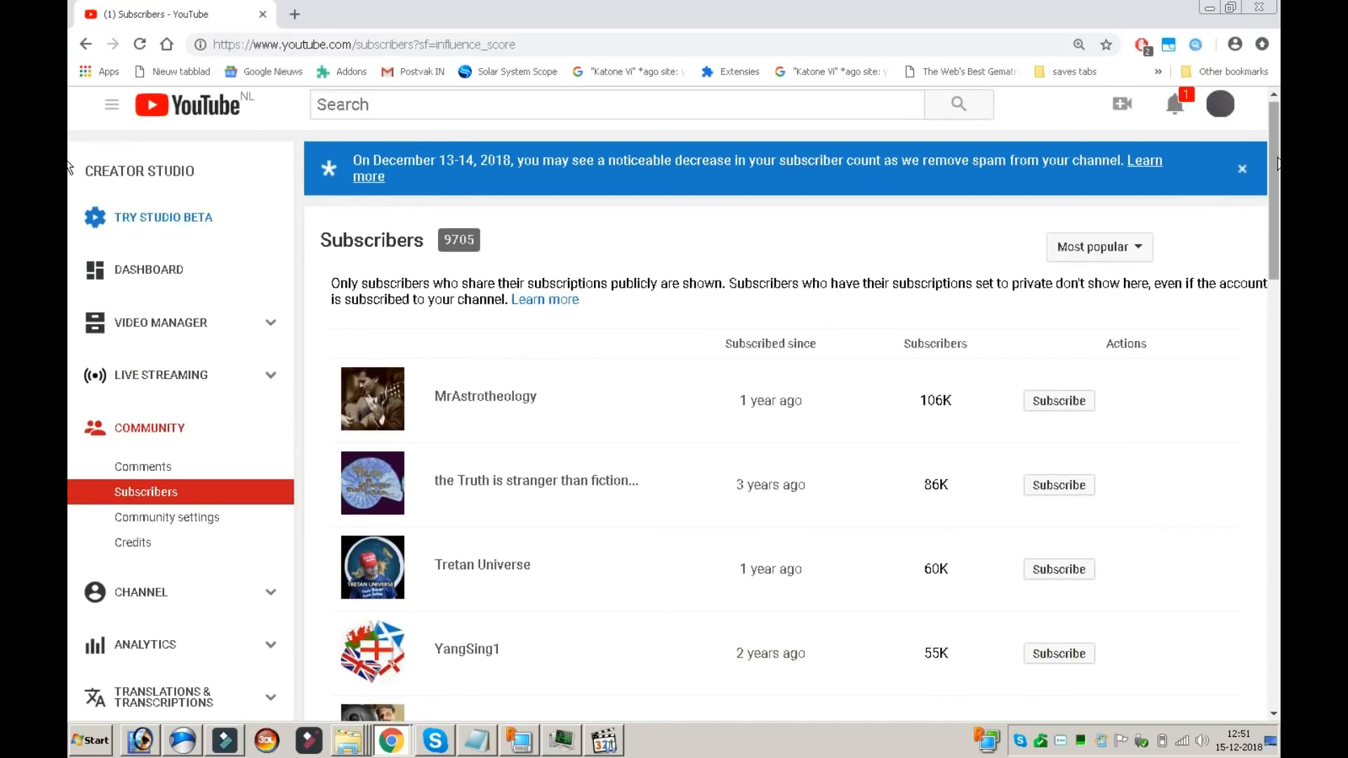
scroll(down, 3)
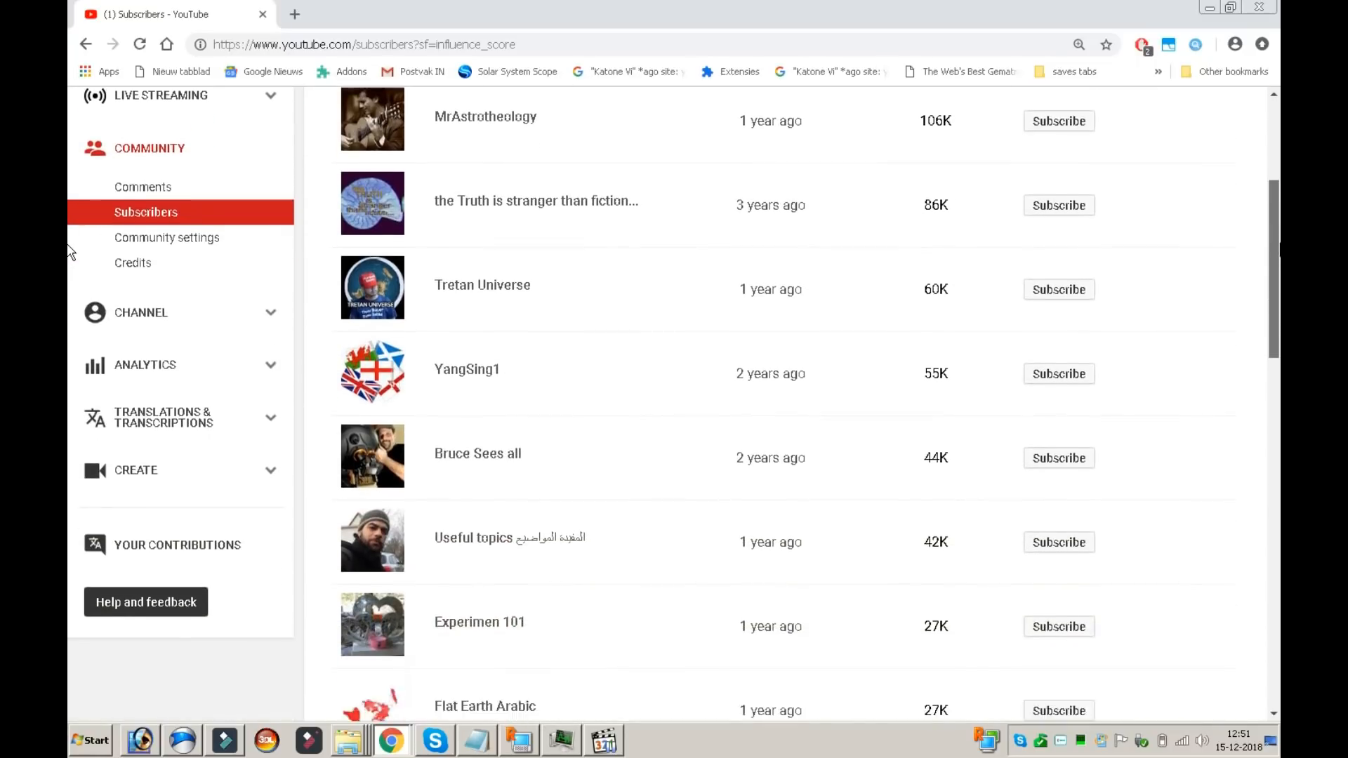
scroll(down, 3)
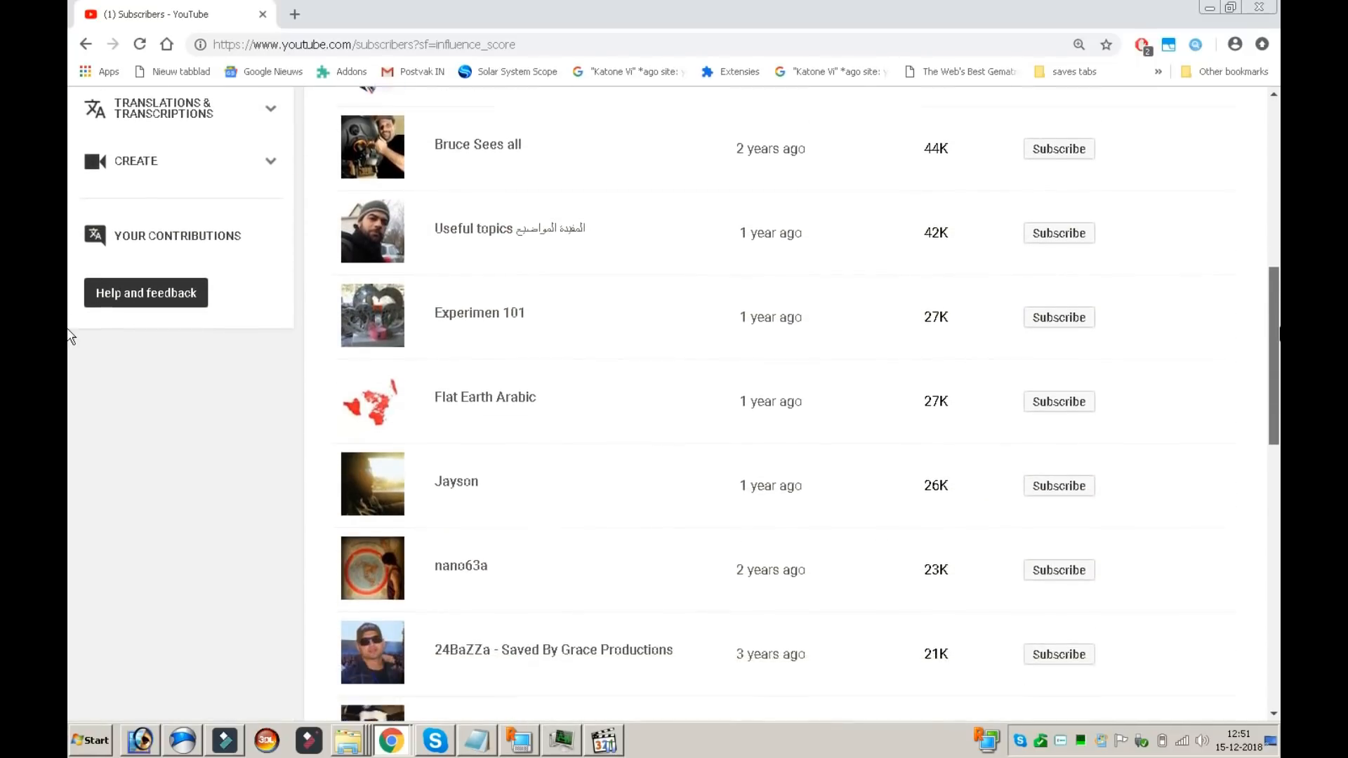
scroll(down, 3)
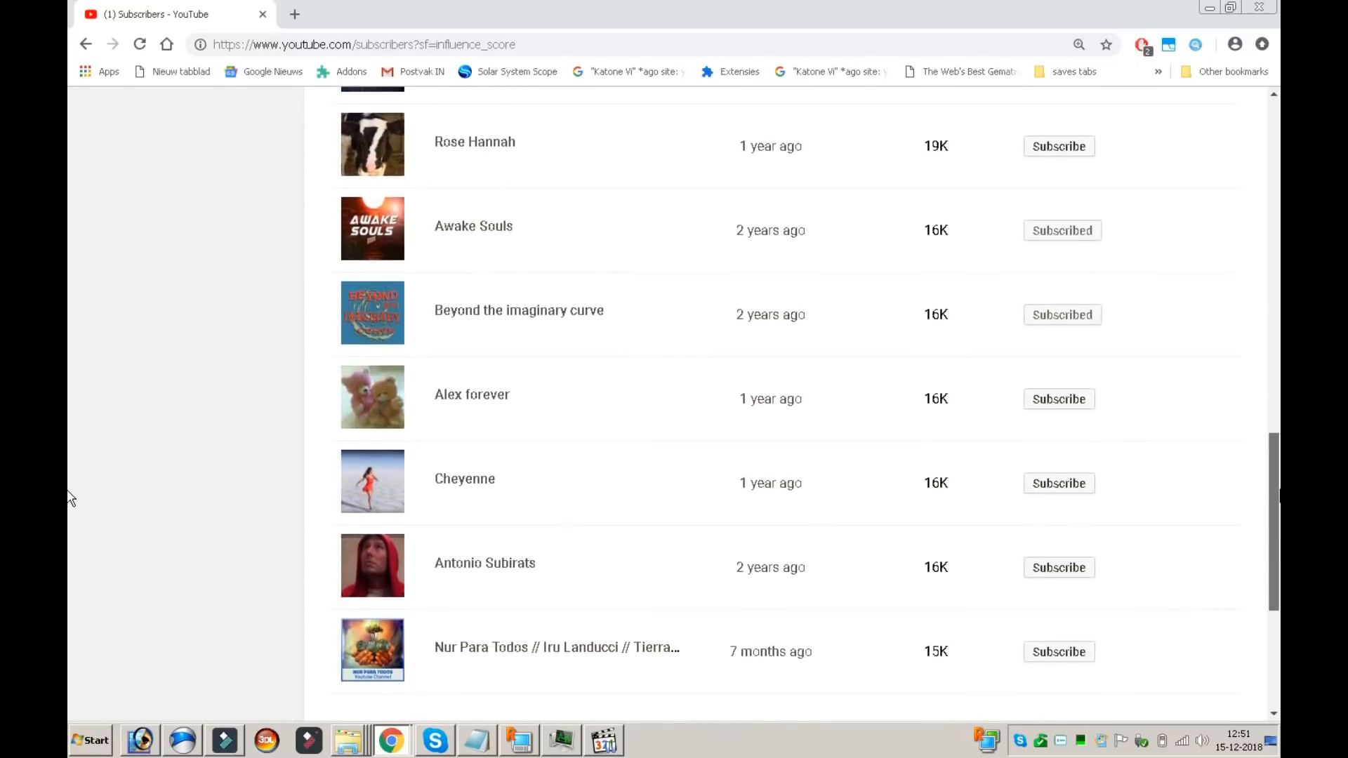
scroll(up, 3)
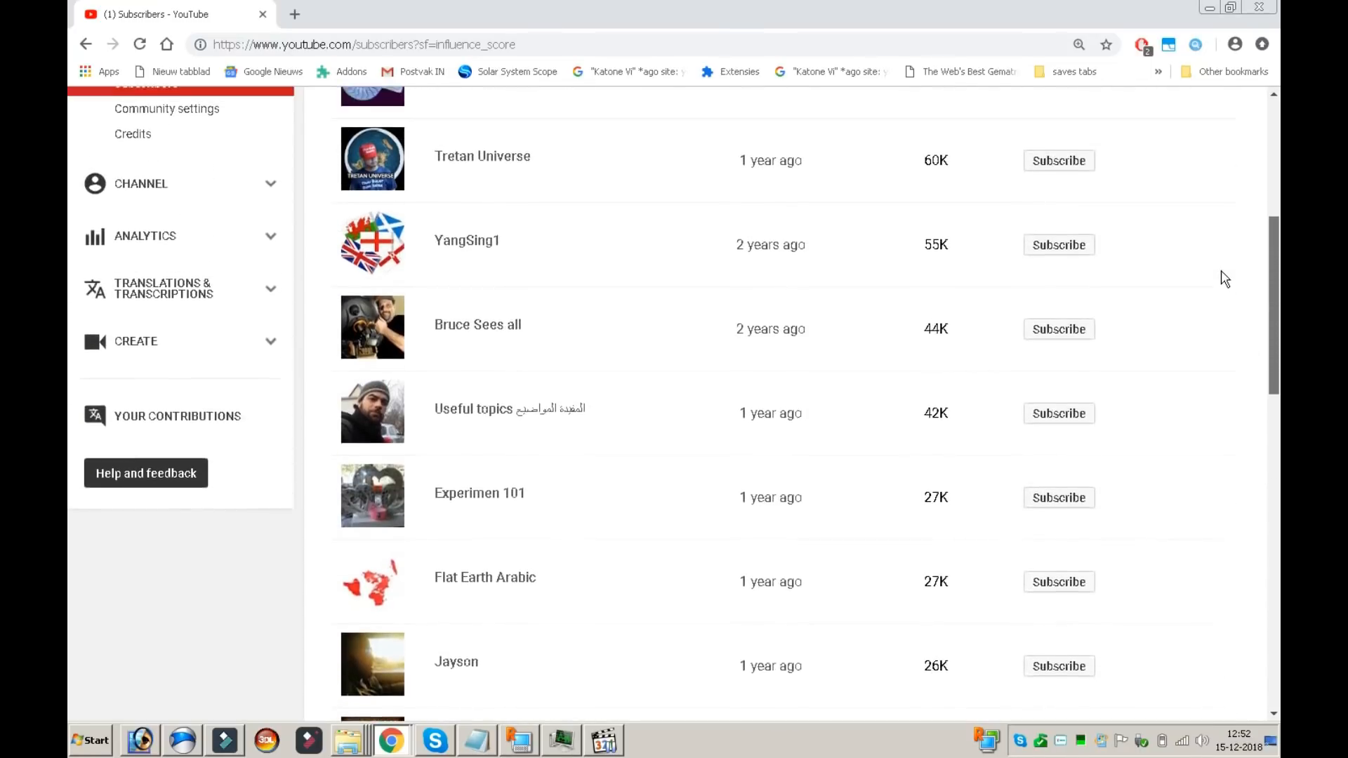
scroll(up, 3)
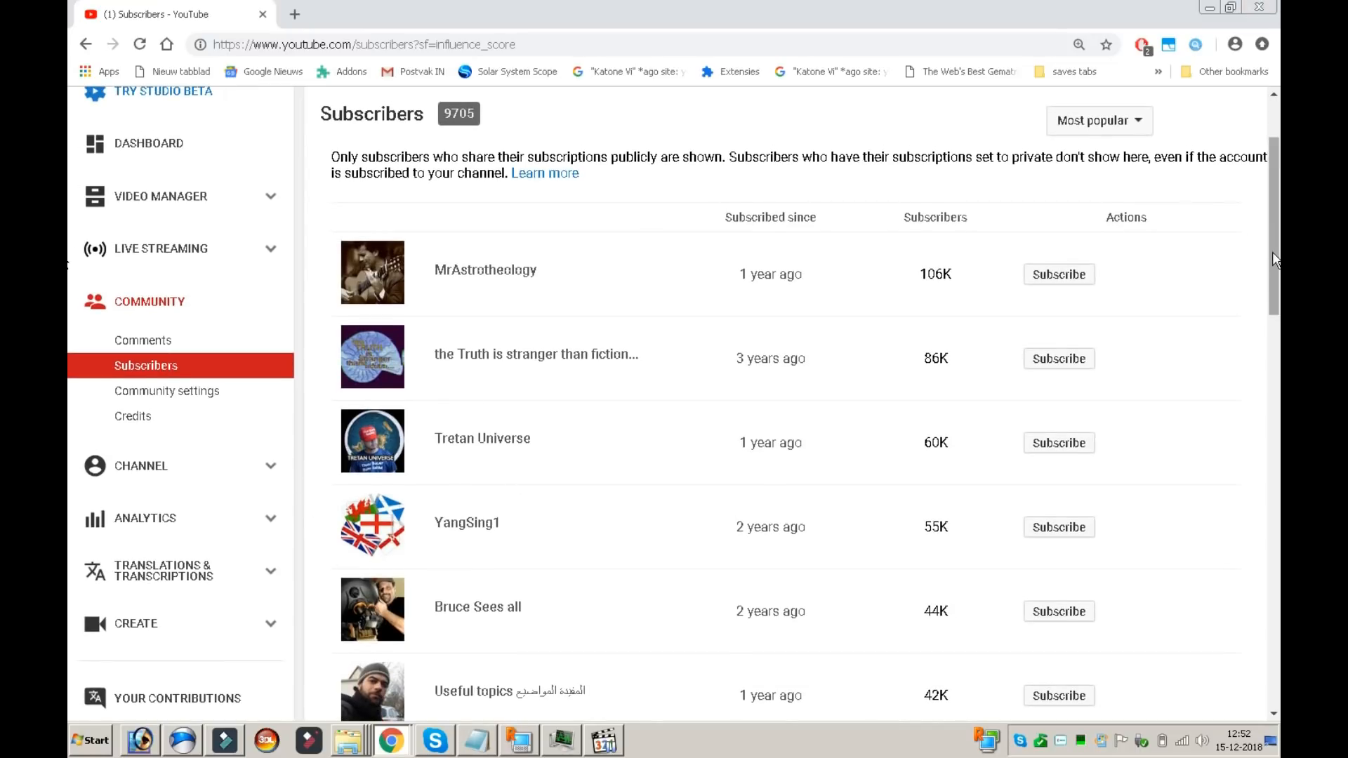
- Load more popularity-sorted subscribers below Nur Para Todos and browse them
scroll(down, 3)
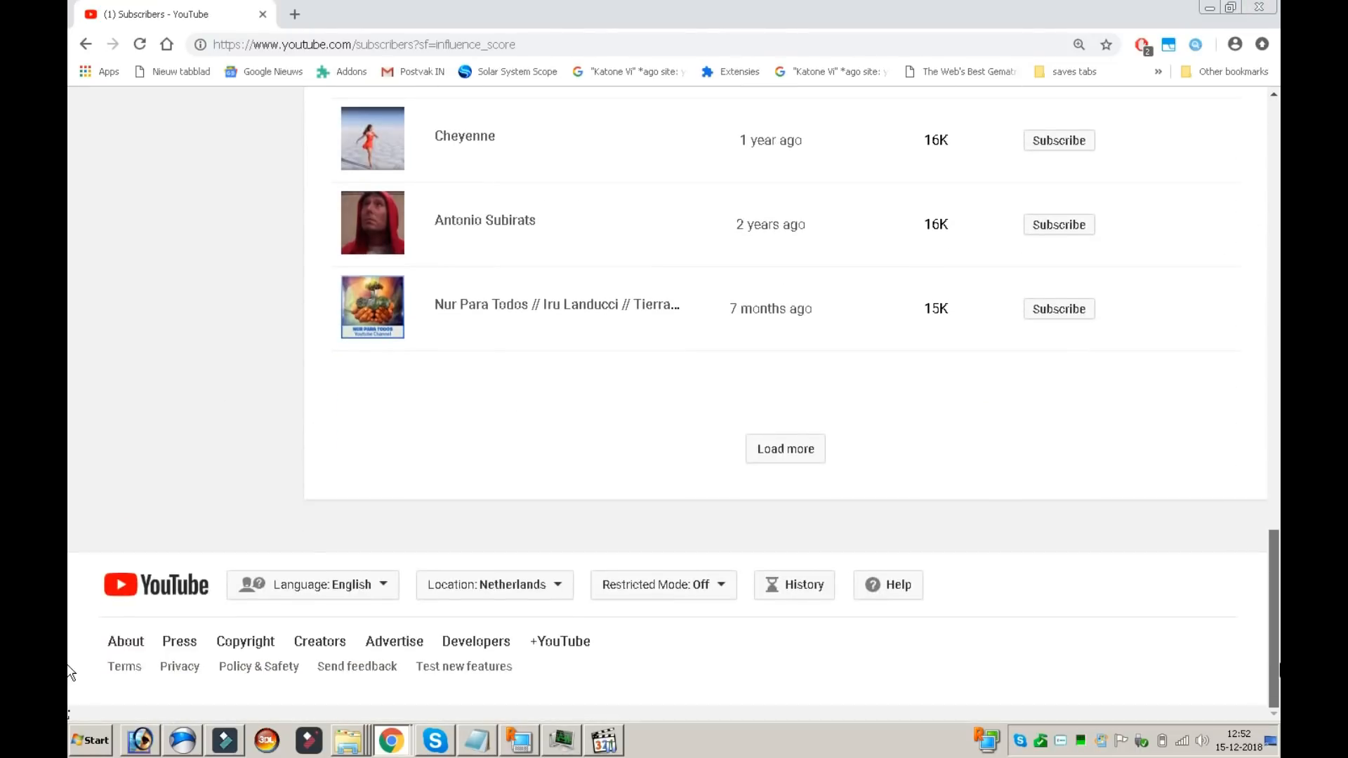
mouse_move(391, 251)
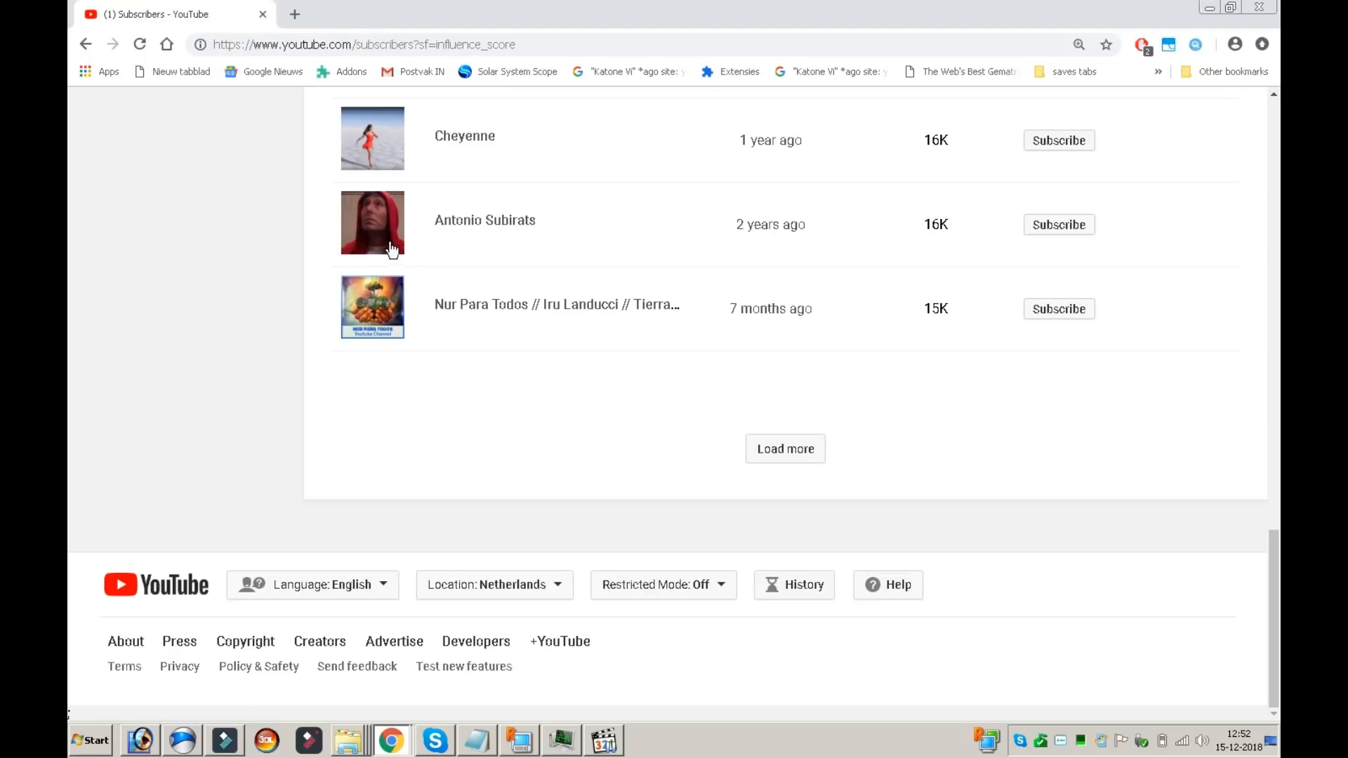
mouse_move(69, 583)
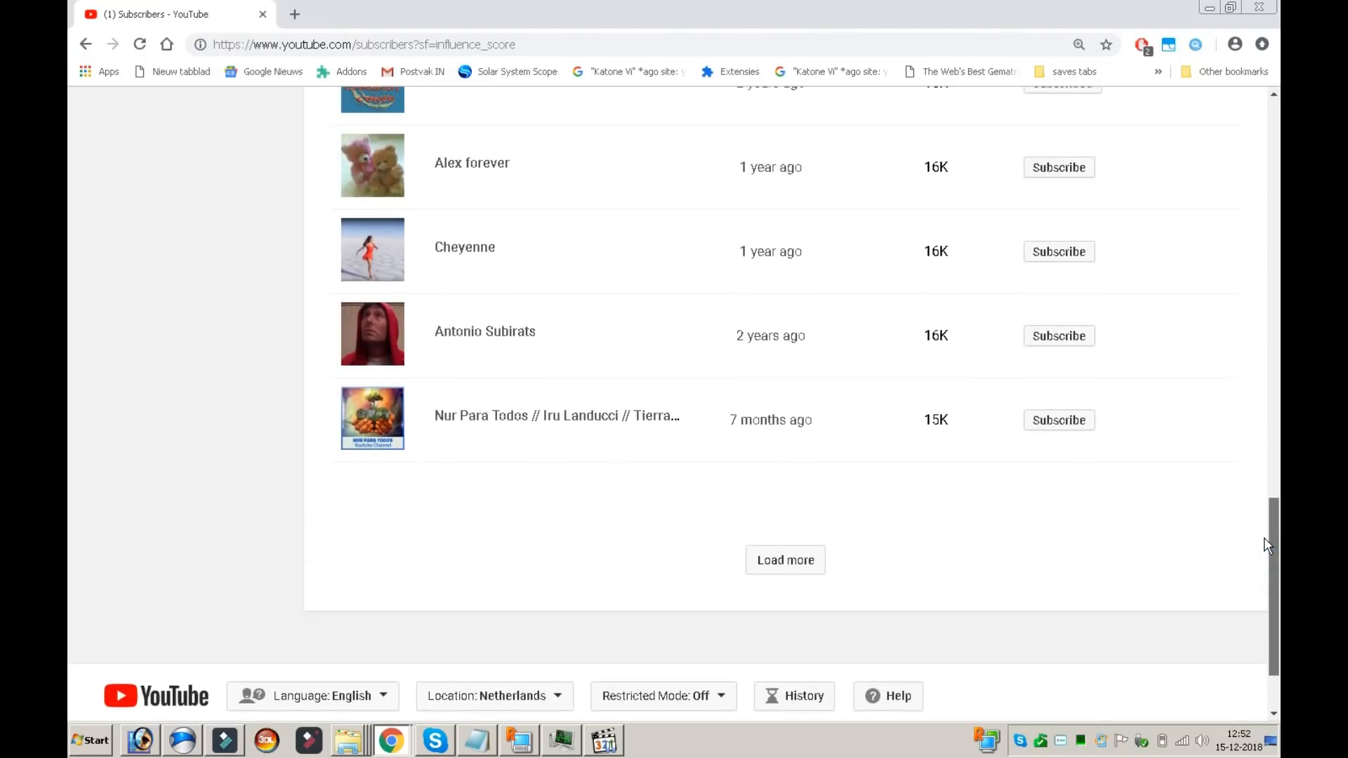
click(784, 559)
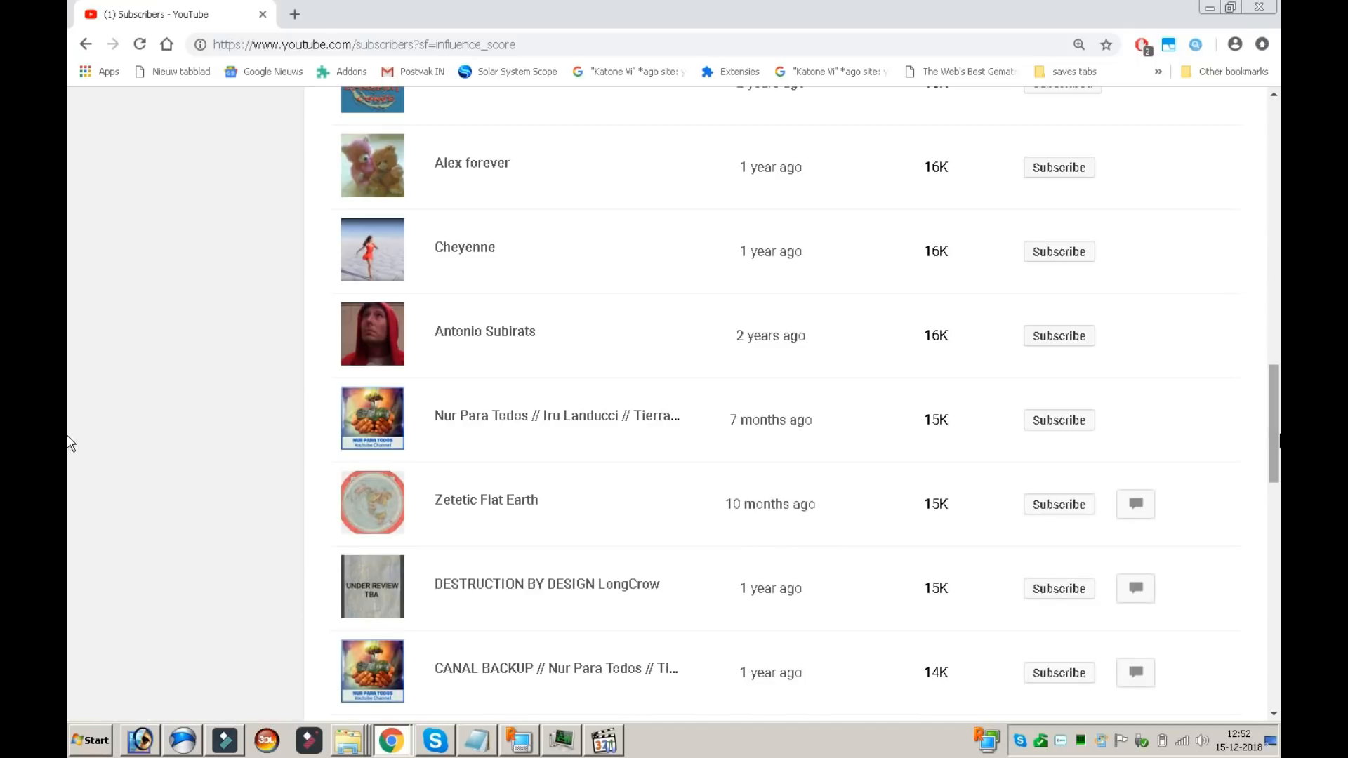
scroll(down, 3)
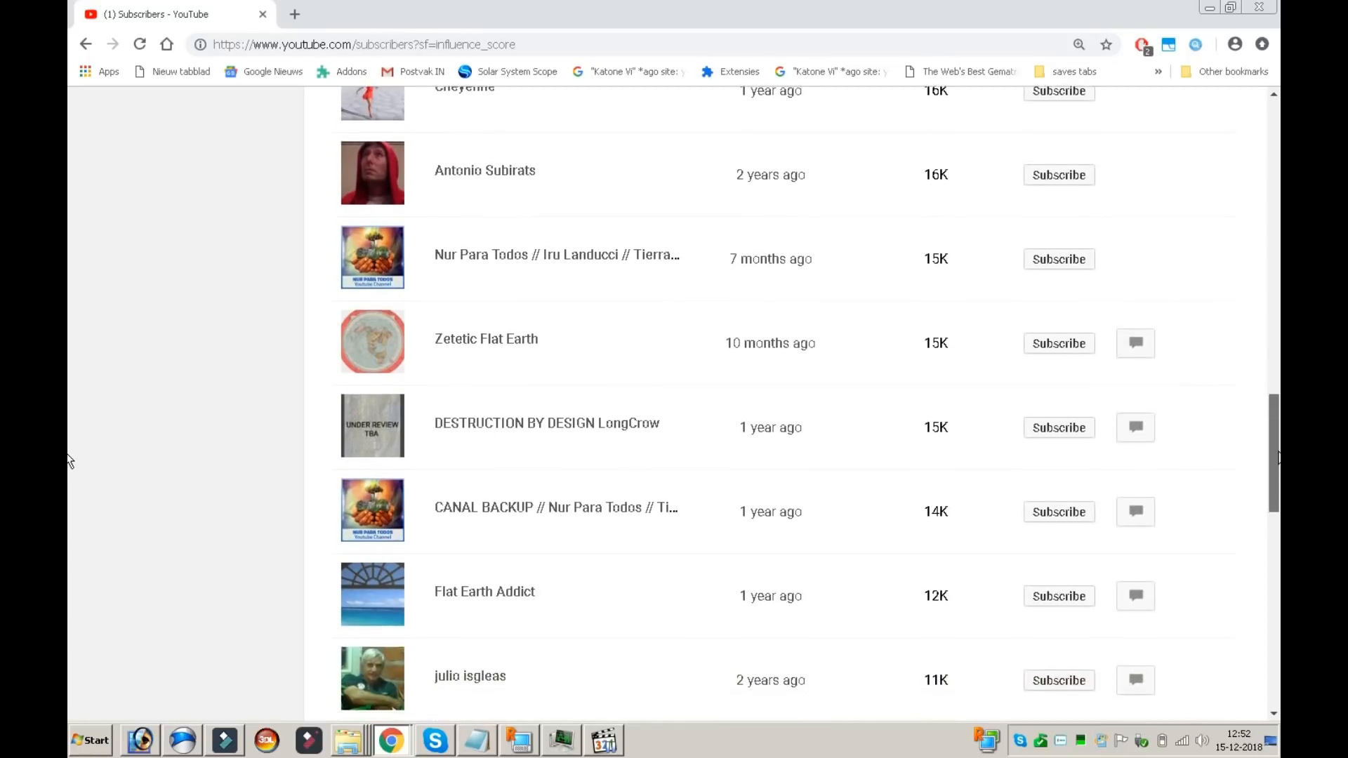
scroll(down, 3)
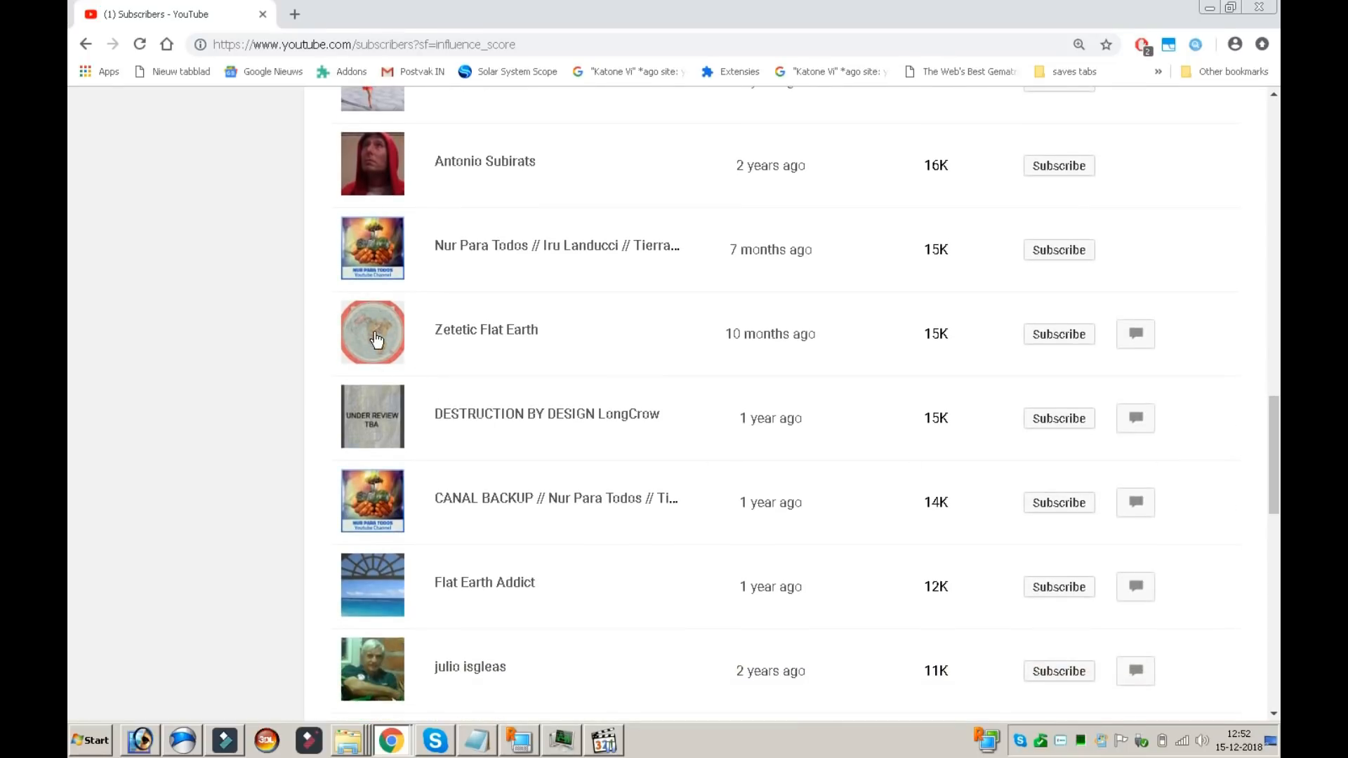
mouse_move(383, 344)
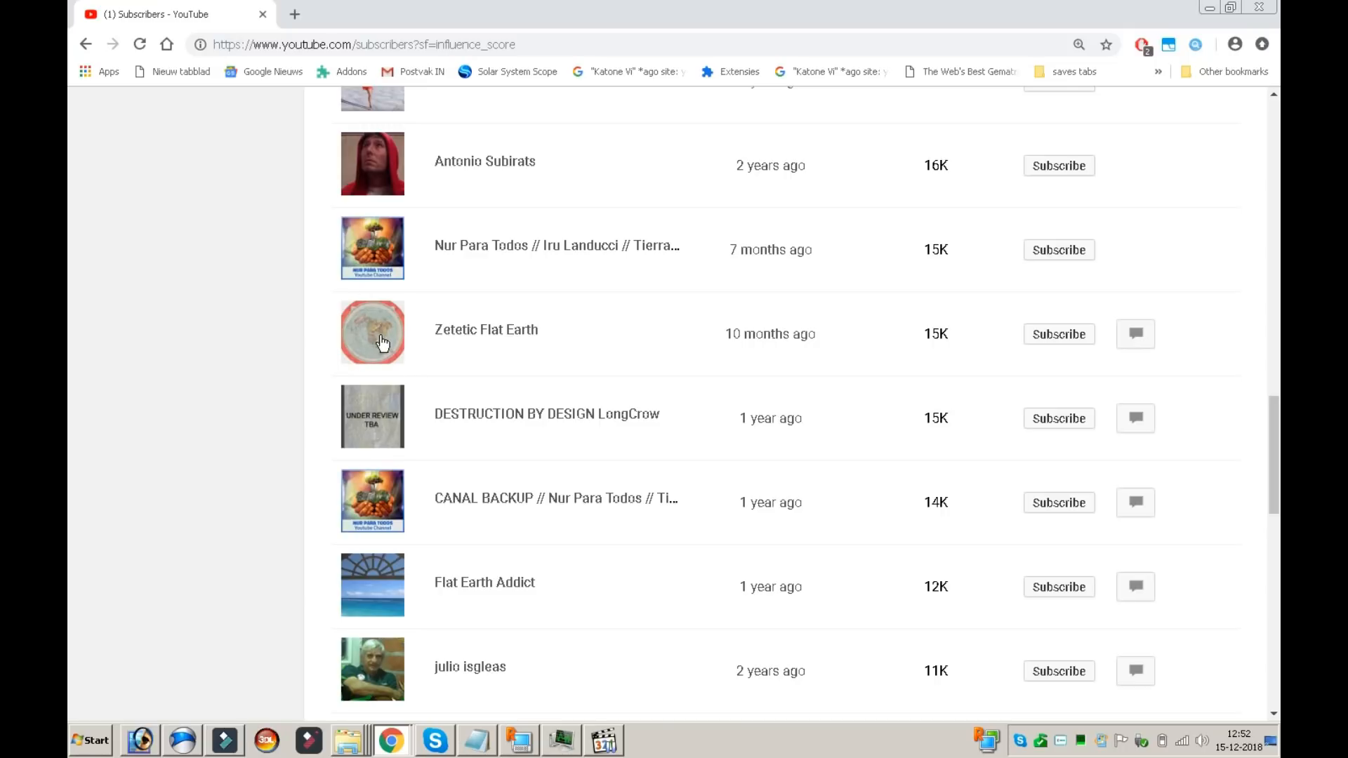
mouse_move(409, 337)
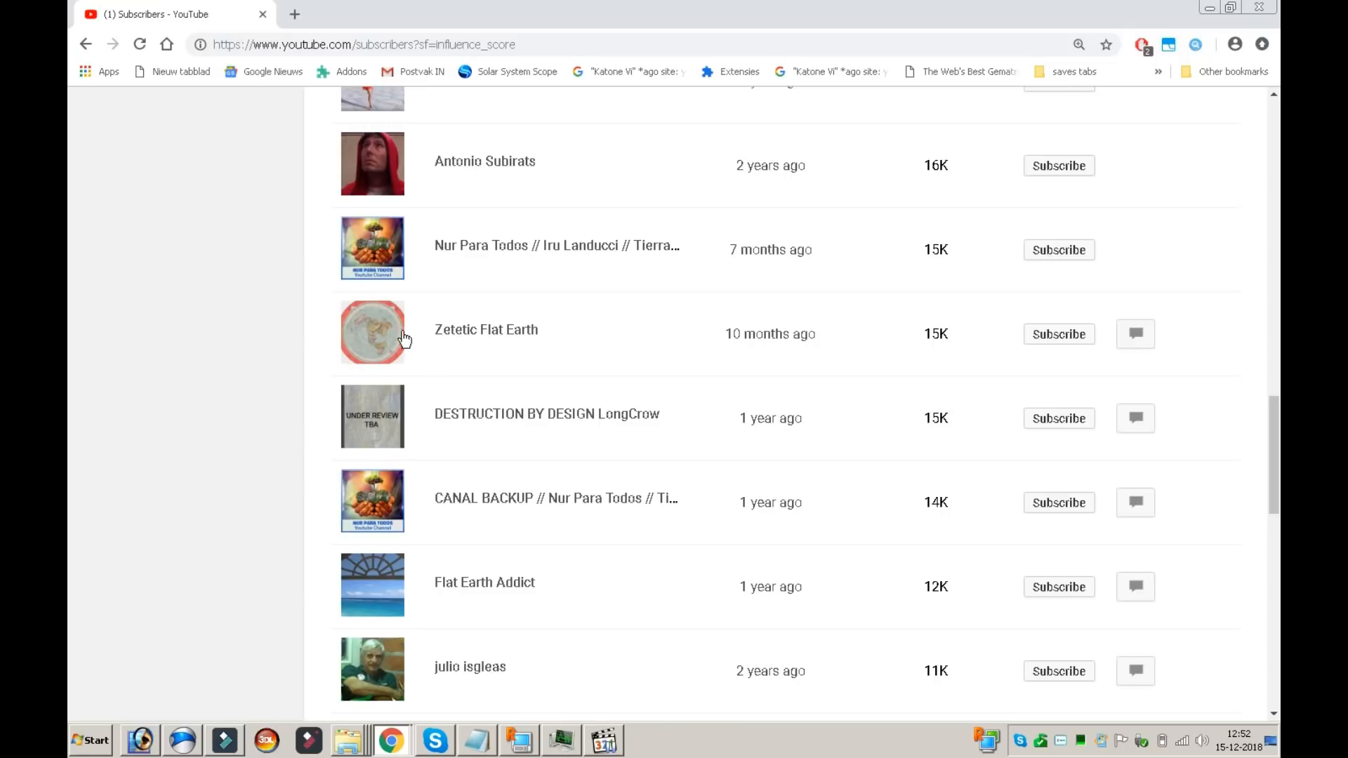
mouse_move(1011, 301)
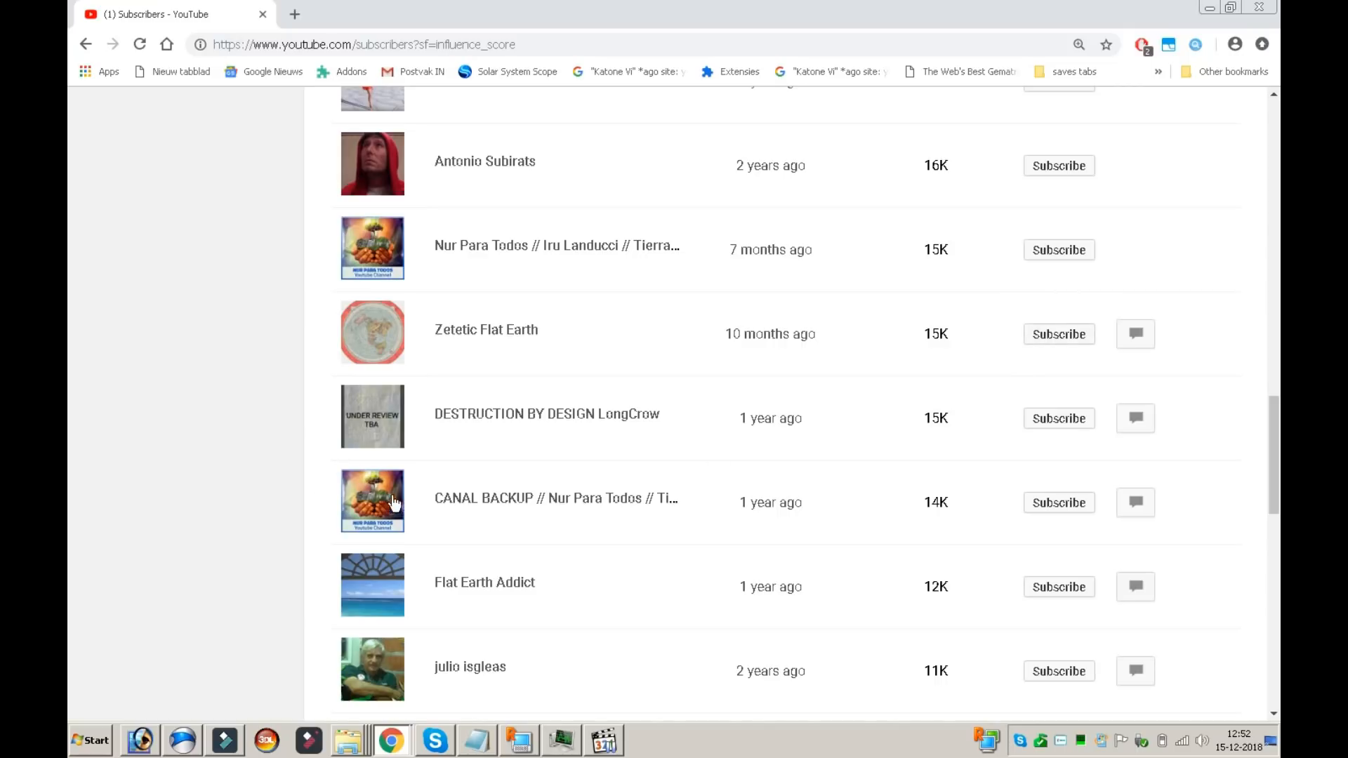
mouse_move(460, 507)
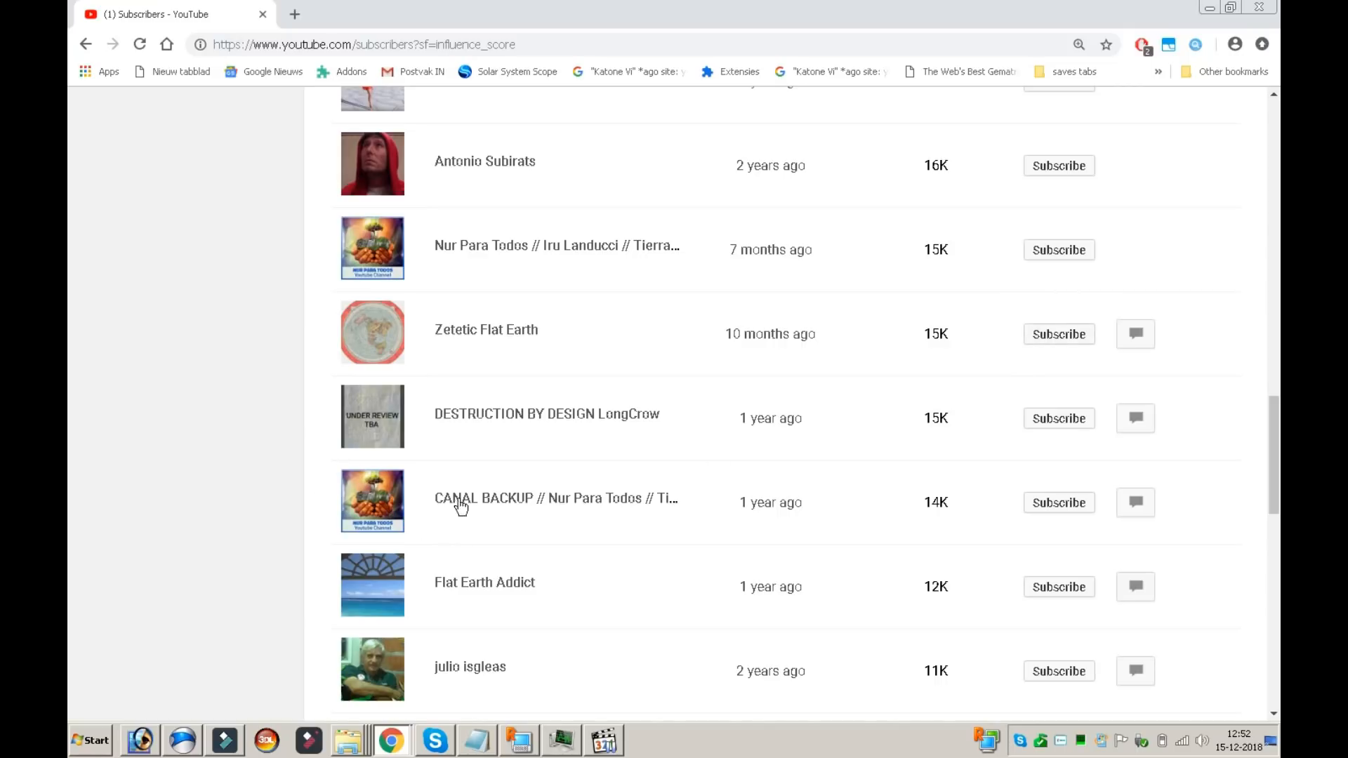
mouse_move(304, 516)
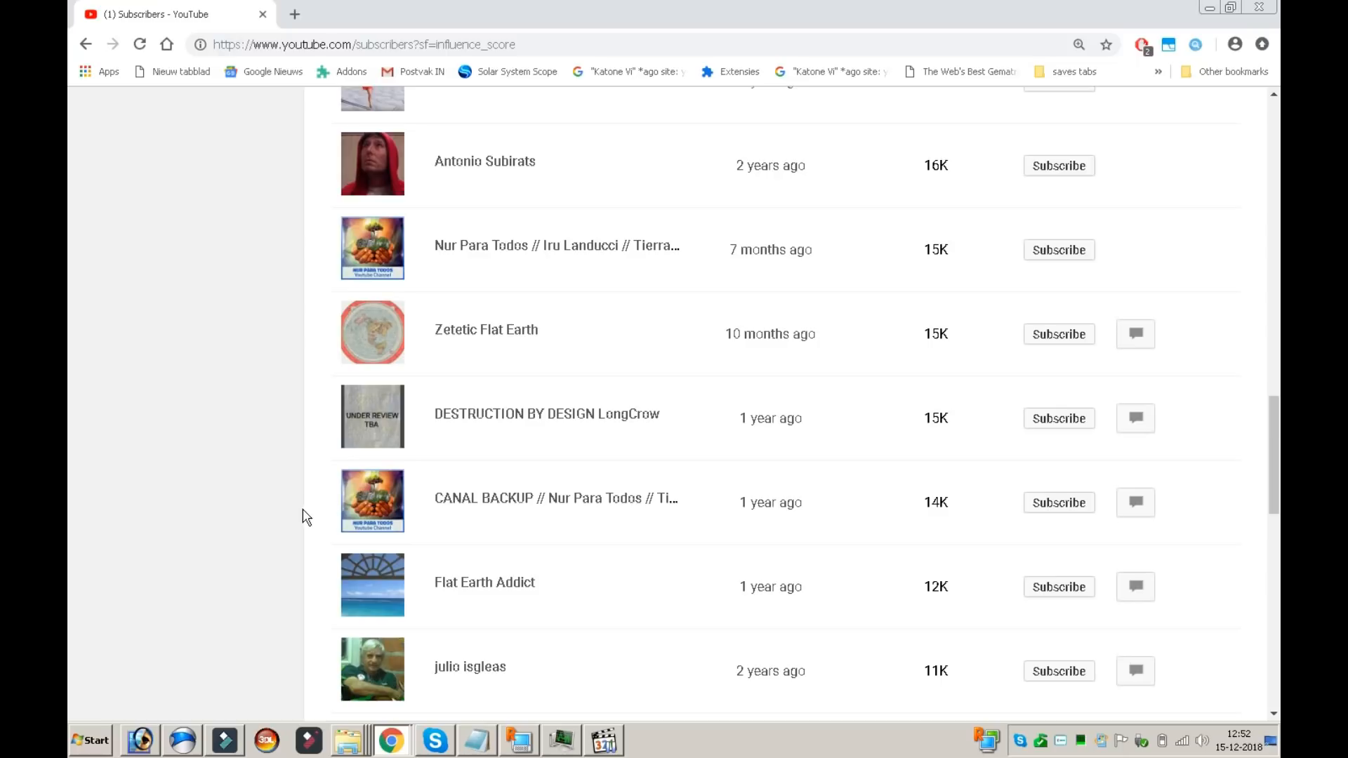
mouse_move(286, 505)
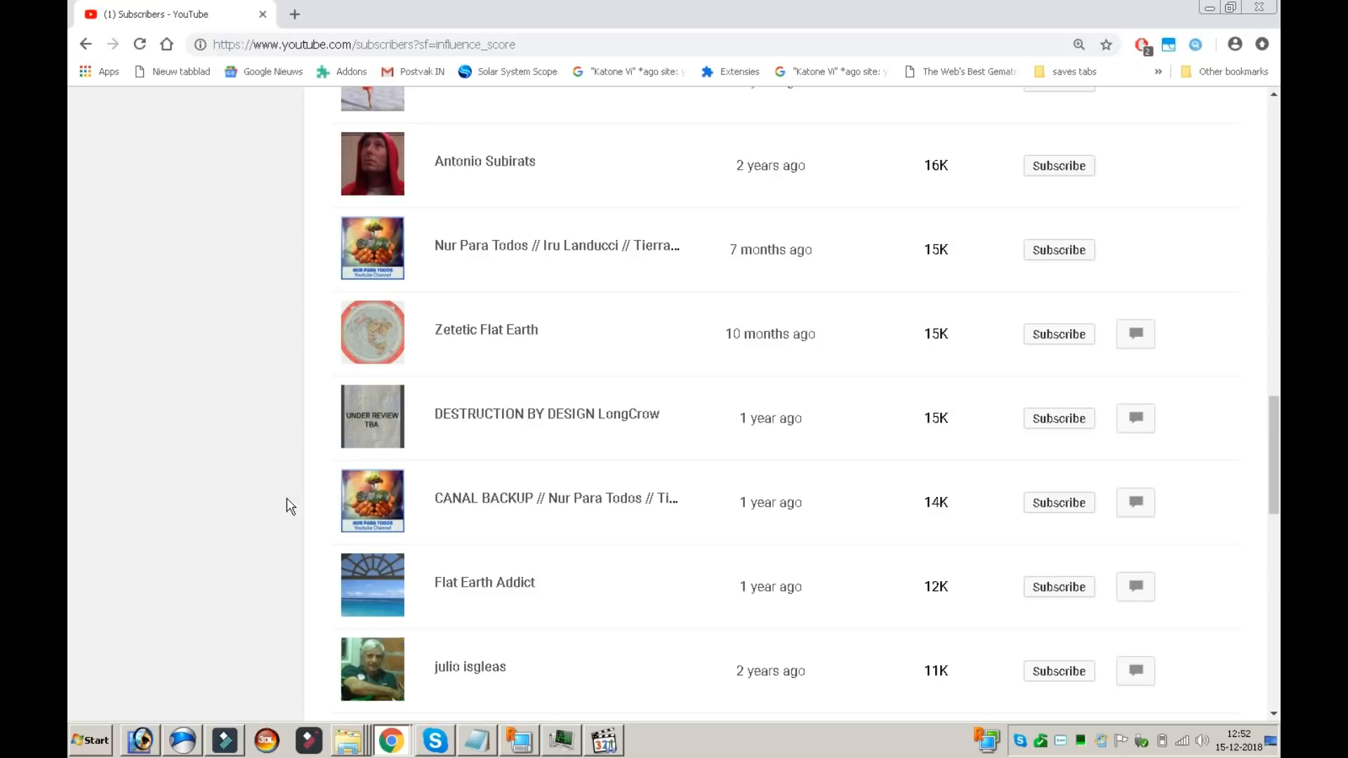
mouse_move(937, 461)
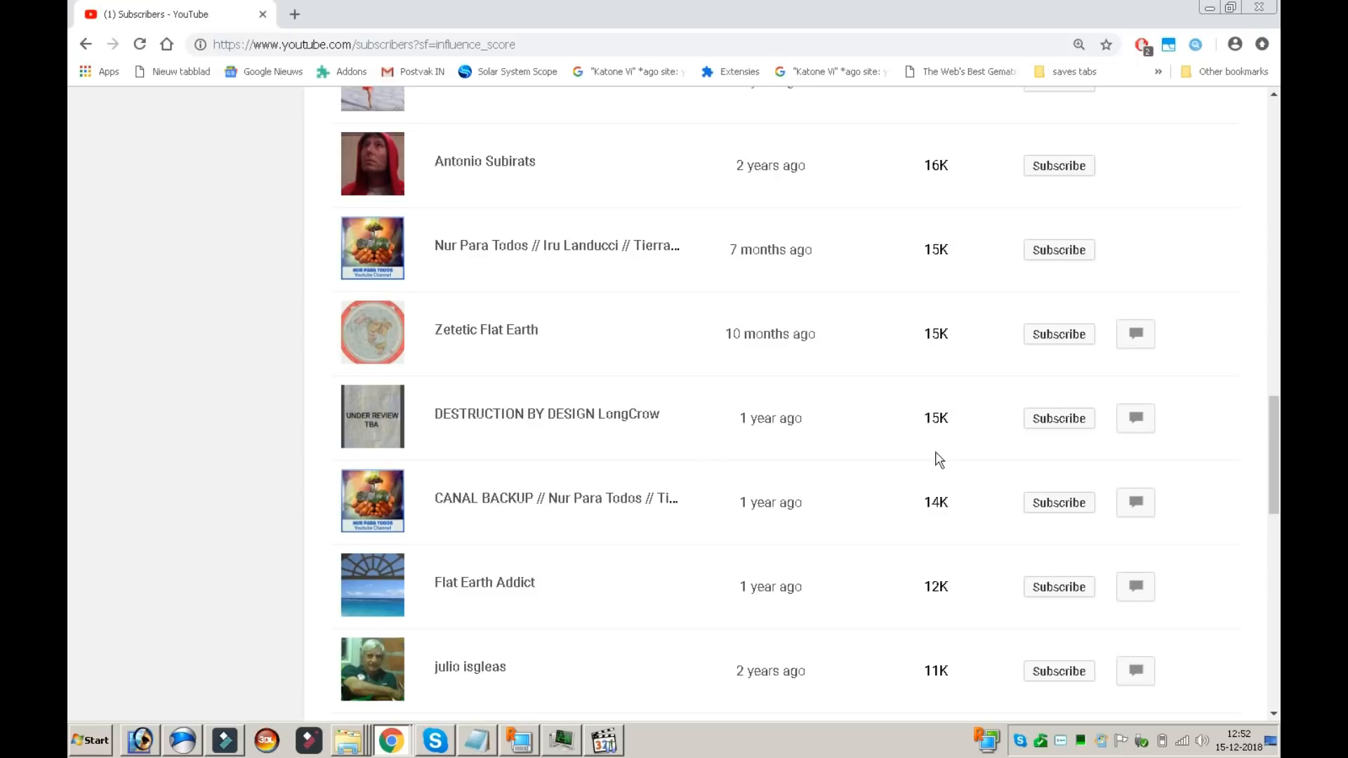
scroll(down, 3)
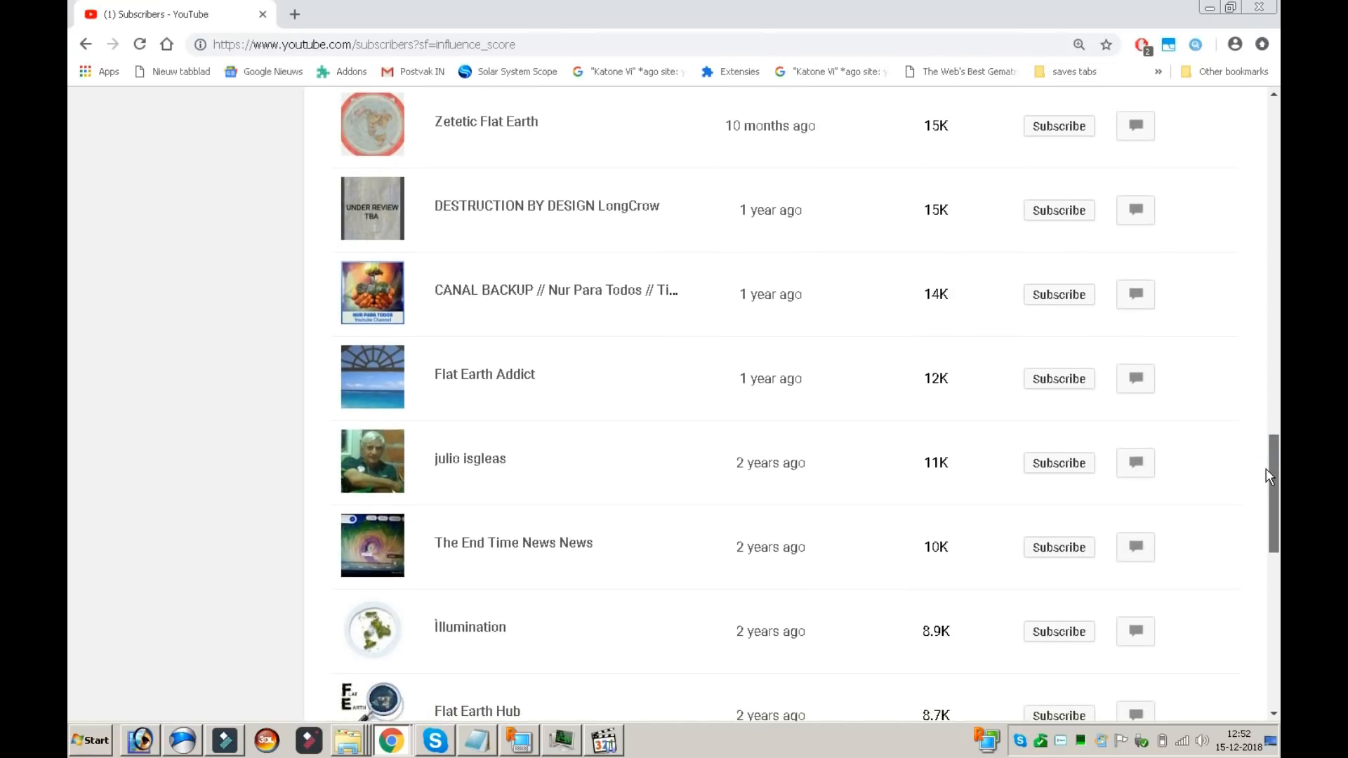
scroll(down, 3)
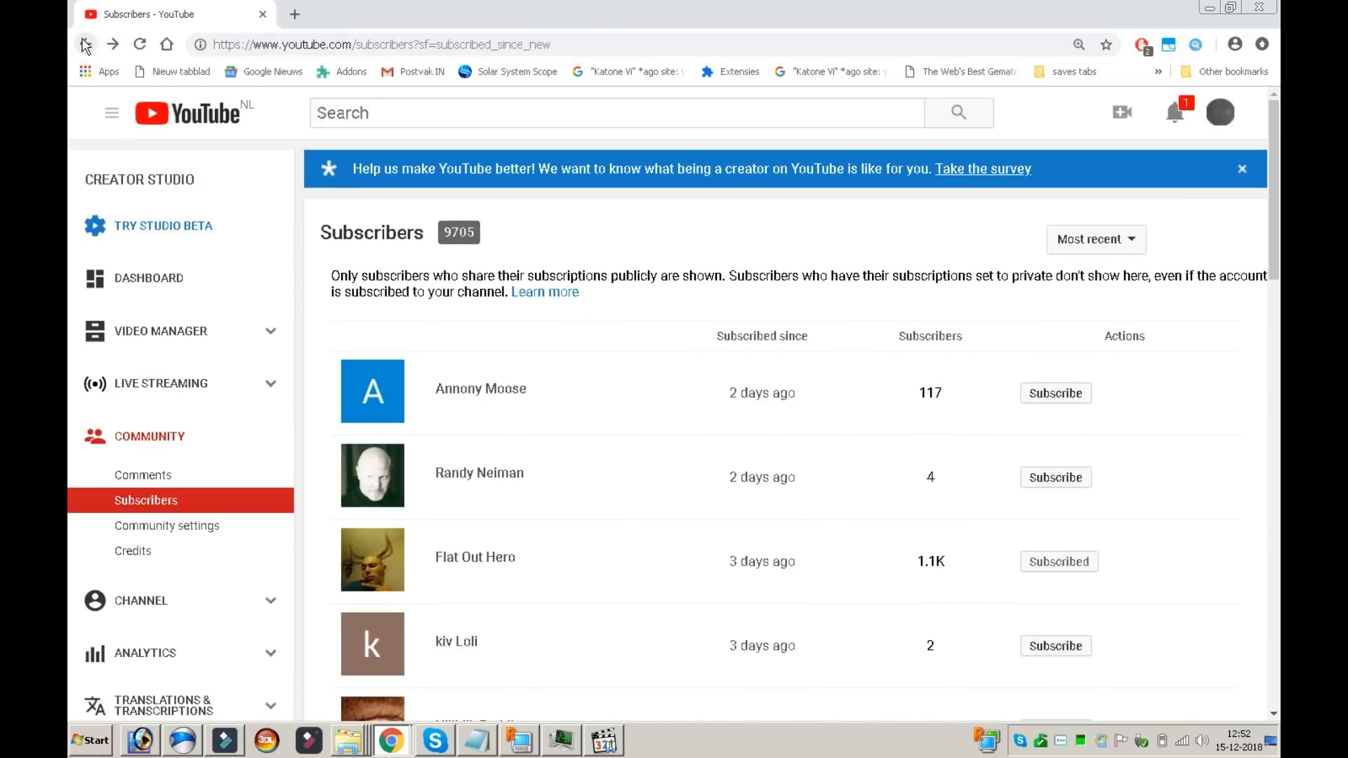
- Scroll through the newest subscribers in most-recent order
scroll(down, 3)
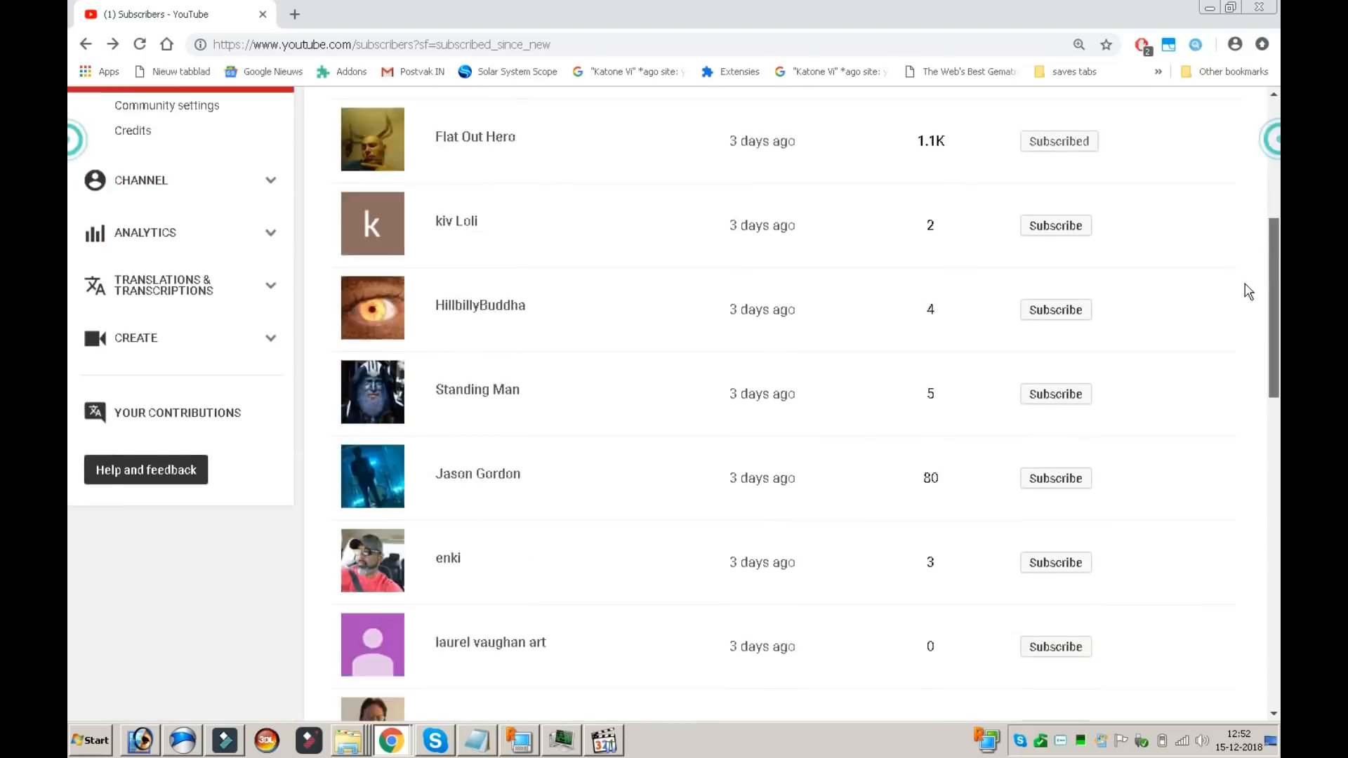
scroll(down, 3)
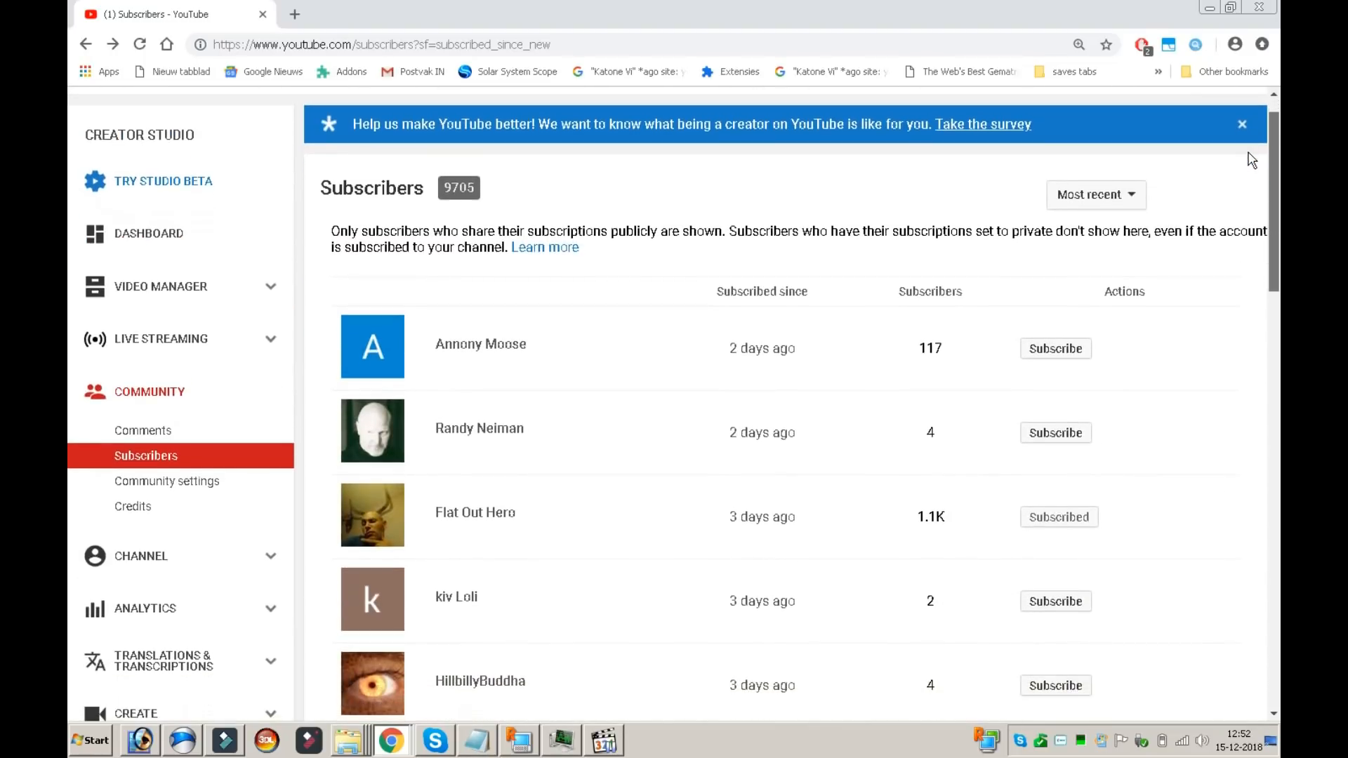
scroll(down, 3)
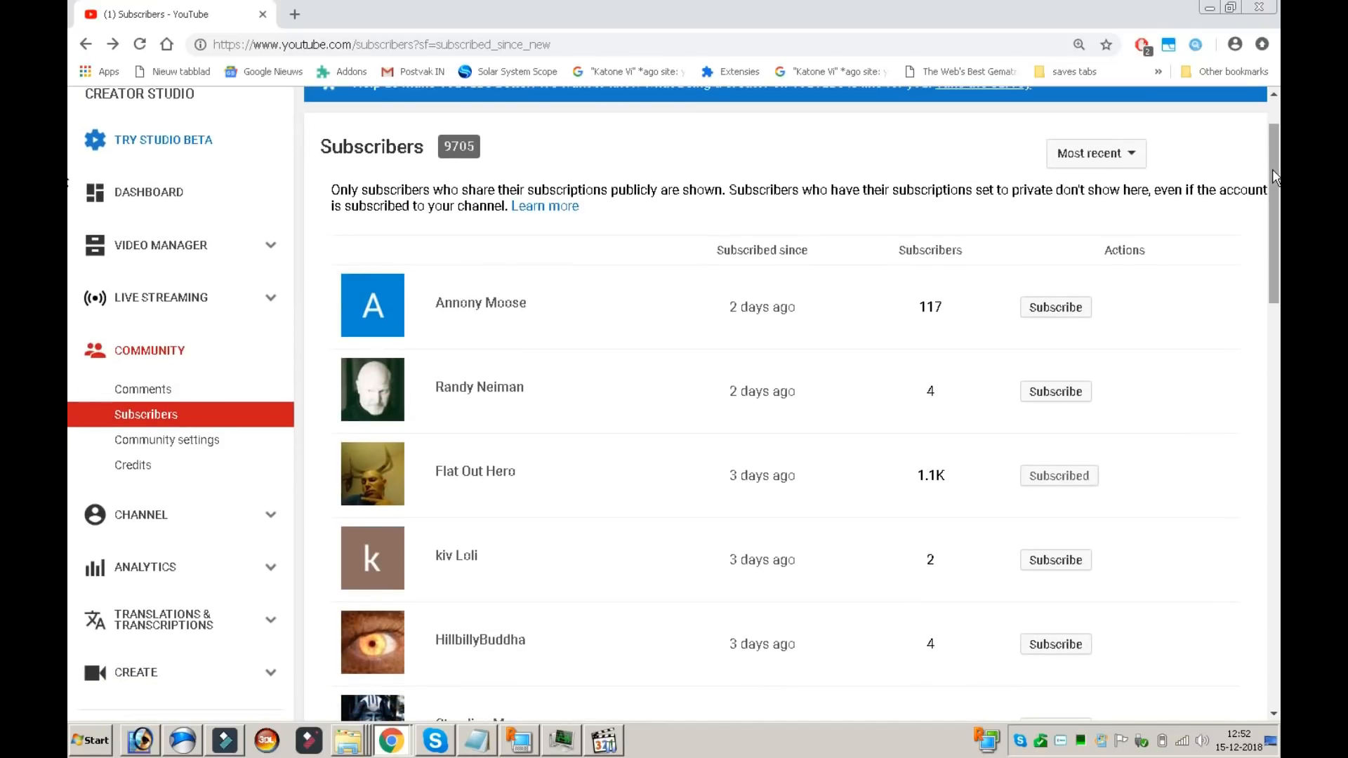
scroll(down, 3)
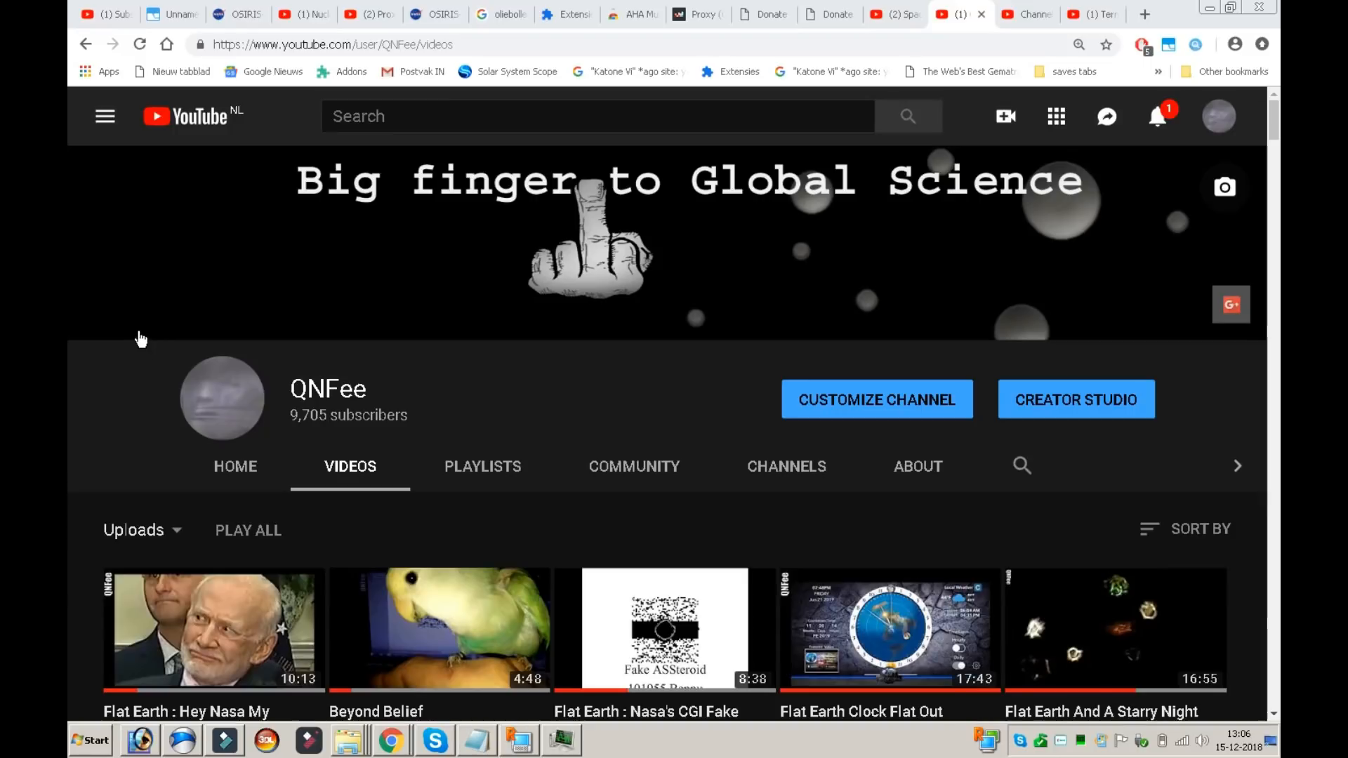
mouse_move(69, 284)
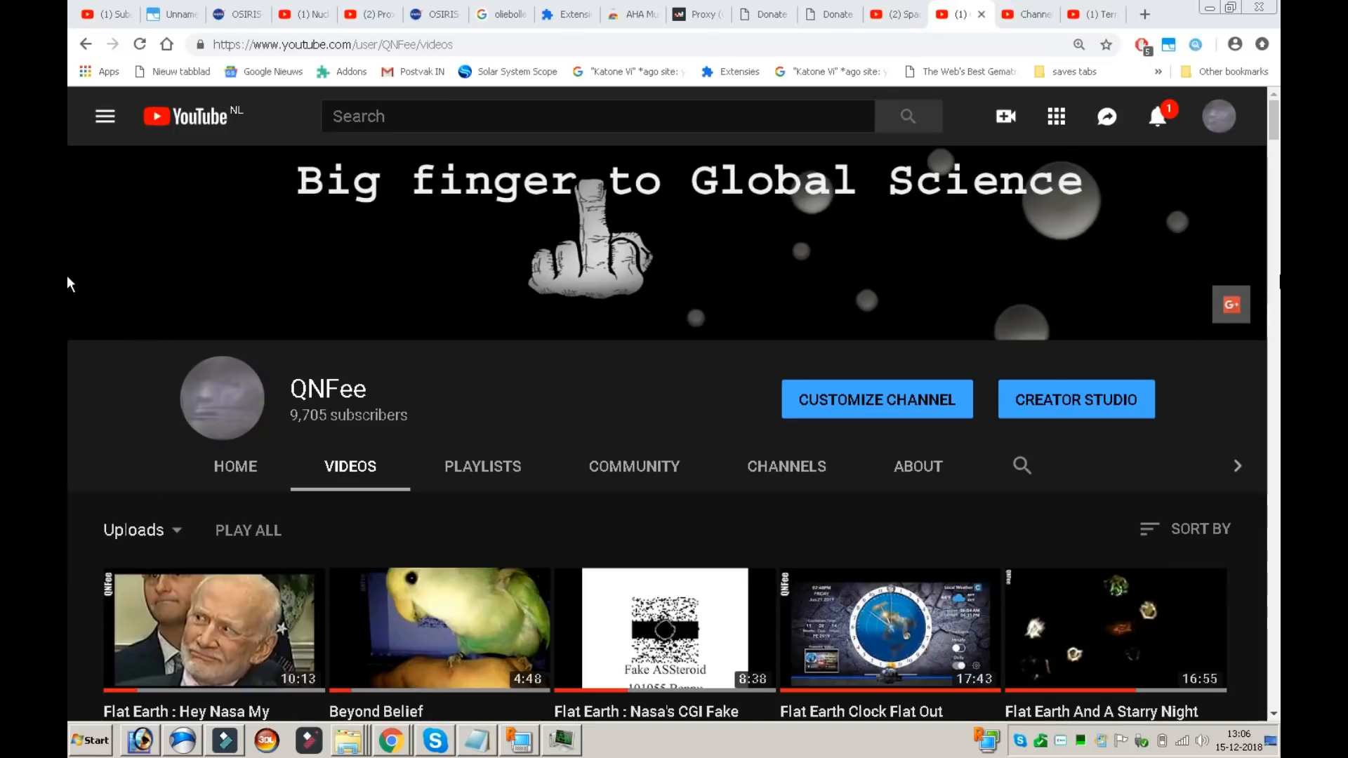
- Look over the QNFee uploads, then return to the channel's Home page
scroll(down, 3)
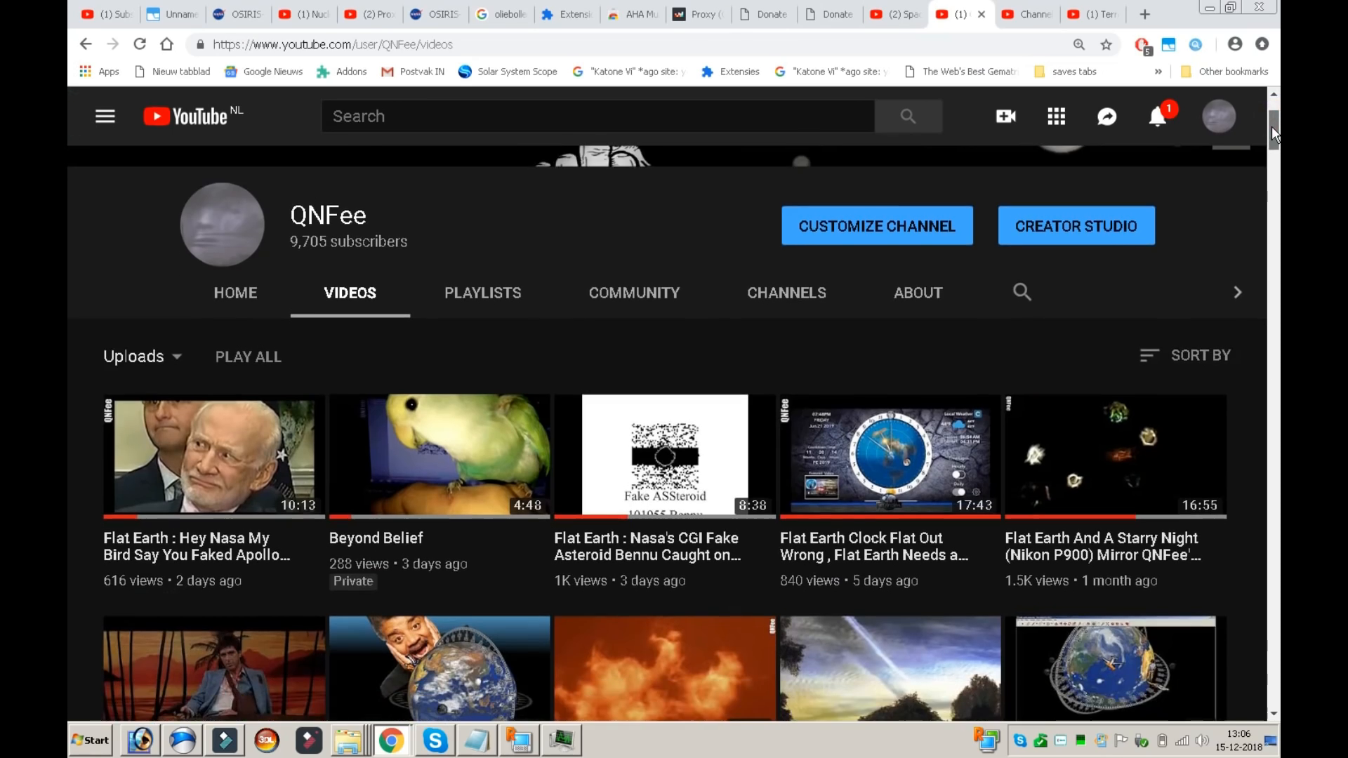
scroll(down, 3)
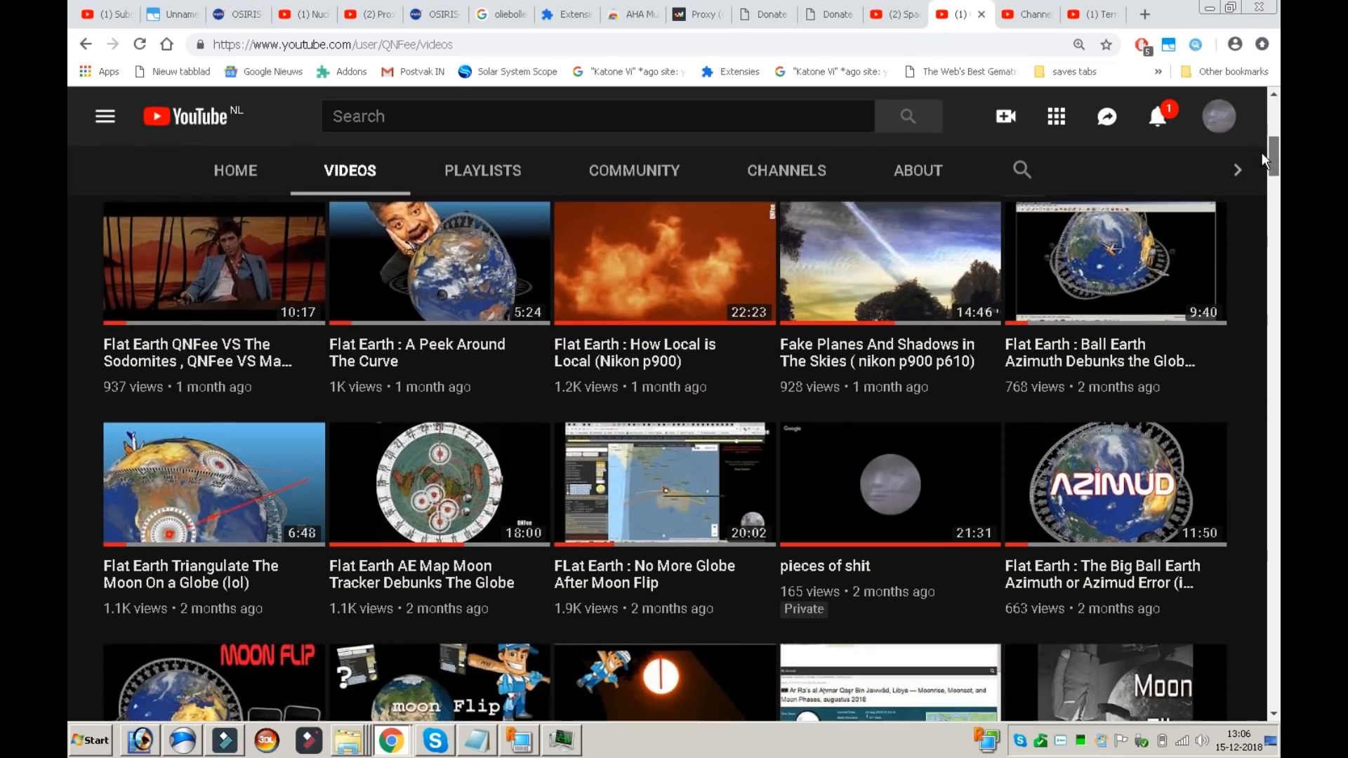
scroll(down, 3)
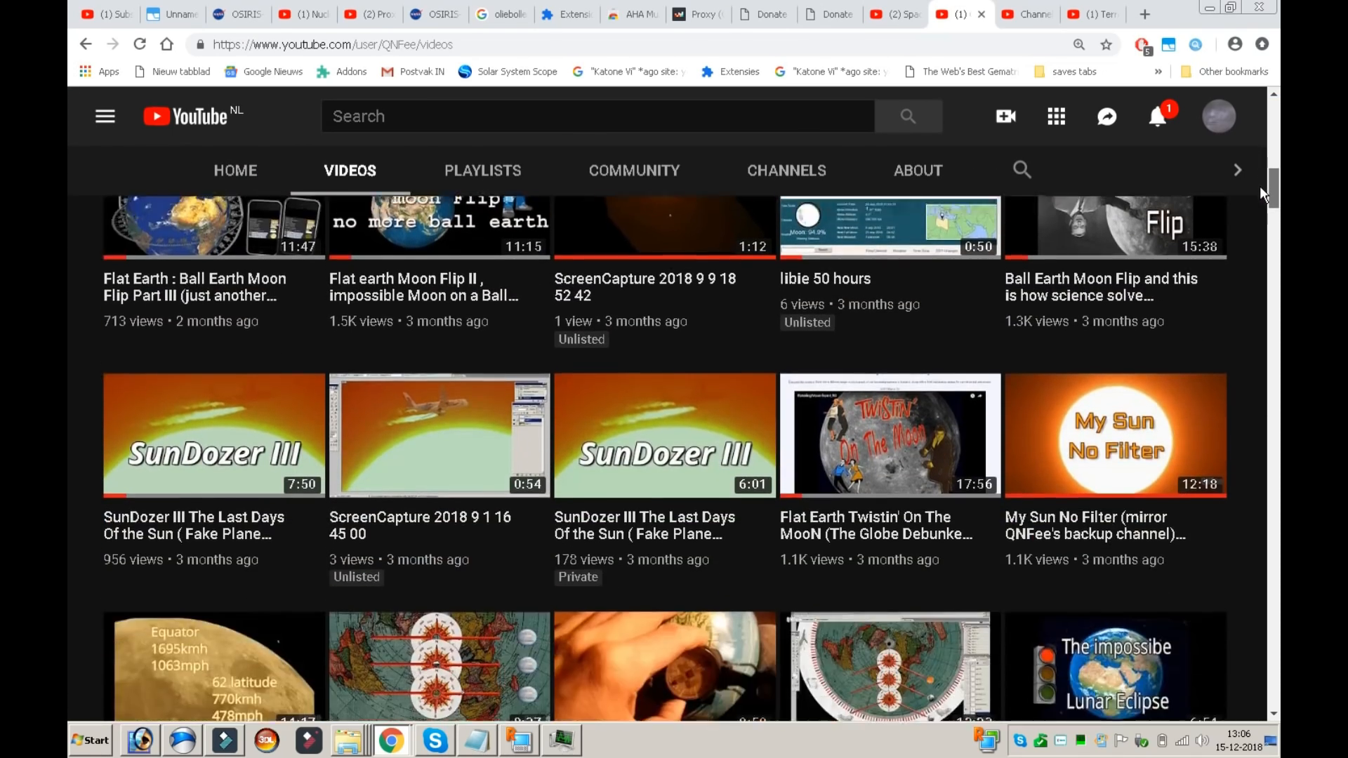
scroll(up, 3)
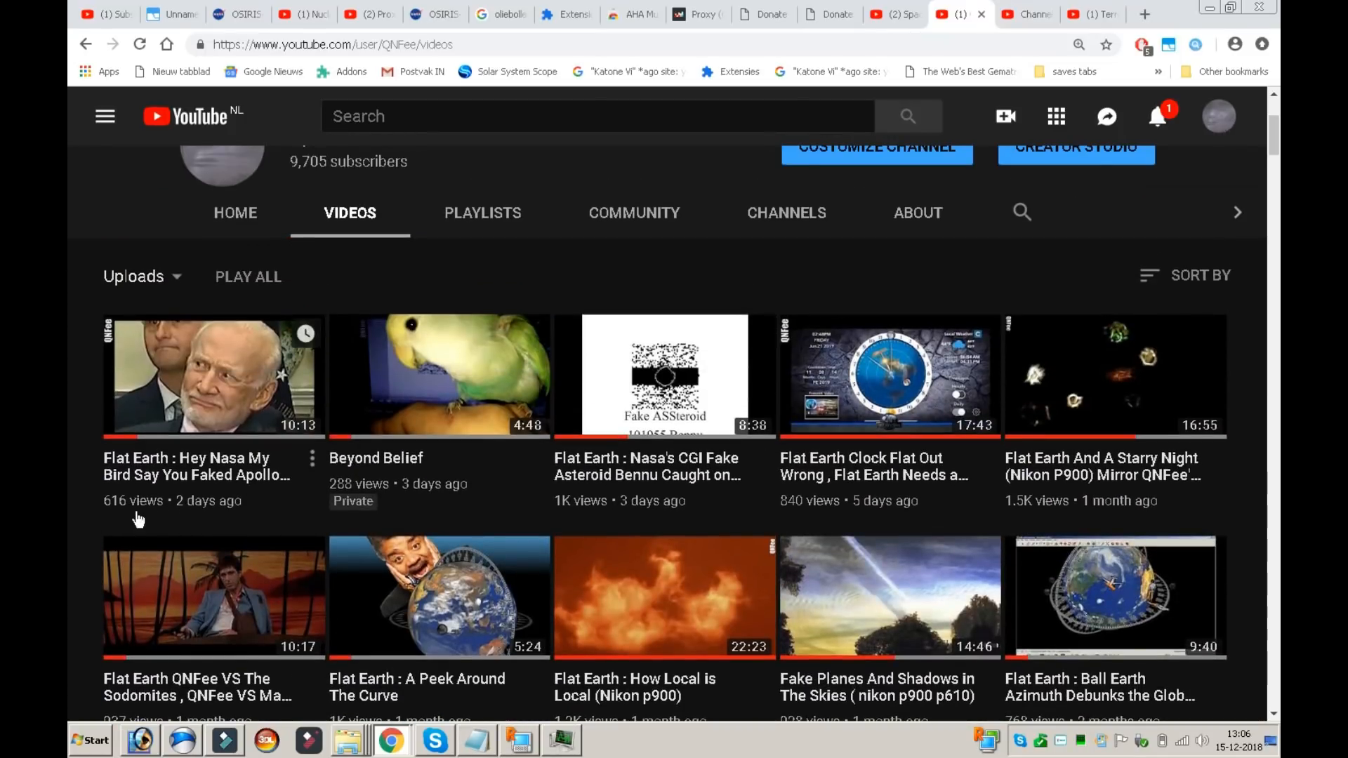
mouse_move(129, 414)
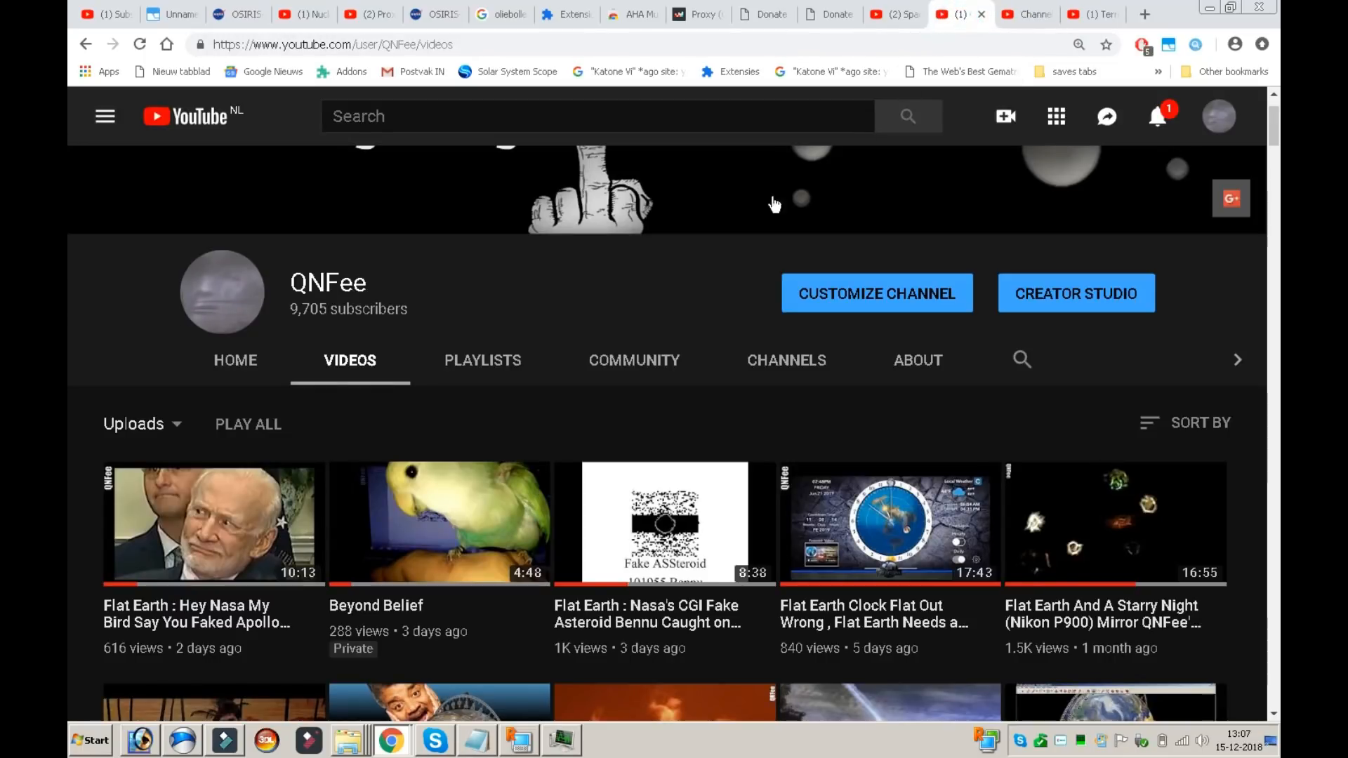
mouse_move(97, 687)
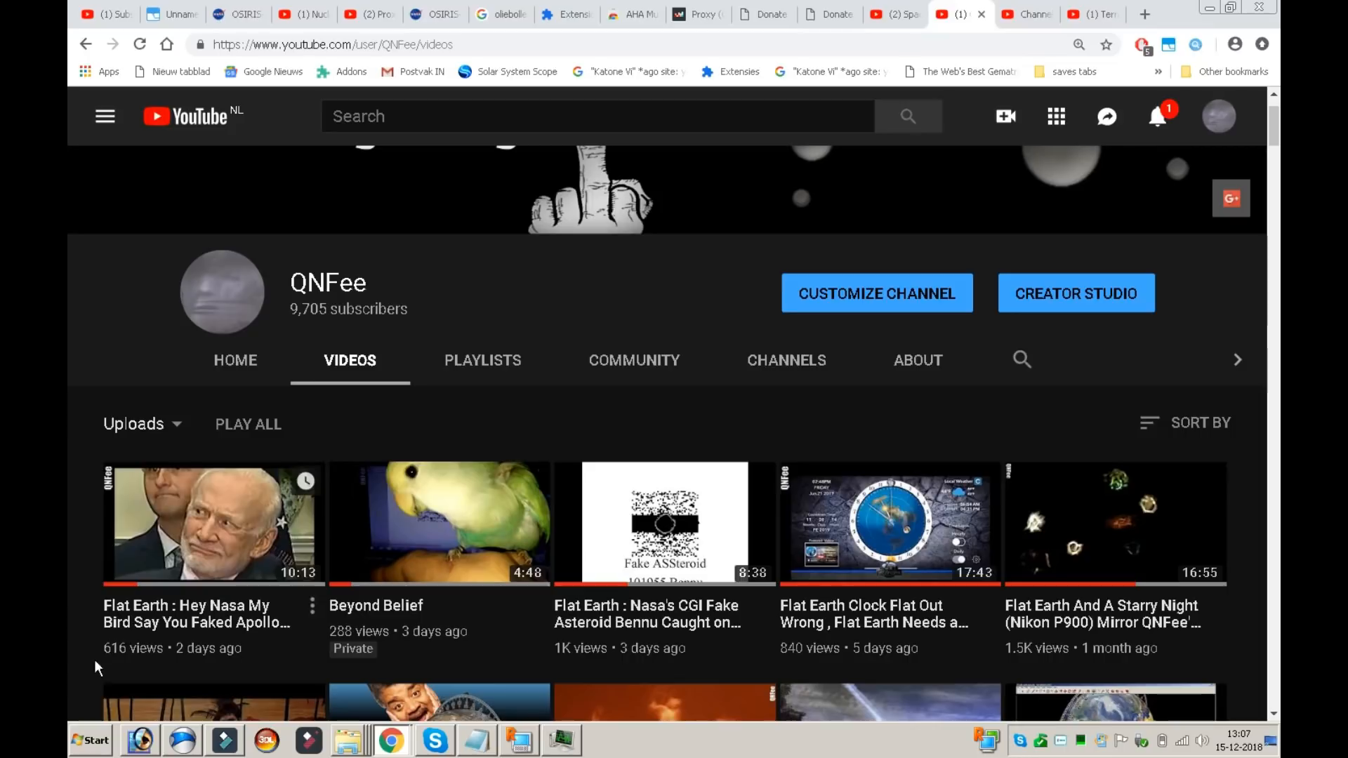
mouse_move(225, 552)
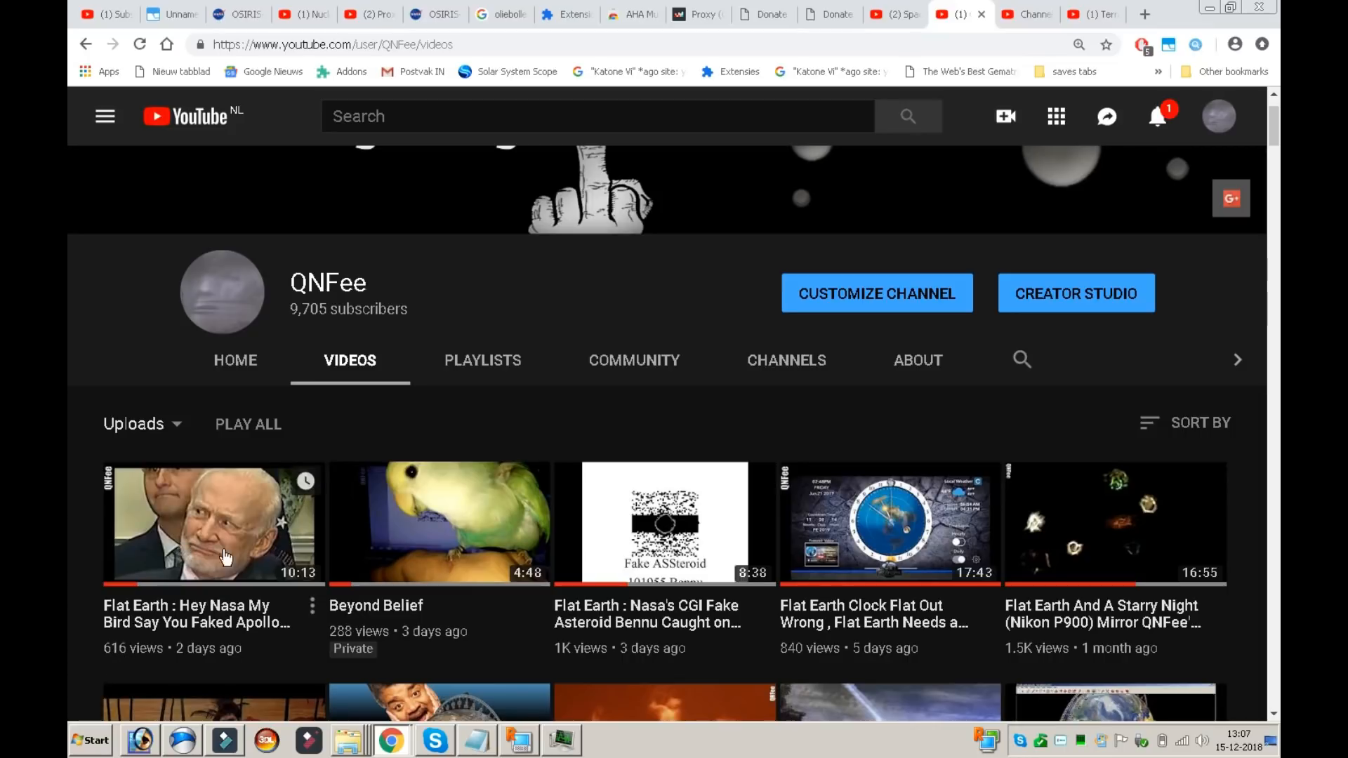
mouse_move(360, 525)
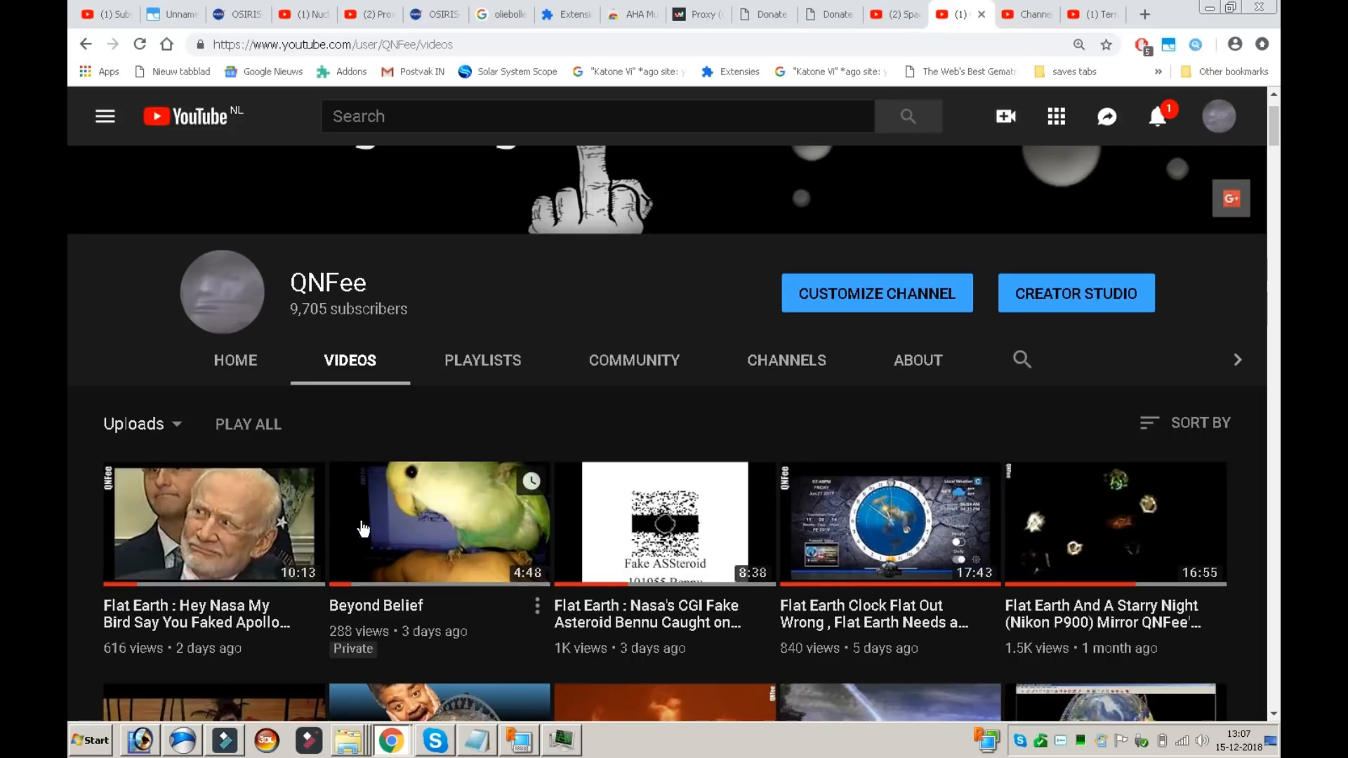
mouse_move(427, 527)
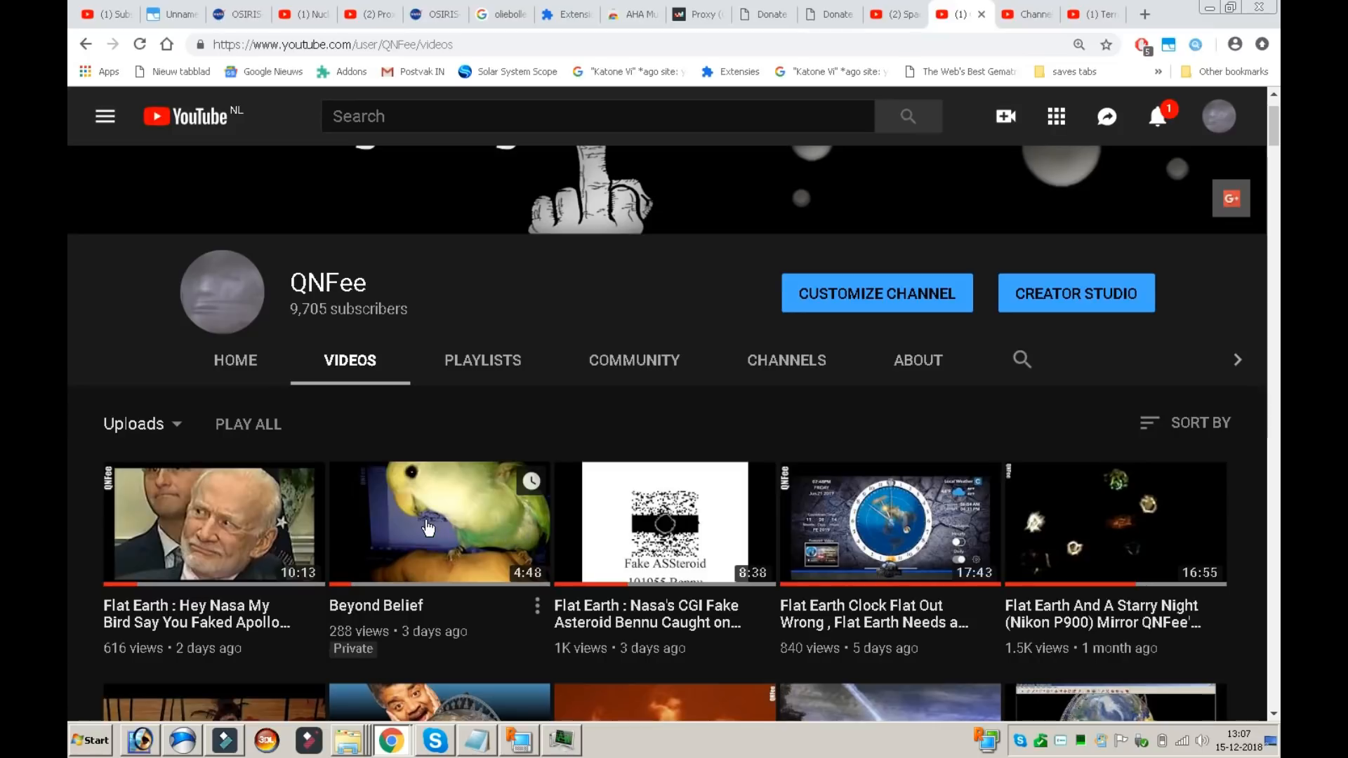
mouse_move(145, 431)
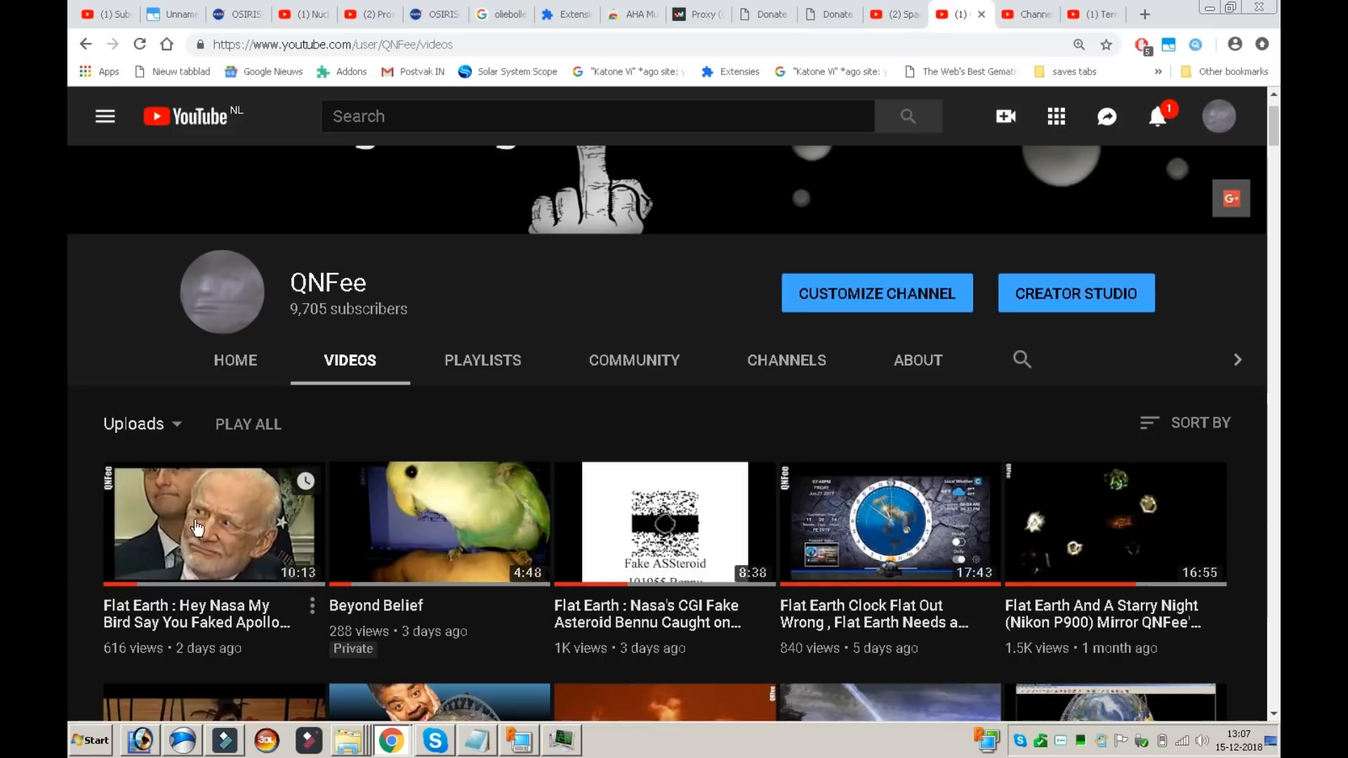
mouse_move(363, 414)
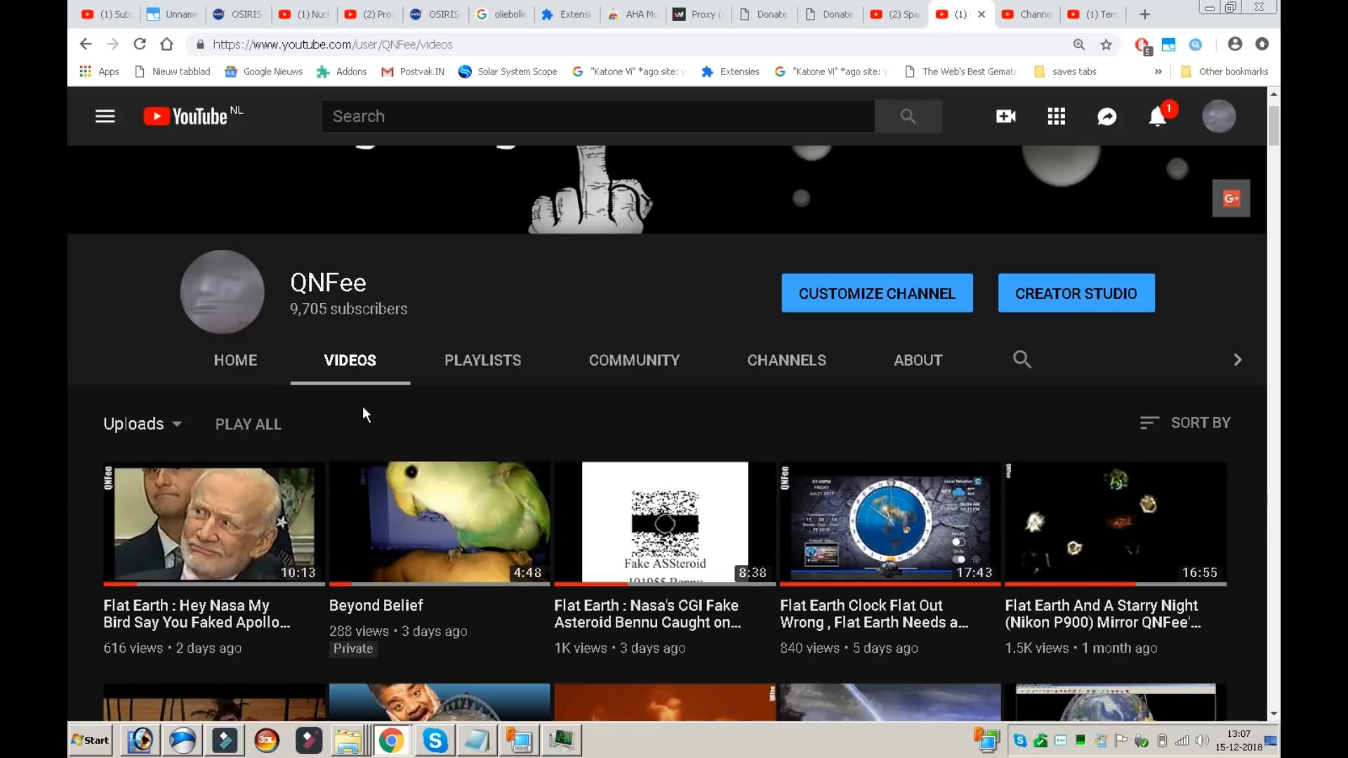
mouse_move(615, 406)
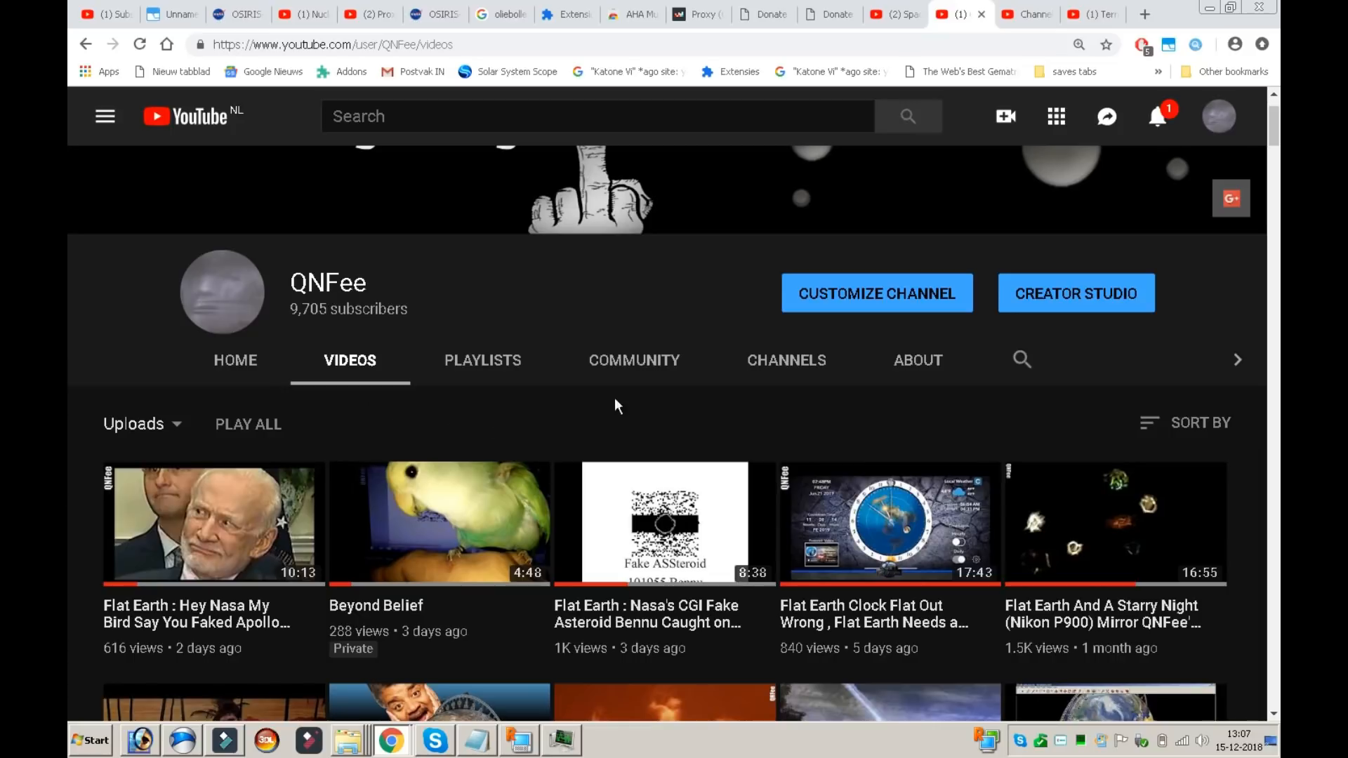
mouse_move(880, 383)
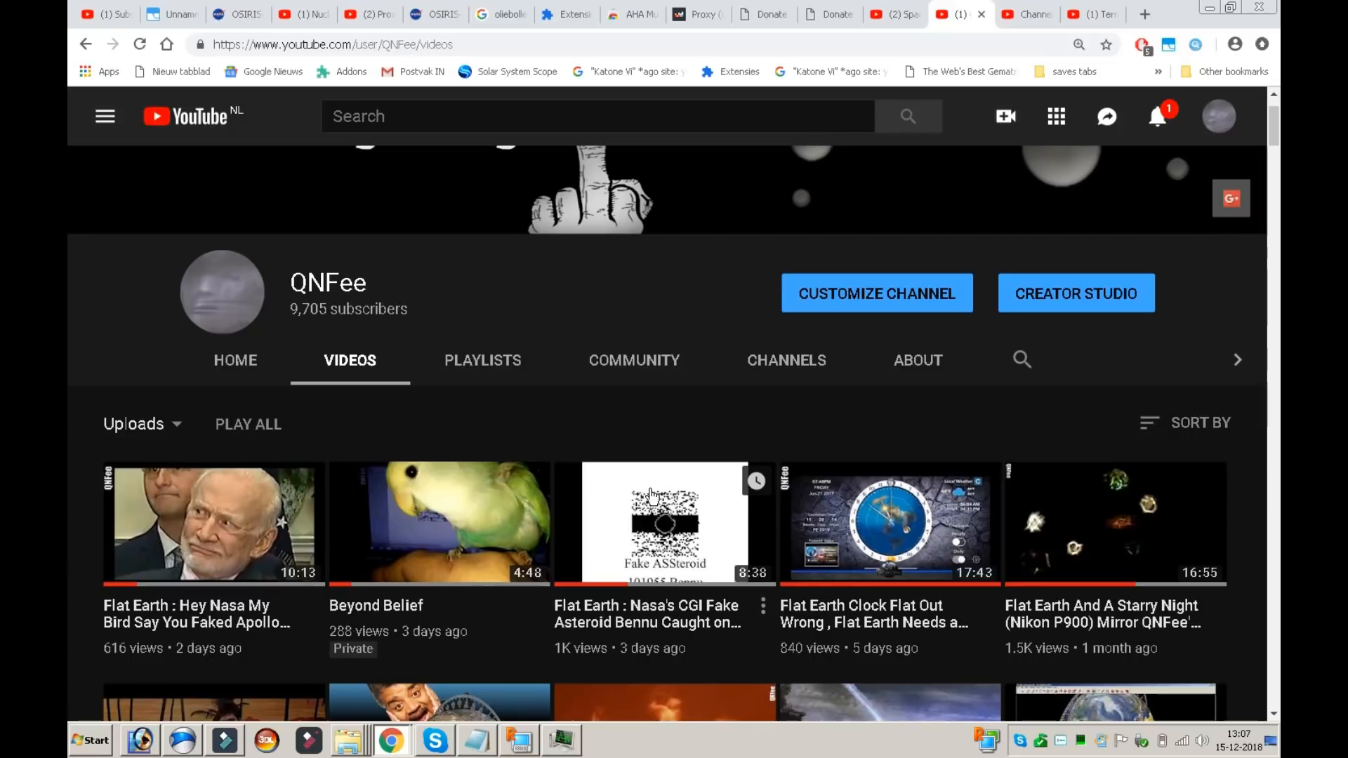
mouse_move(717, 543)
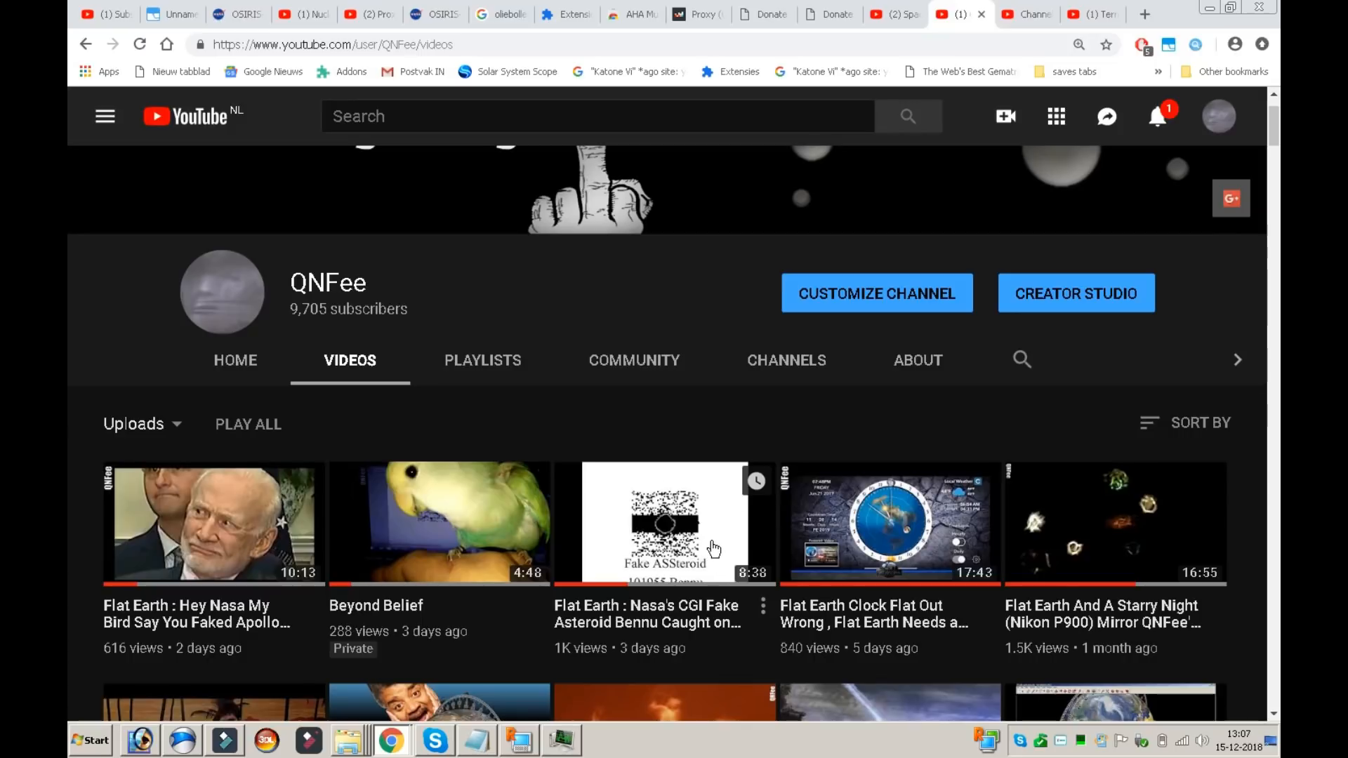
mouse_move(68, 155)
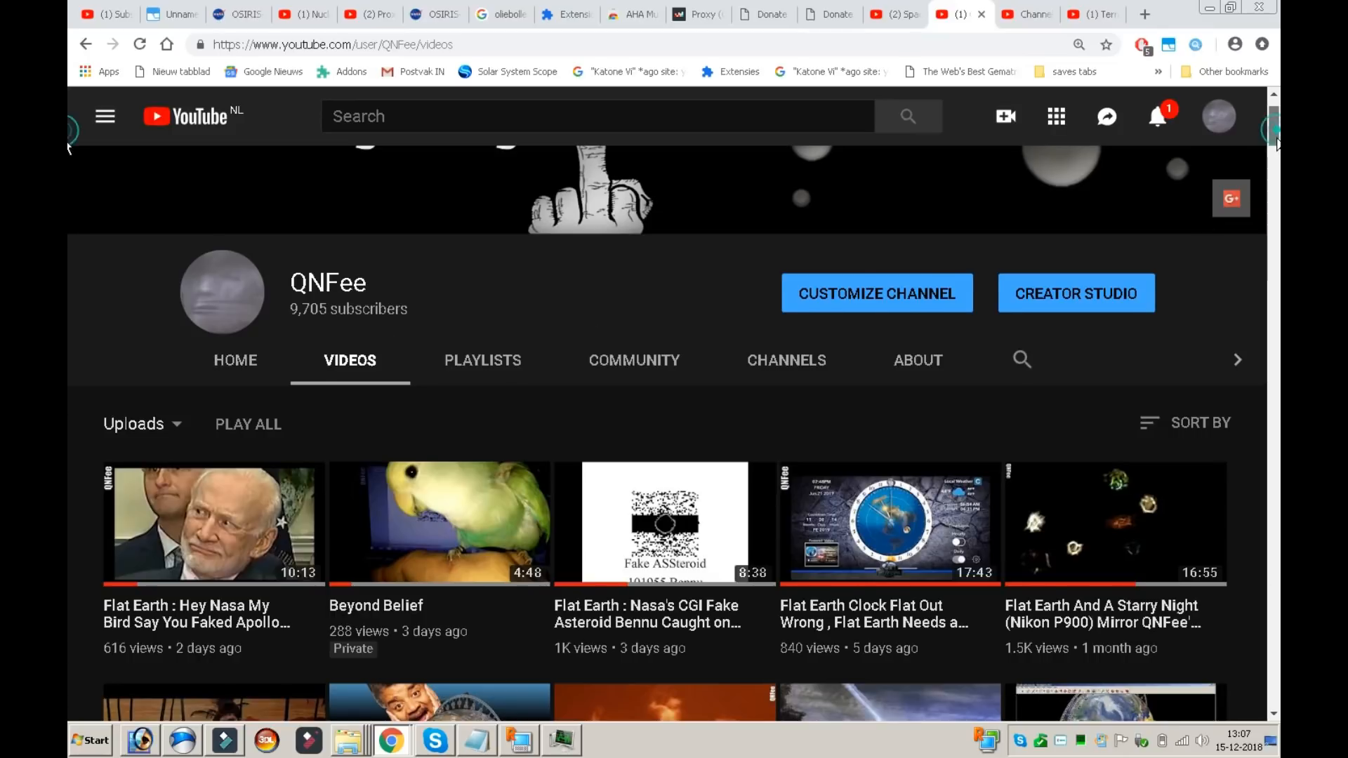
scroll(down, 3)
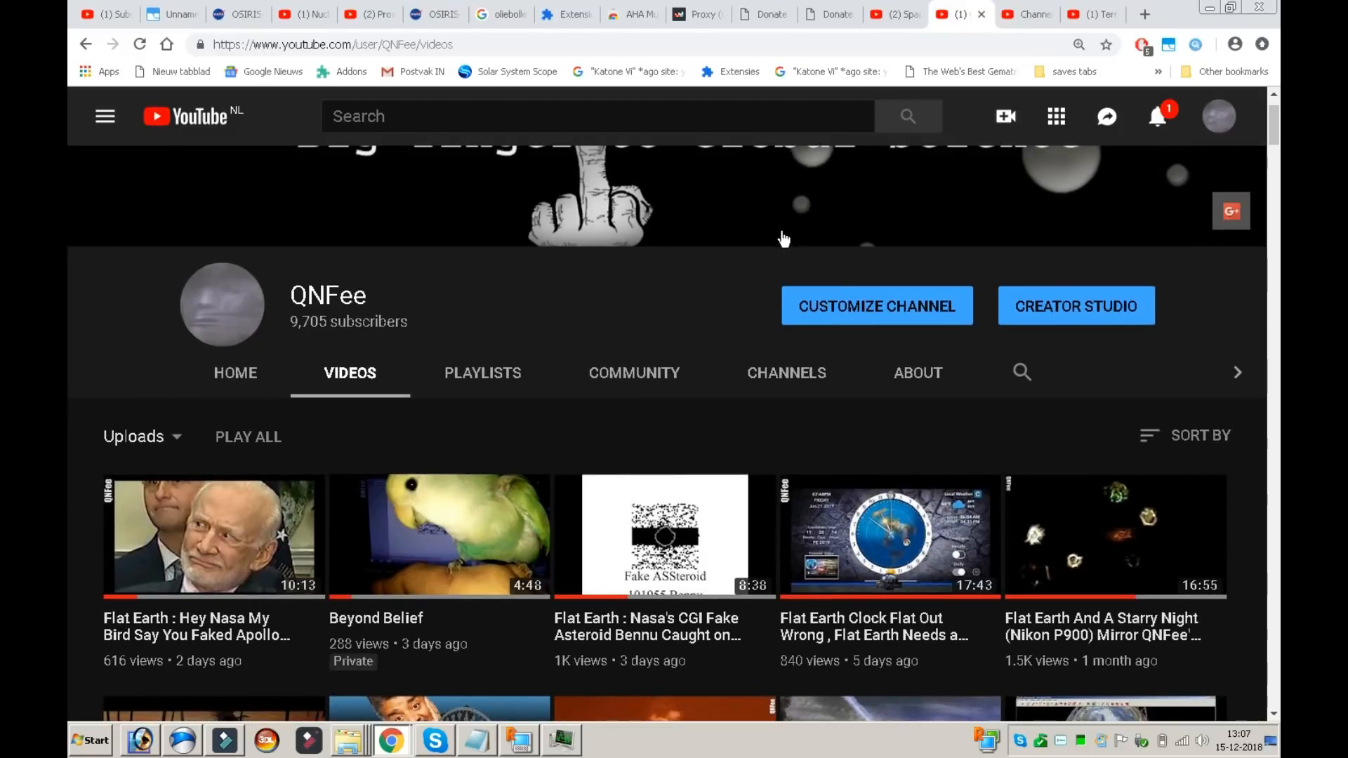
mouse_move(224, 524)
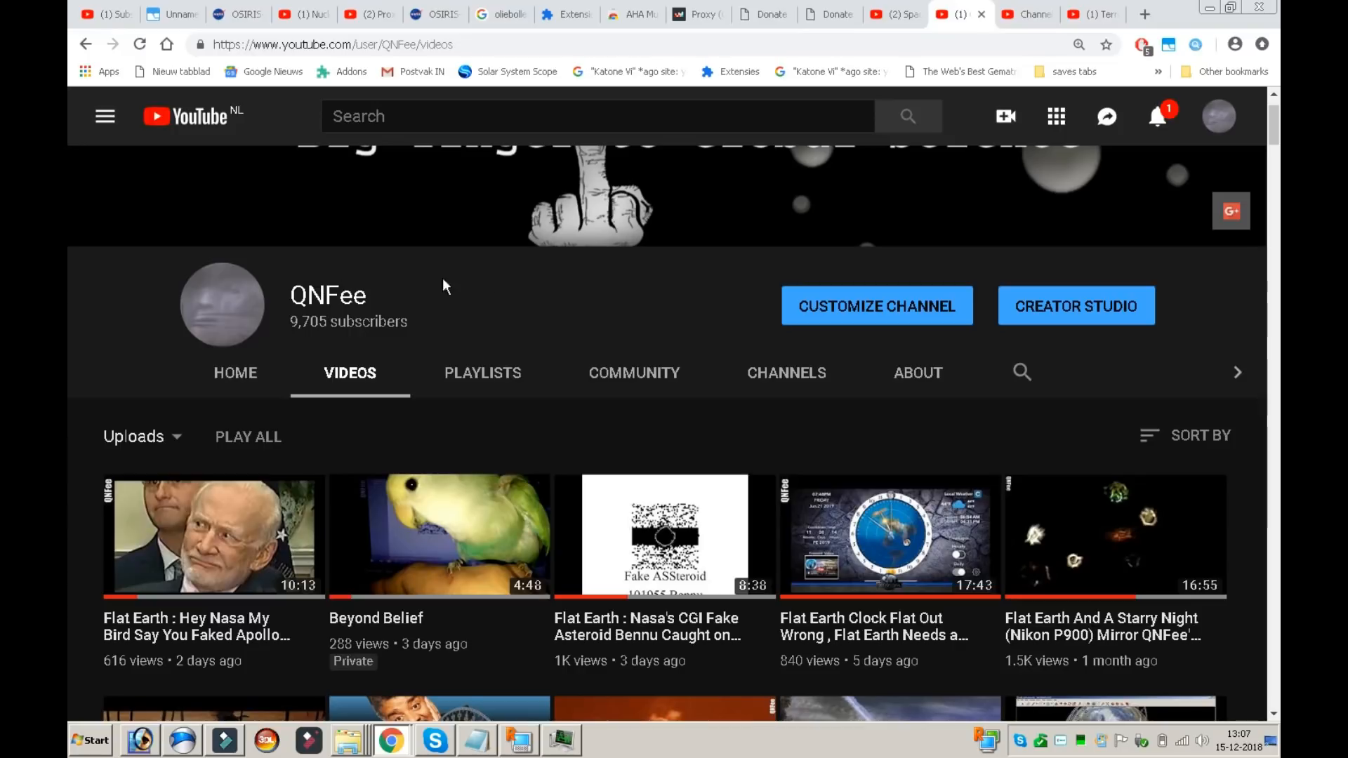
mouse_move(1055, 146)
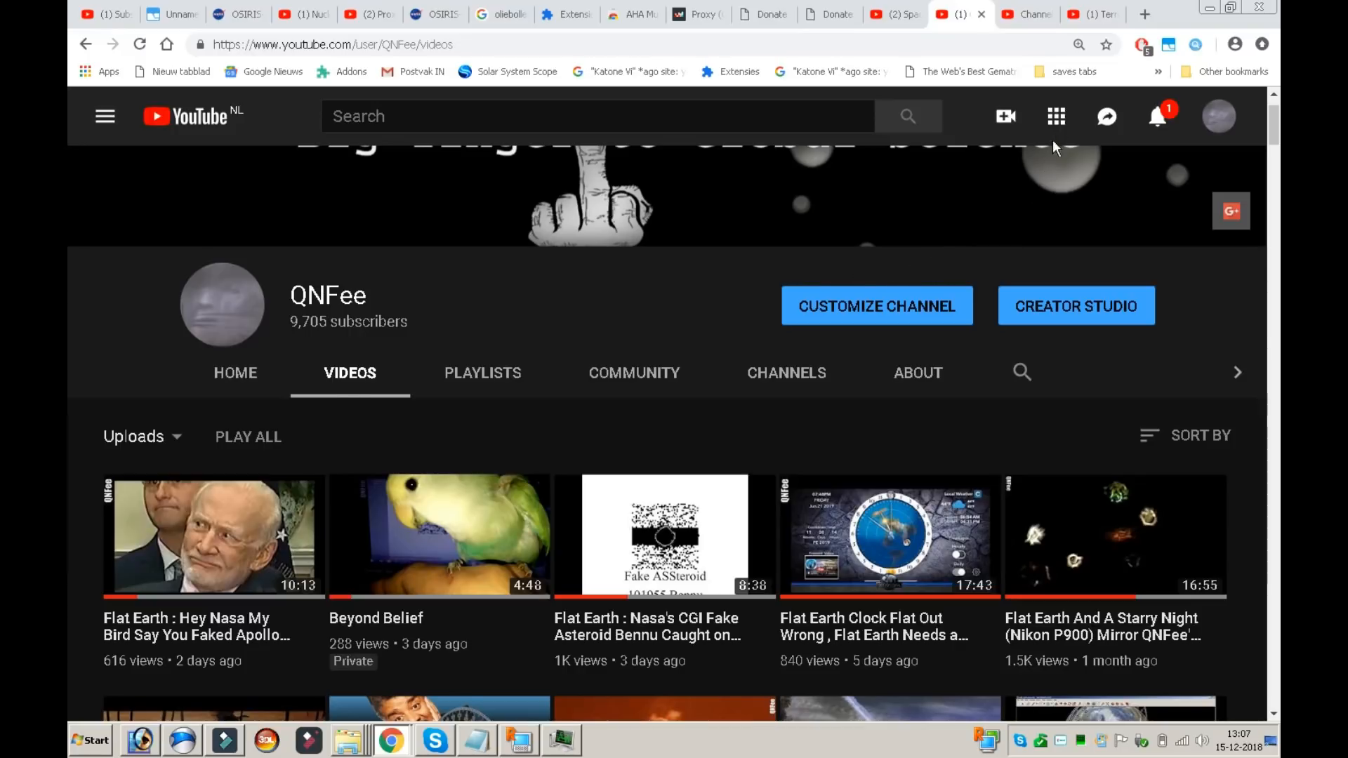
click(235, 372)
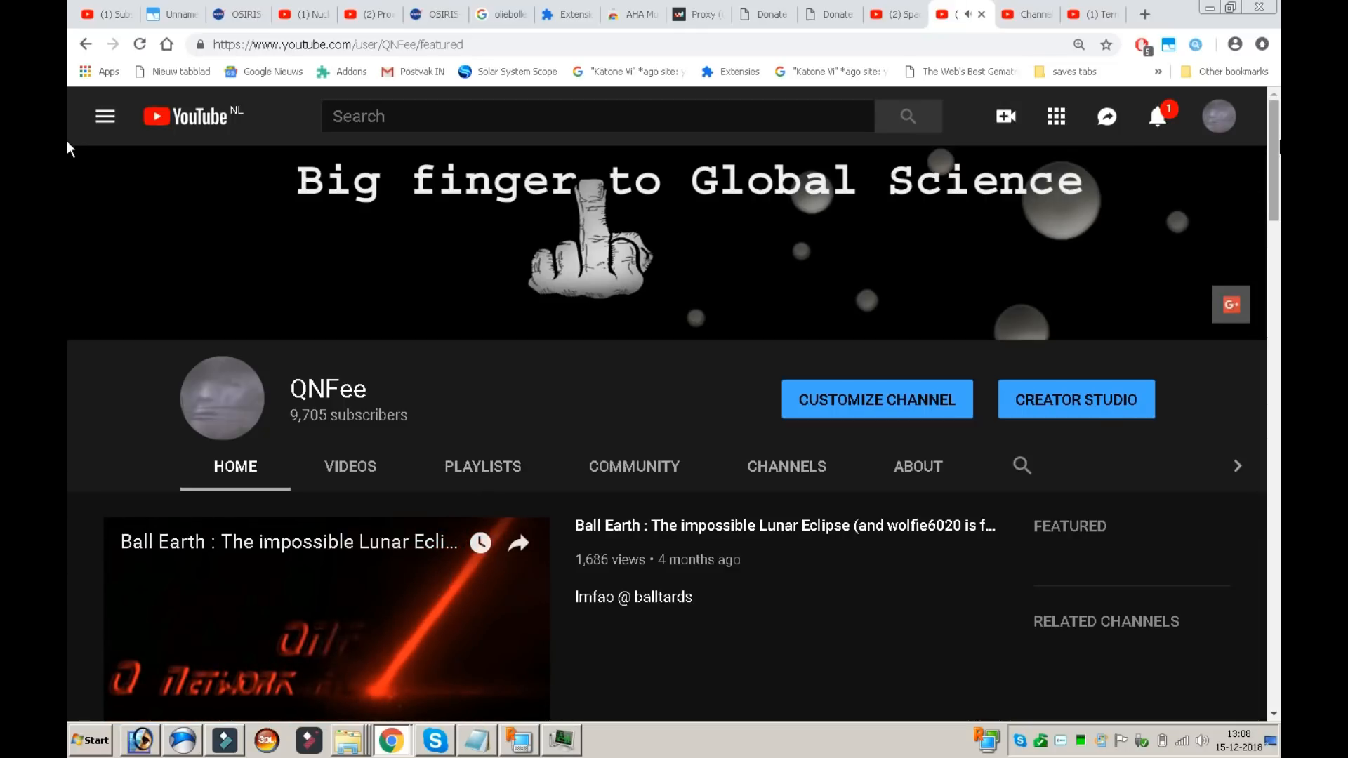
- Scroll the Home page down to the featured channels QNFee 's and Q's Observationism
scroll(down, 3)
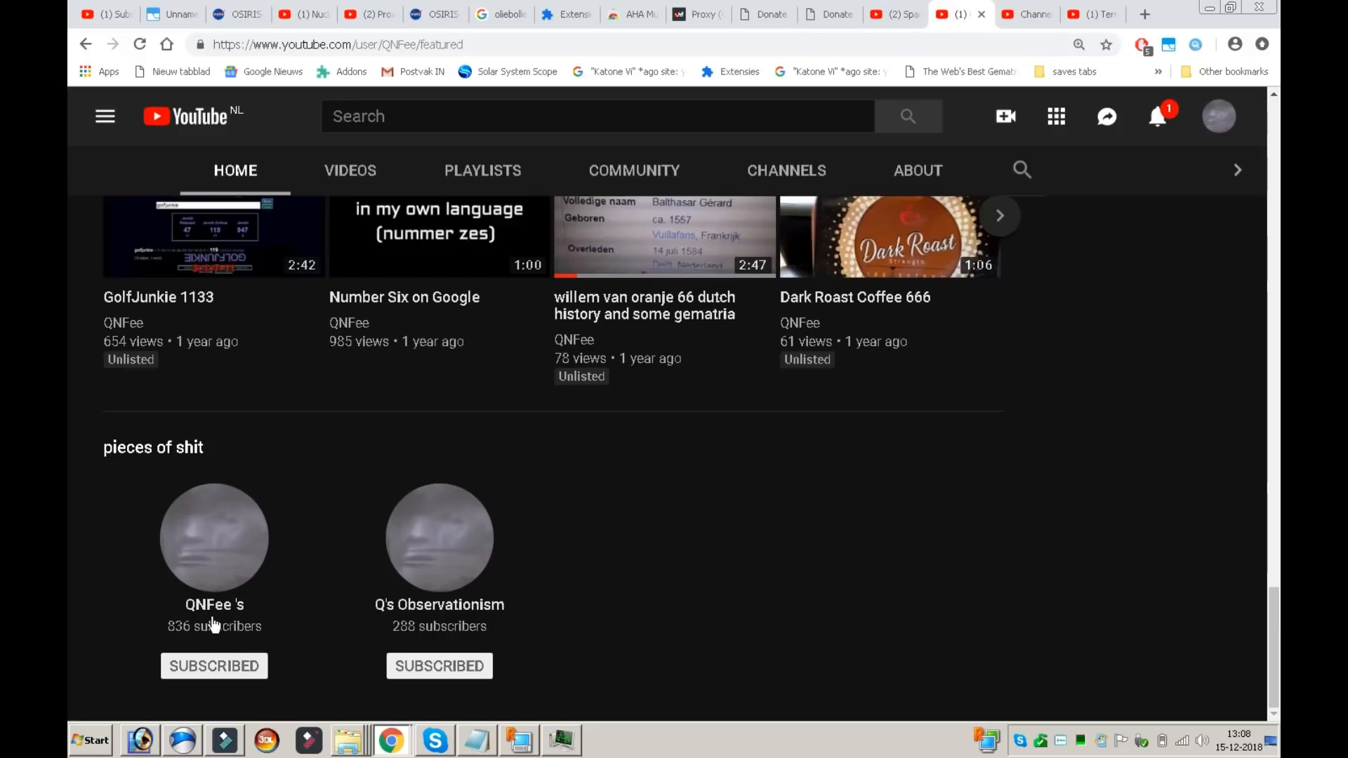
mouse_move(184, 647)
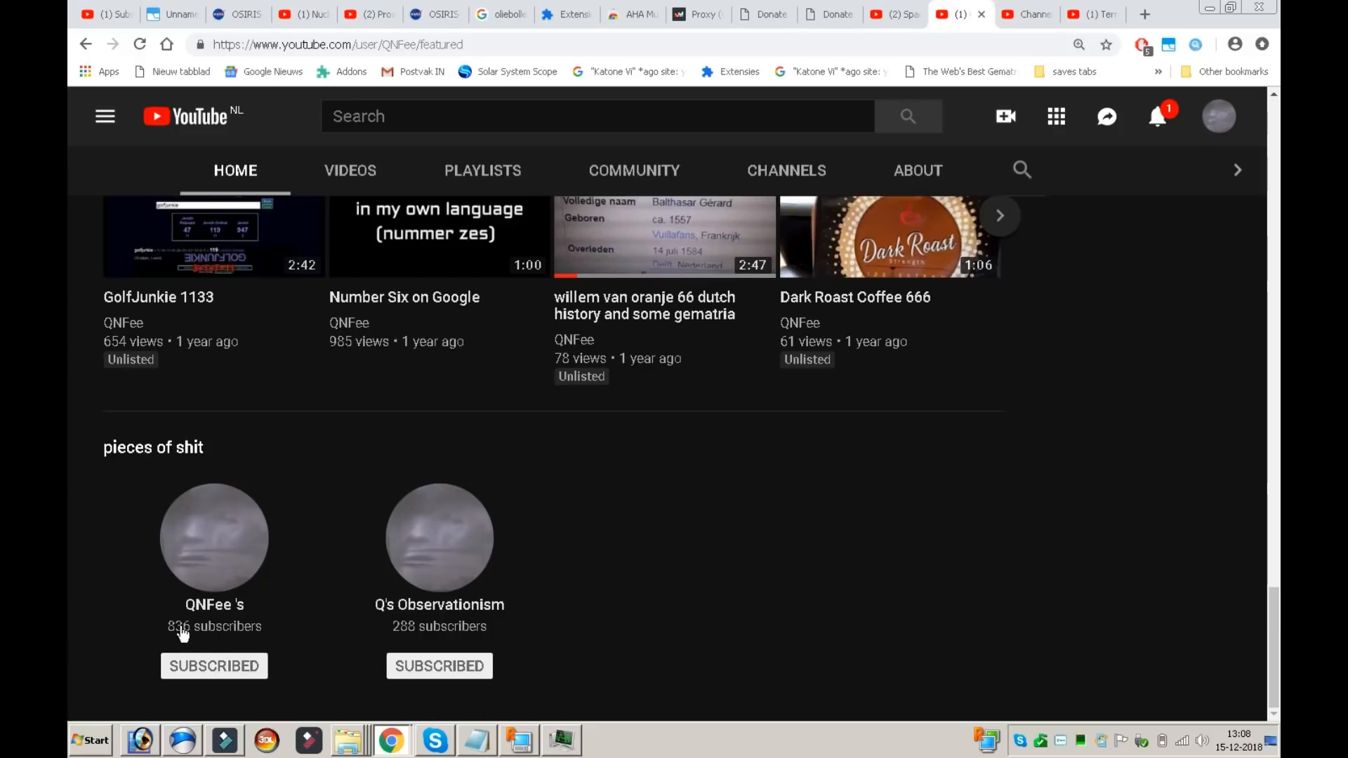
mouse_move(211, 554)
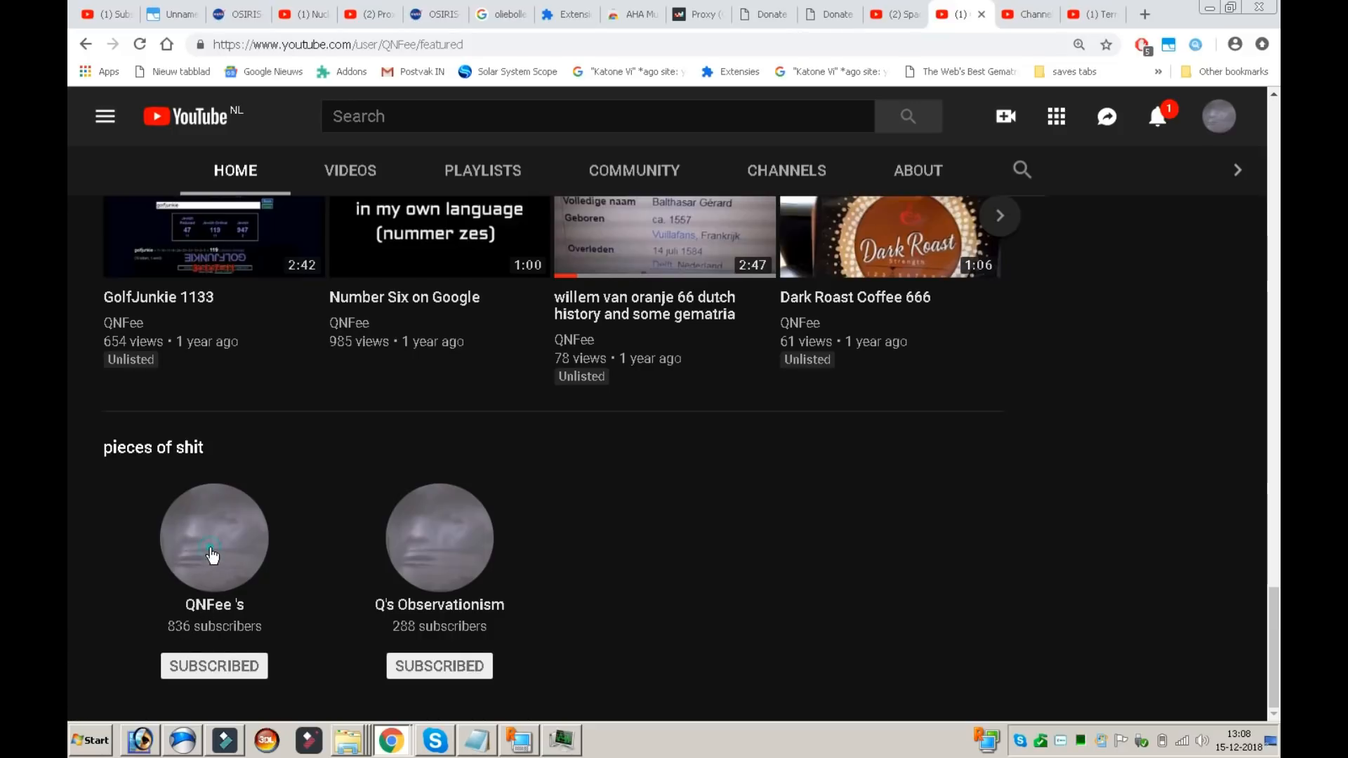
- Browse the QNFee backup channel's Videos tab, scrolling through its uploads
click(213, 551)
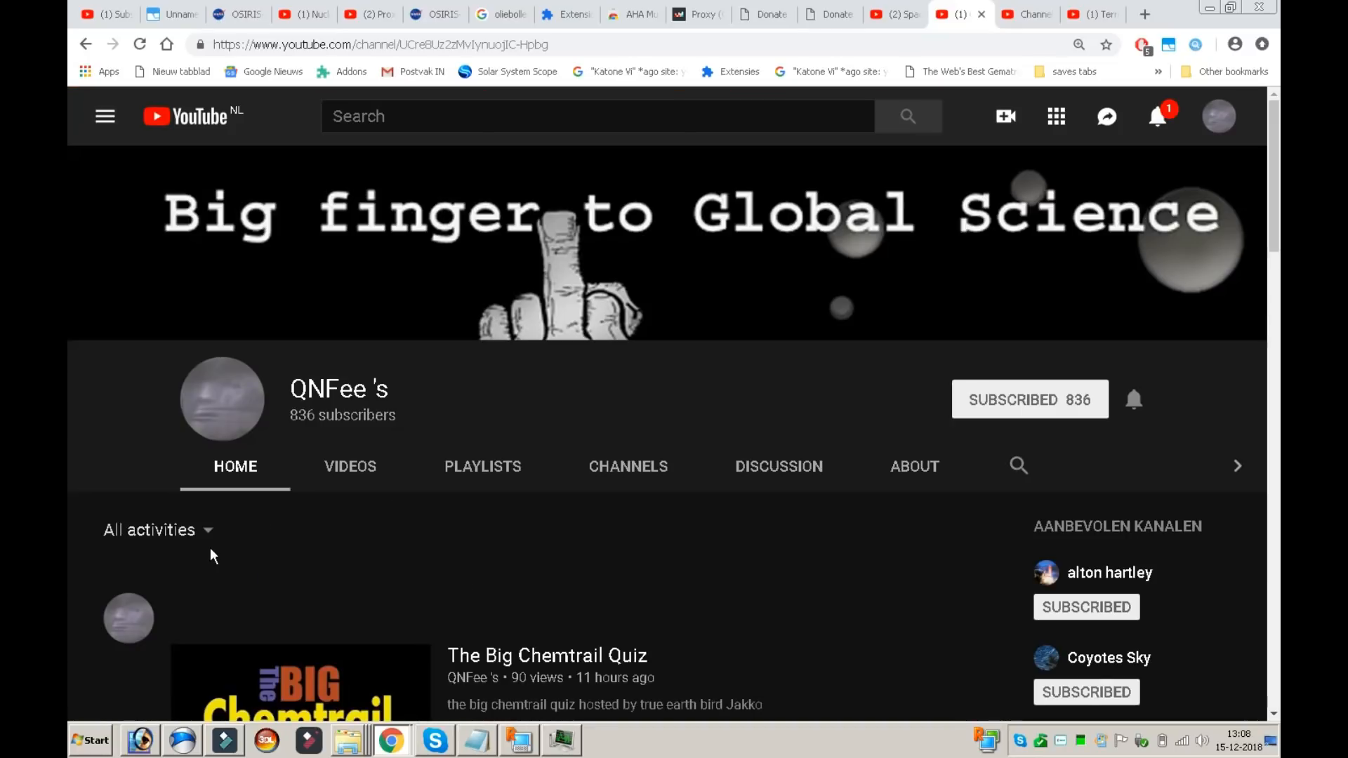
click(348, 466)
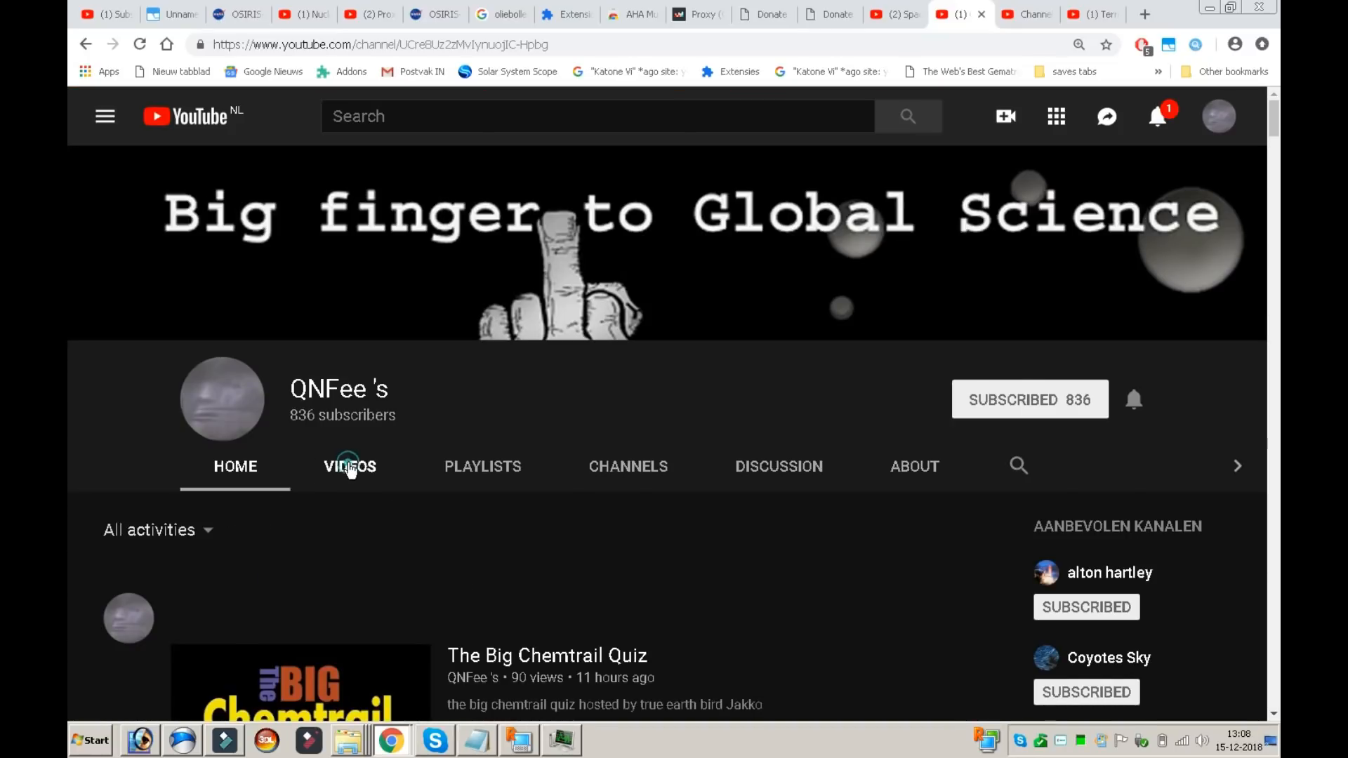
click(349, 466)
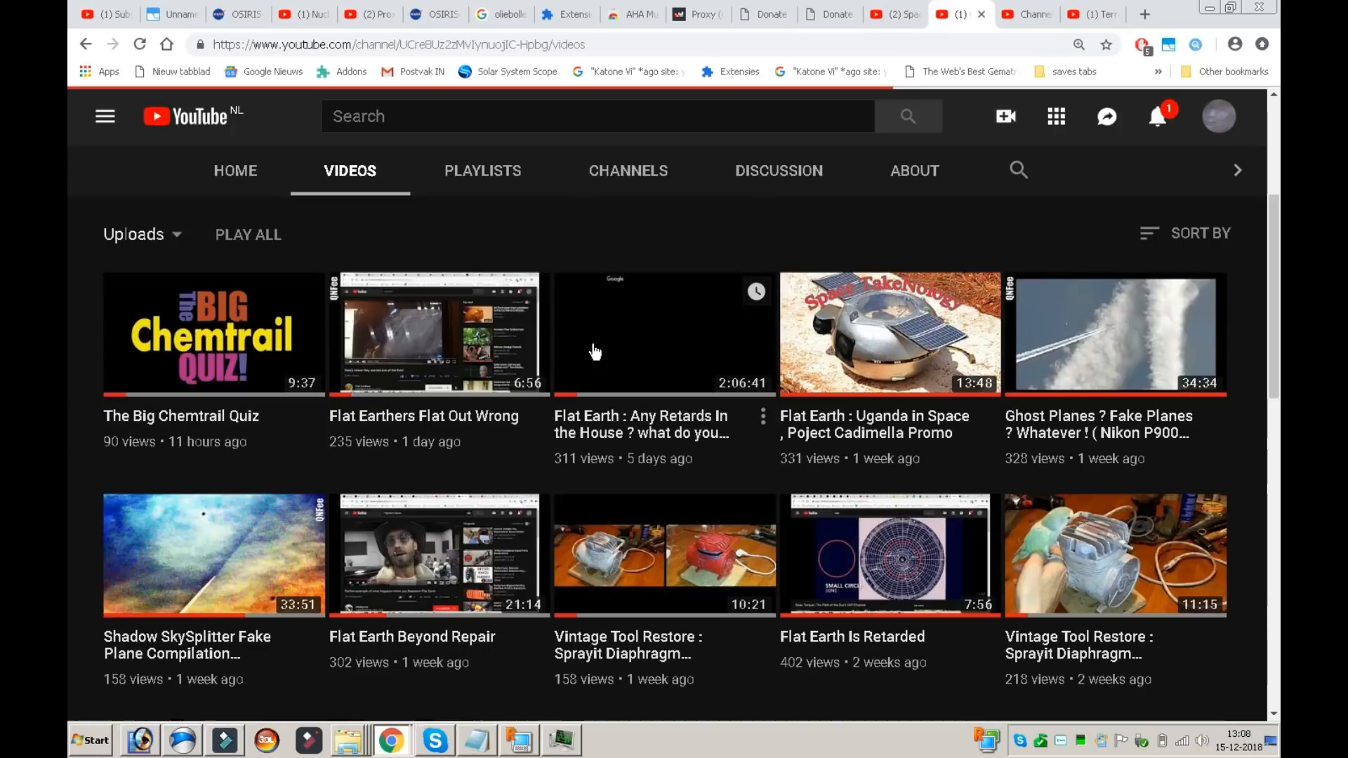
mouse_move(132, 340)
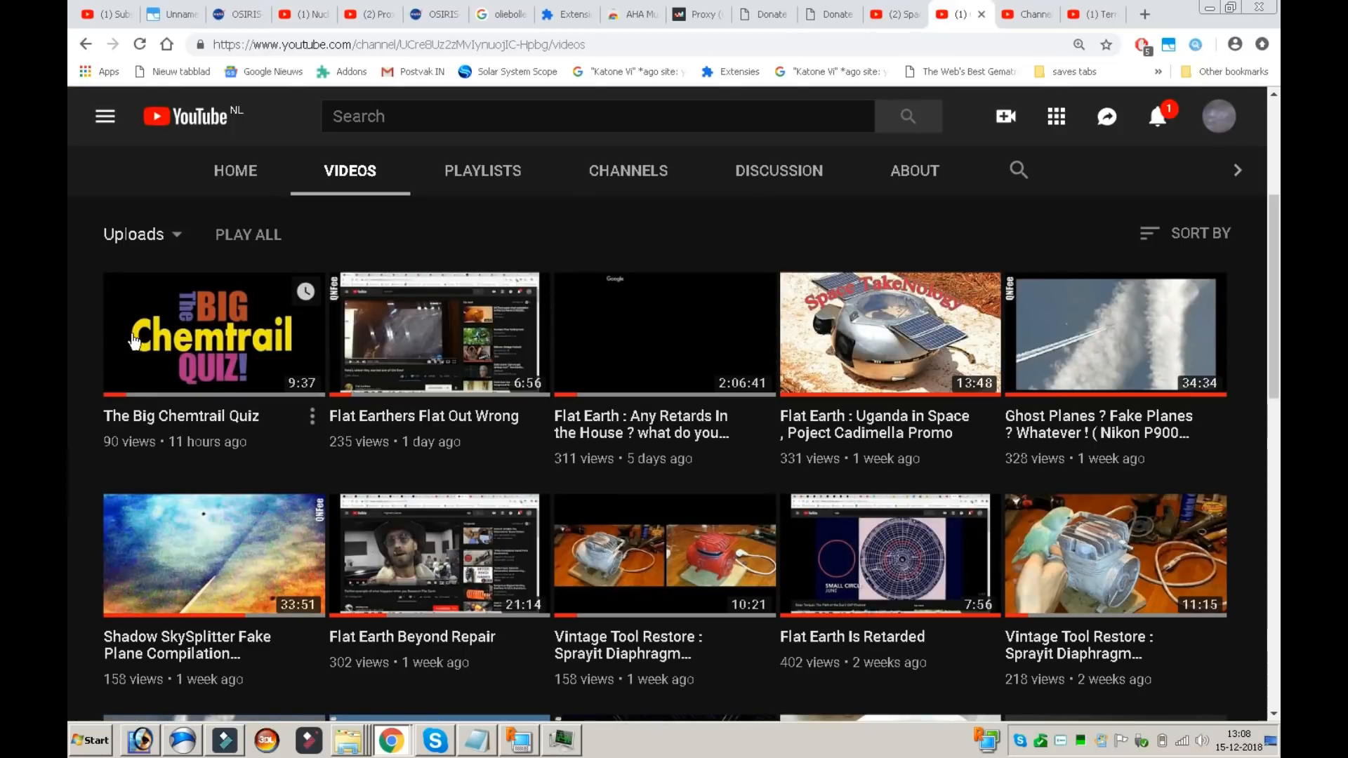
mouse_move(199, 408)
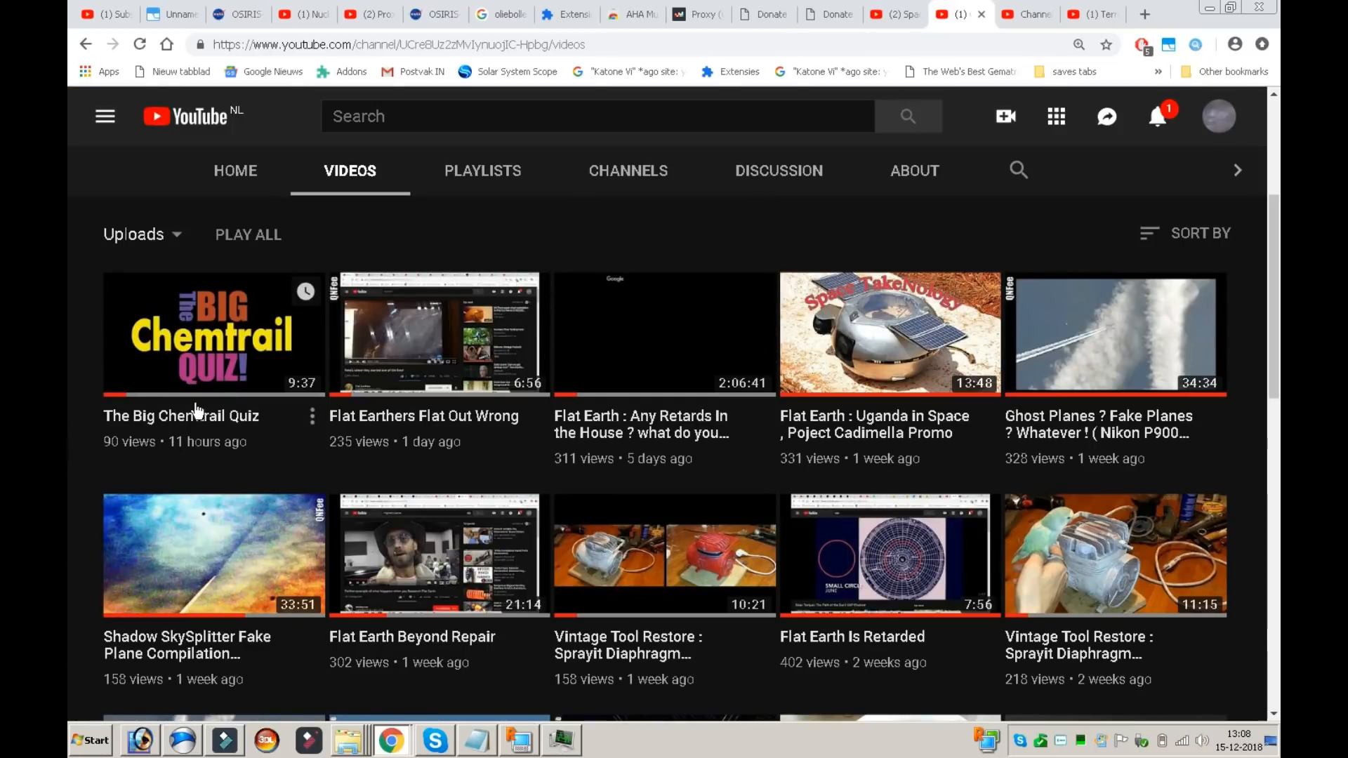
mouse_move(312, 260)
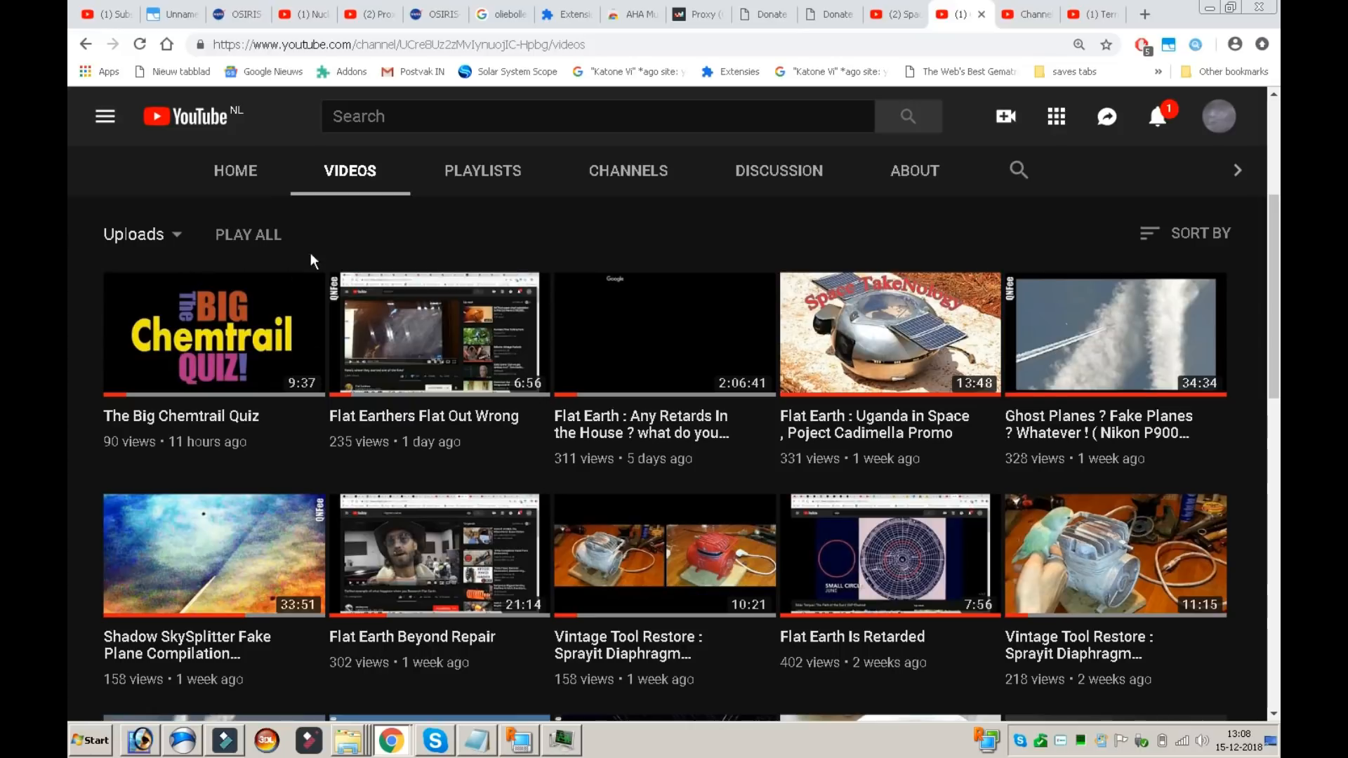
mouse_move(439, 235)
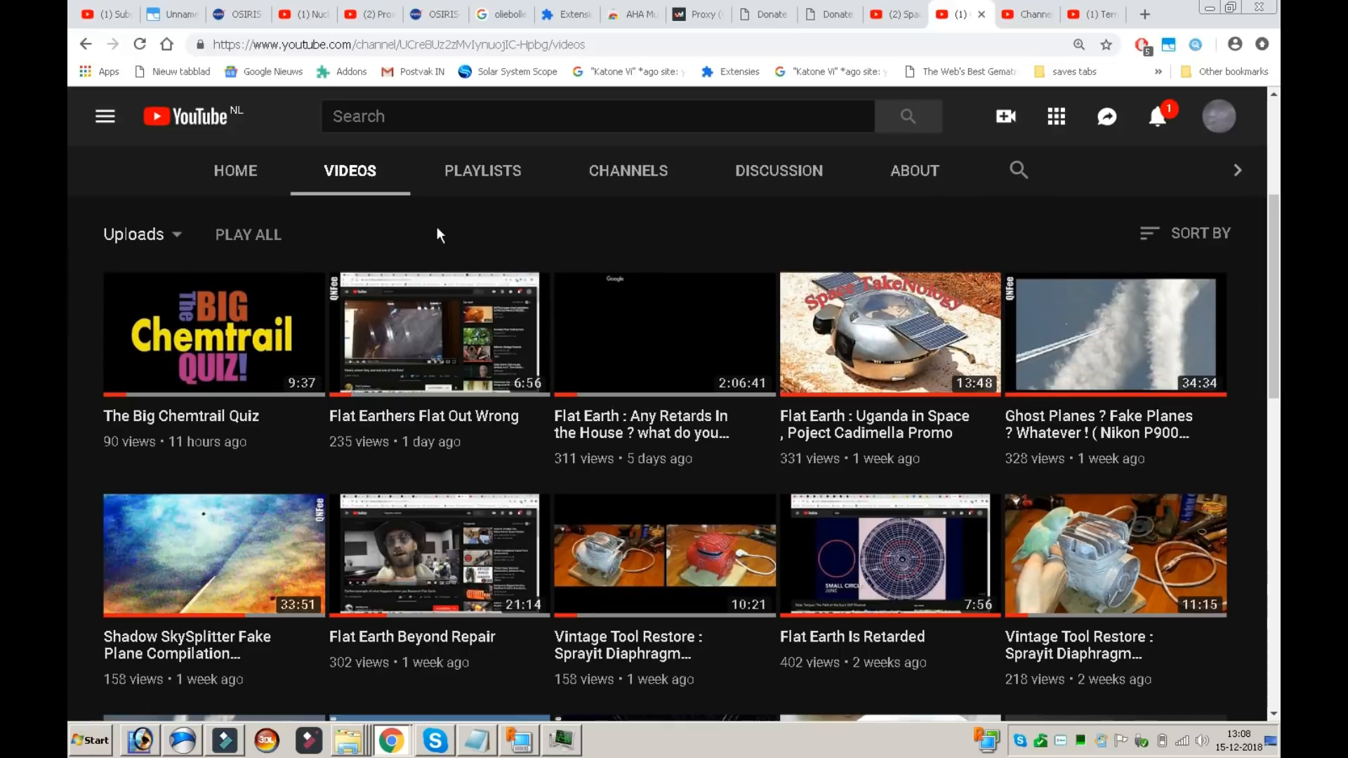
mouse_move(424, 350)
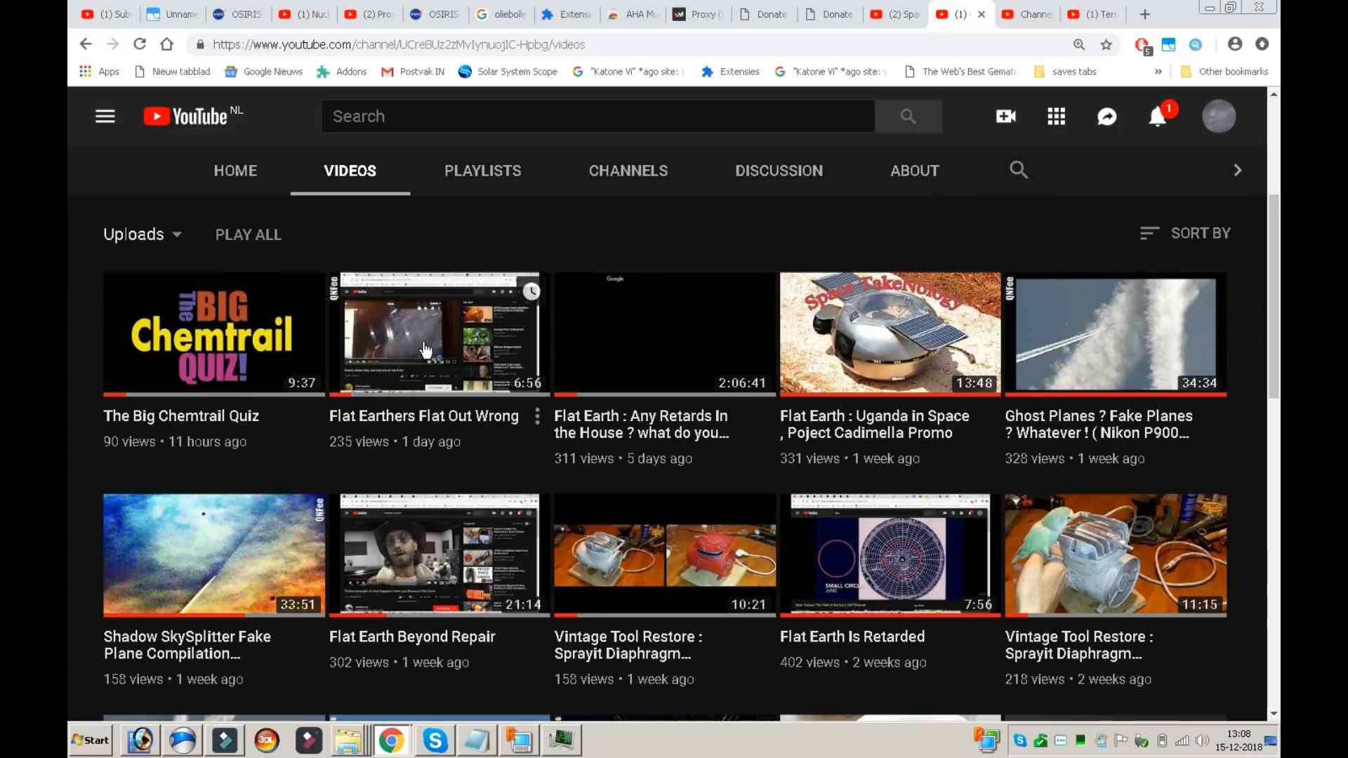
mouse_move(65, 293)
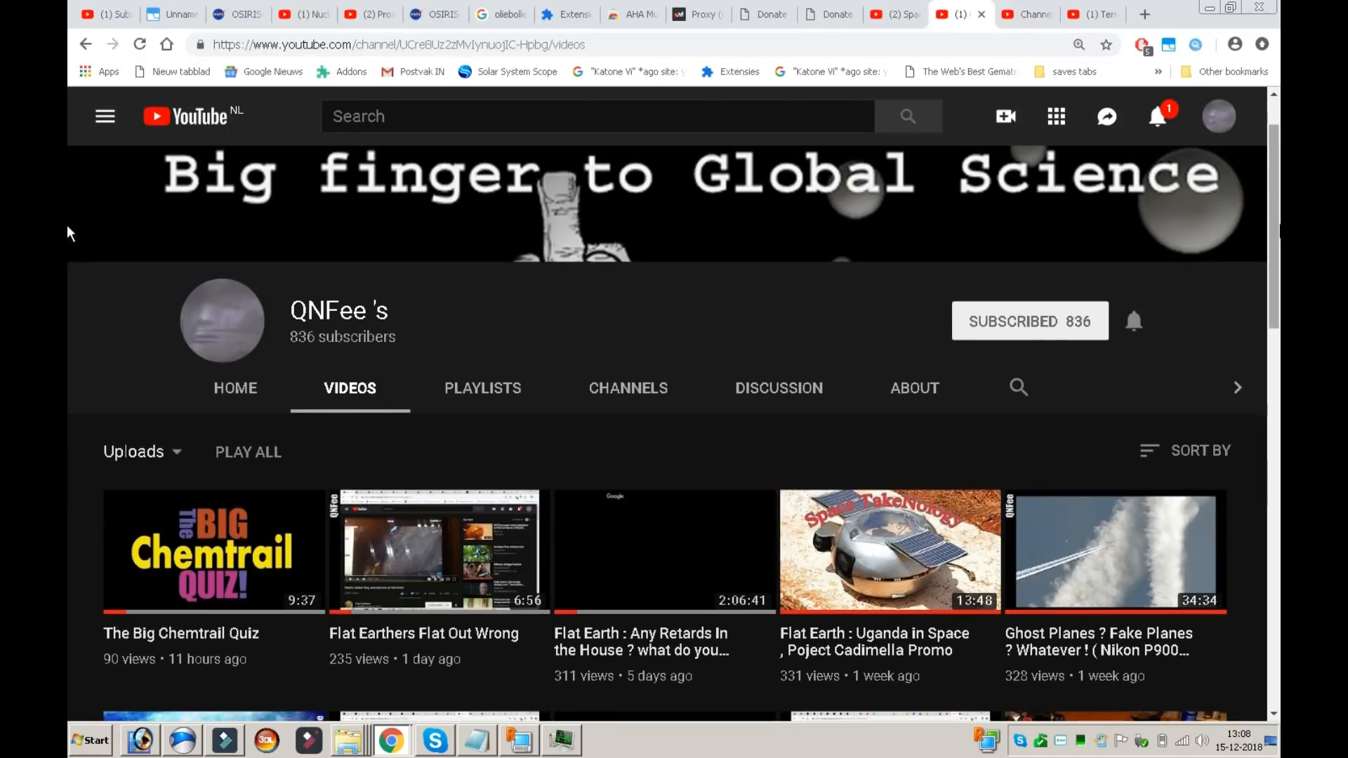
scroll(down, 3)
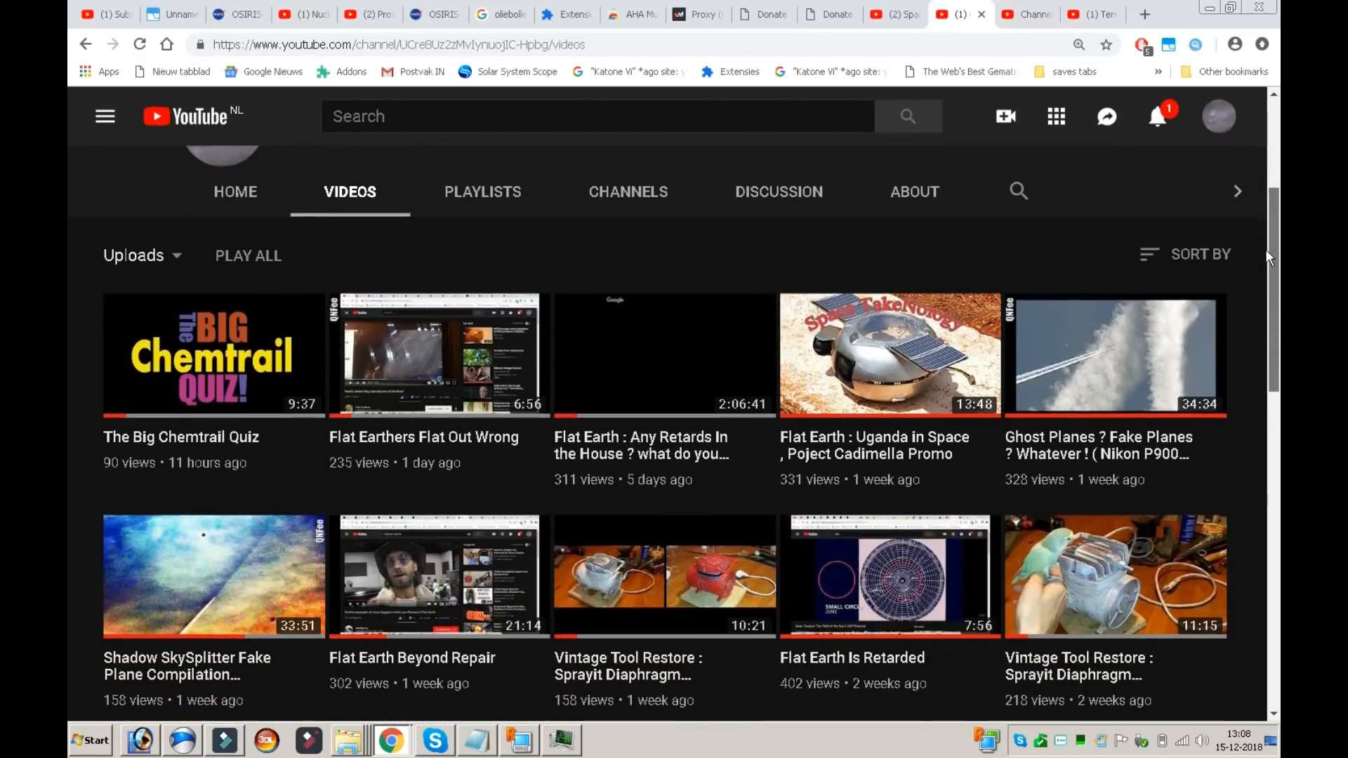
scroll(down, 3)
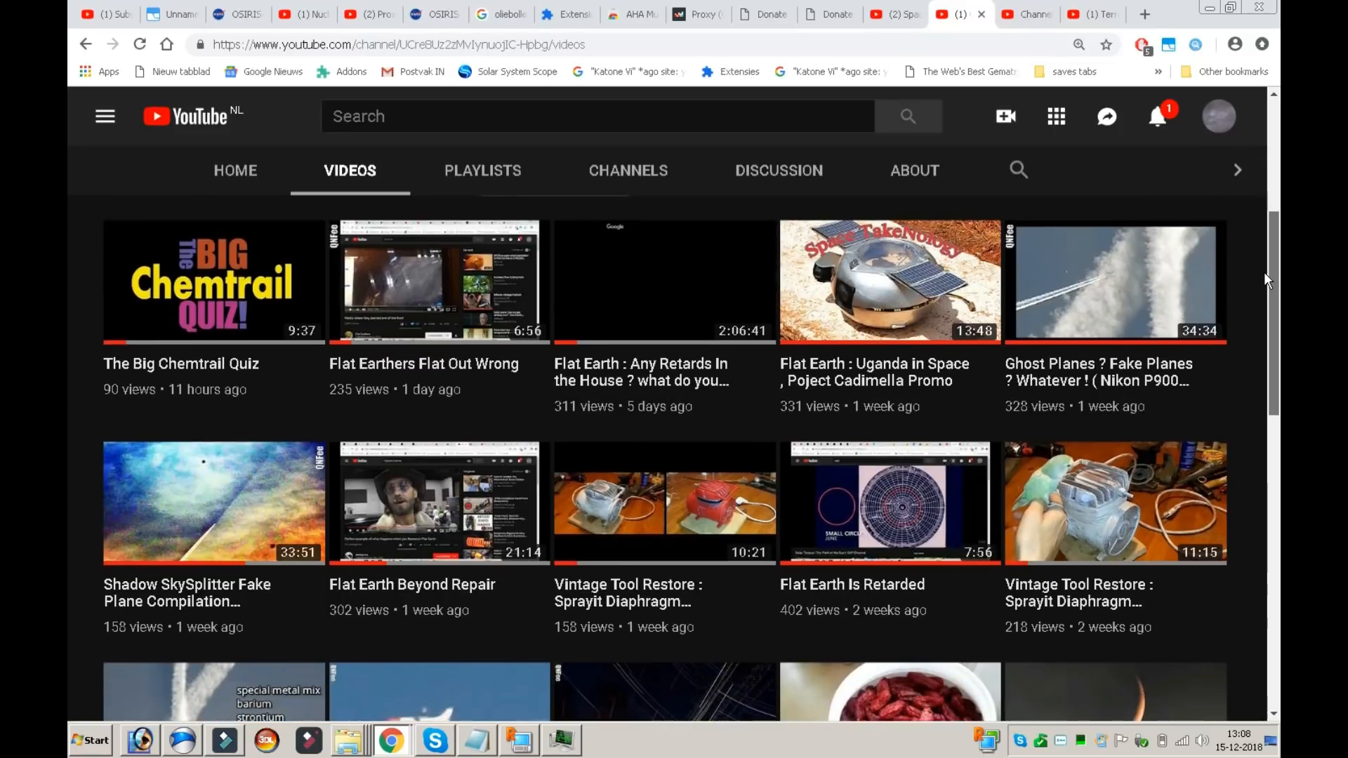
scroll(down, 3)
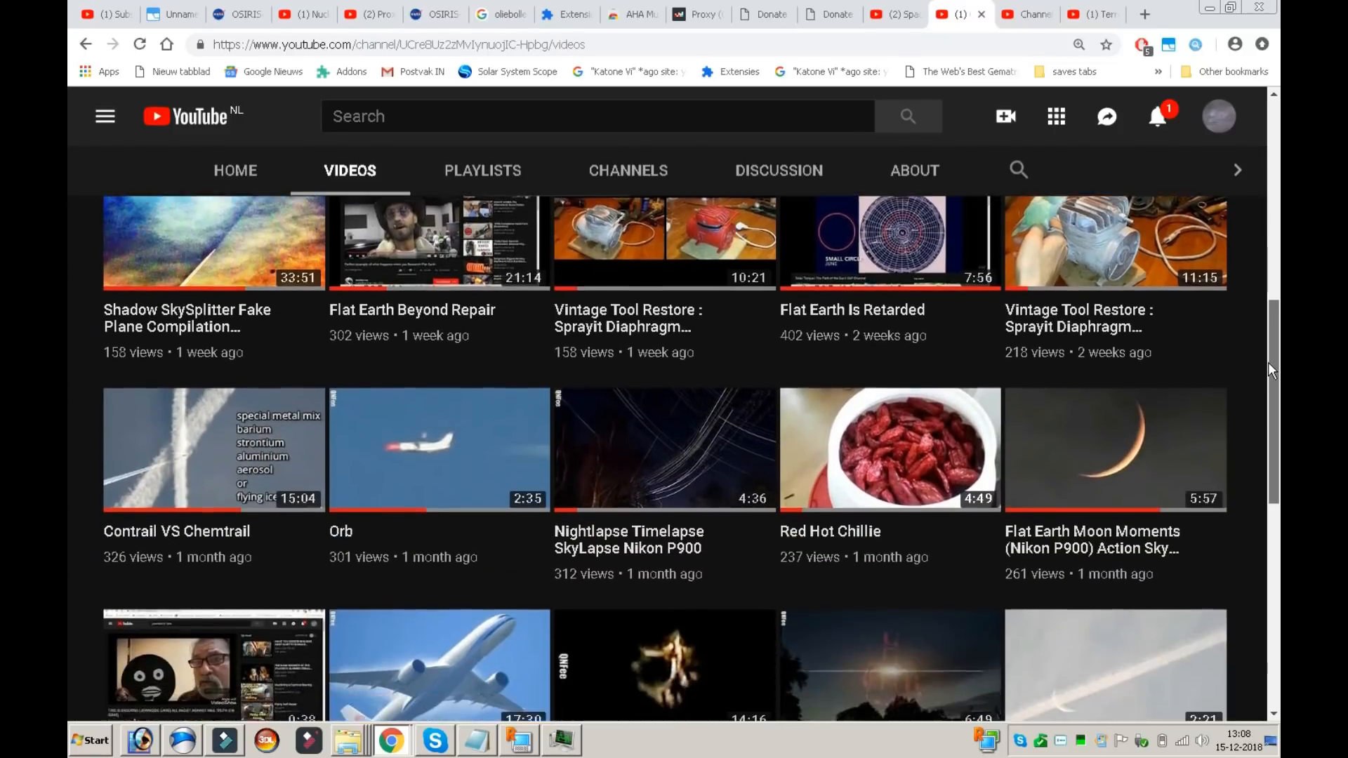
scroll(up, 3)
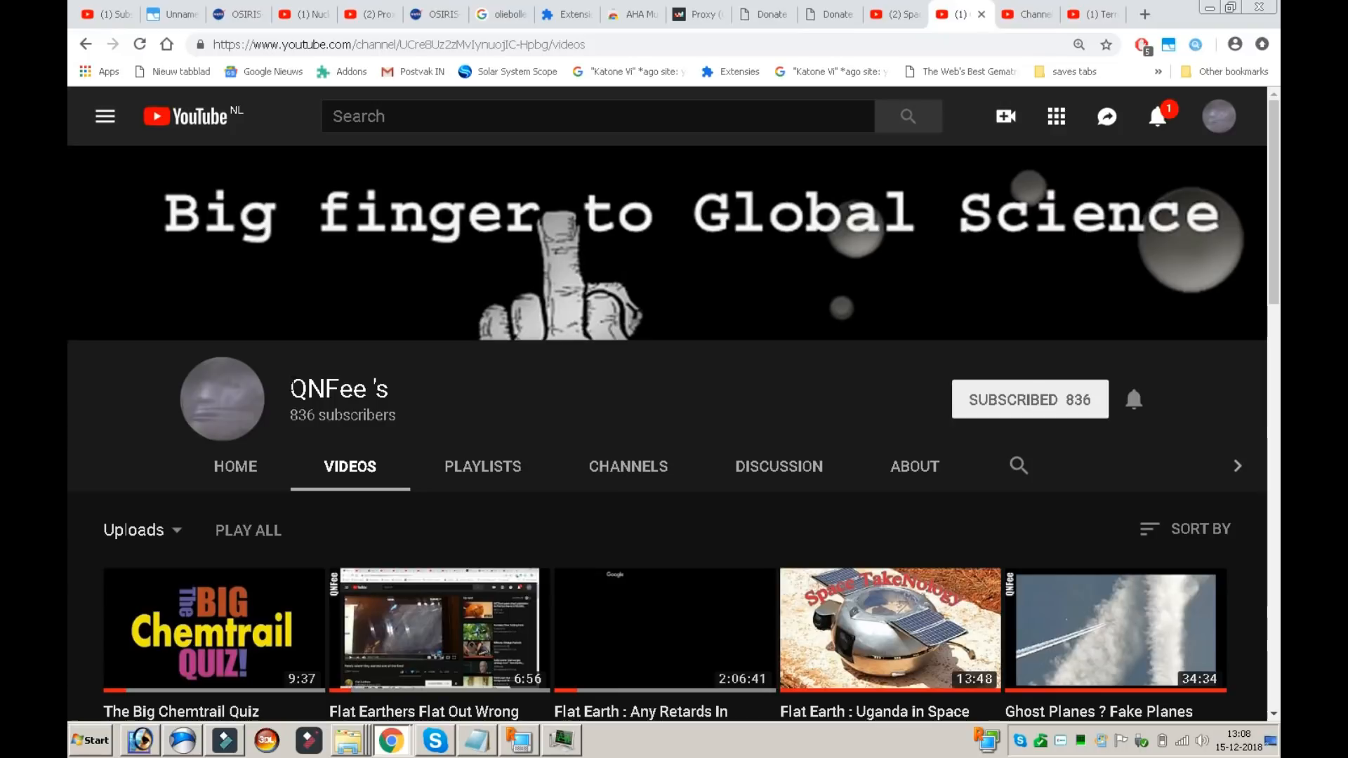
mouse_move(583, 418)
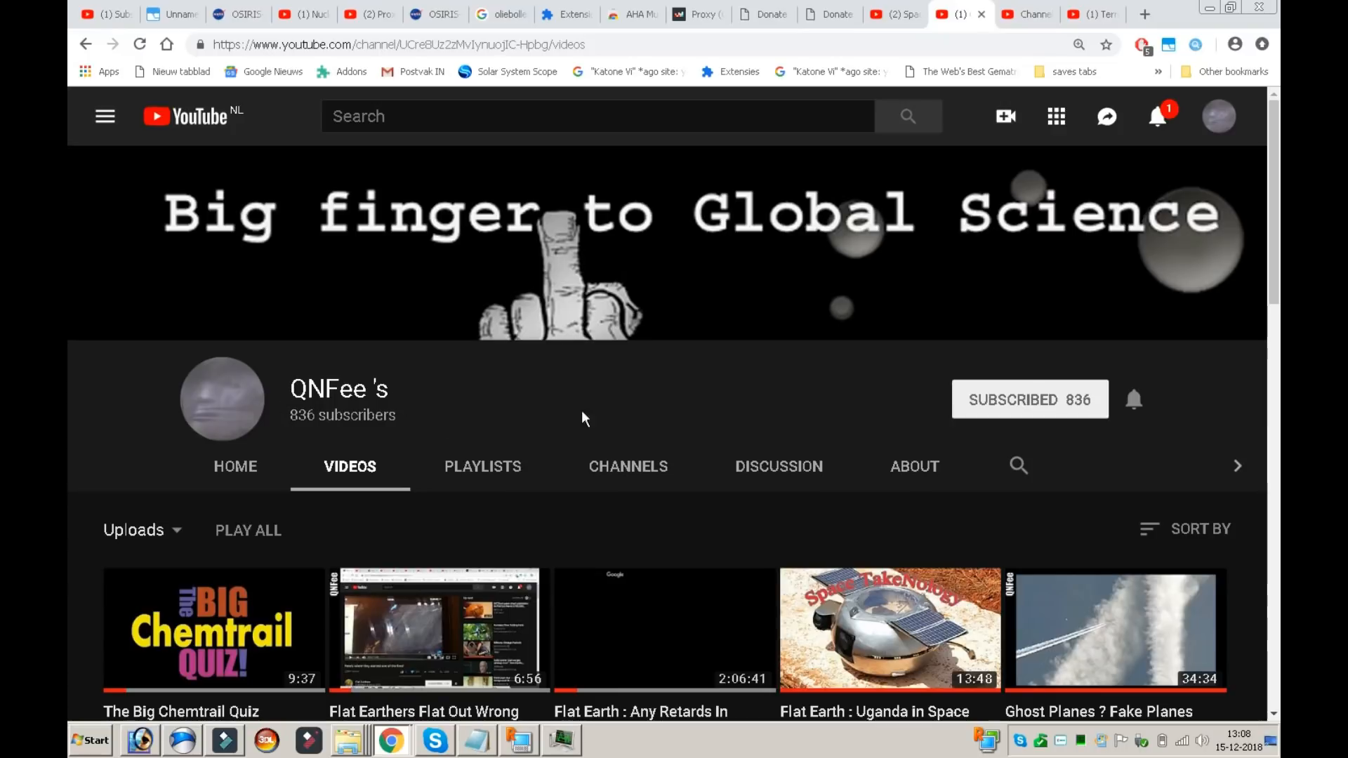
scroll(down, 3)
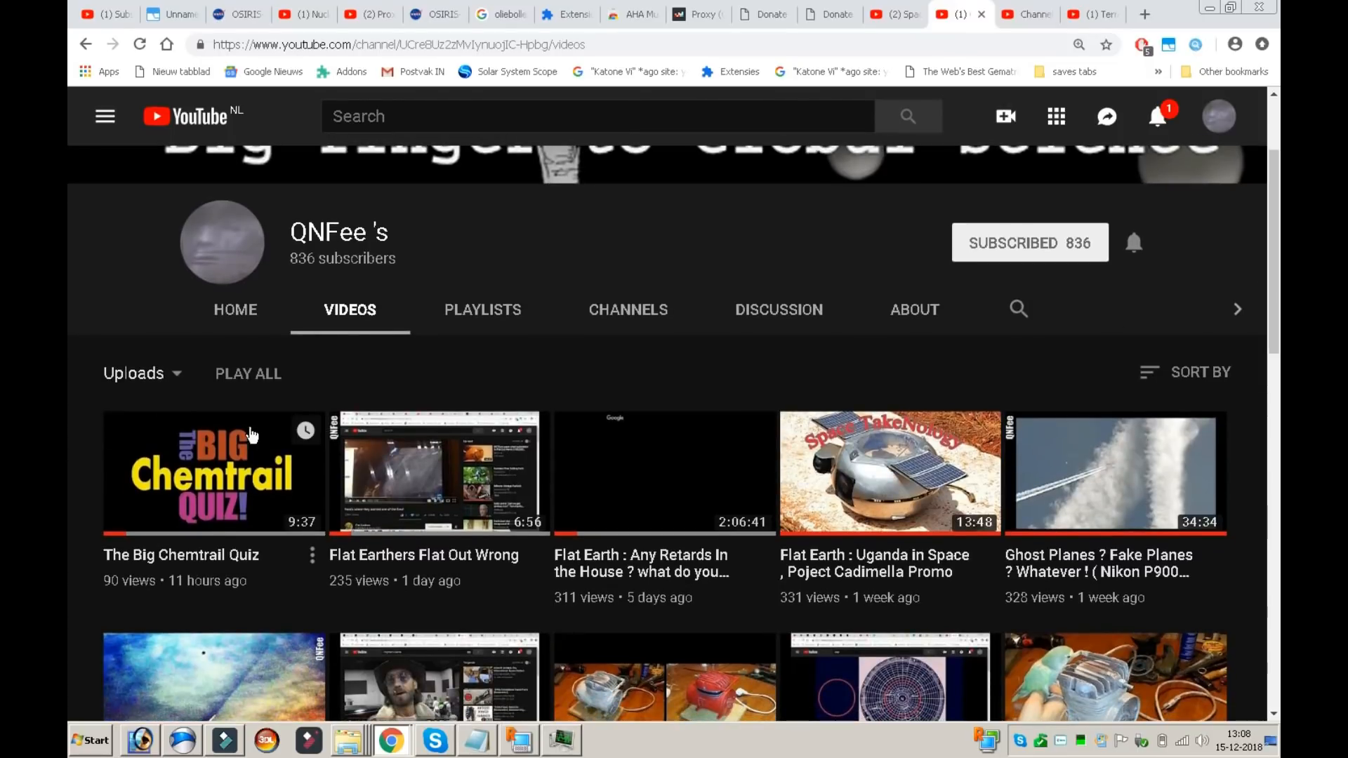
mouse_move(846, 371)
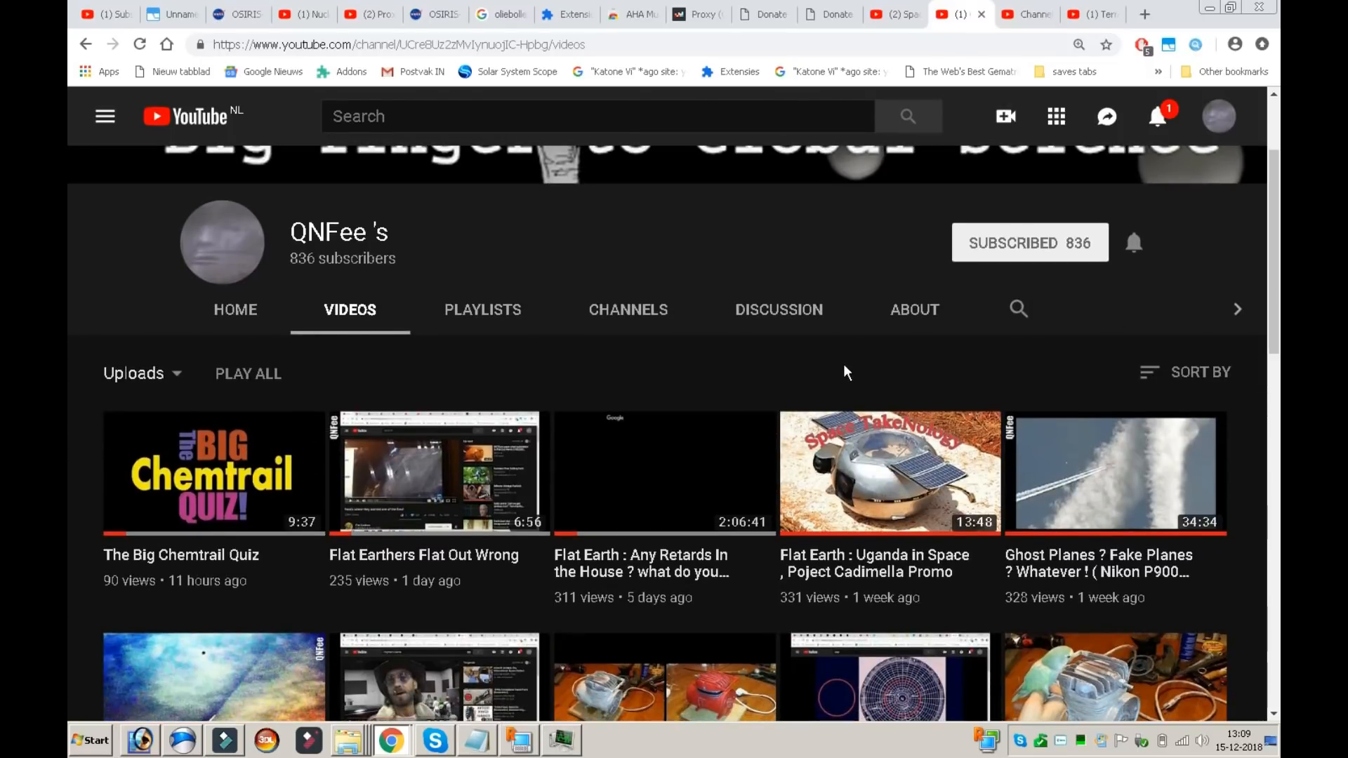
mouse_move(463, 373)
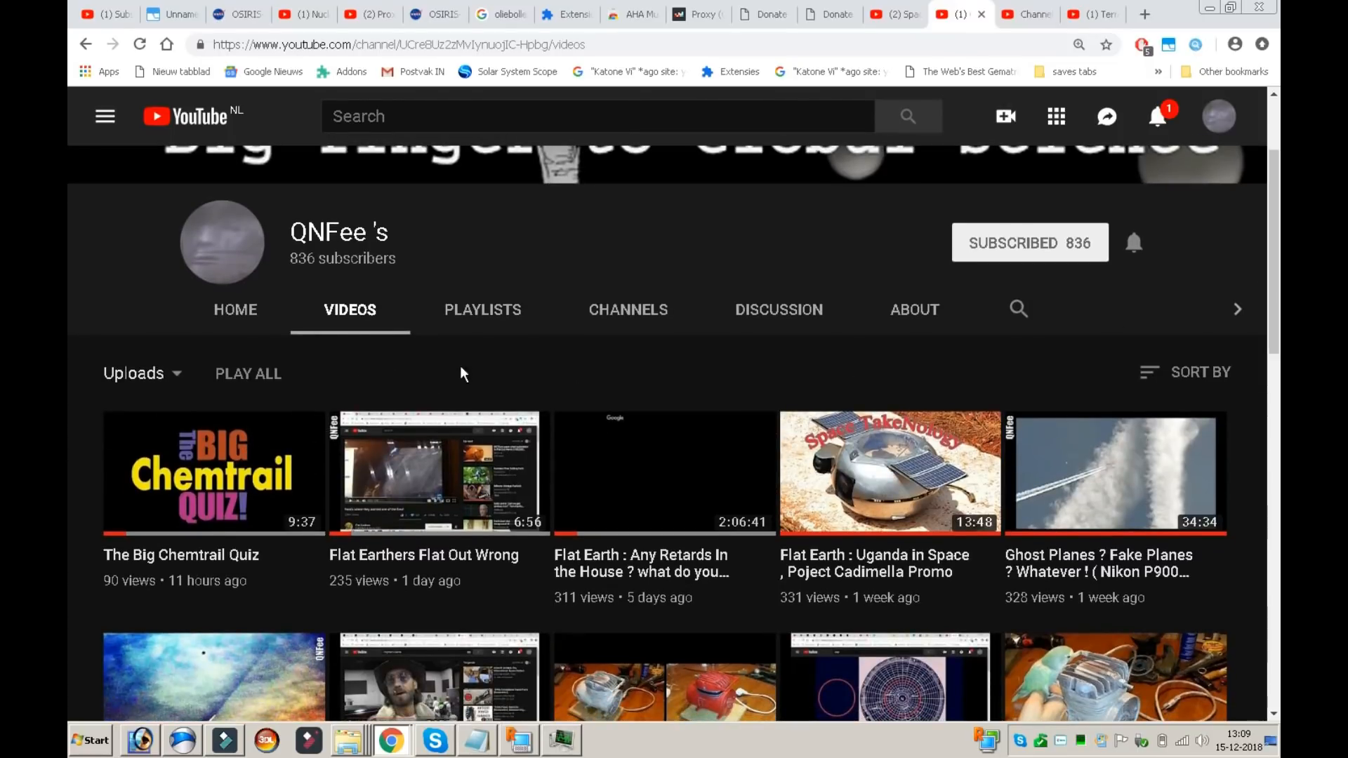
mouse_move(609, 374)
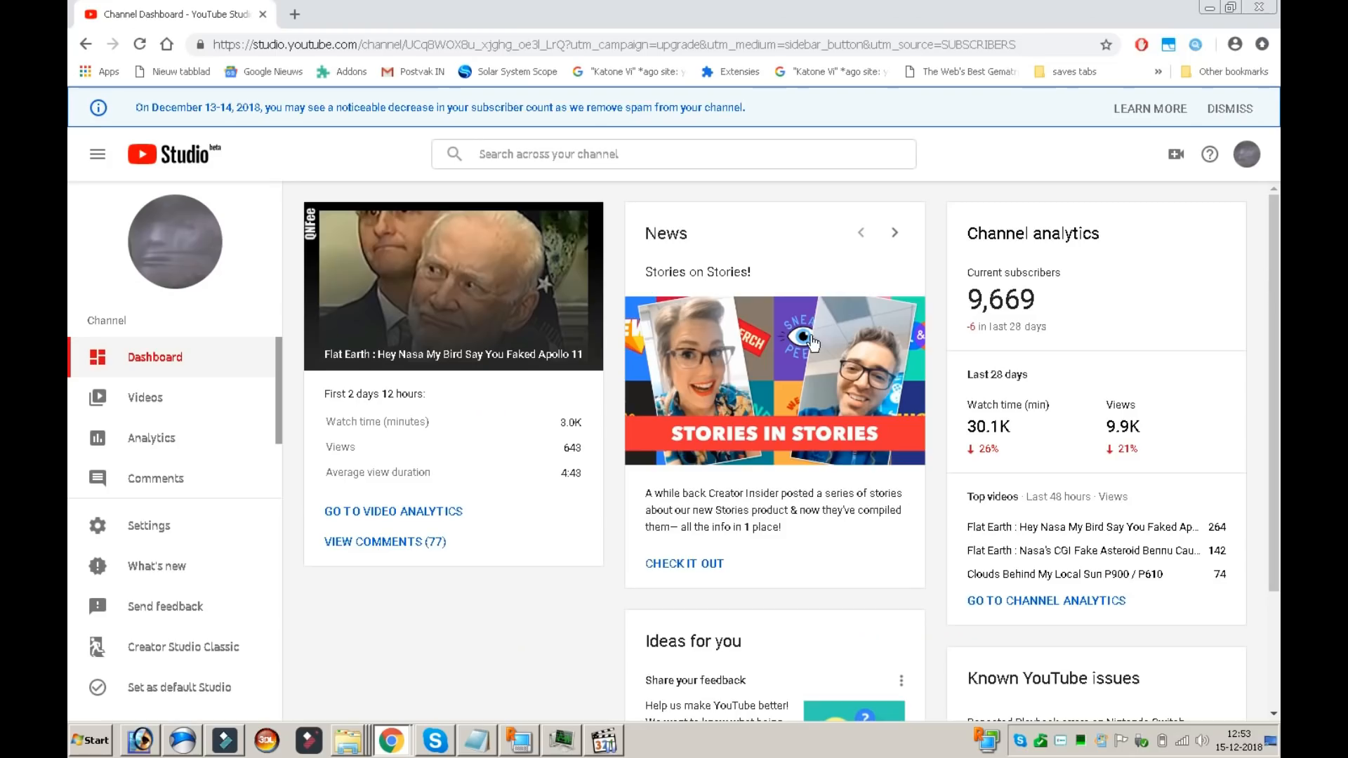
- Go to video analytics for 'Flat Earth : Hey Nasa My Bird Say You Faked Apollo 11' (642 views)
click(392, 511)
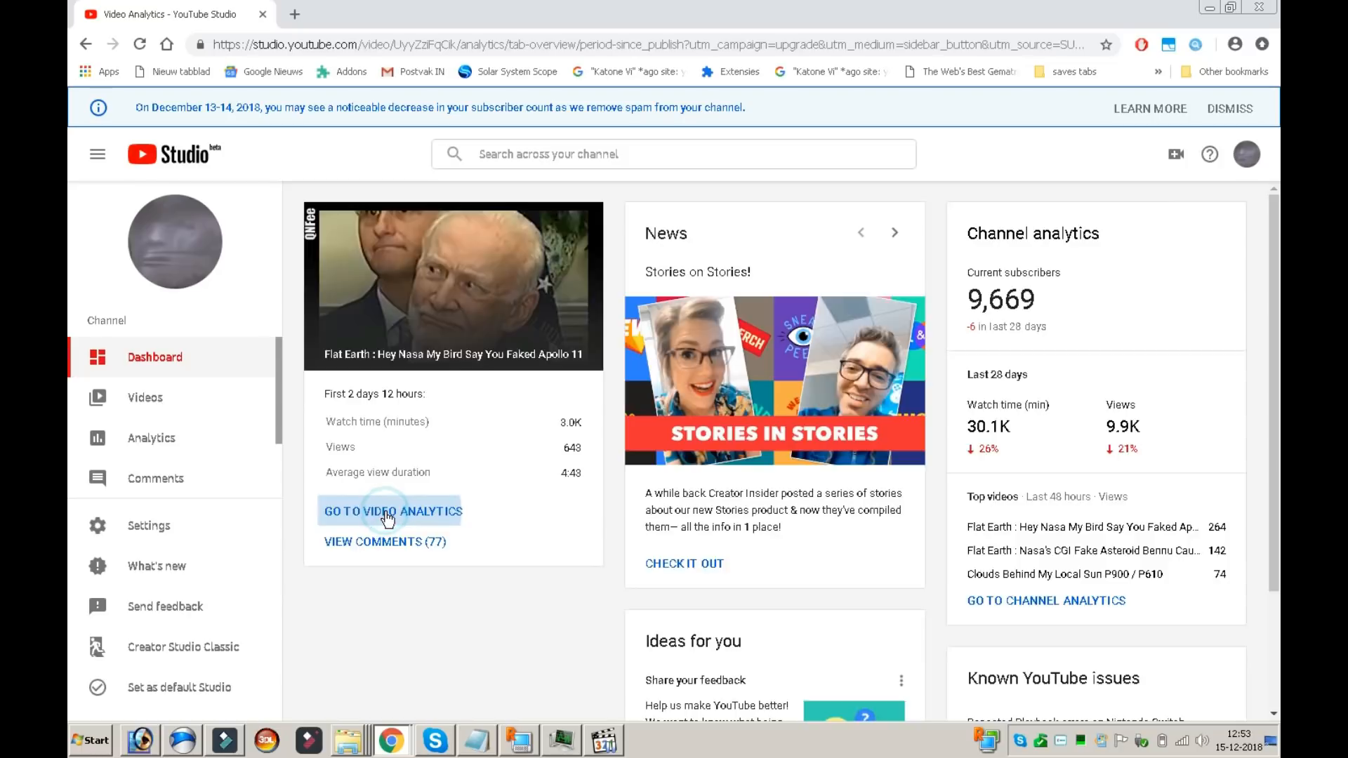
click(391, 514)
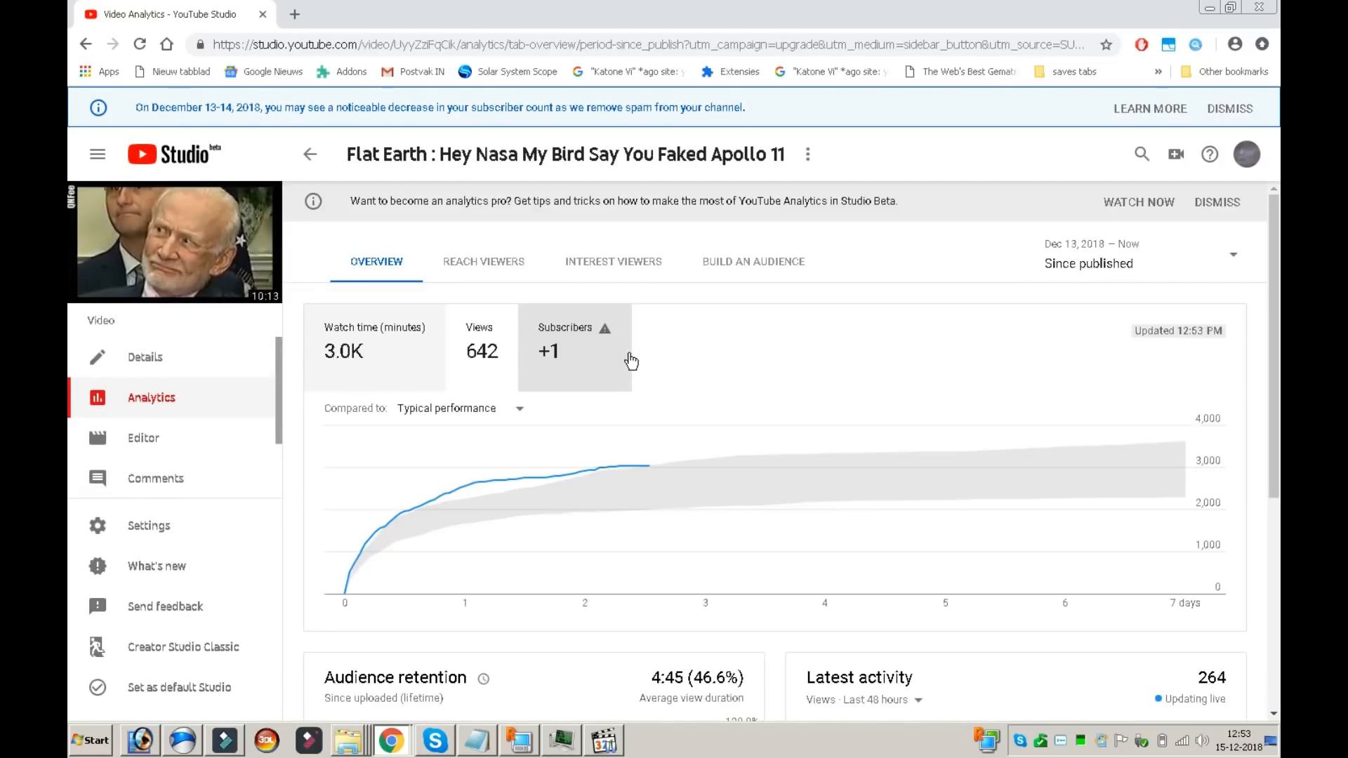
scroll(down, 3)
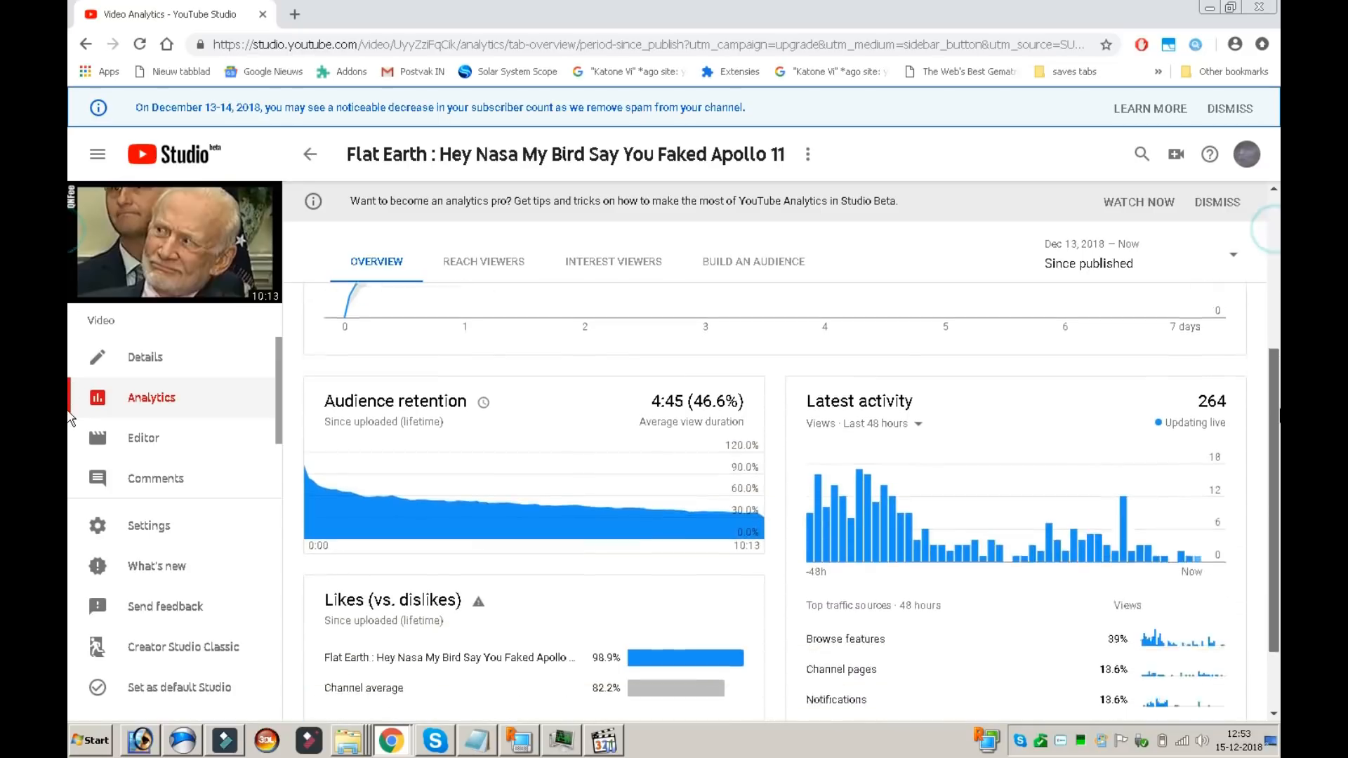
scroll(down, 3)
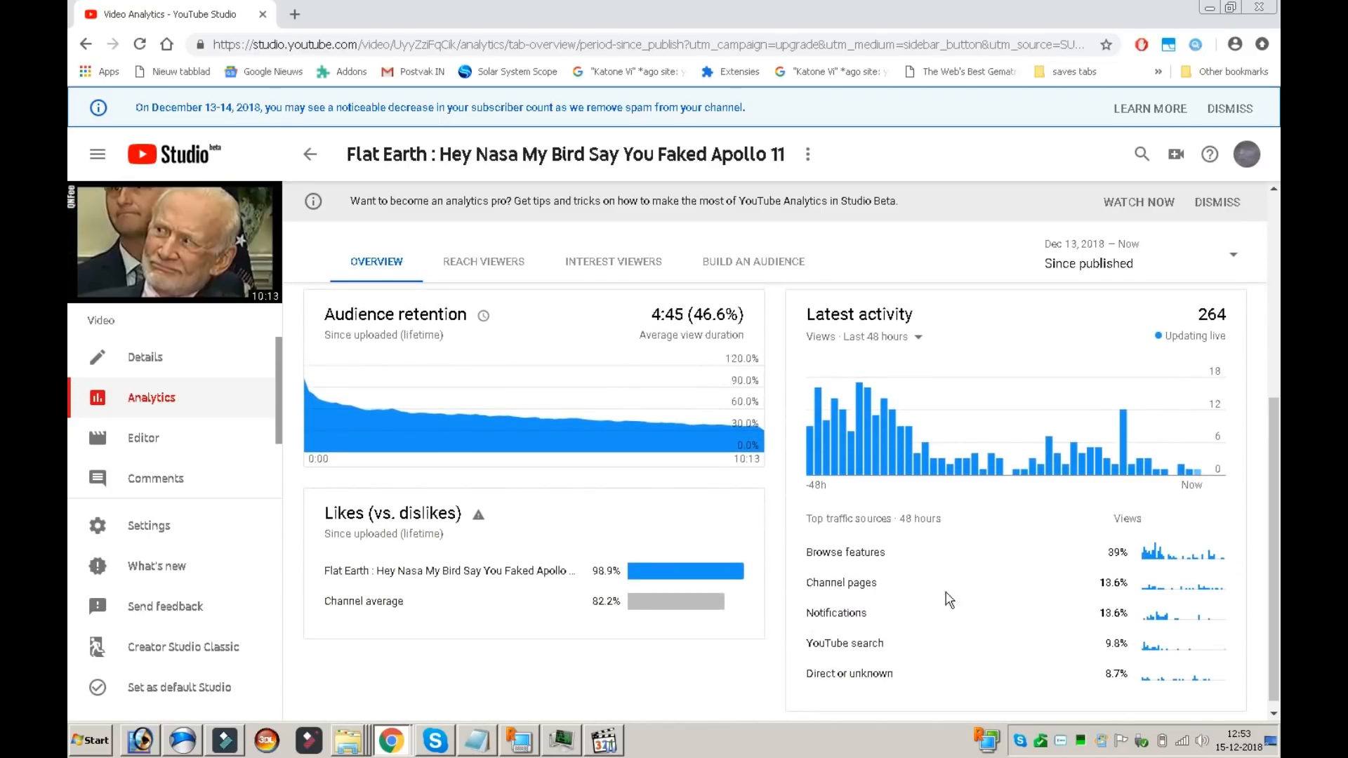
mouse_move(830, 610)
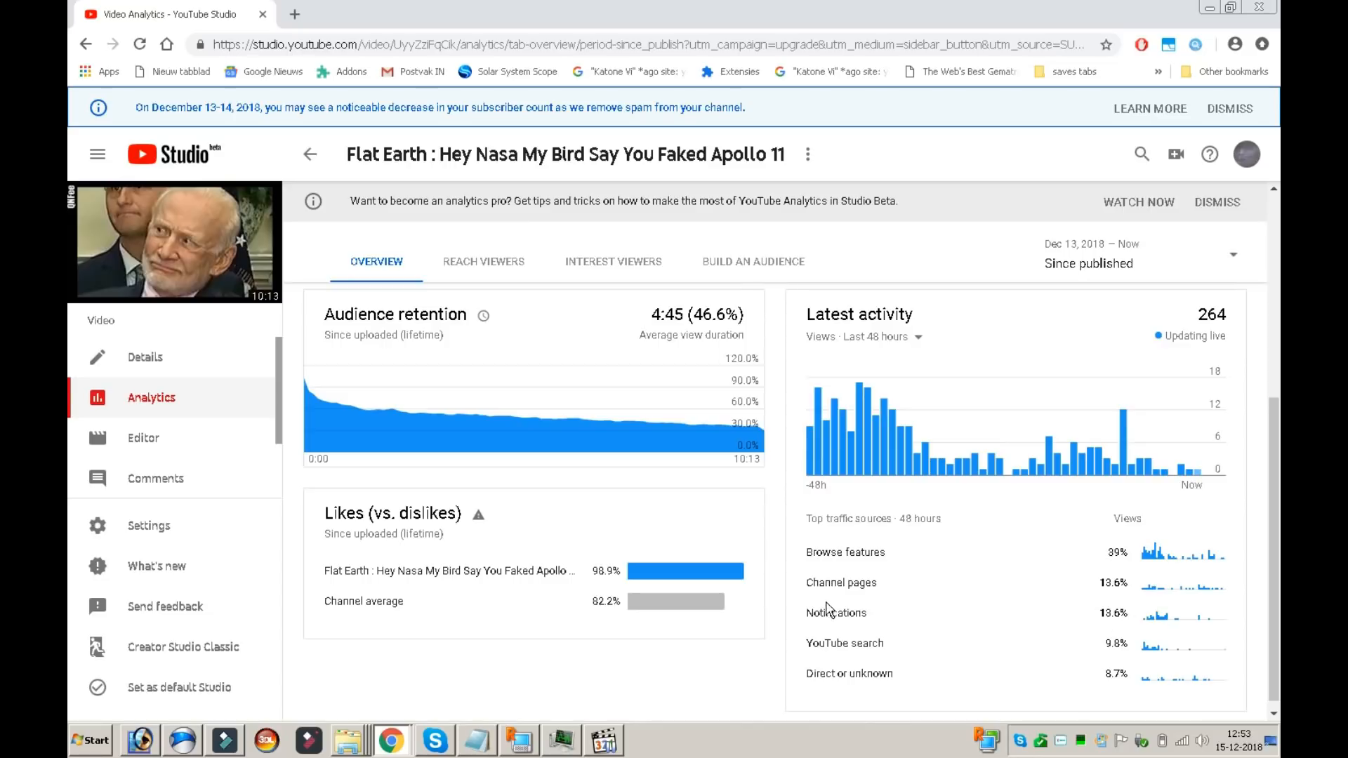
mouse_move(384, 360)
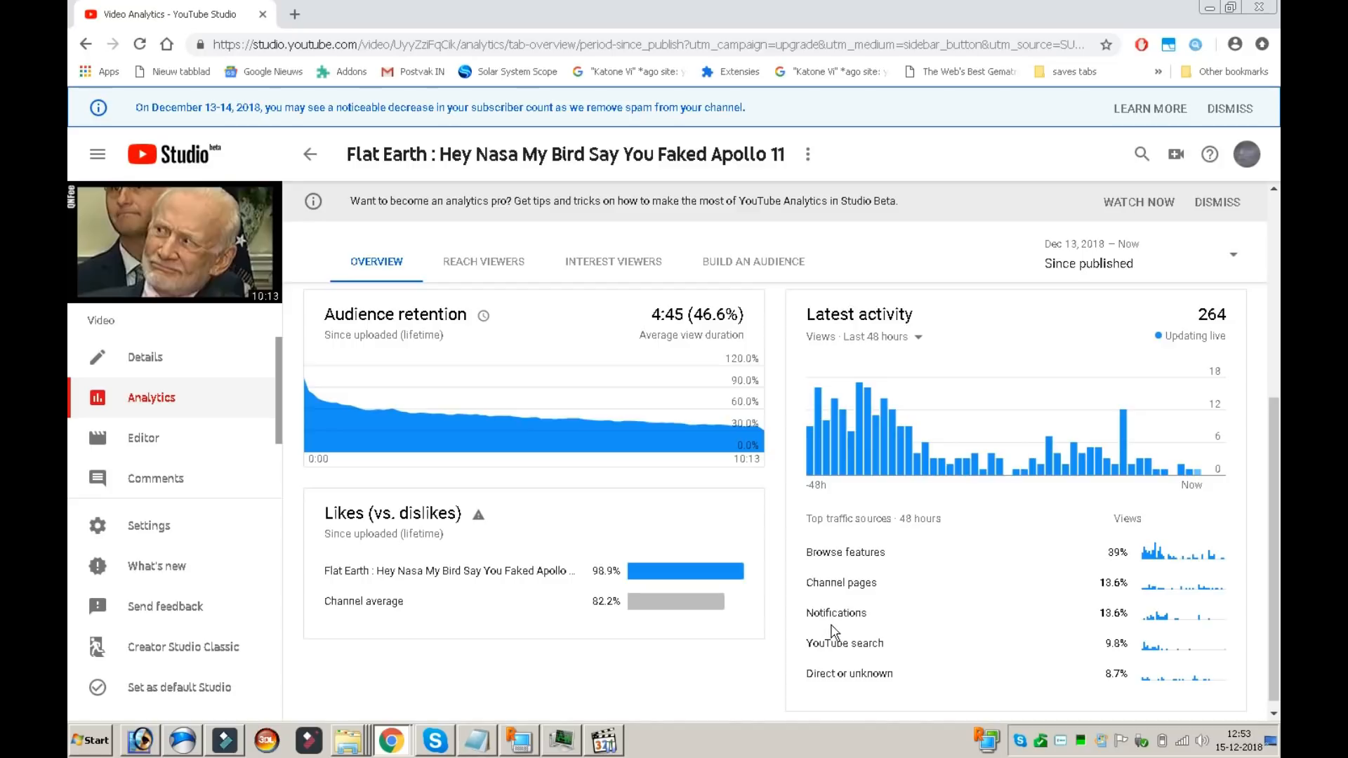
mouse_move(1157, 618)
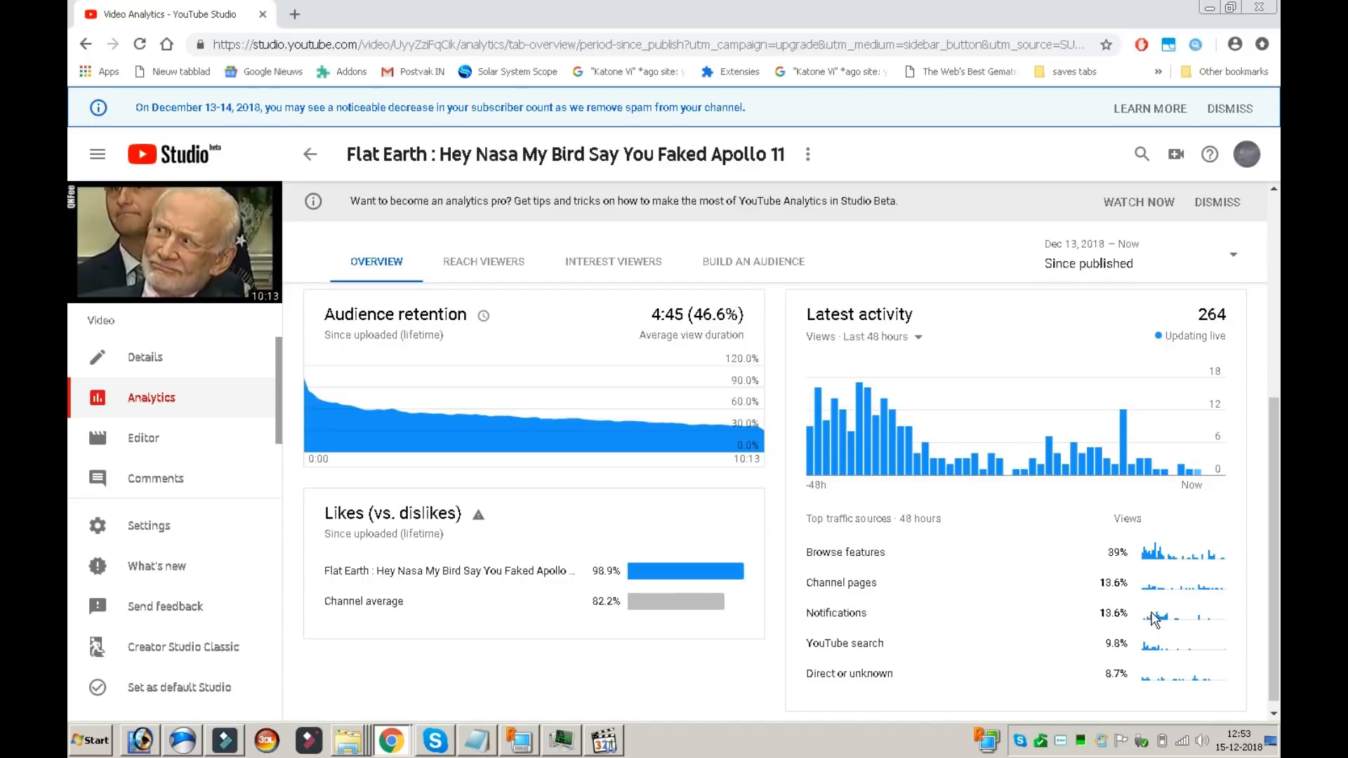
mouse_move(896, 628)
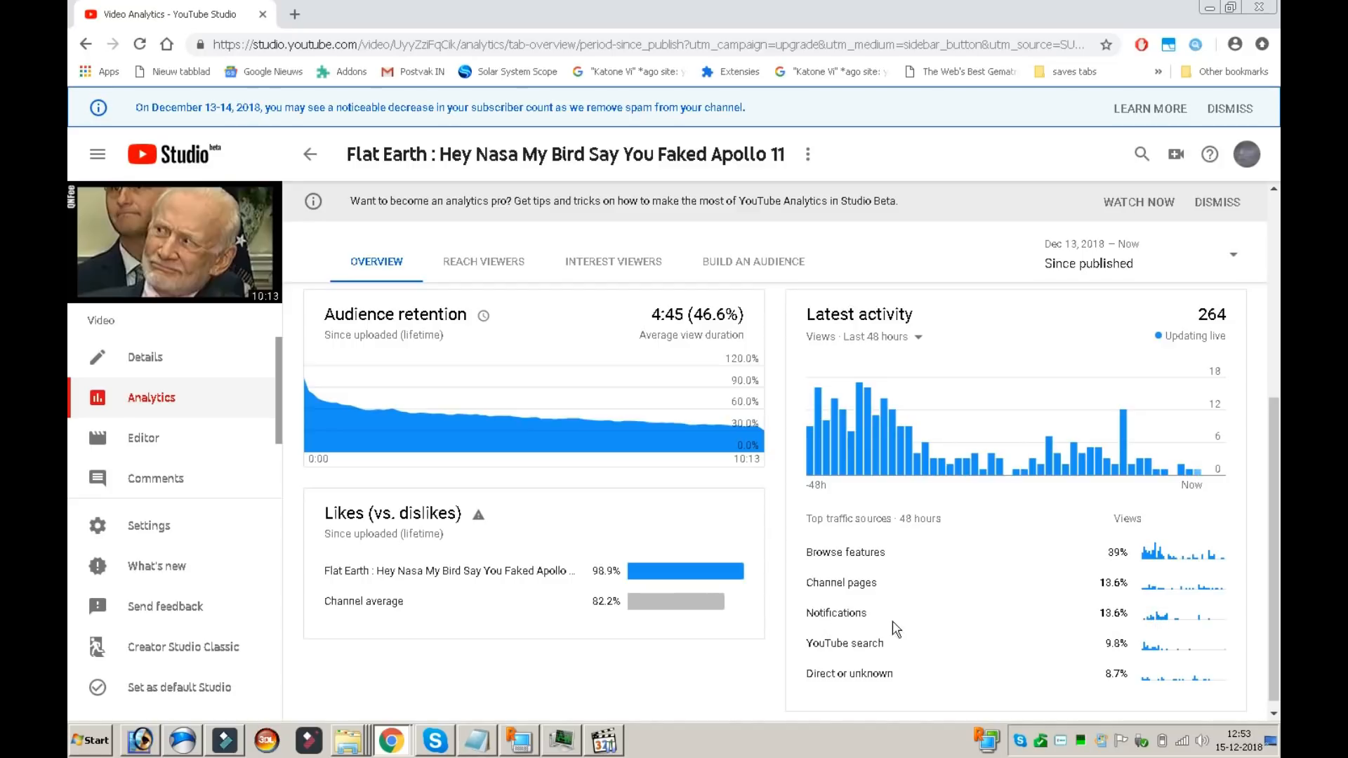
mouse_move(908, 581)
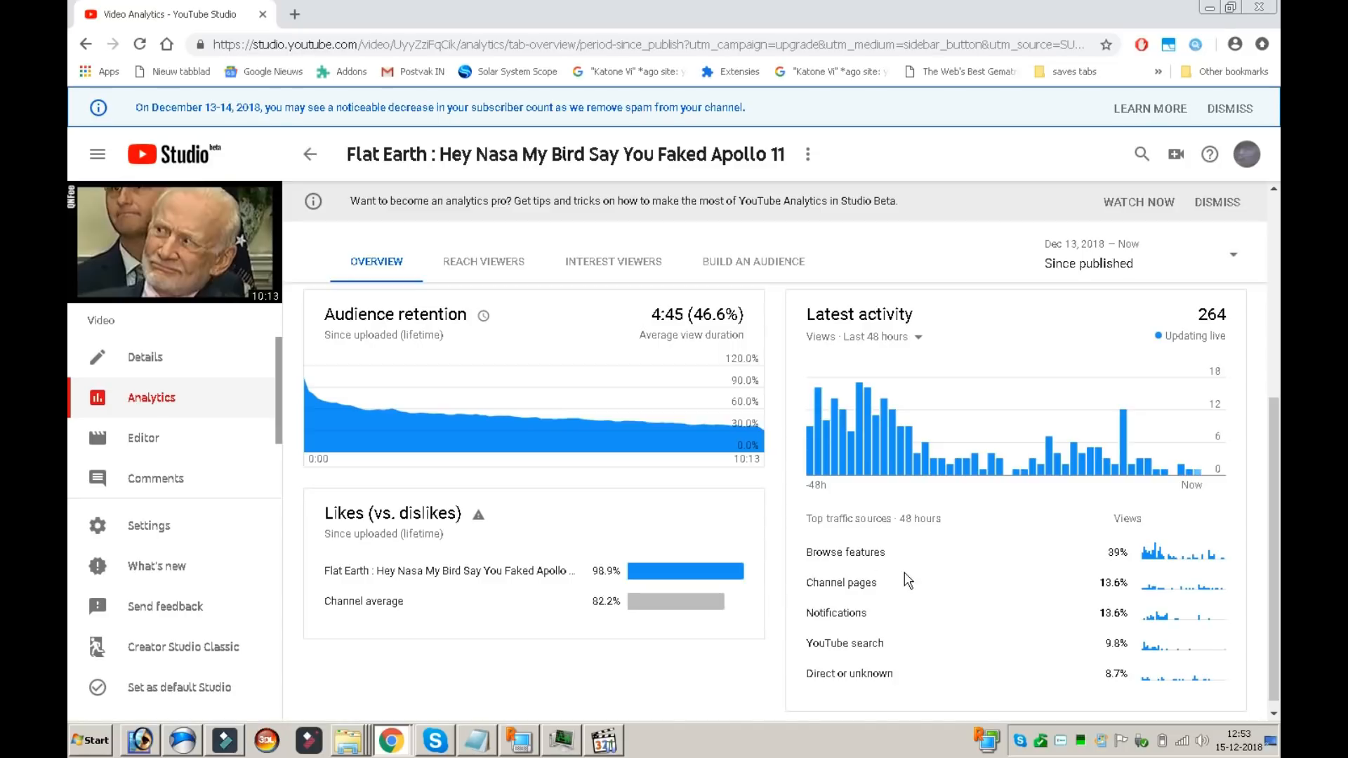
mouse_move(229, 223)
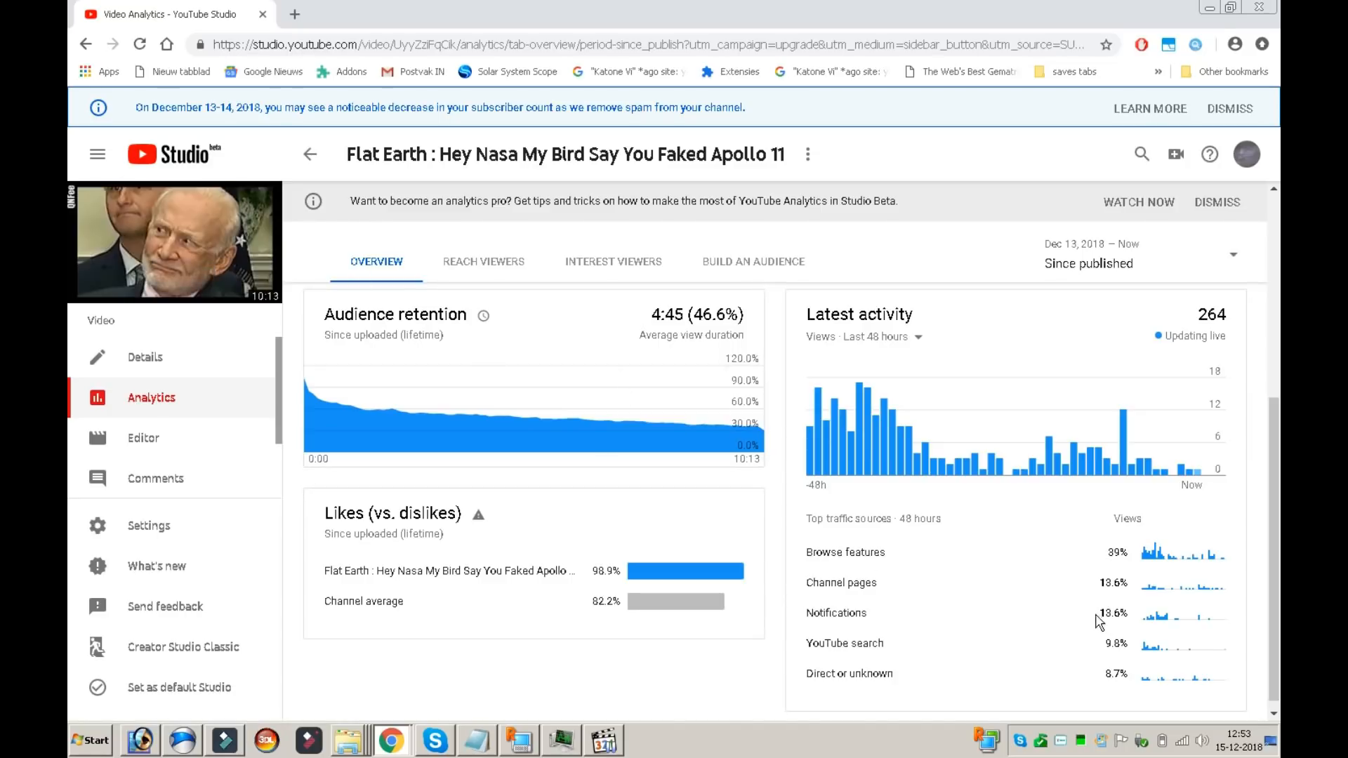
scroll(up, 3)
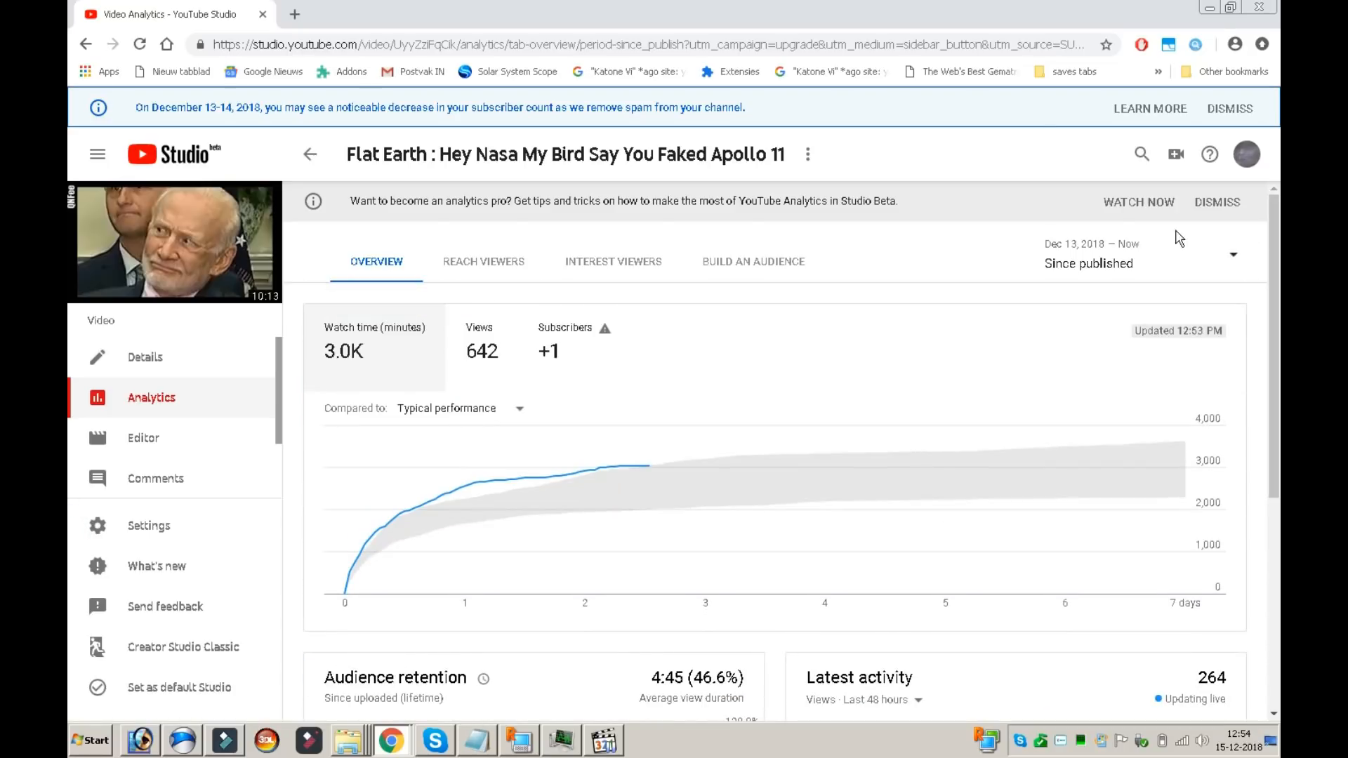
mouse_move(490, 241)
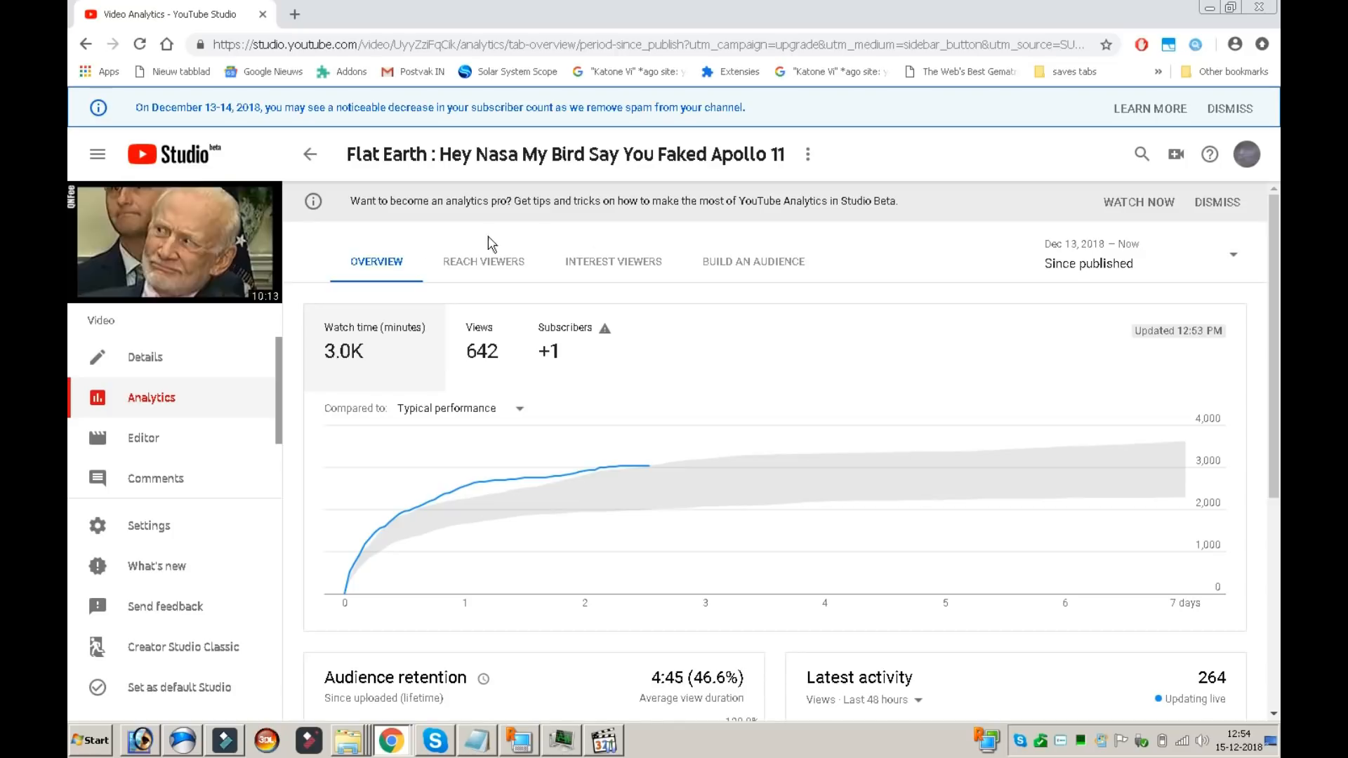
mouse_move(694, 423)
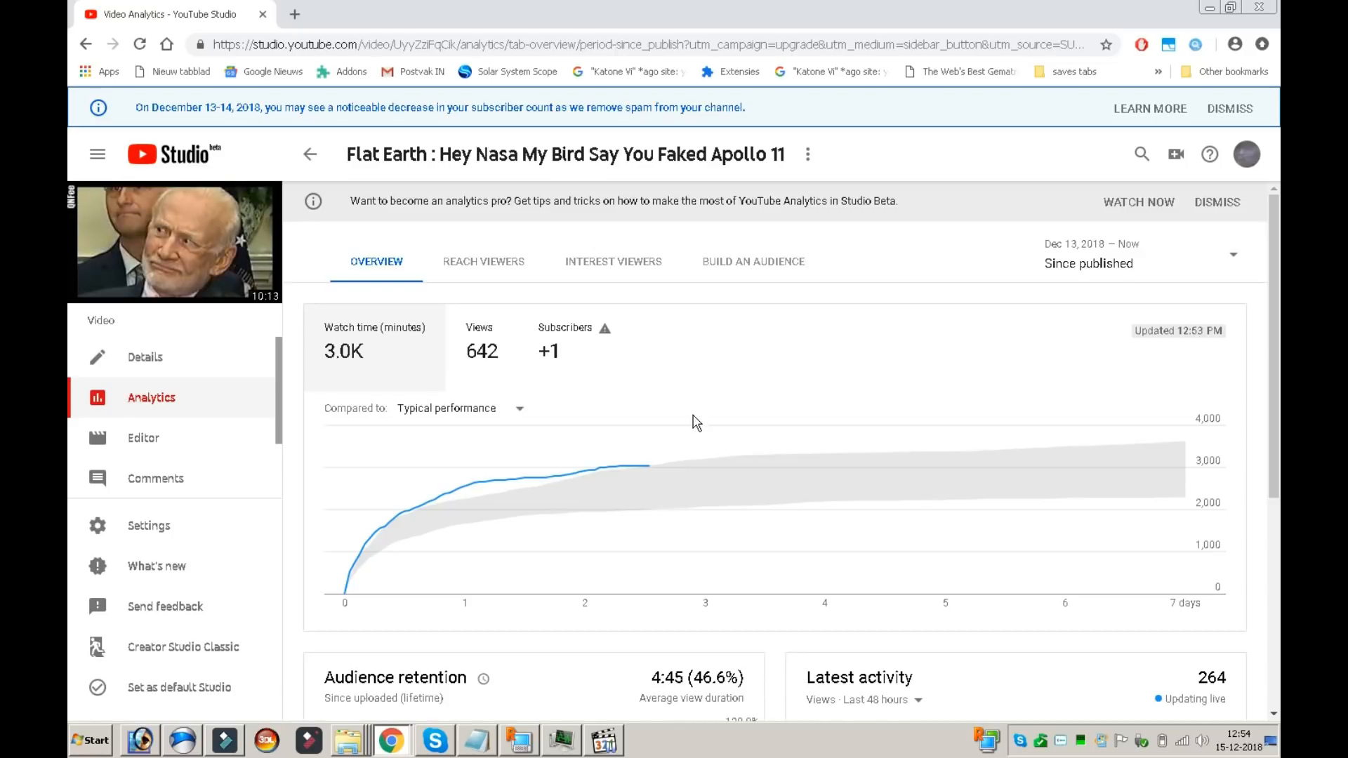
mouse_move(69, 342)
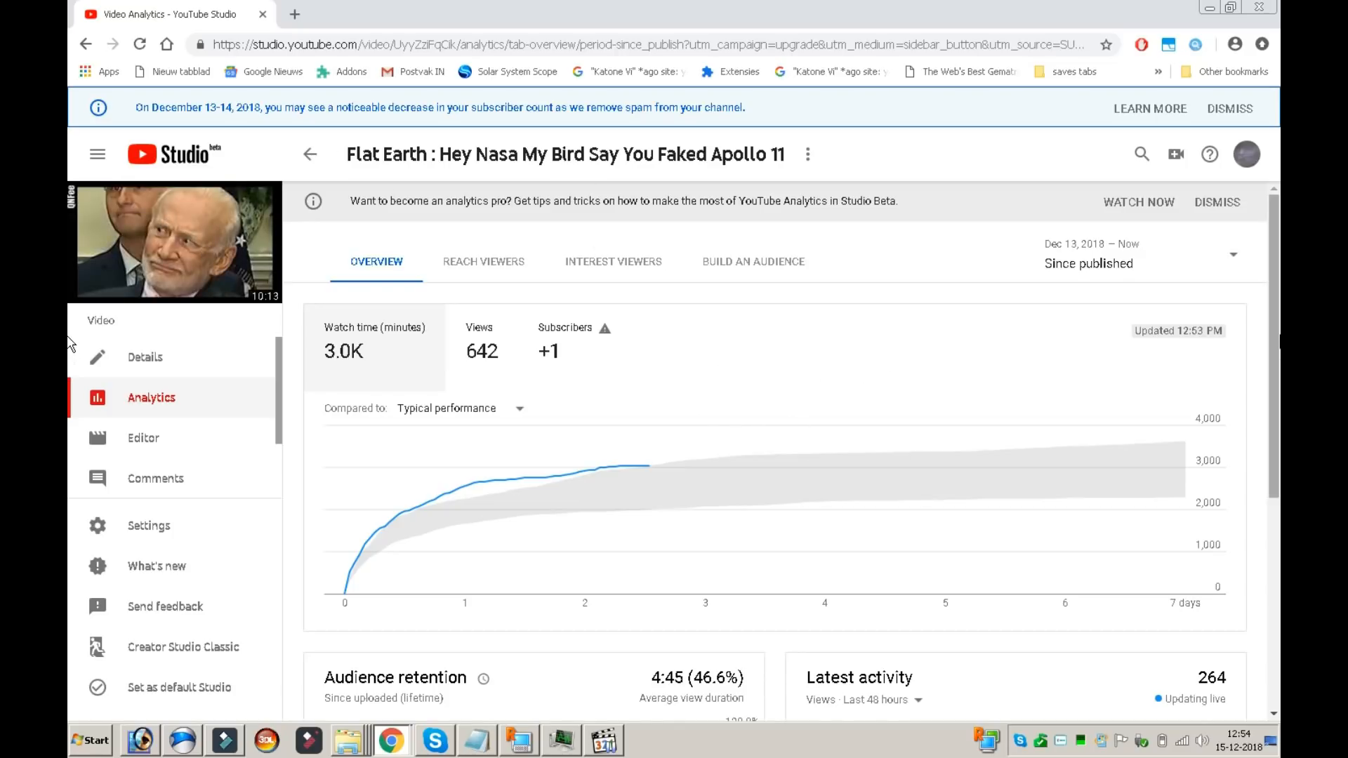
mouse_move(1280, 318)
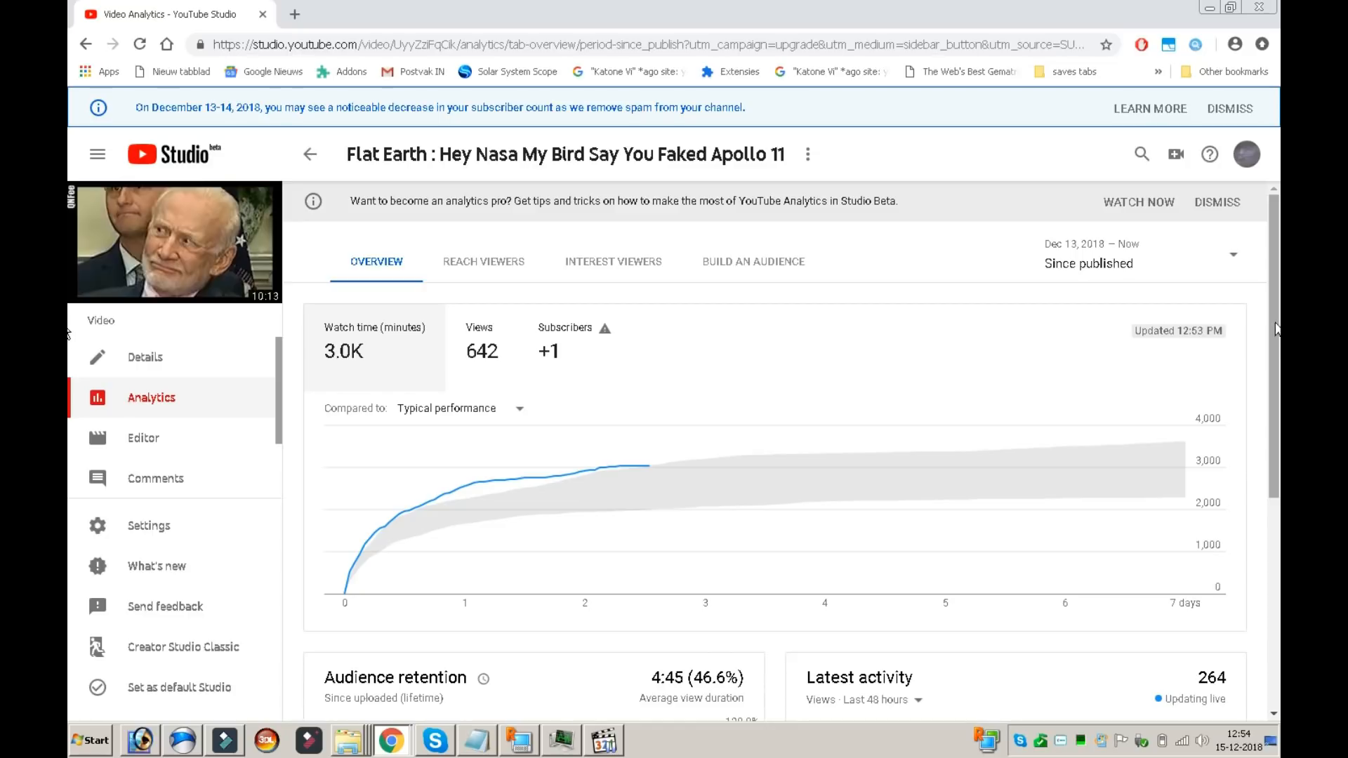
mouse_move(71, 340)
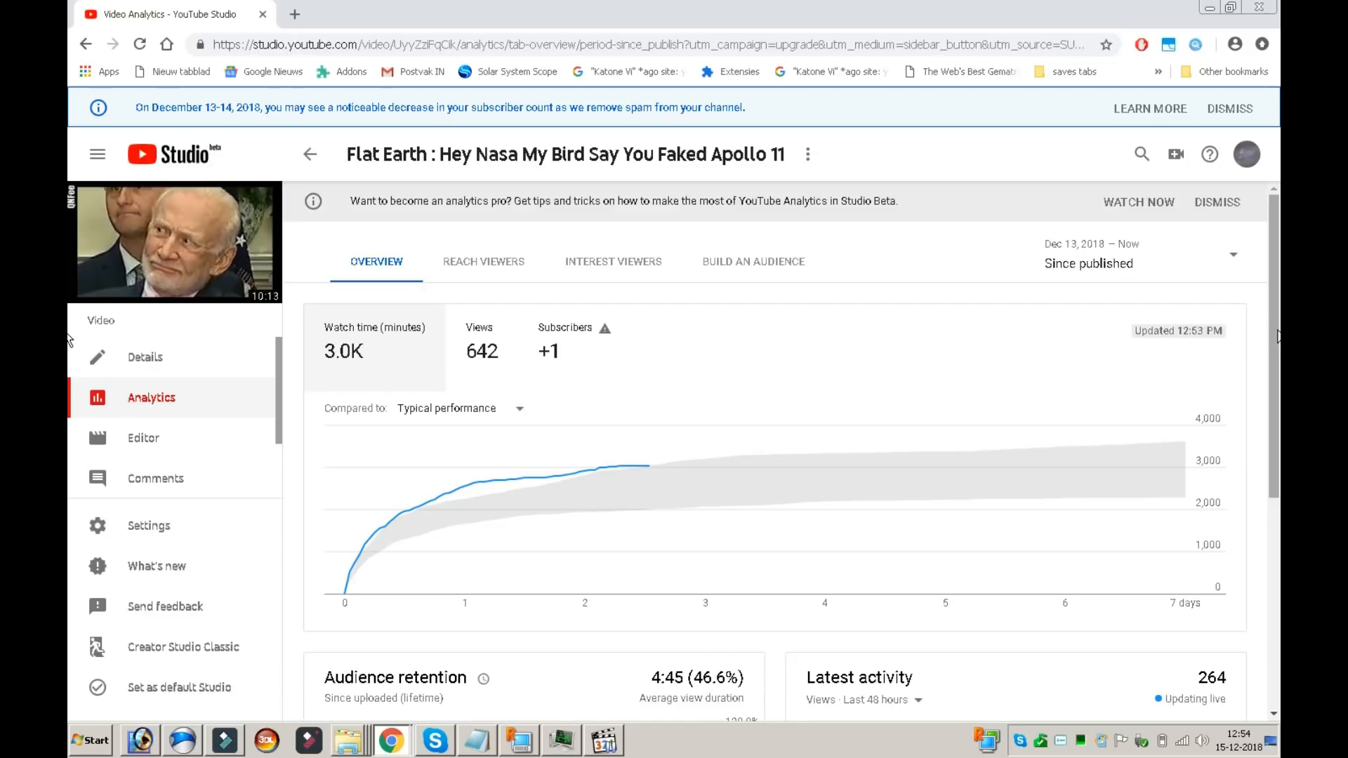